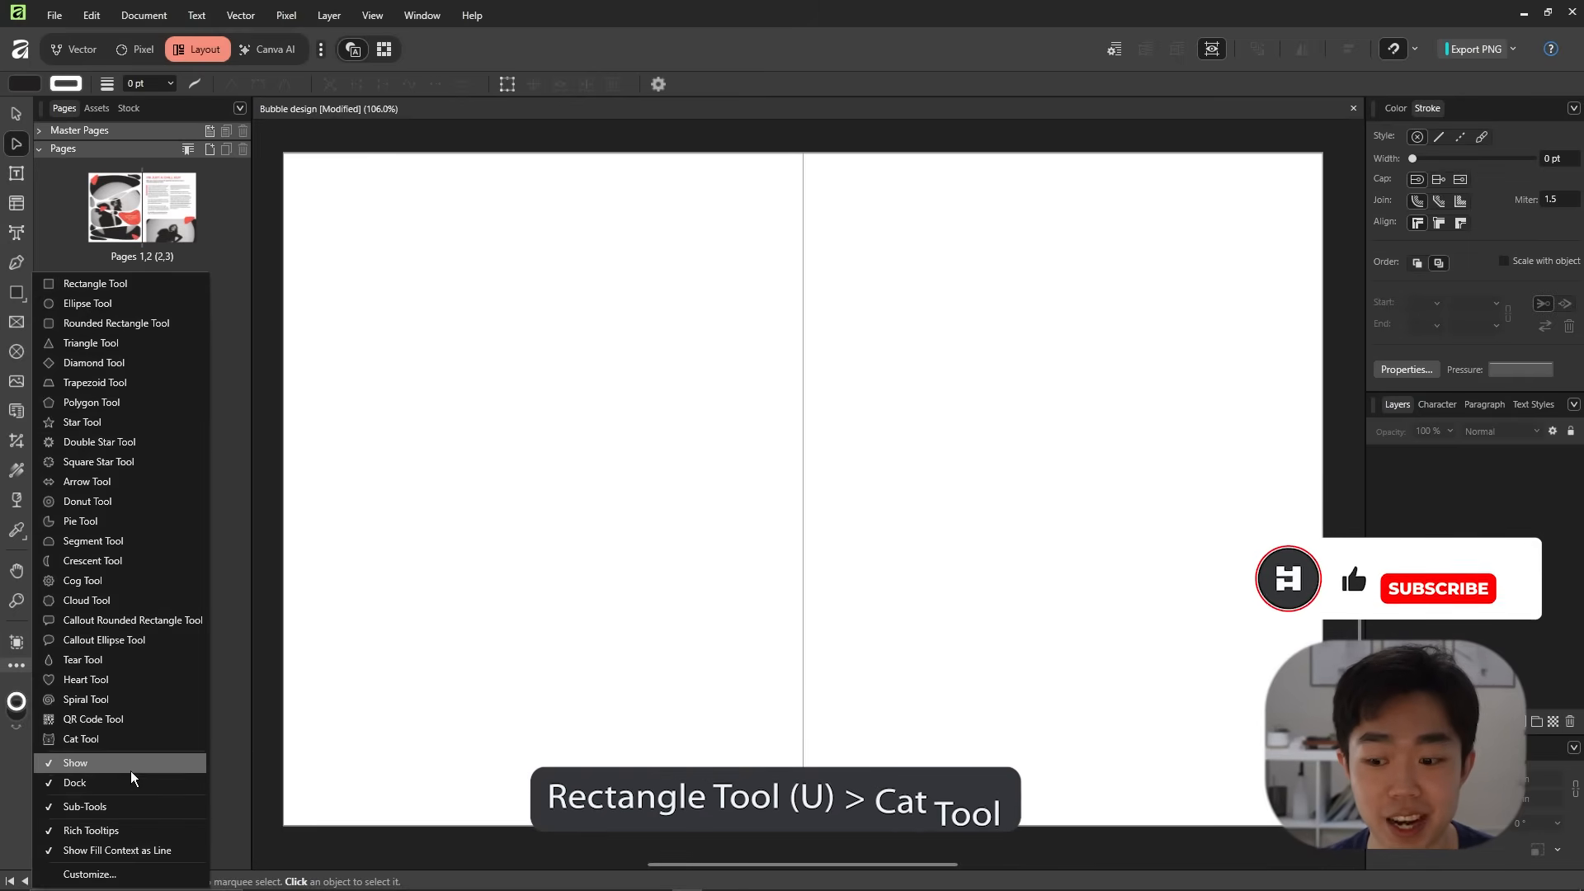
- Float all shape tools and drag out a cat shape on the blank page
click(79, 739)
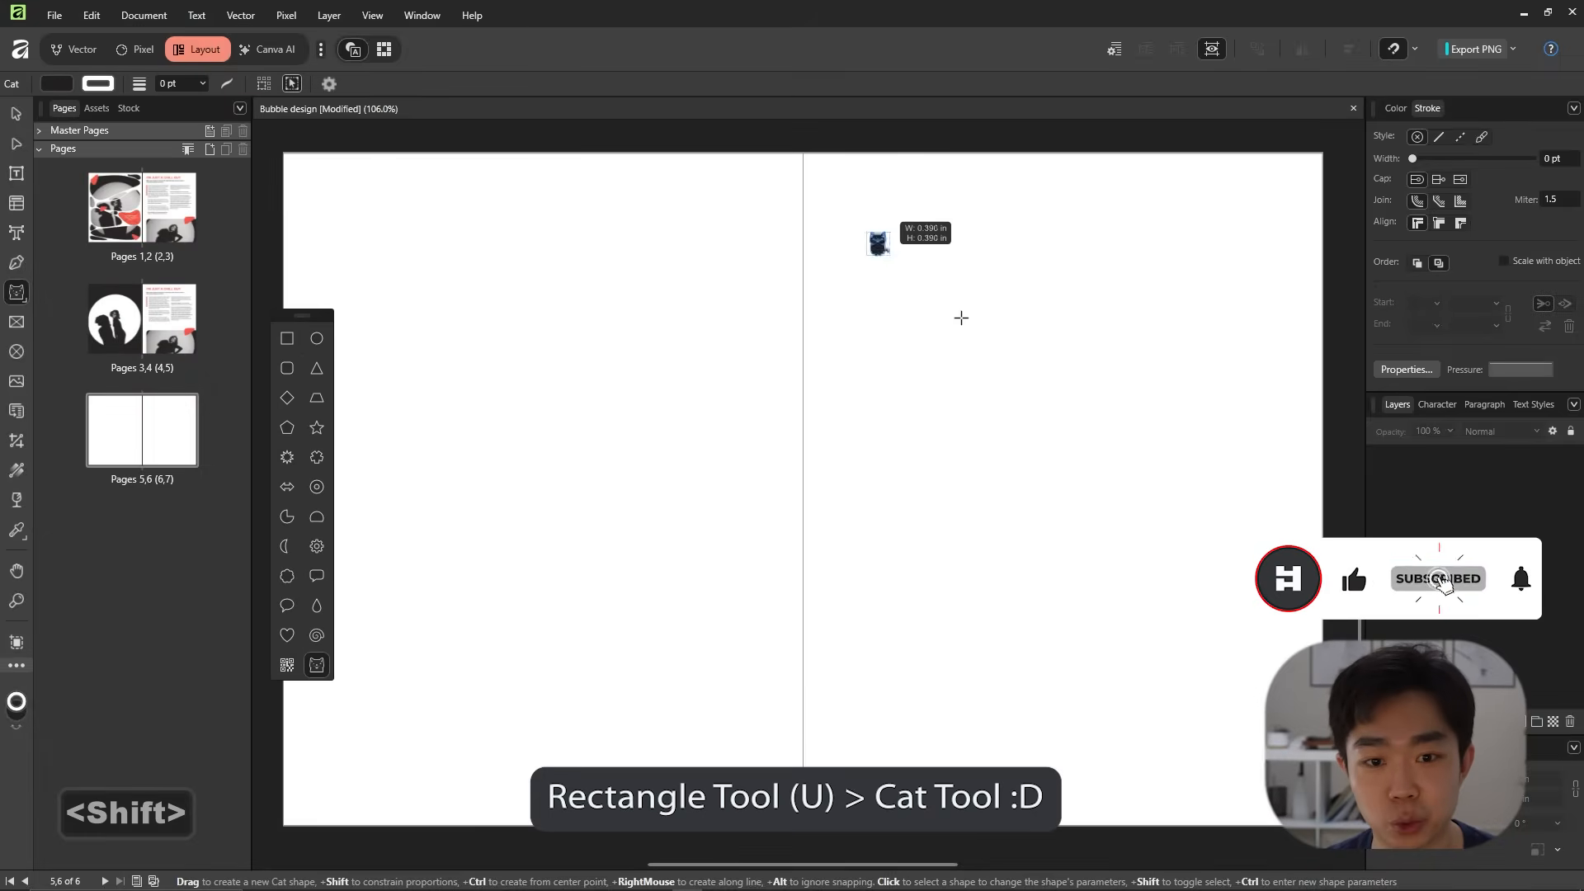
drag(876, 241, 633, 583)
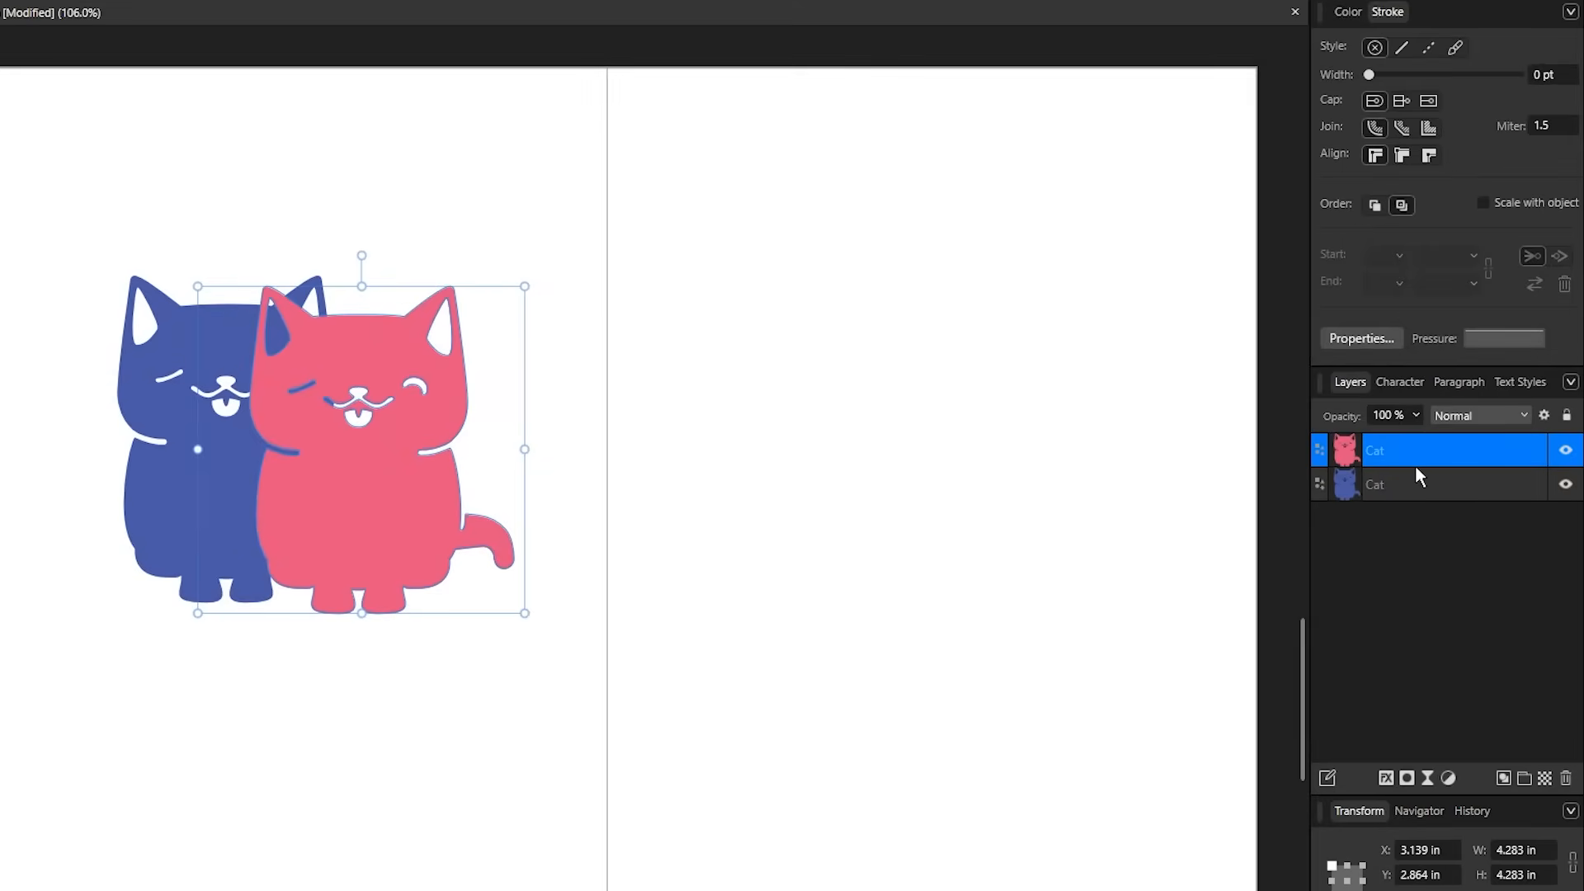
mouse_move(1428, 472)
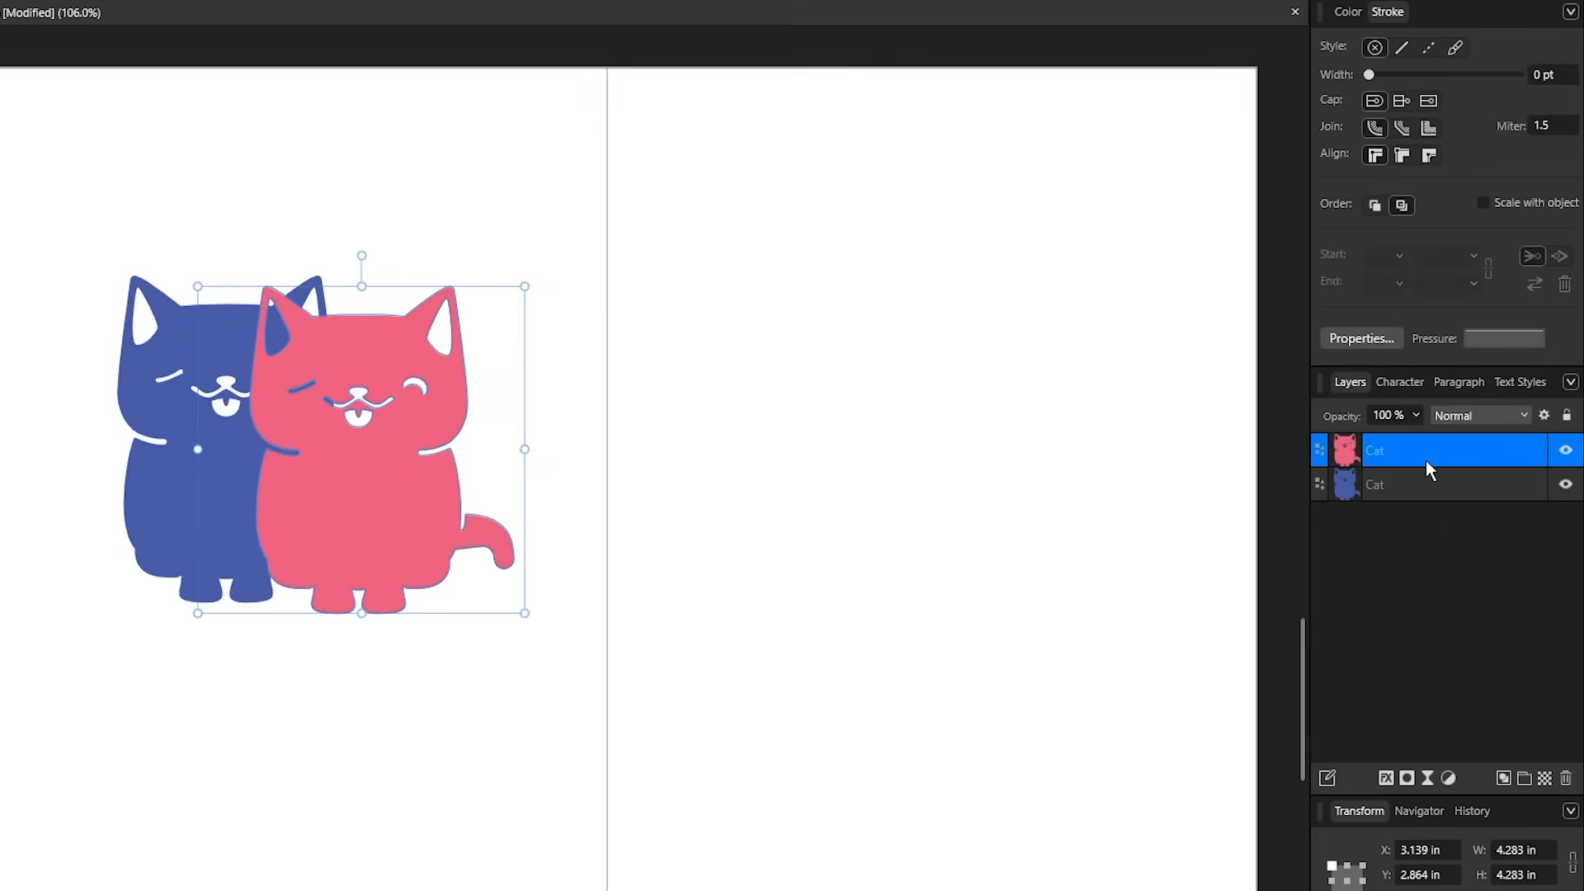
mouse_move(1408, 466)
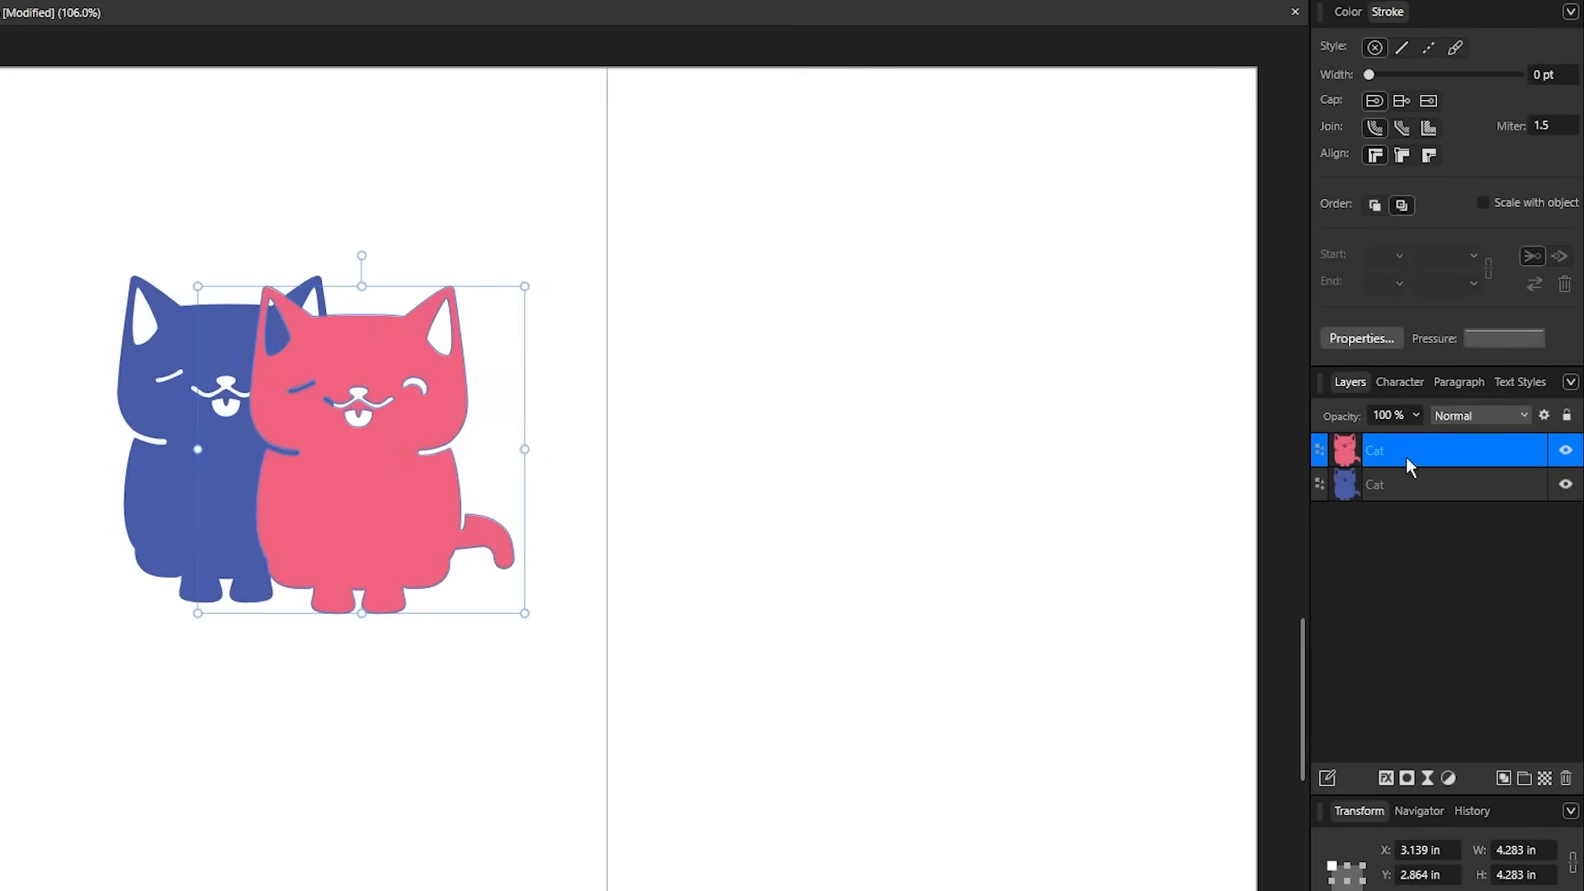
- Nest one Cat layer inside the other so the pink cat masks the blue one
click(1455, 485)
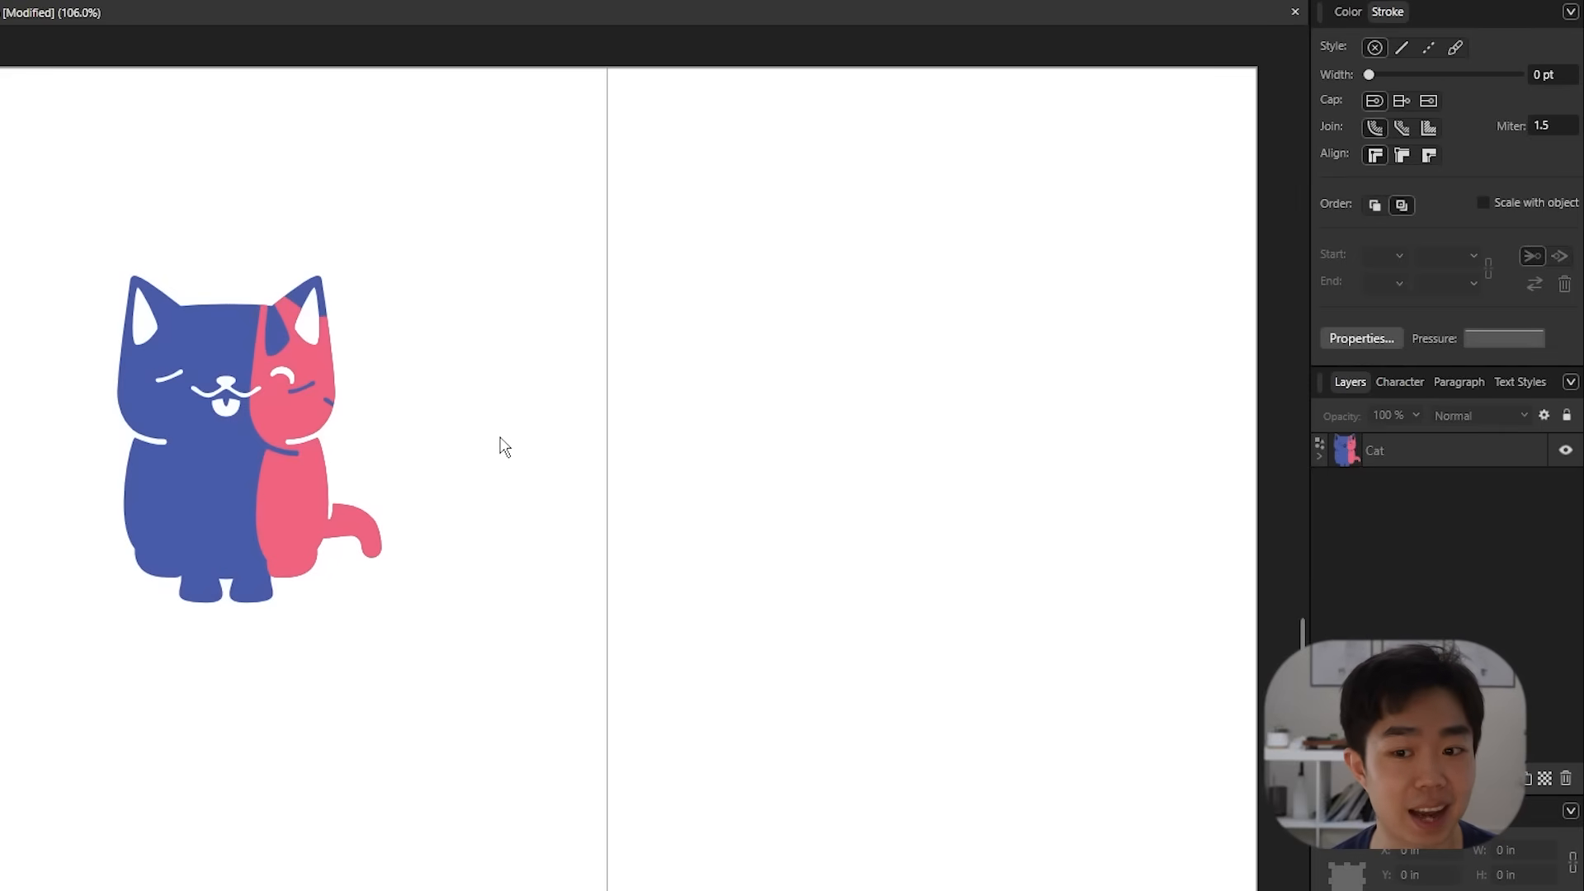
mouse_move(560, 455)
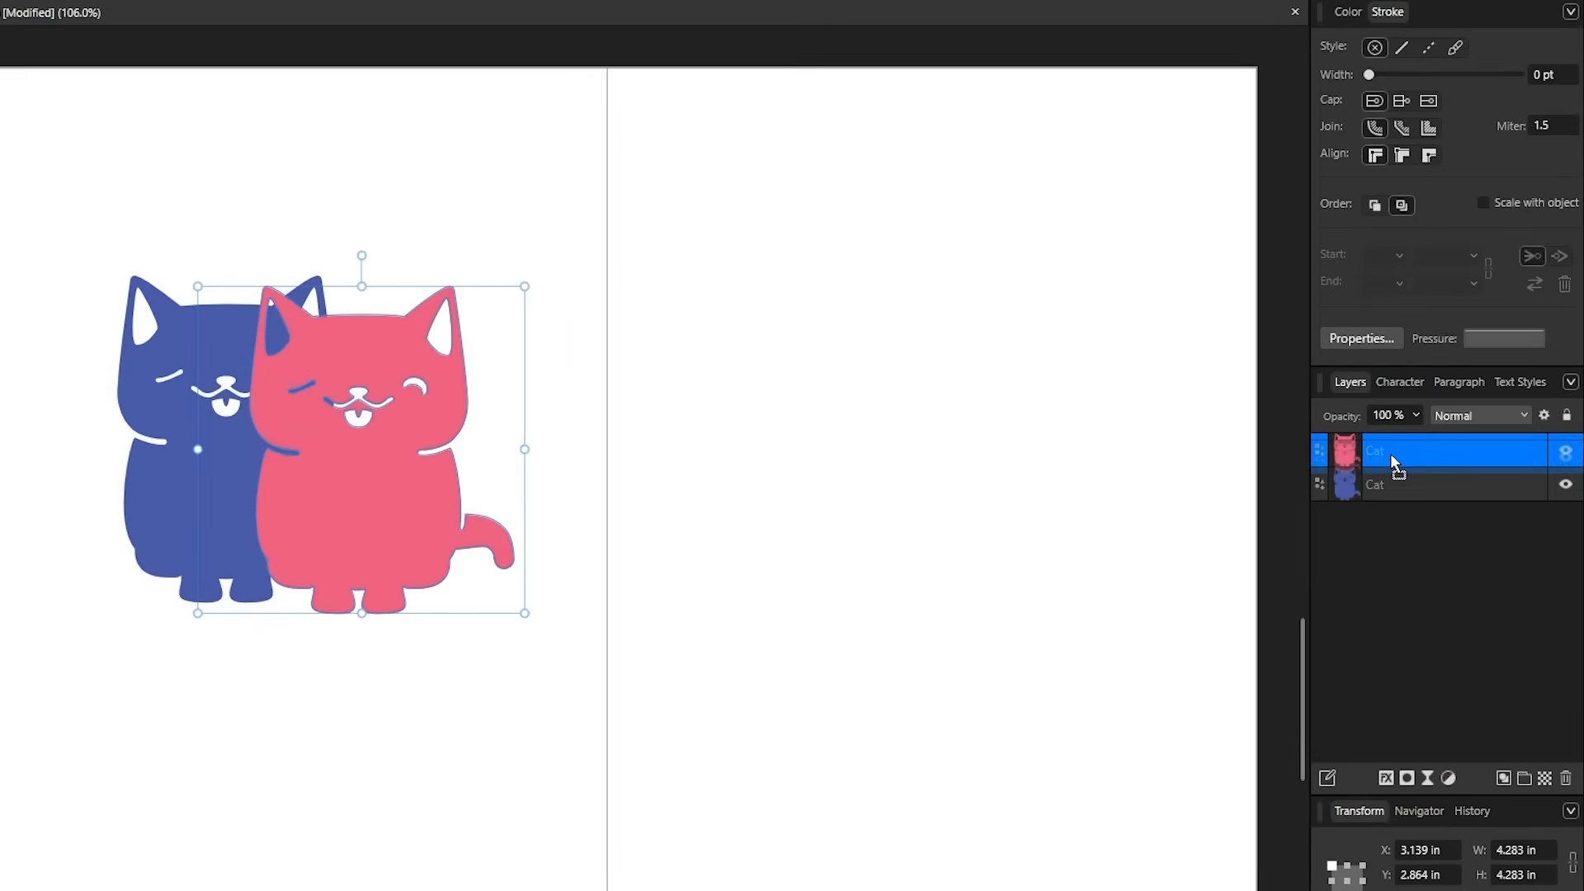
click(1415, 484)
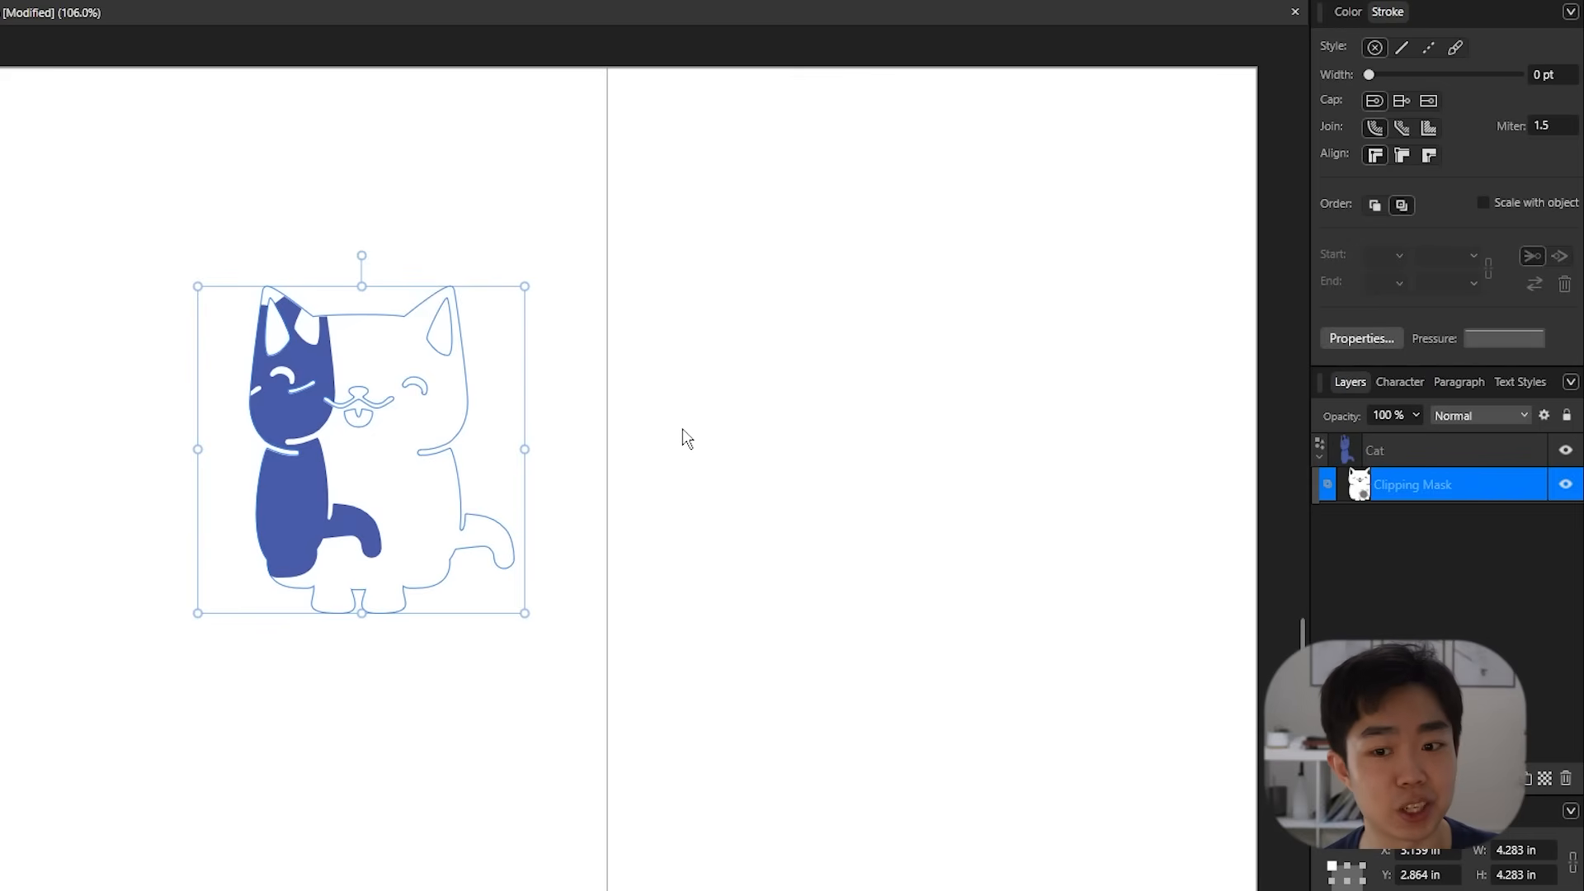
mouse_move(718, 436)
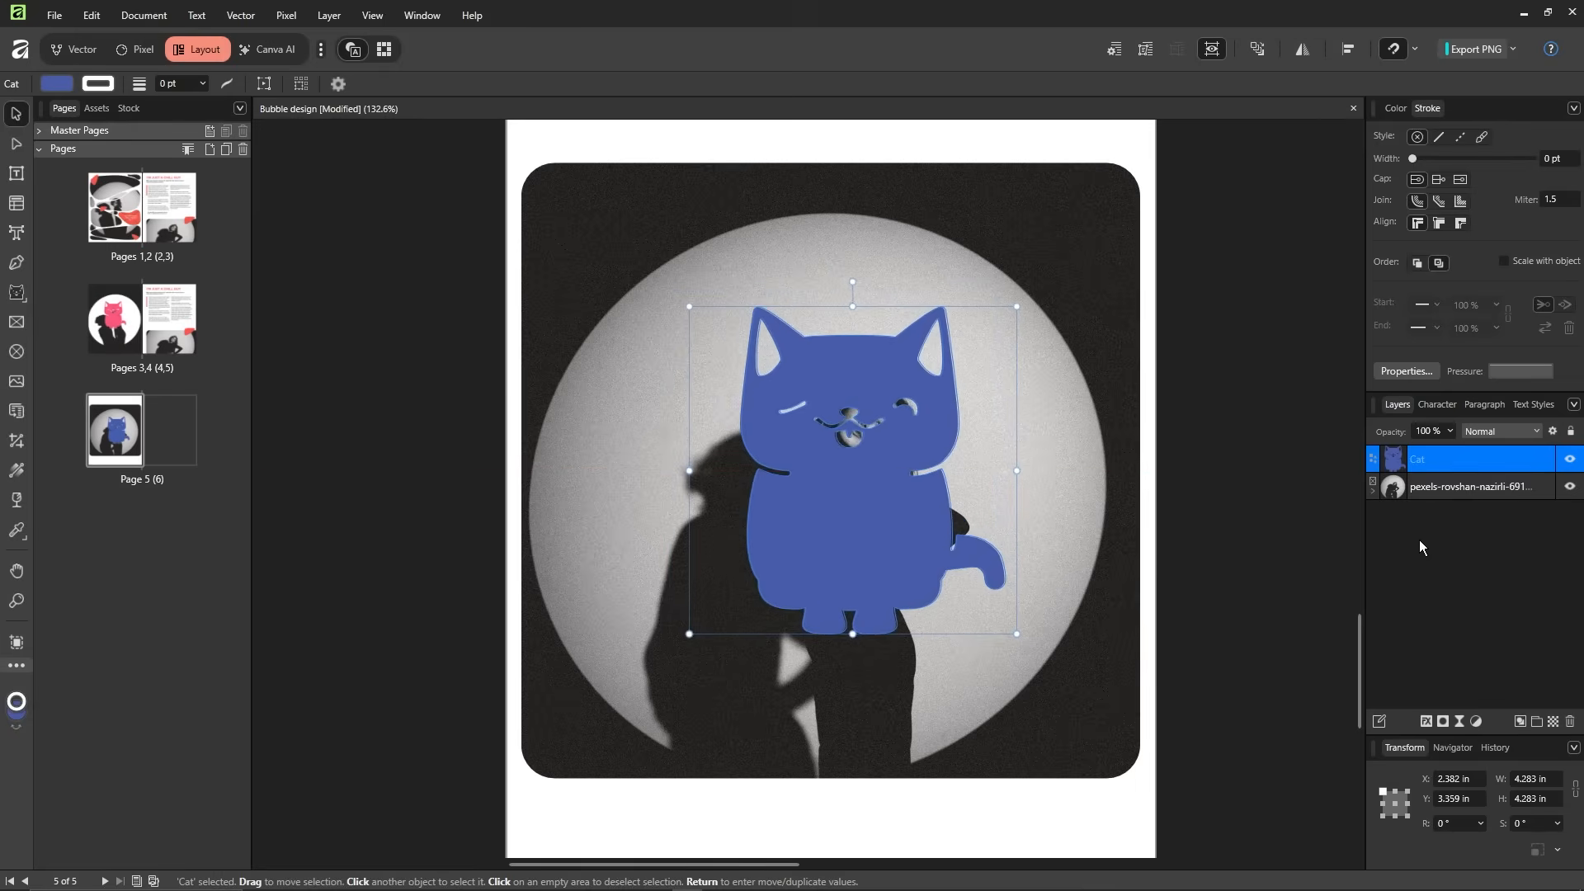
- Mask the photo inside the Cat layer, then return to the pages 3–4 spread
click(1474, 485)
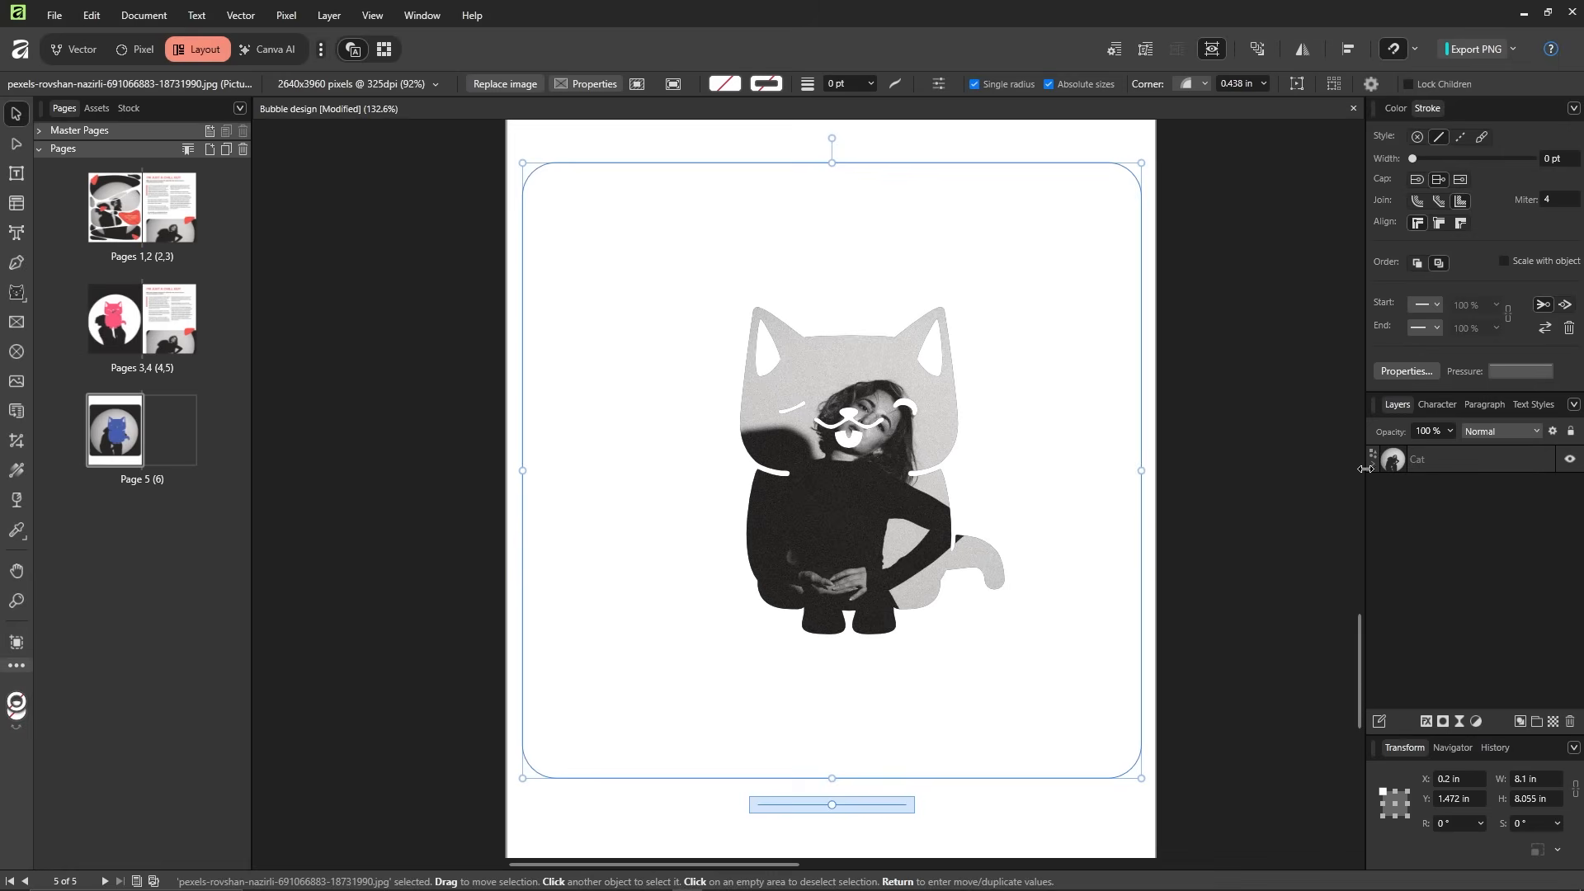
click(1271, 464)
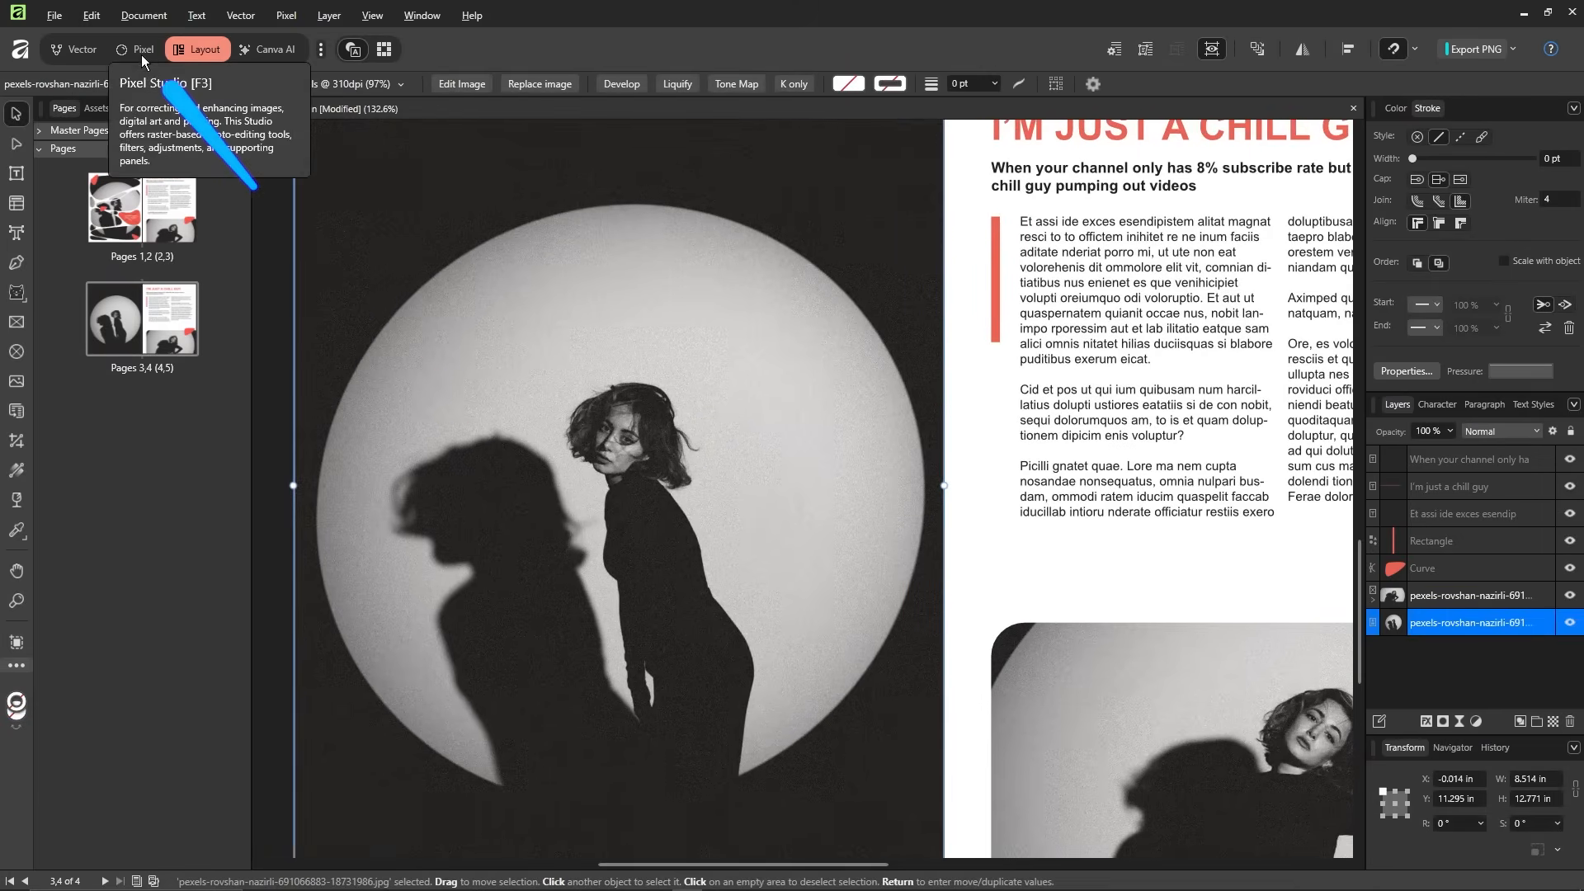
- Switch to Pixel Persona and pick the Selection Brush Tool to paint over the light circle
click(142, 48)
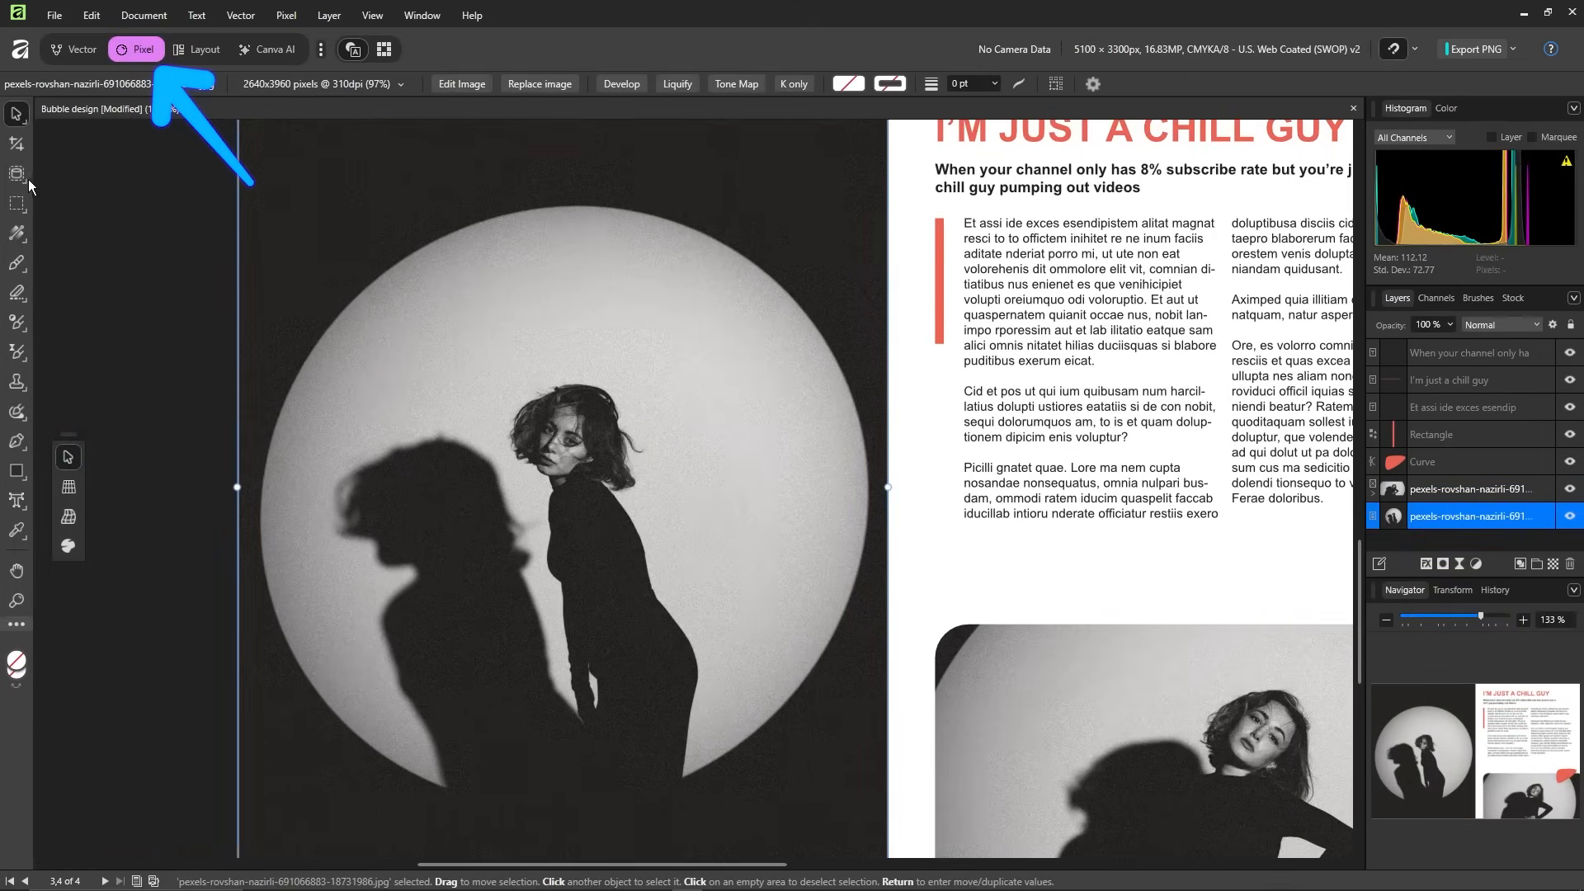
click(16, 173)
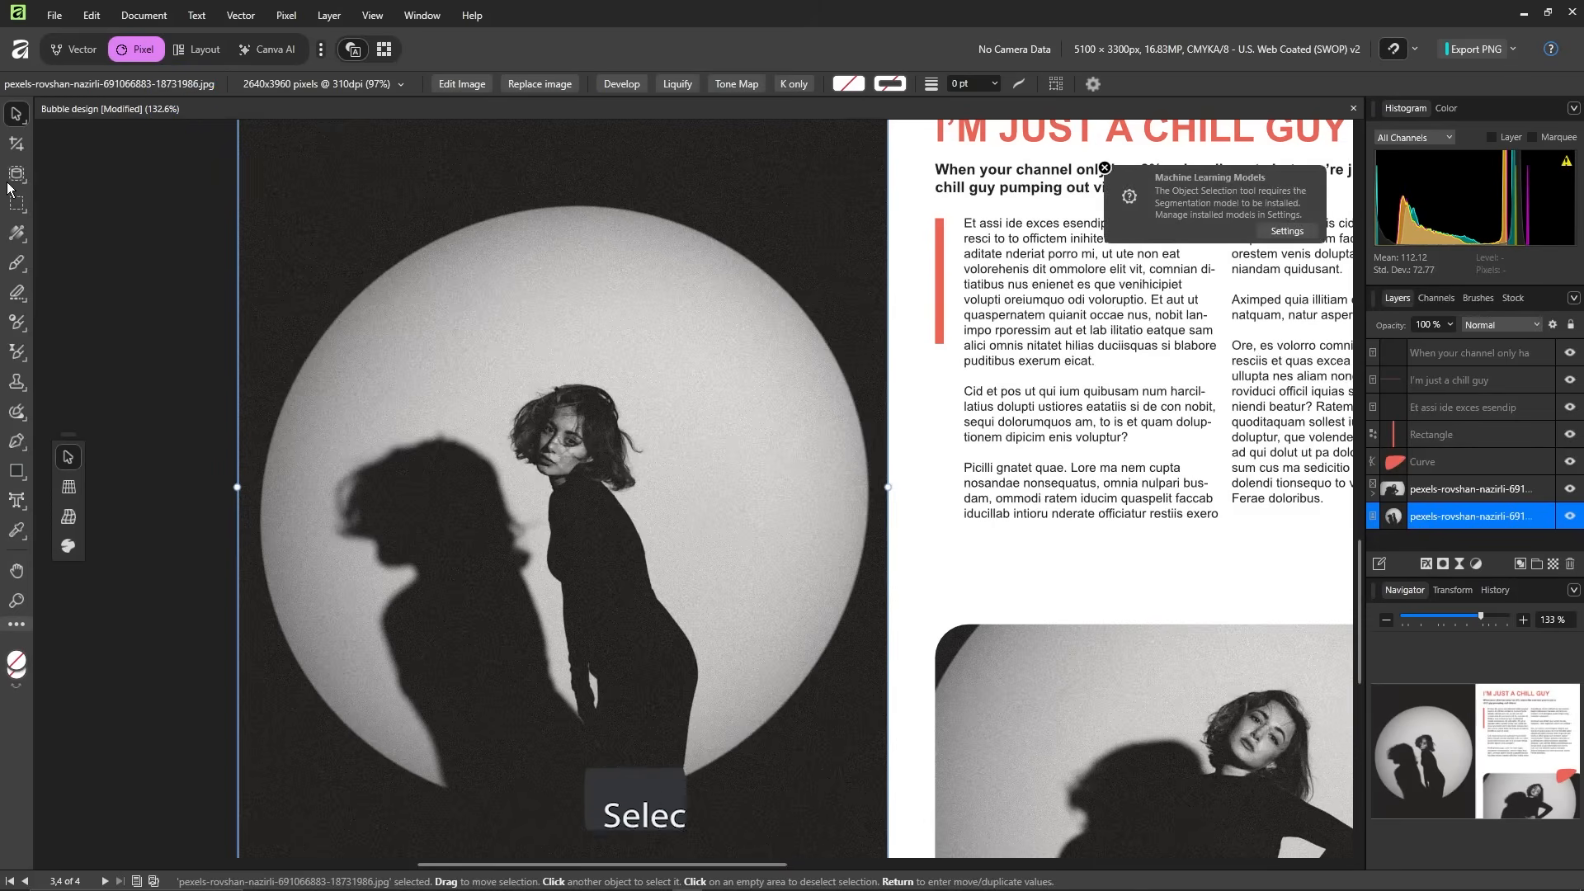
click(16, 173)
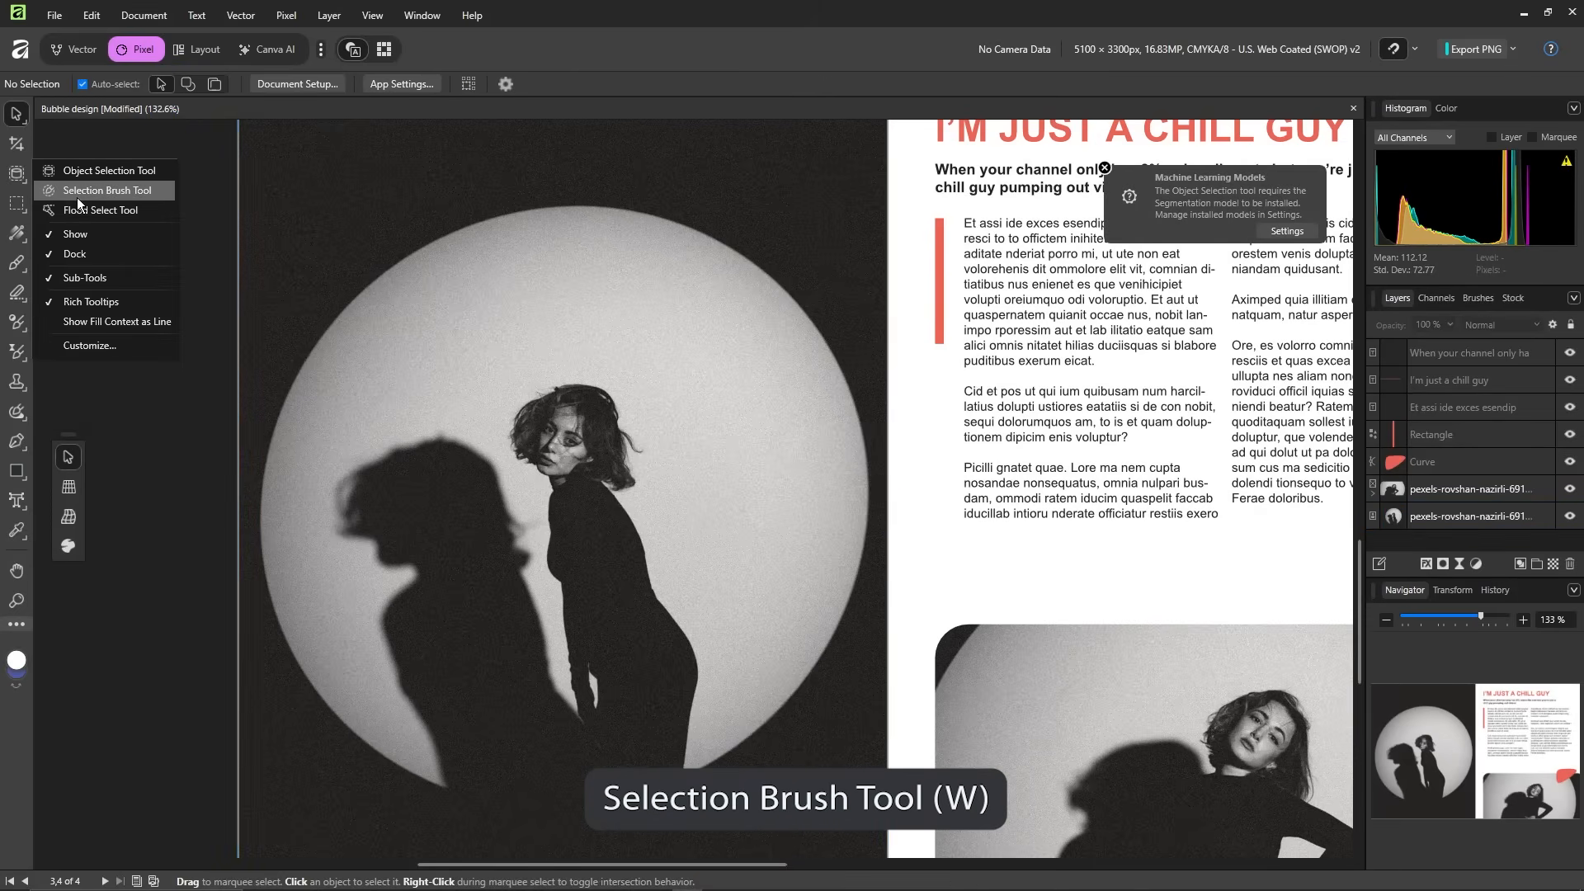
click(106, 190)
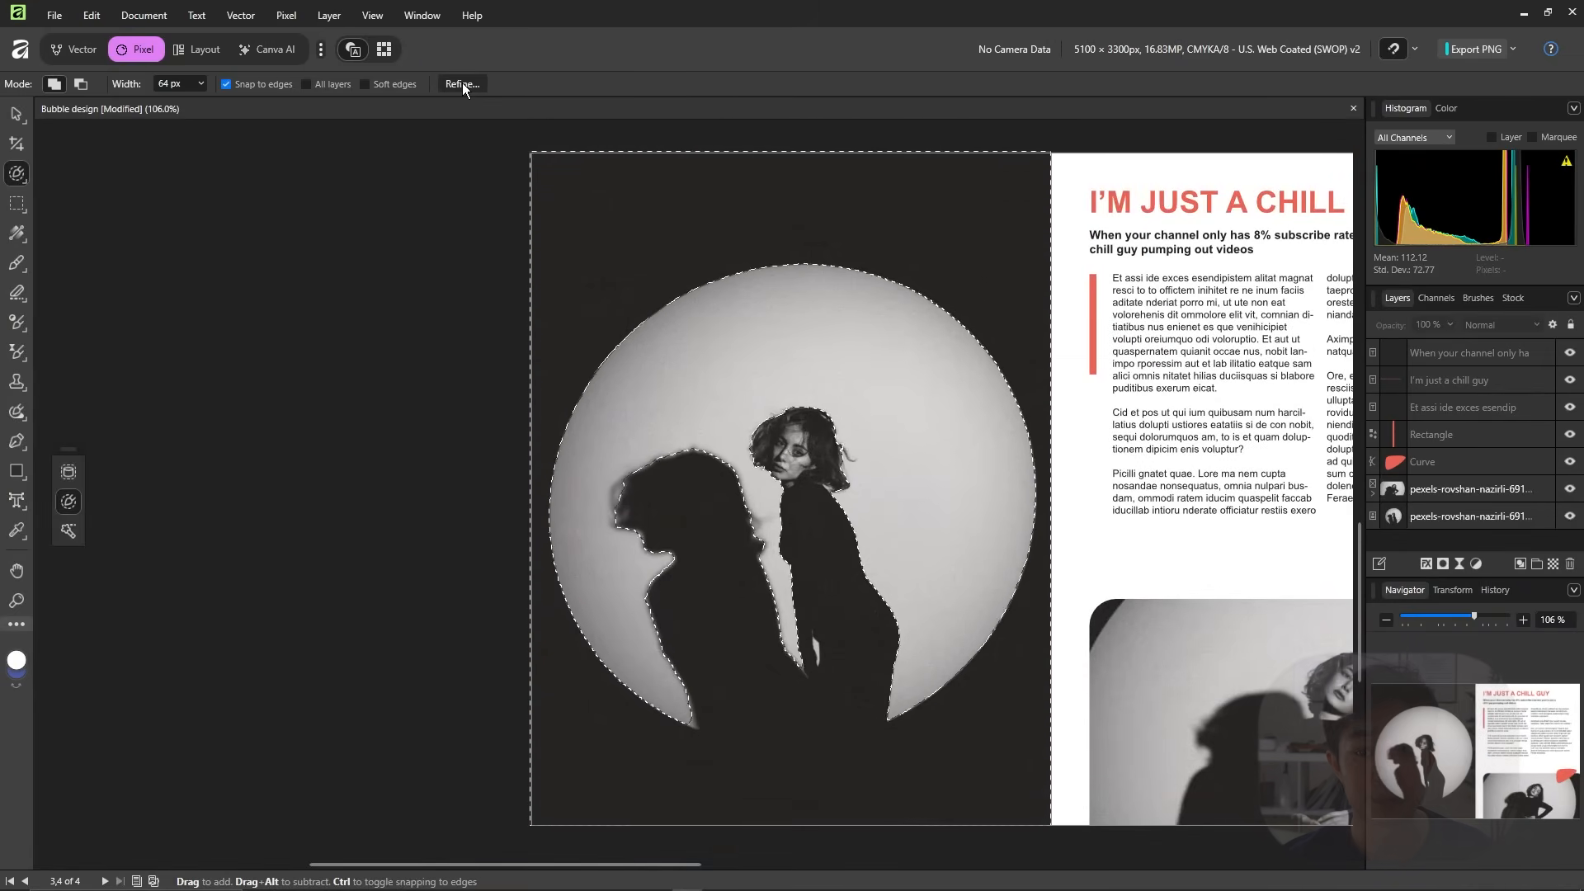
- Refine the selection and apply it to the portrait with Output set to Mask
click(461, 84)
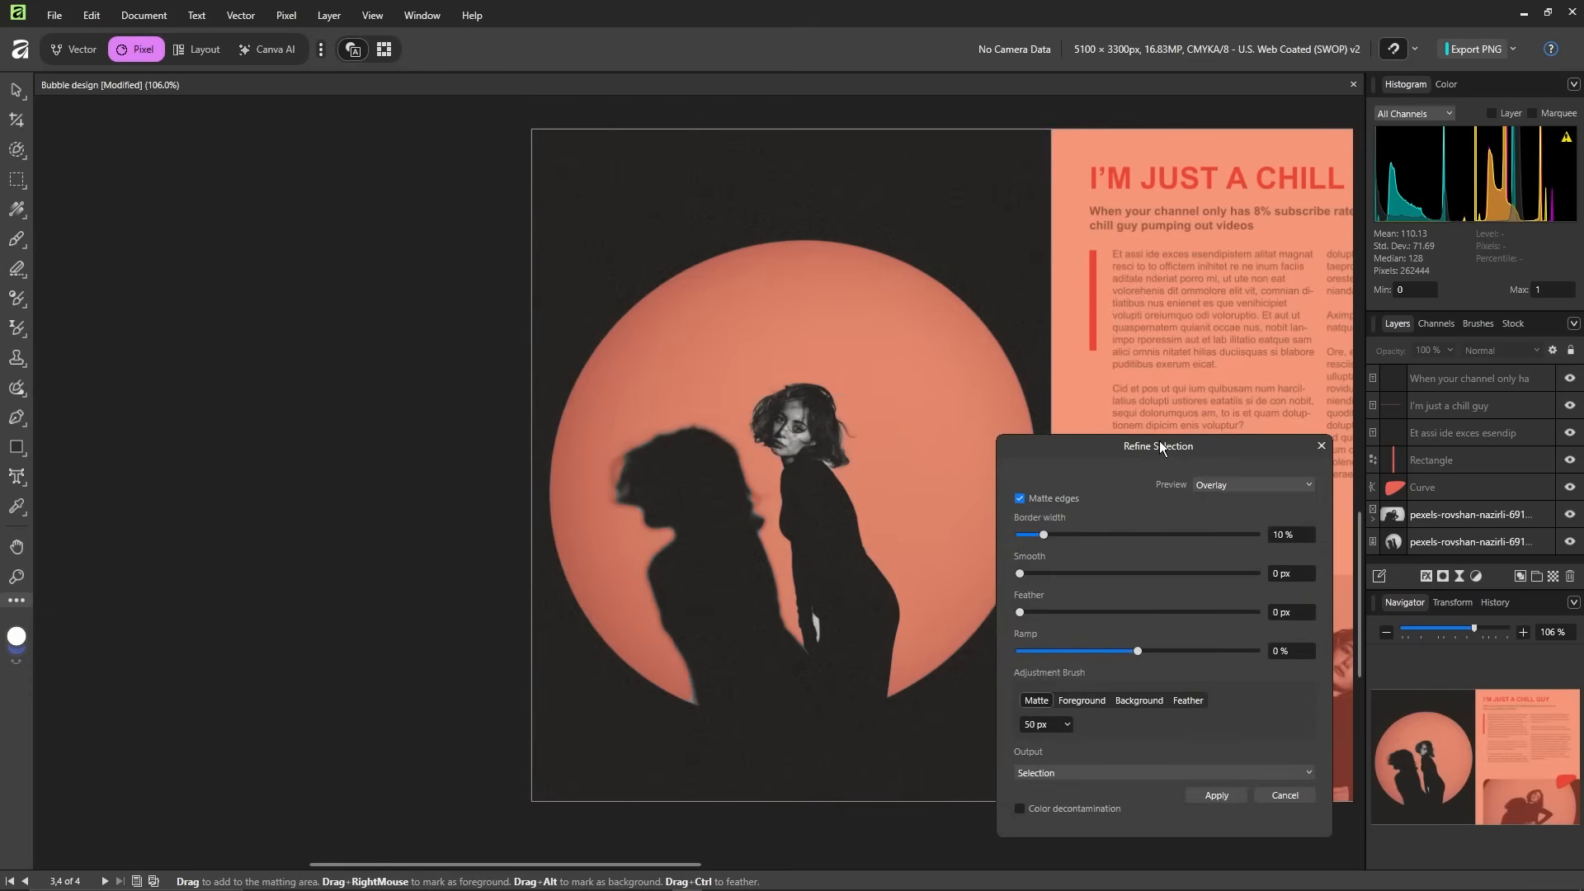
drag(1159, 446, 1213, 303)
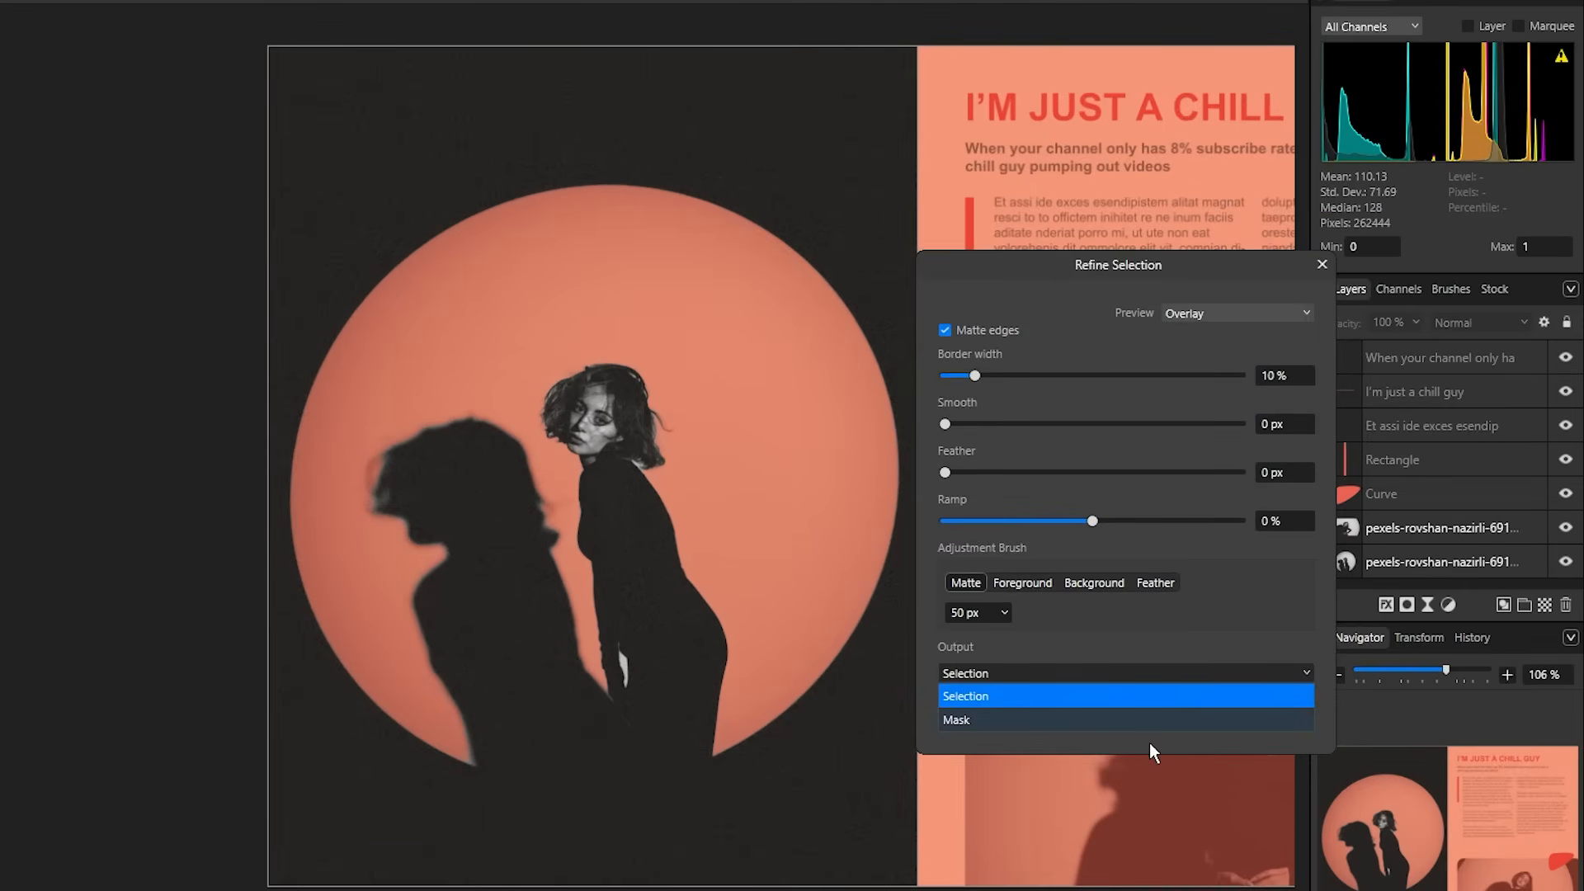
click(955, 720)
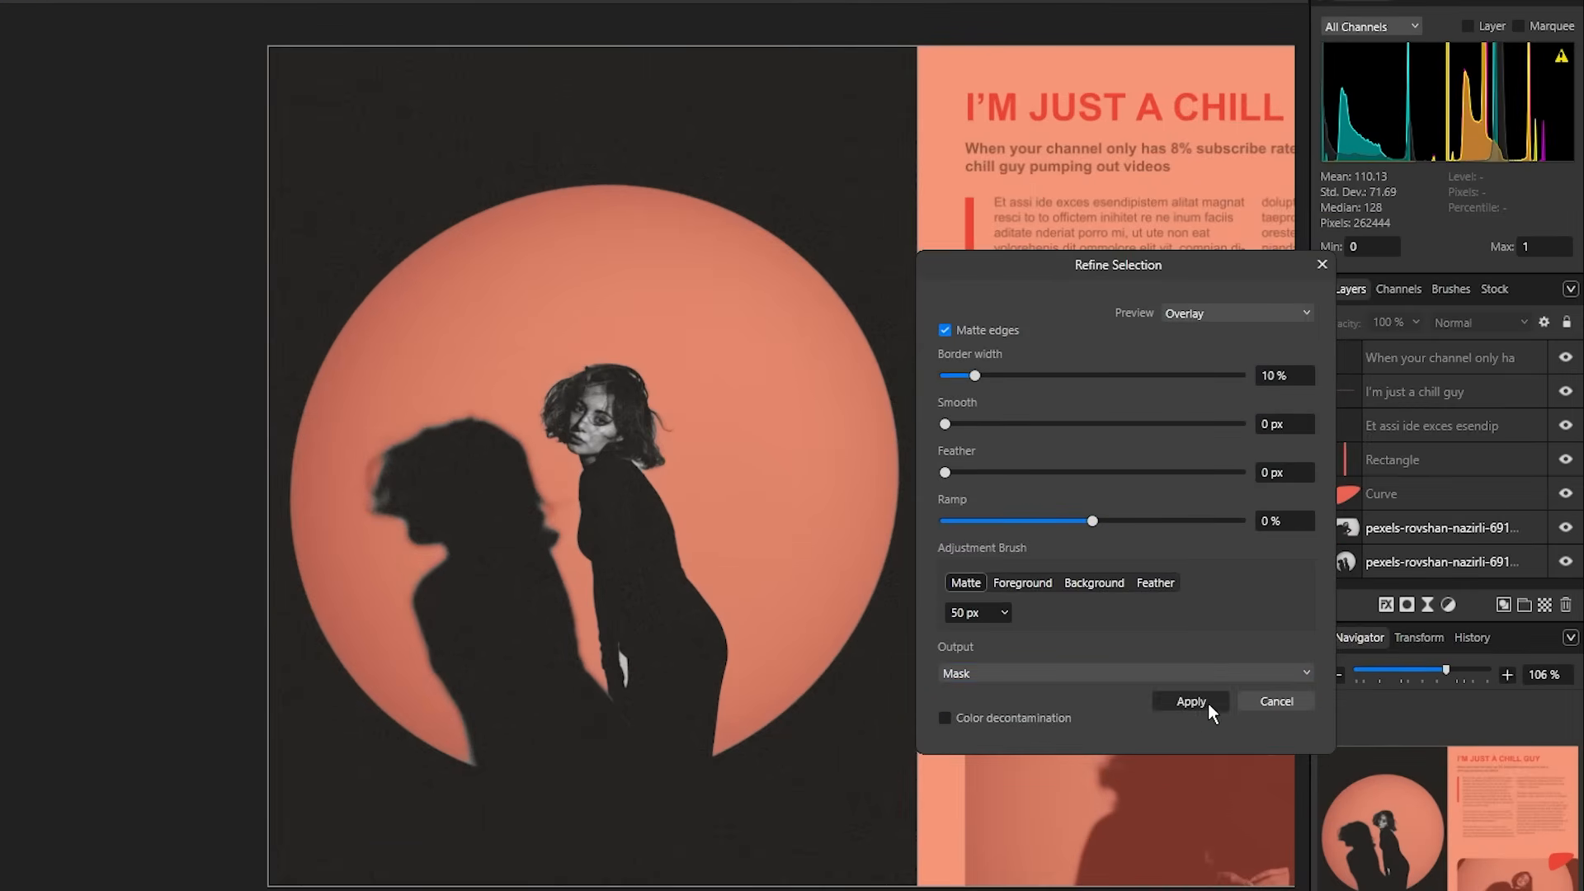
click(1190, 701)
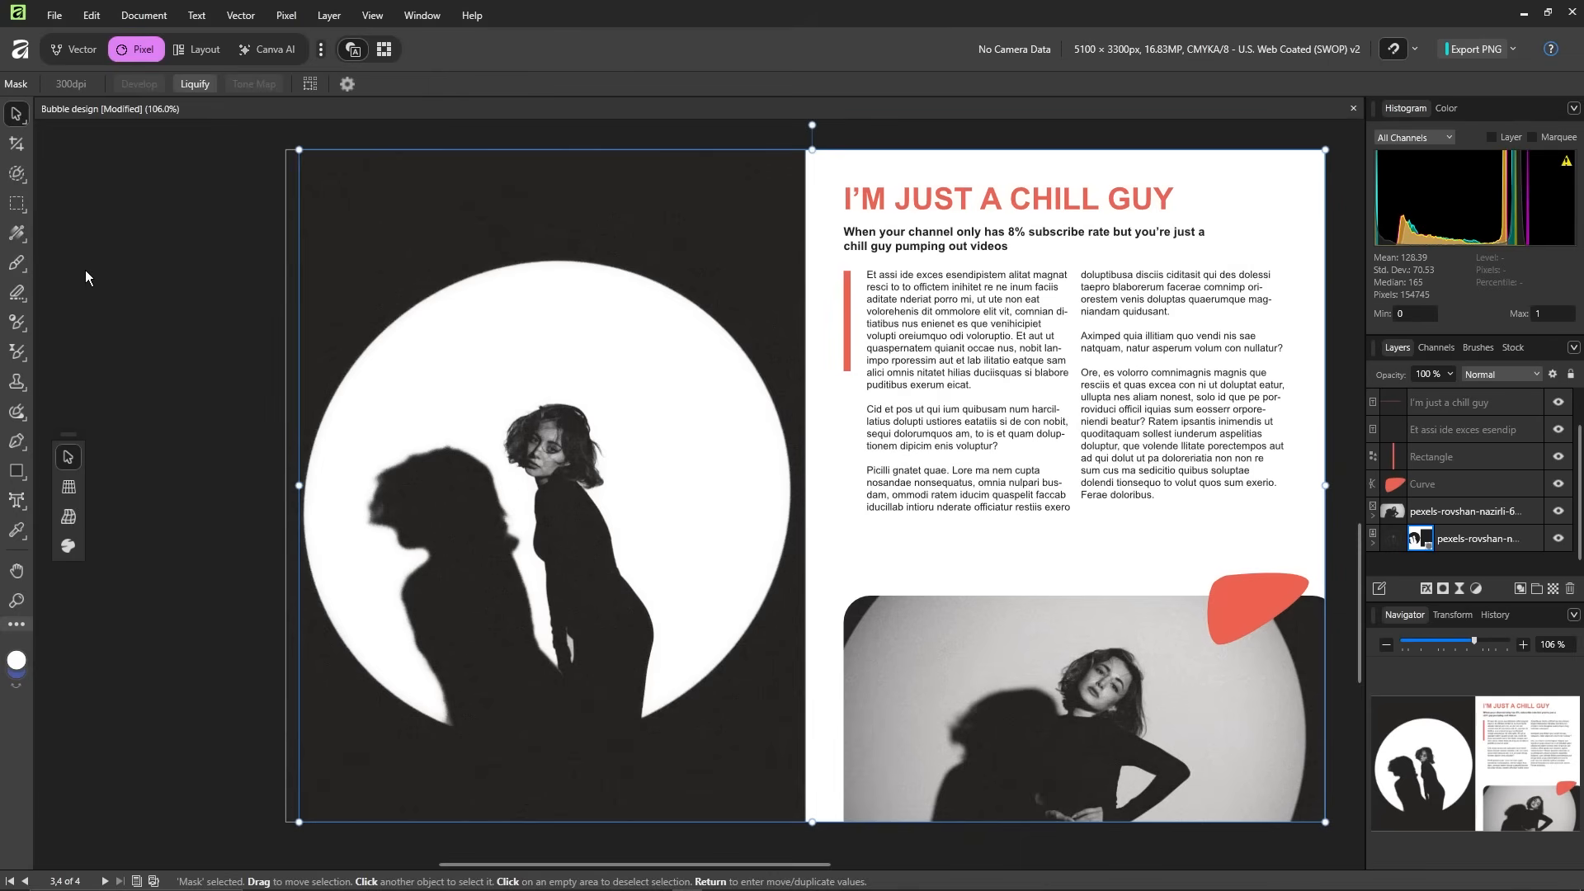
mouse_move(203, 48)
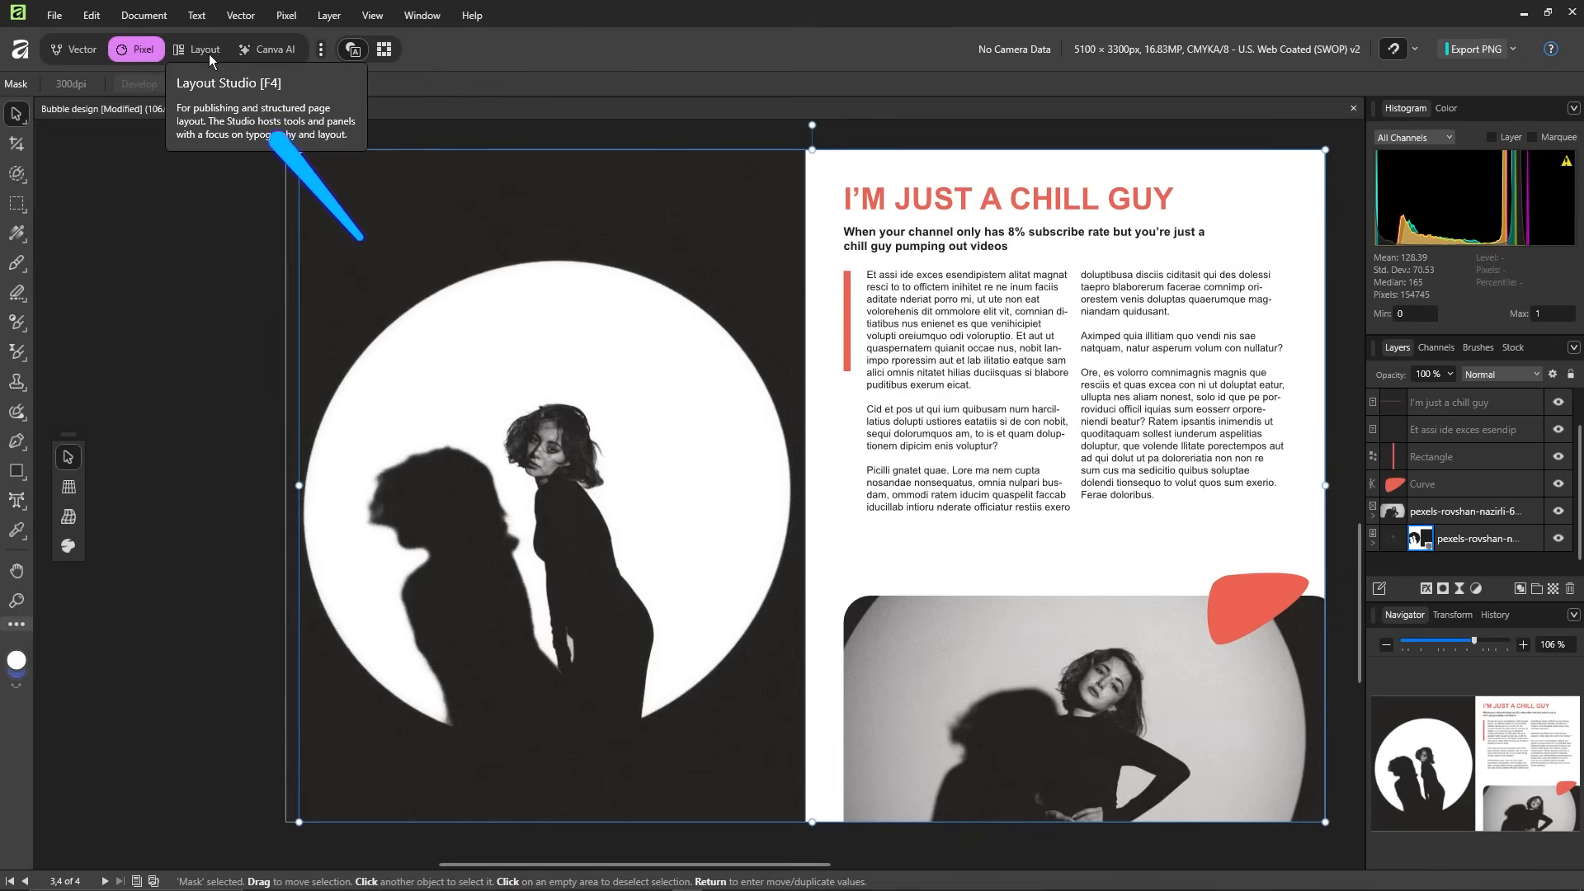
- In Layout Persona, draw a text frame over the circle, fill it with filler text and go to pages 1–2
click(204, 47)
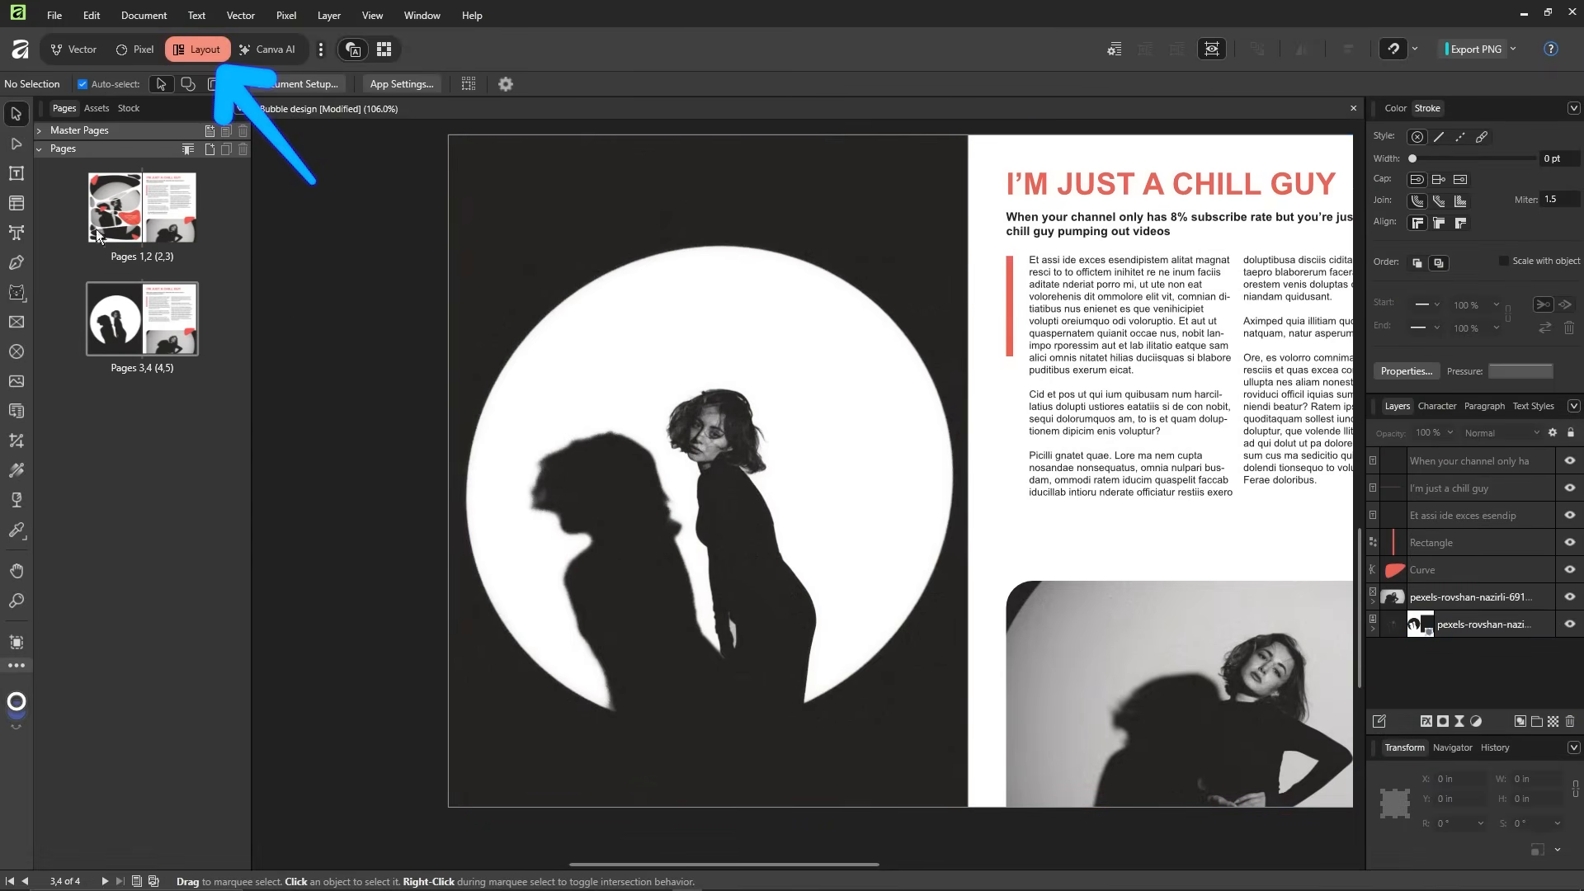
drag(467, 243, 795, 538)
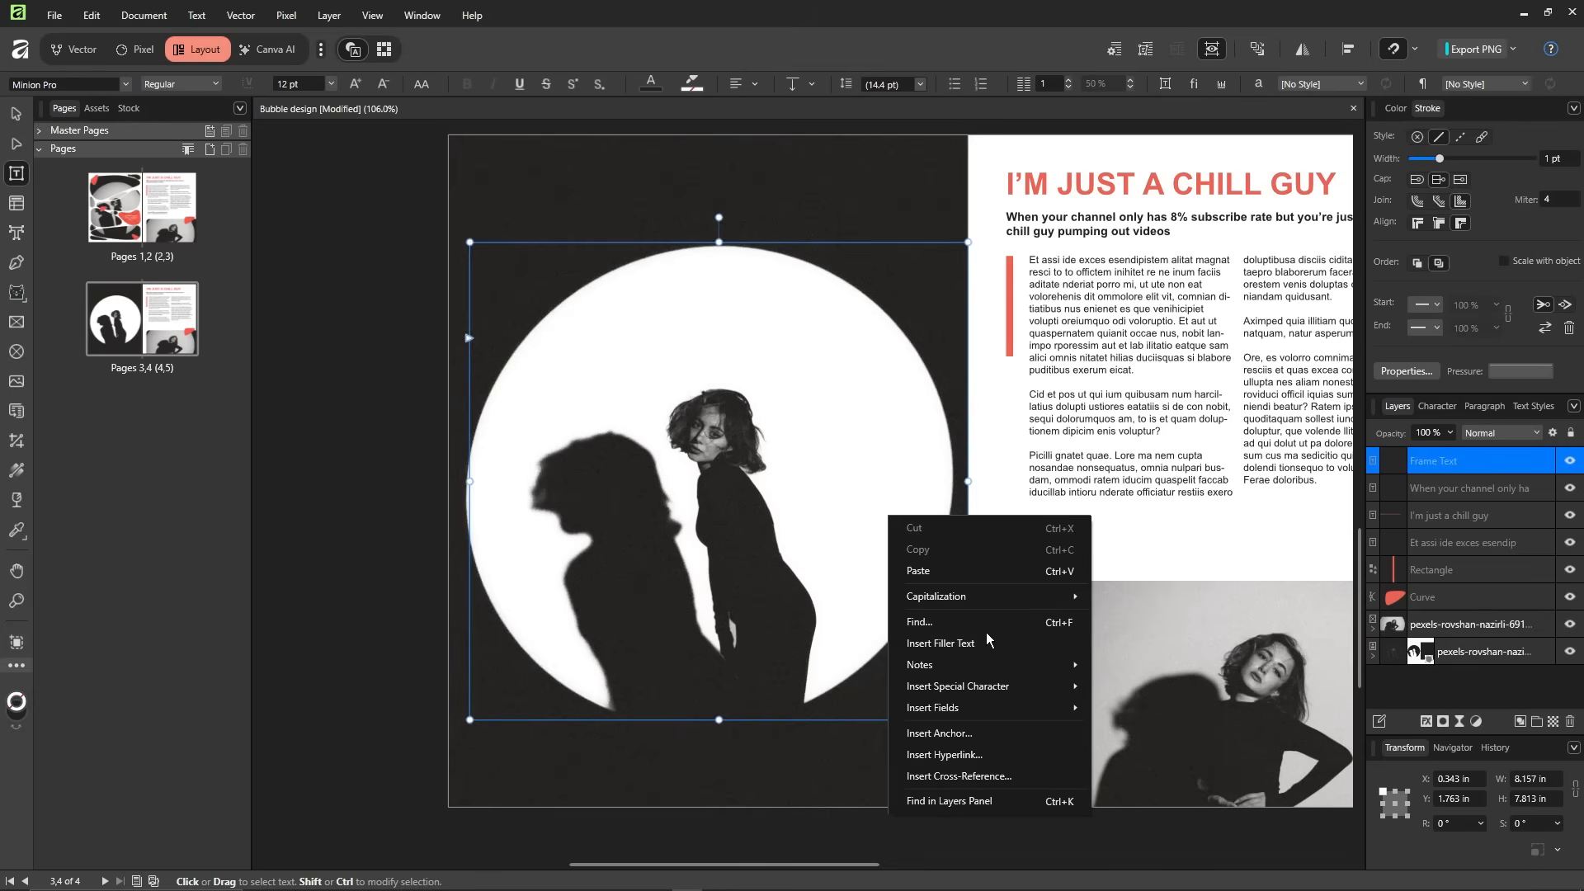
click(939, 644)
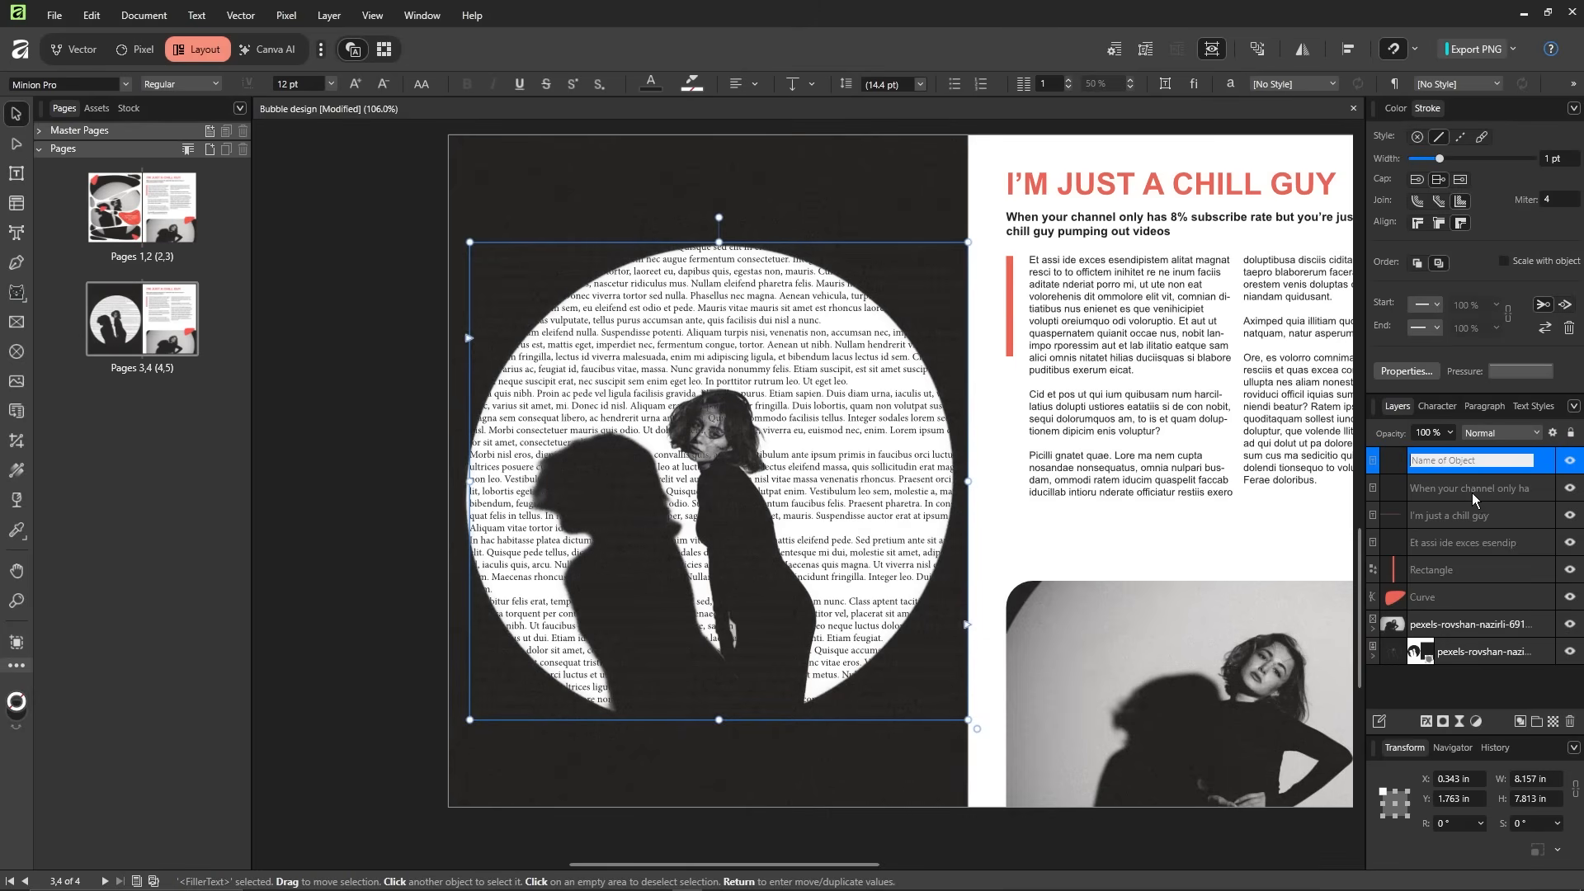
click(1475, 651)
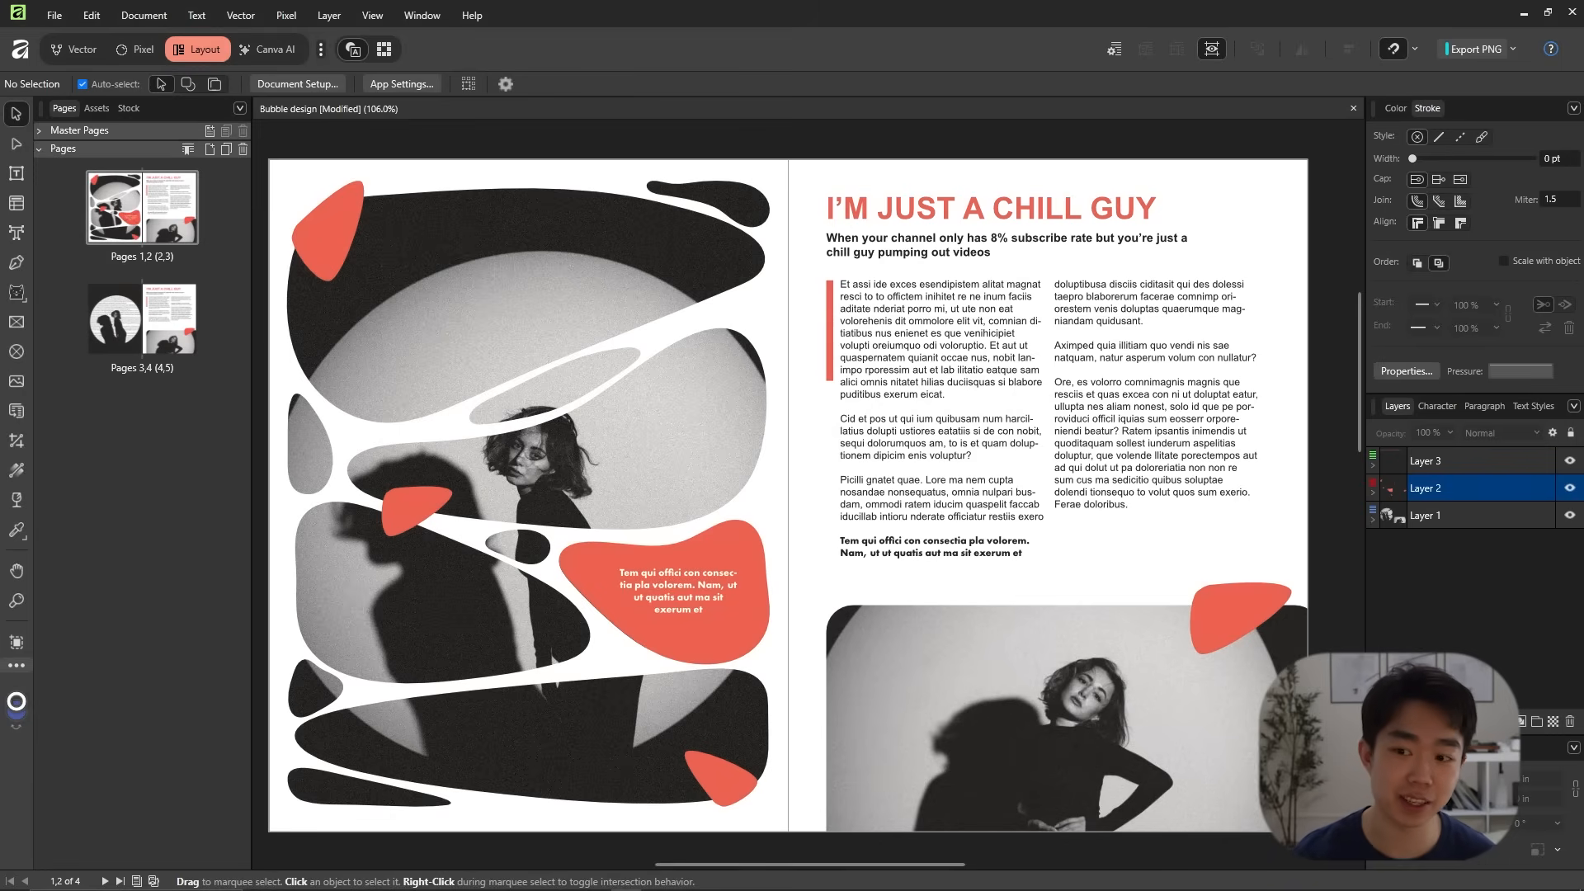
mouse_move(467, 503)
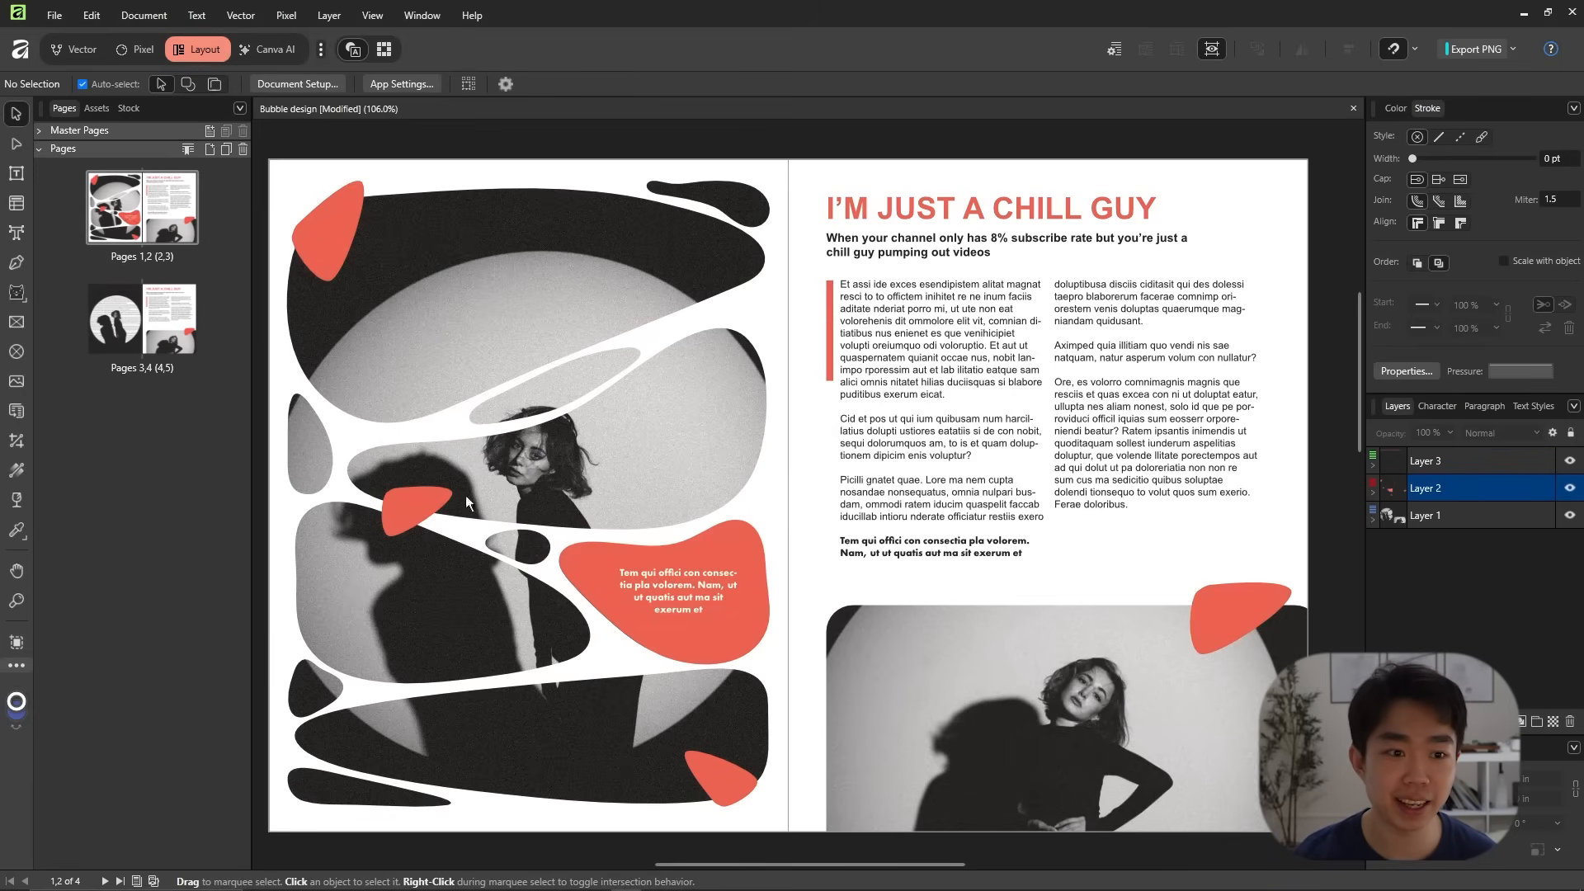
mouse_move(661, 155)
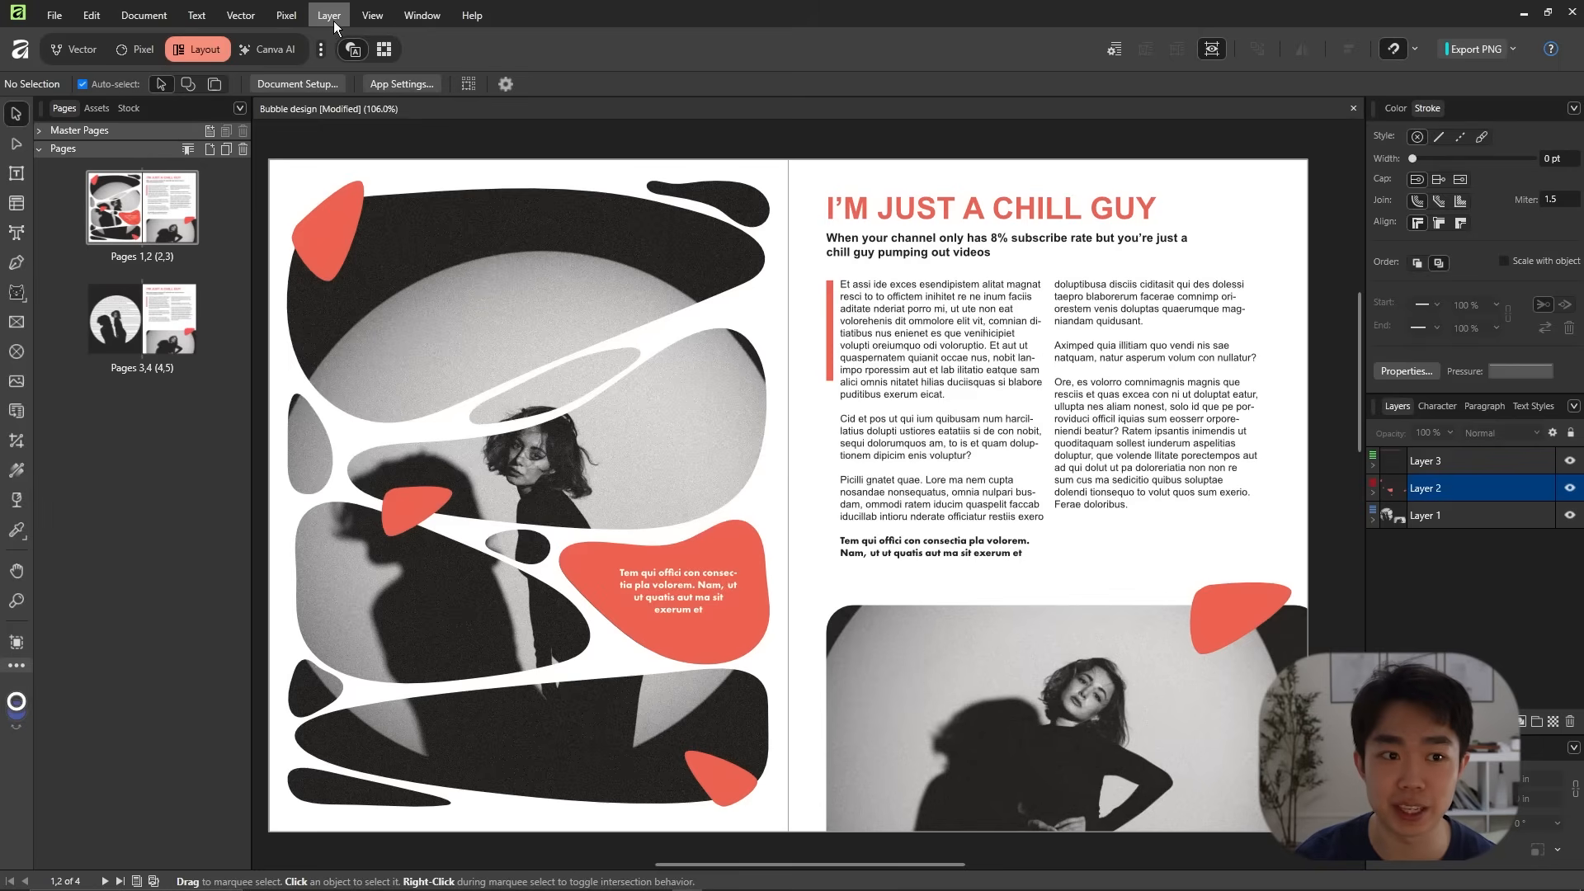
click(328, 15)
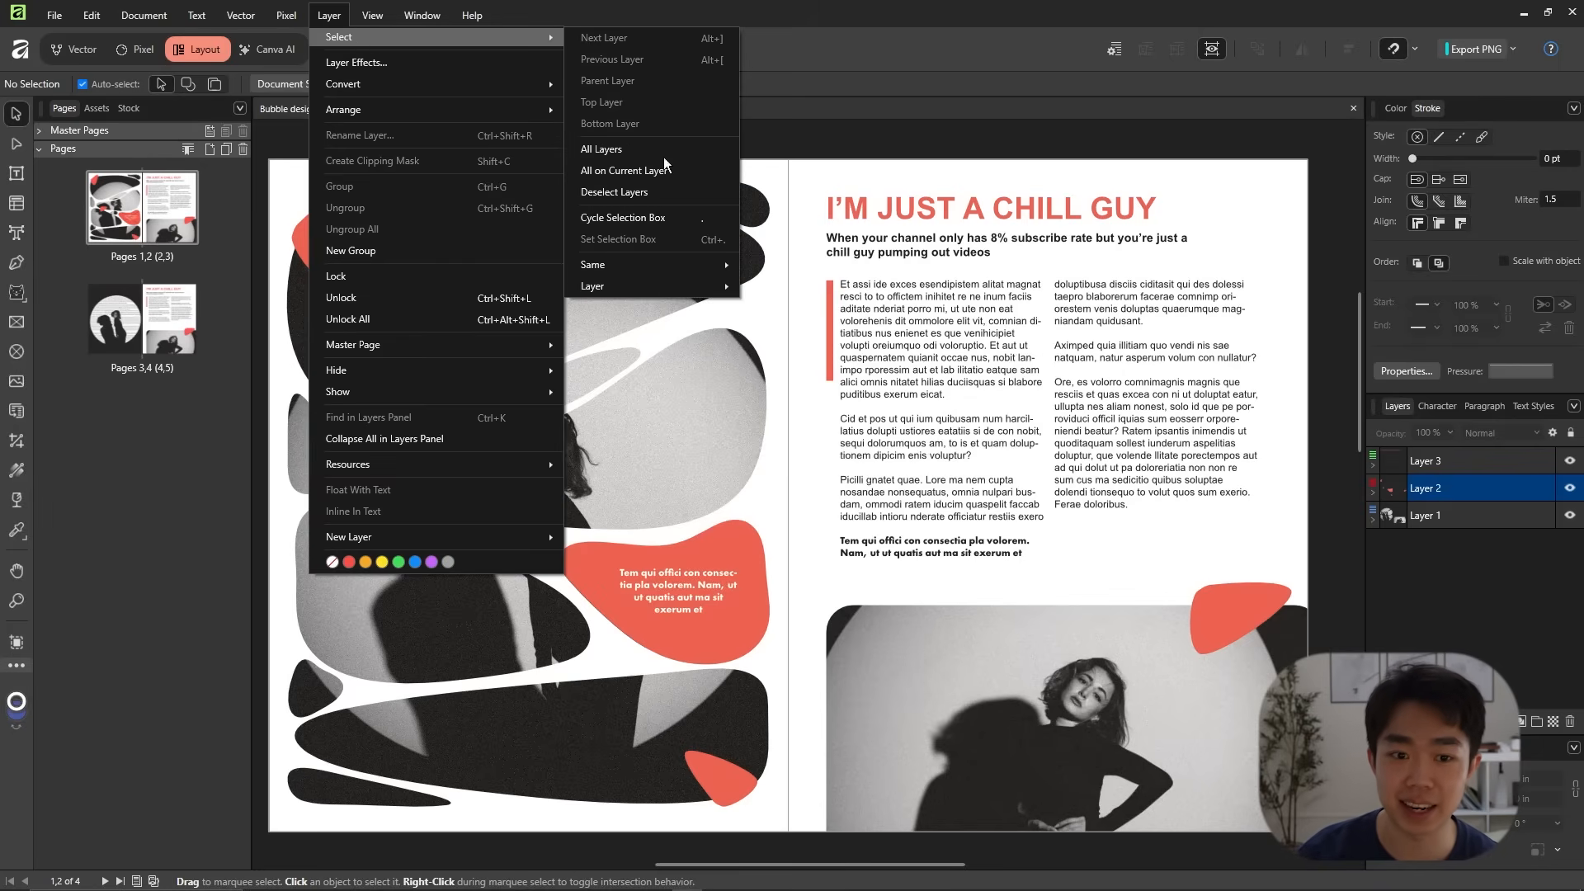
mouse_move(652, 264)
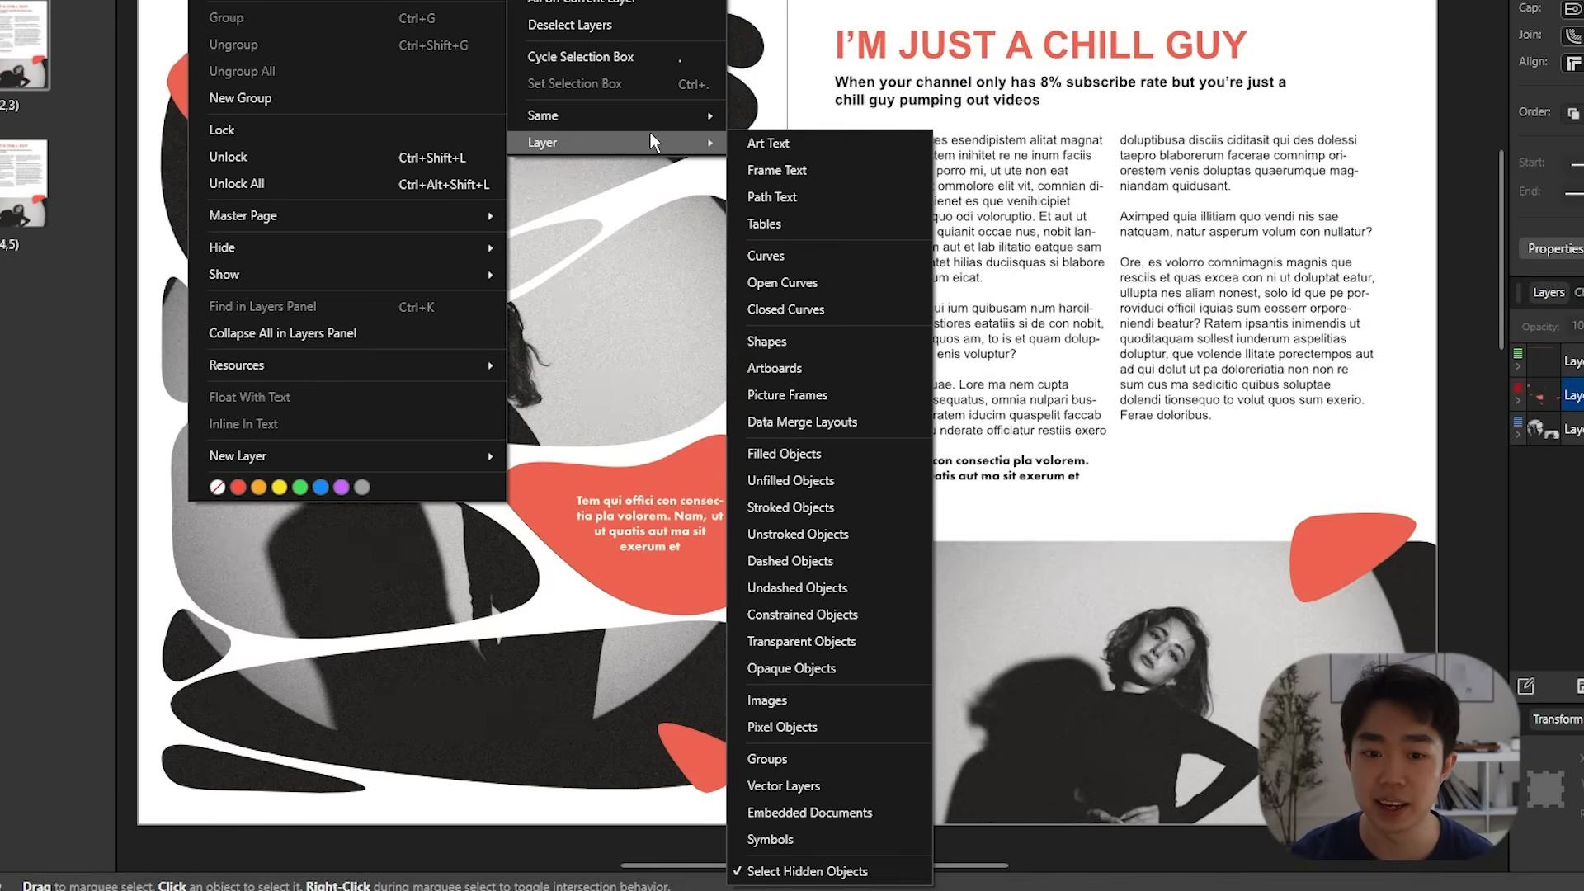
mouse_move(824, 287)
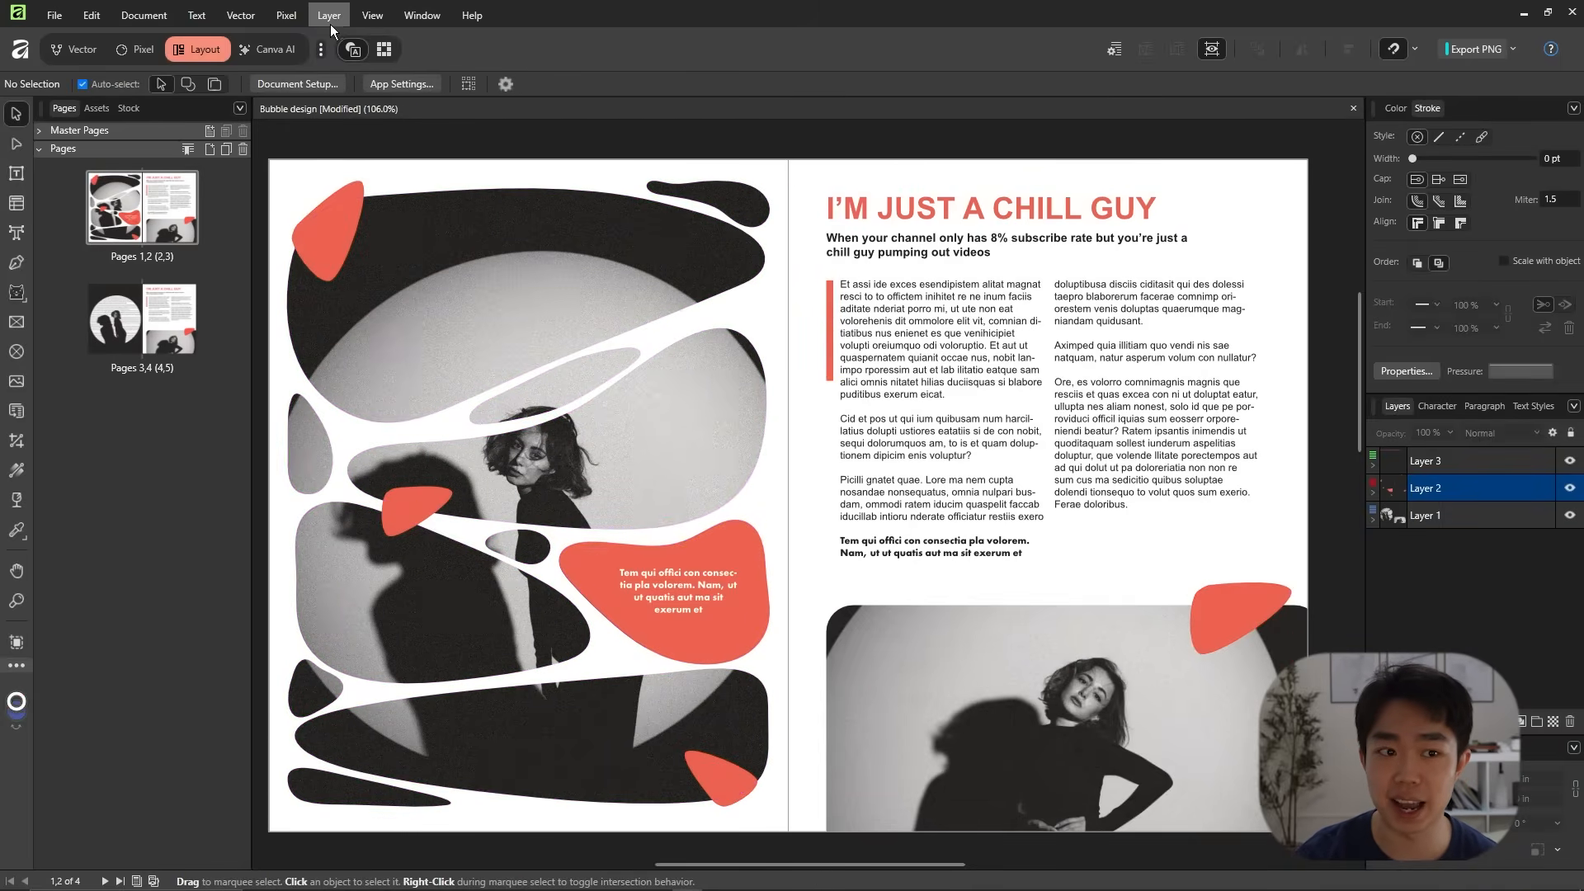
click(327, 15)
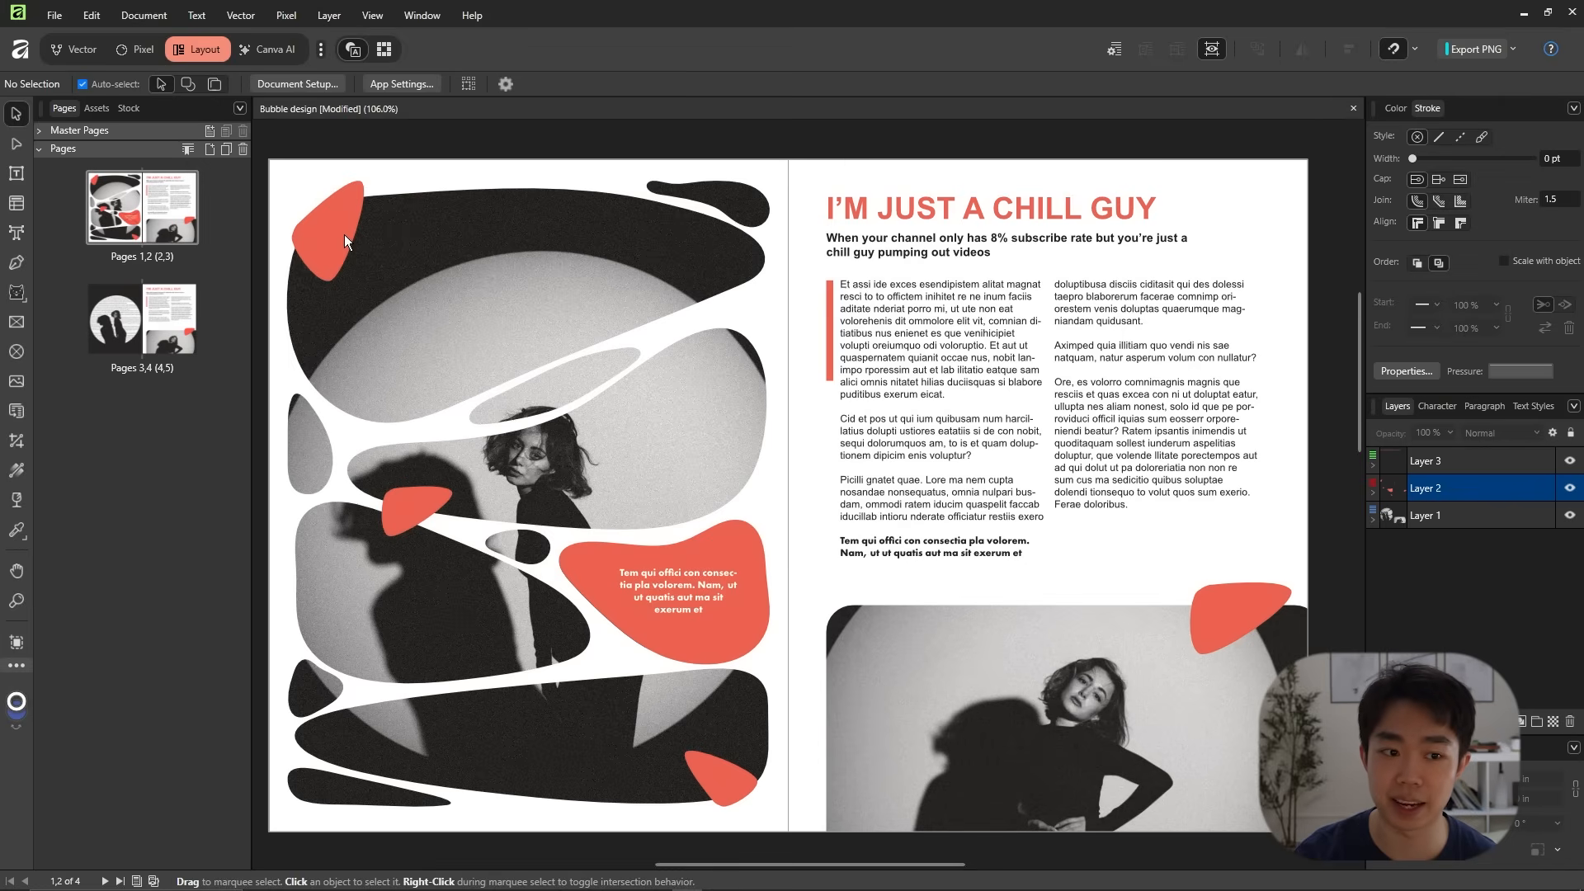
- Select the red text bubble with the other red shapes and resize them by a corner handle
click(343, 241)
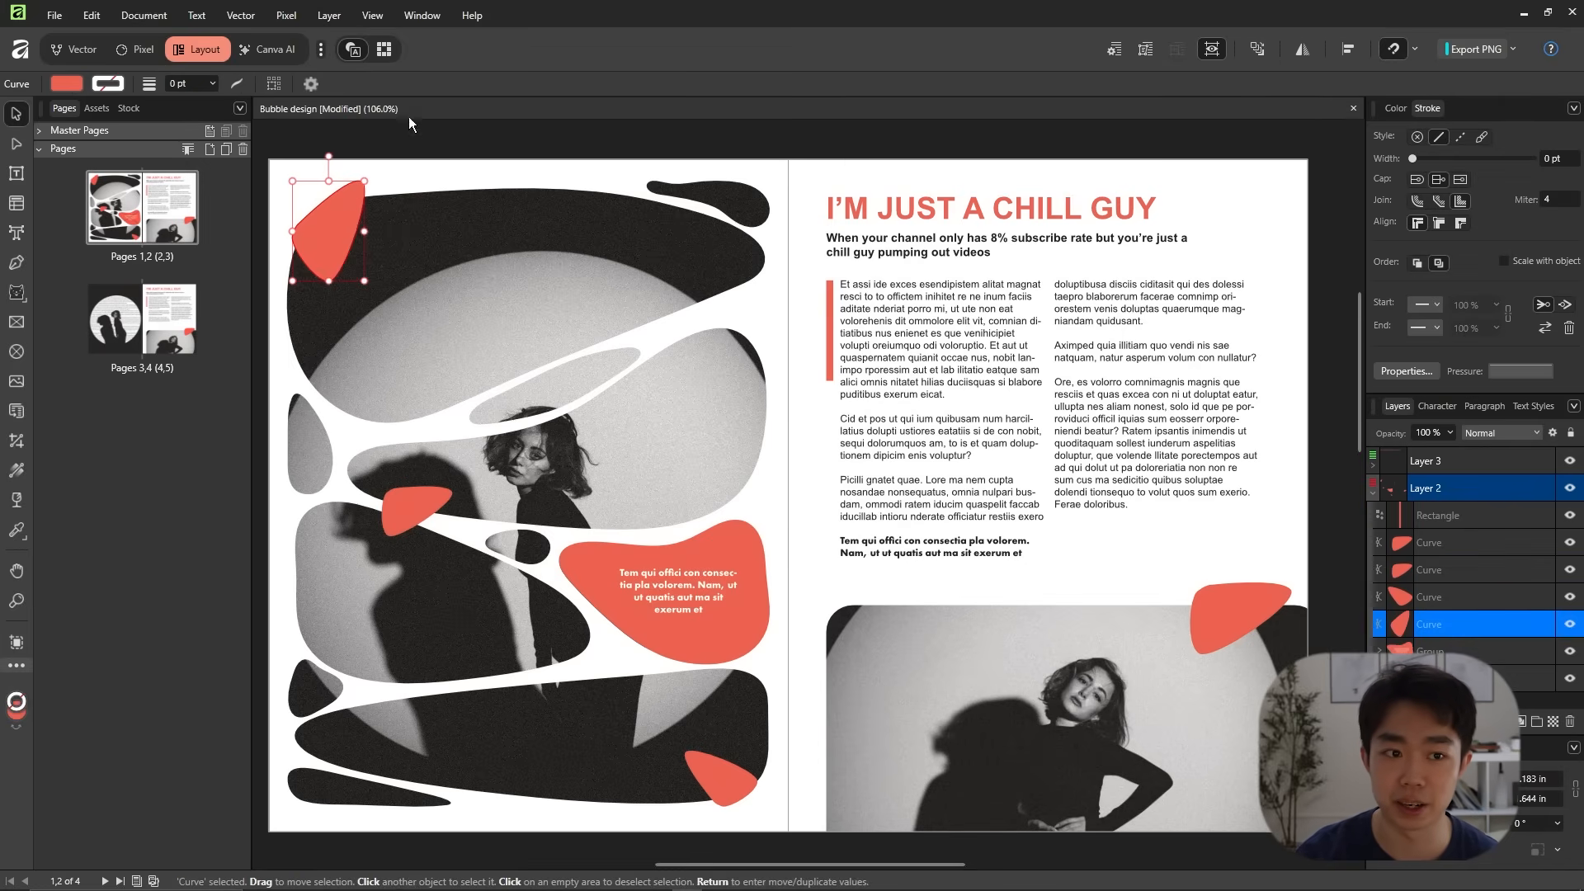
click(327, 15)
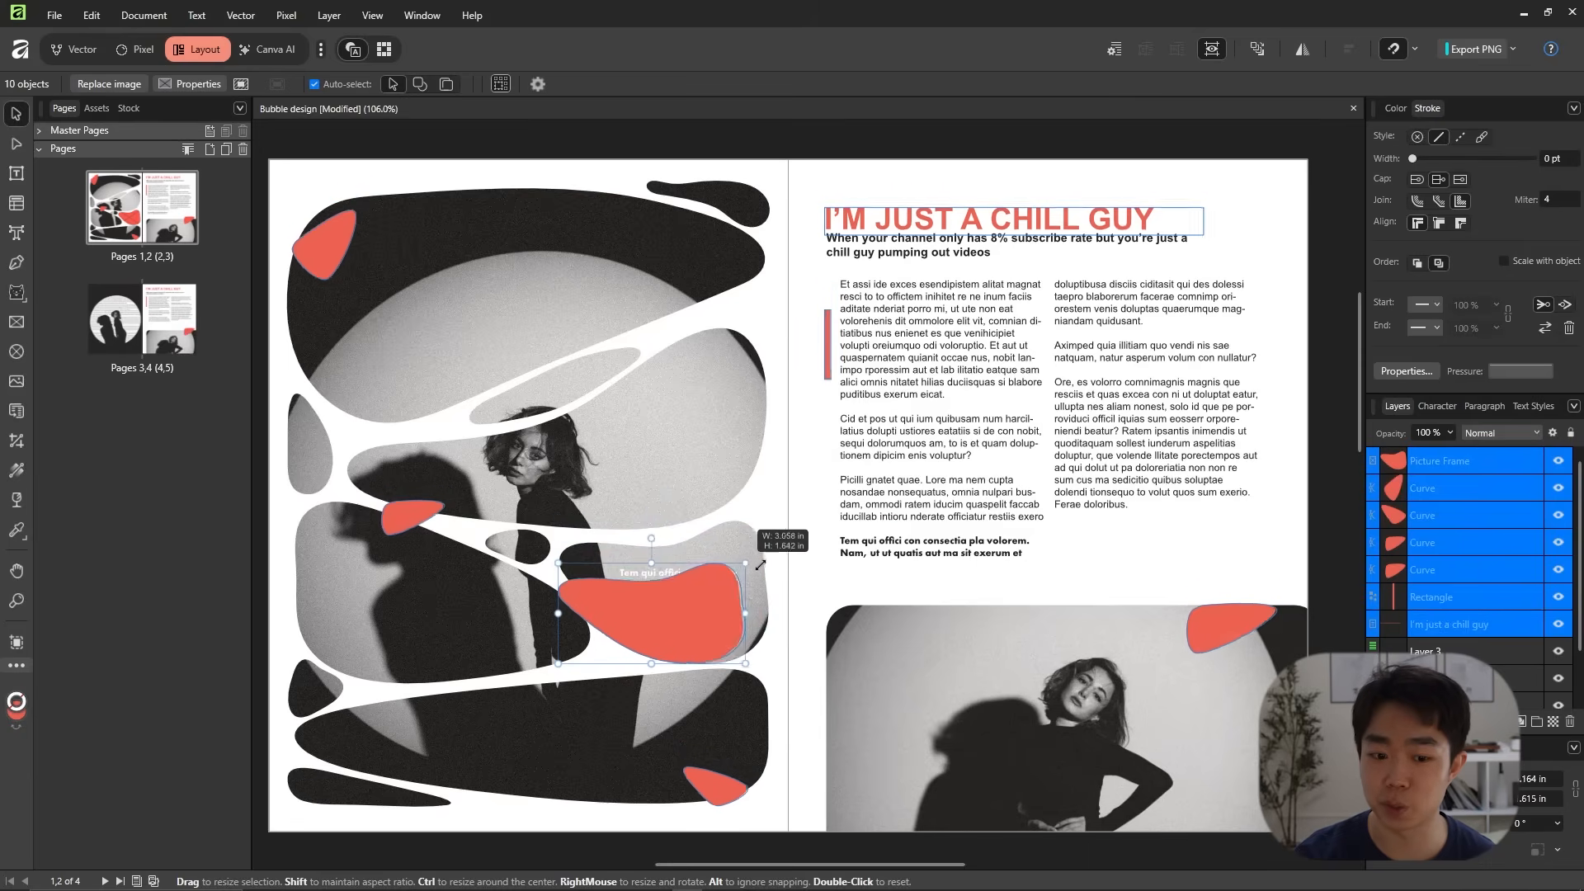
drag(761, 538, 756, 533)
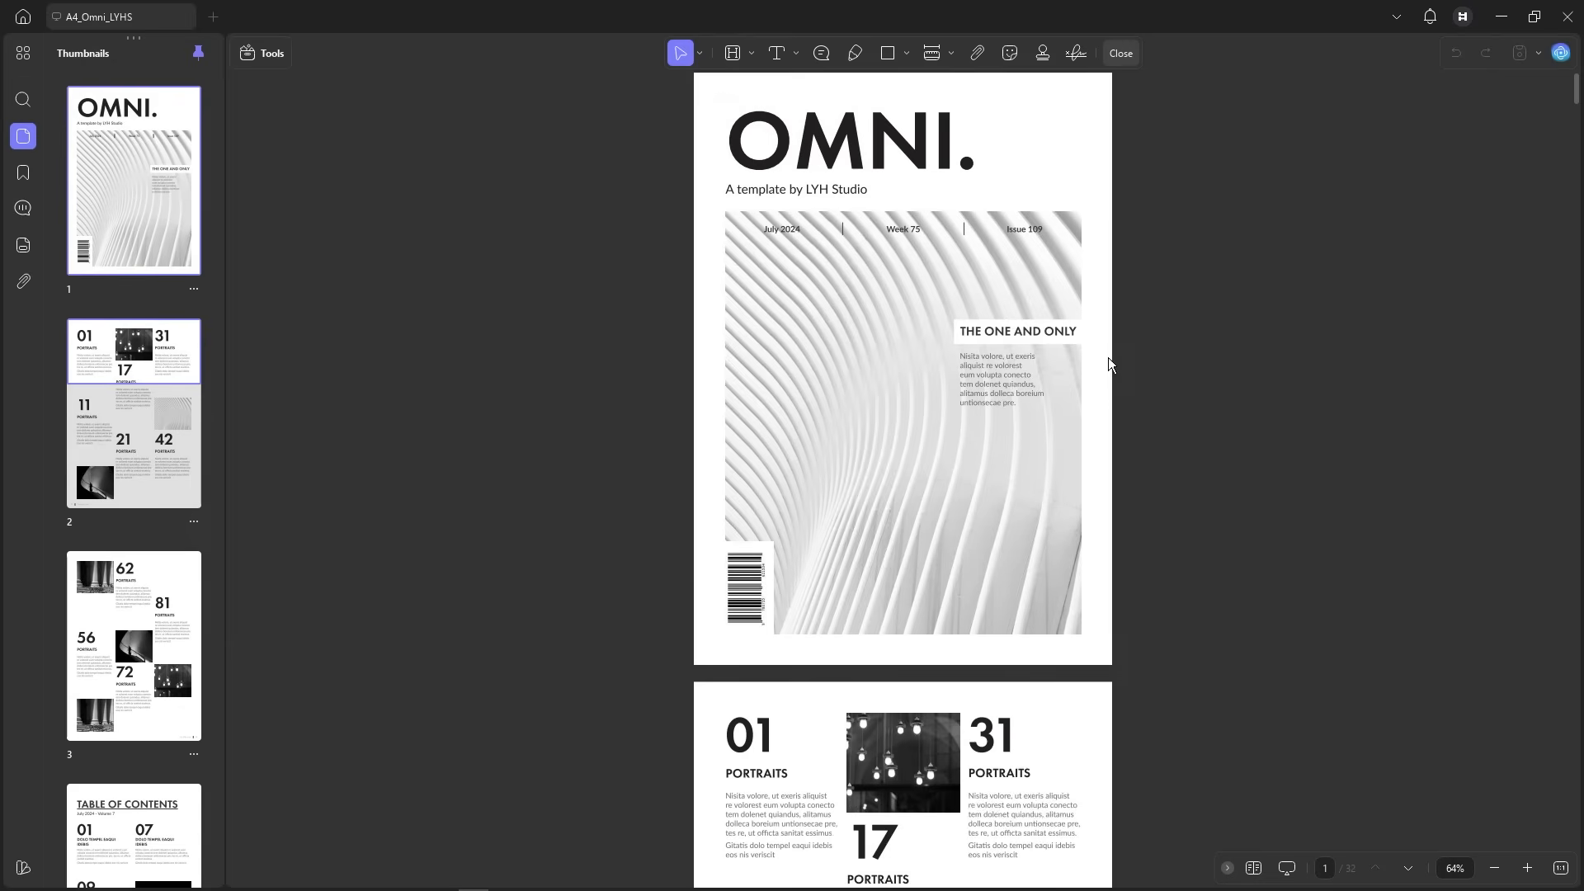
- Replace the paragraph under THE ONE AND ONLY with 'I can legit edit any text????' and make it bold
click(261, 53)
text(I can)
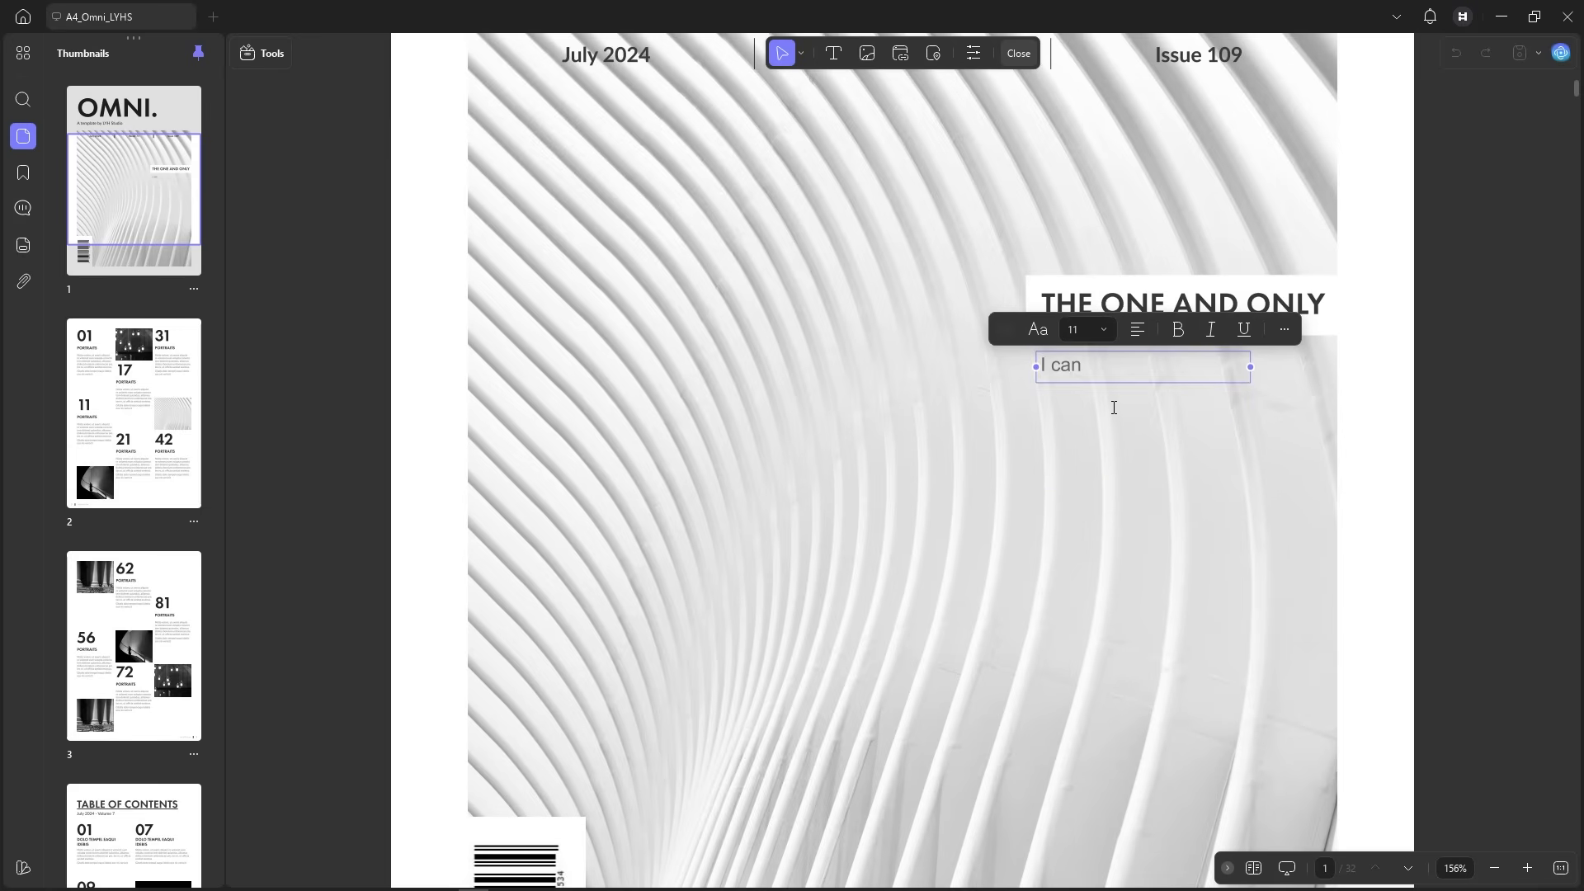
text(legit edit any text????)
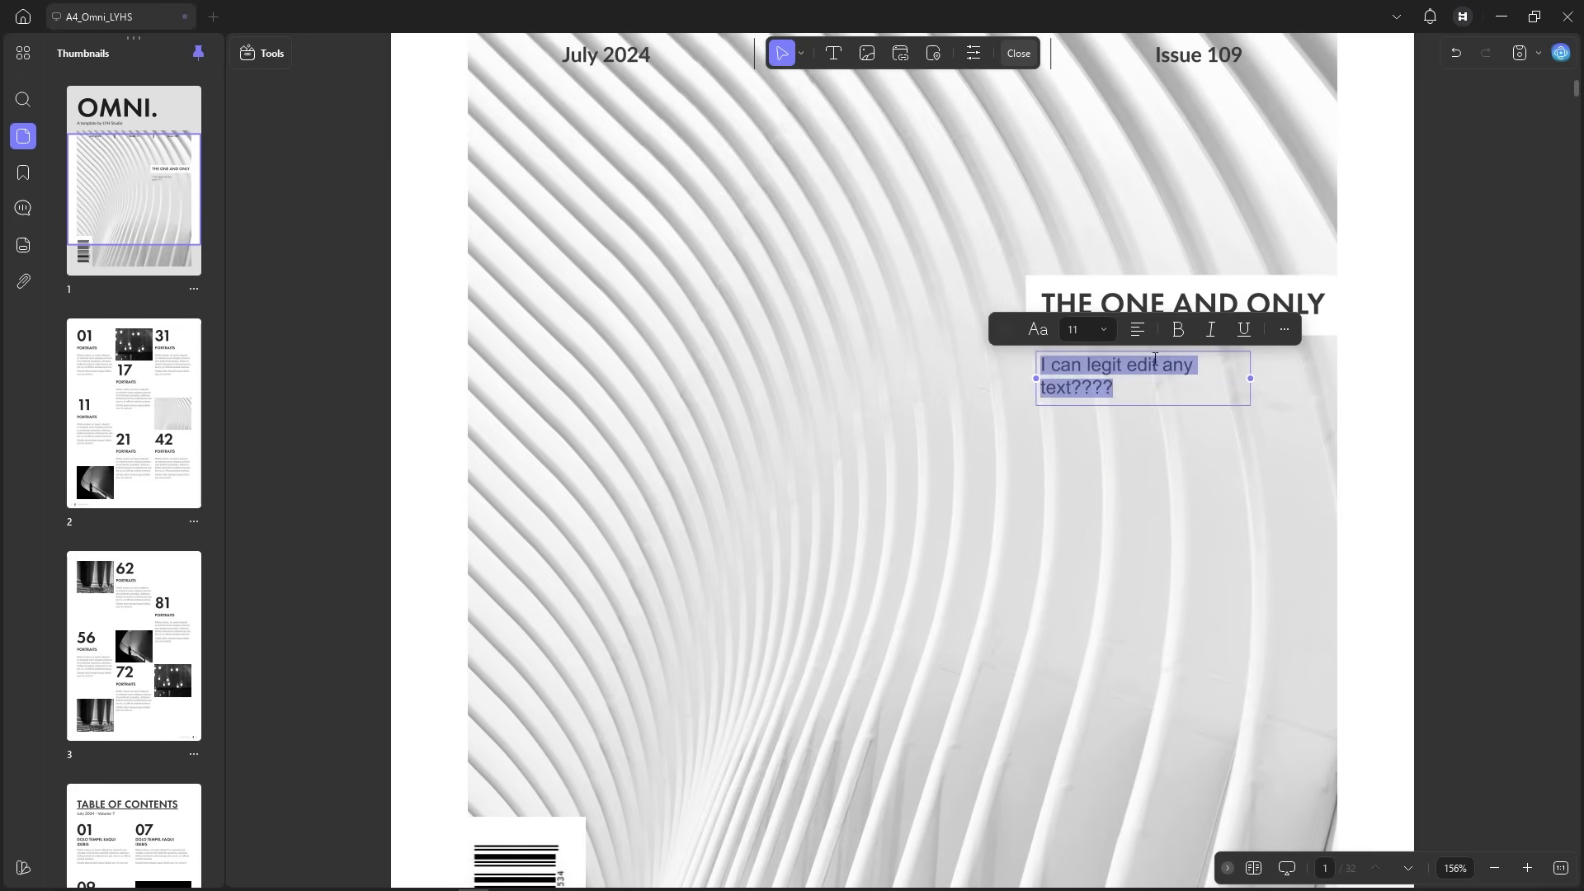
click(1177, 330)
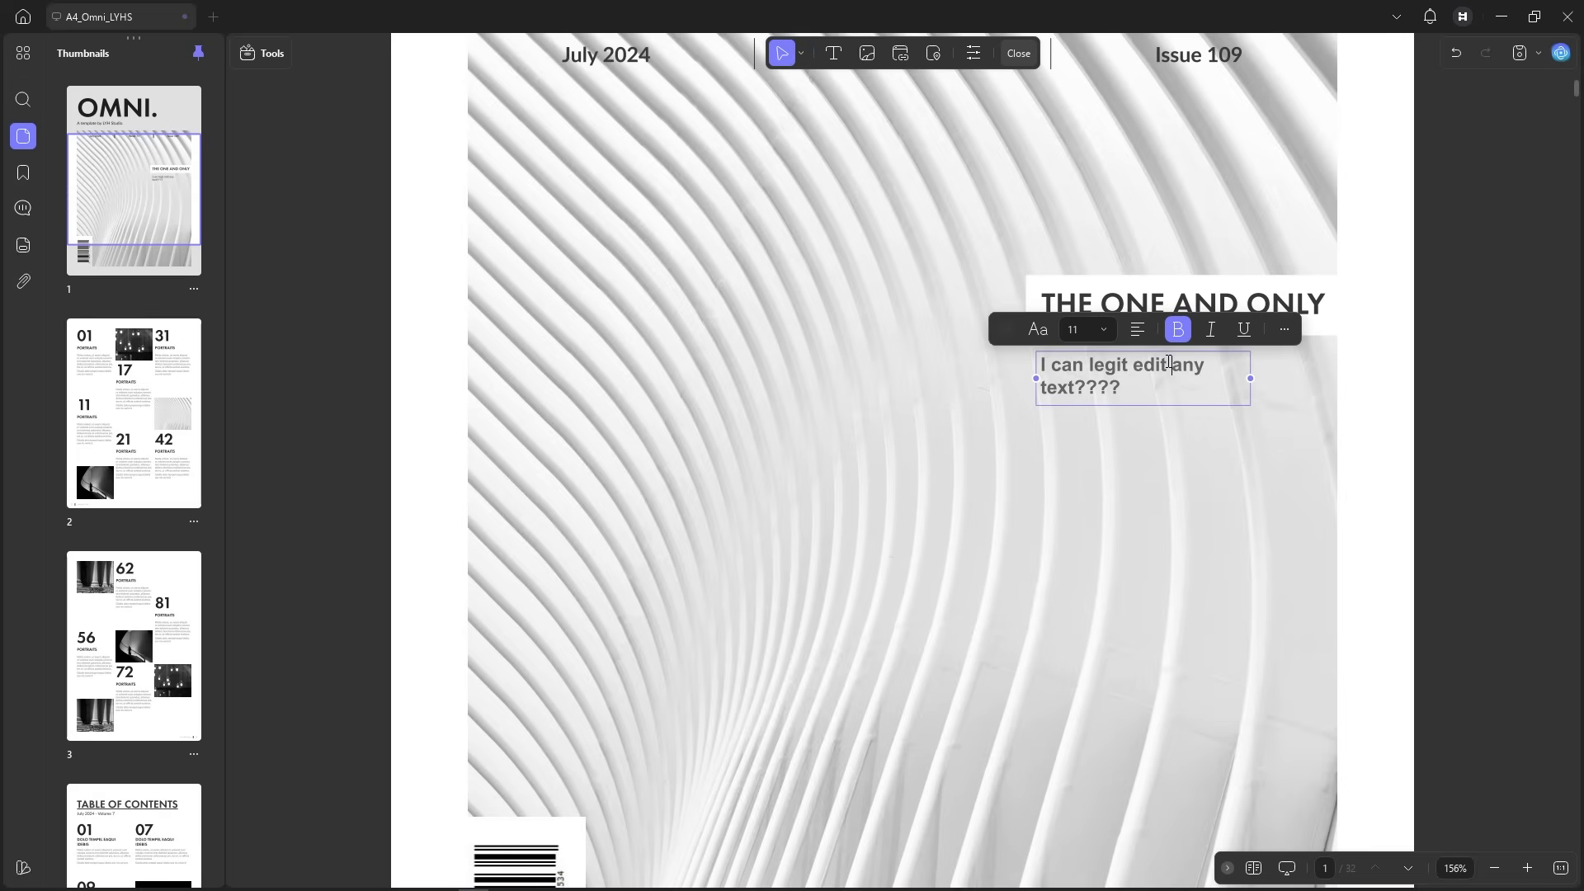
click(1132, 228)
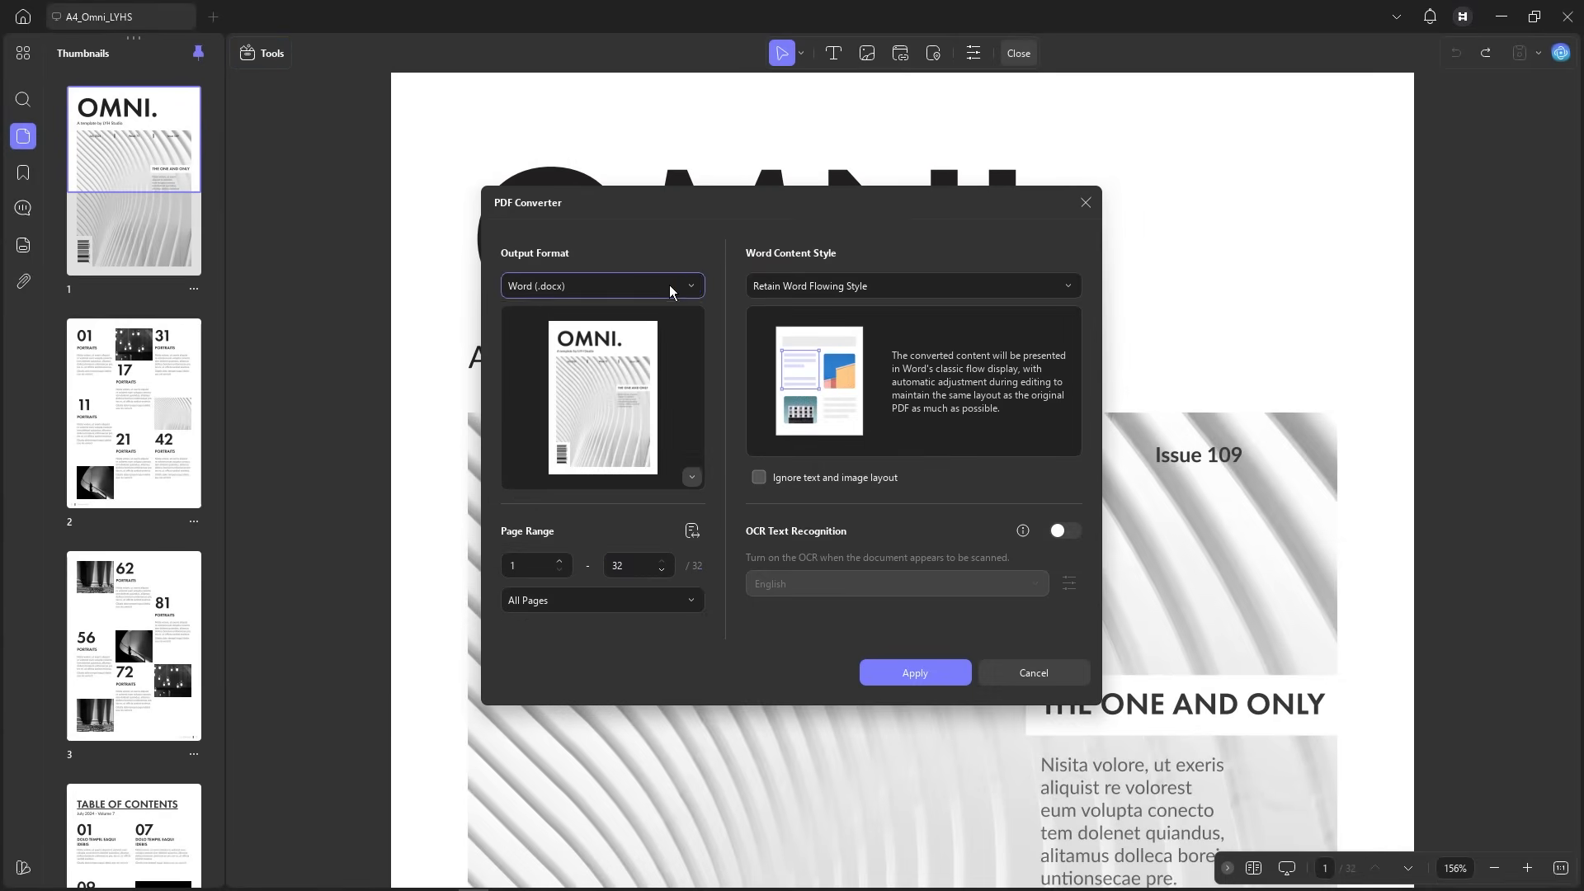
- Set the PDF Converter output to Image and export the pages as JPEG
click(602, 286)
text(8)
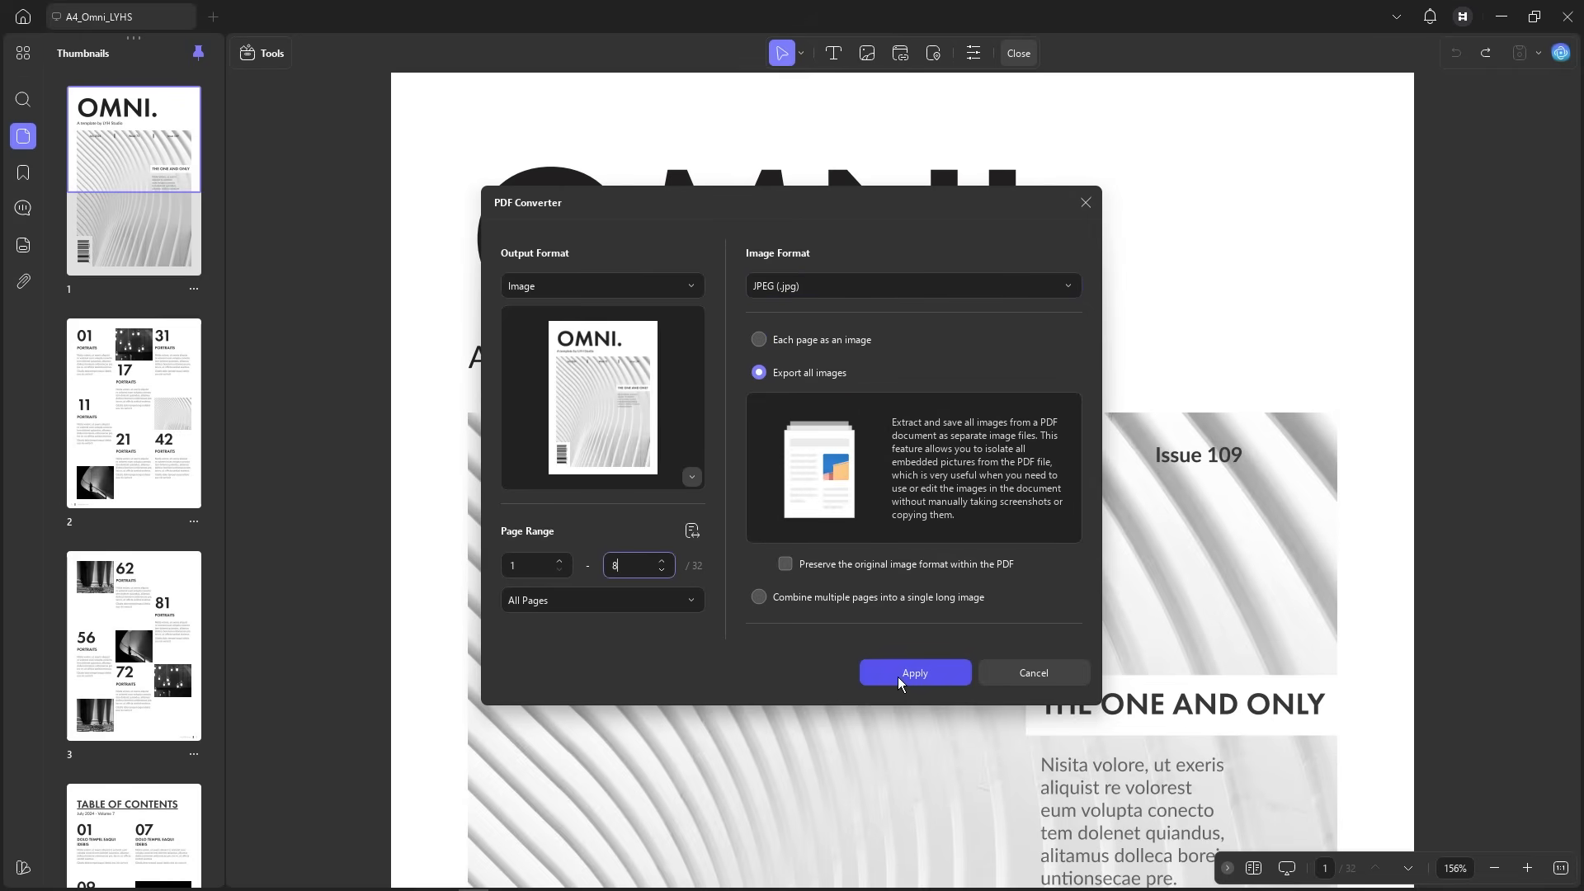
click(912, 674)
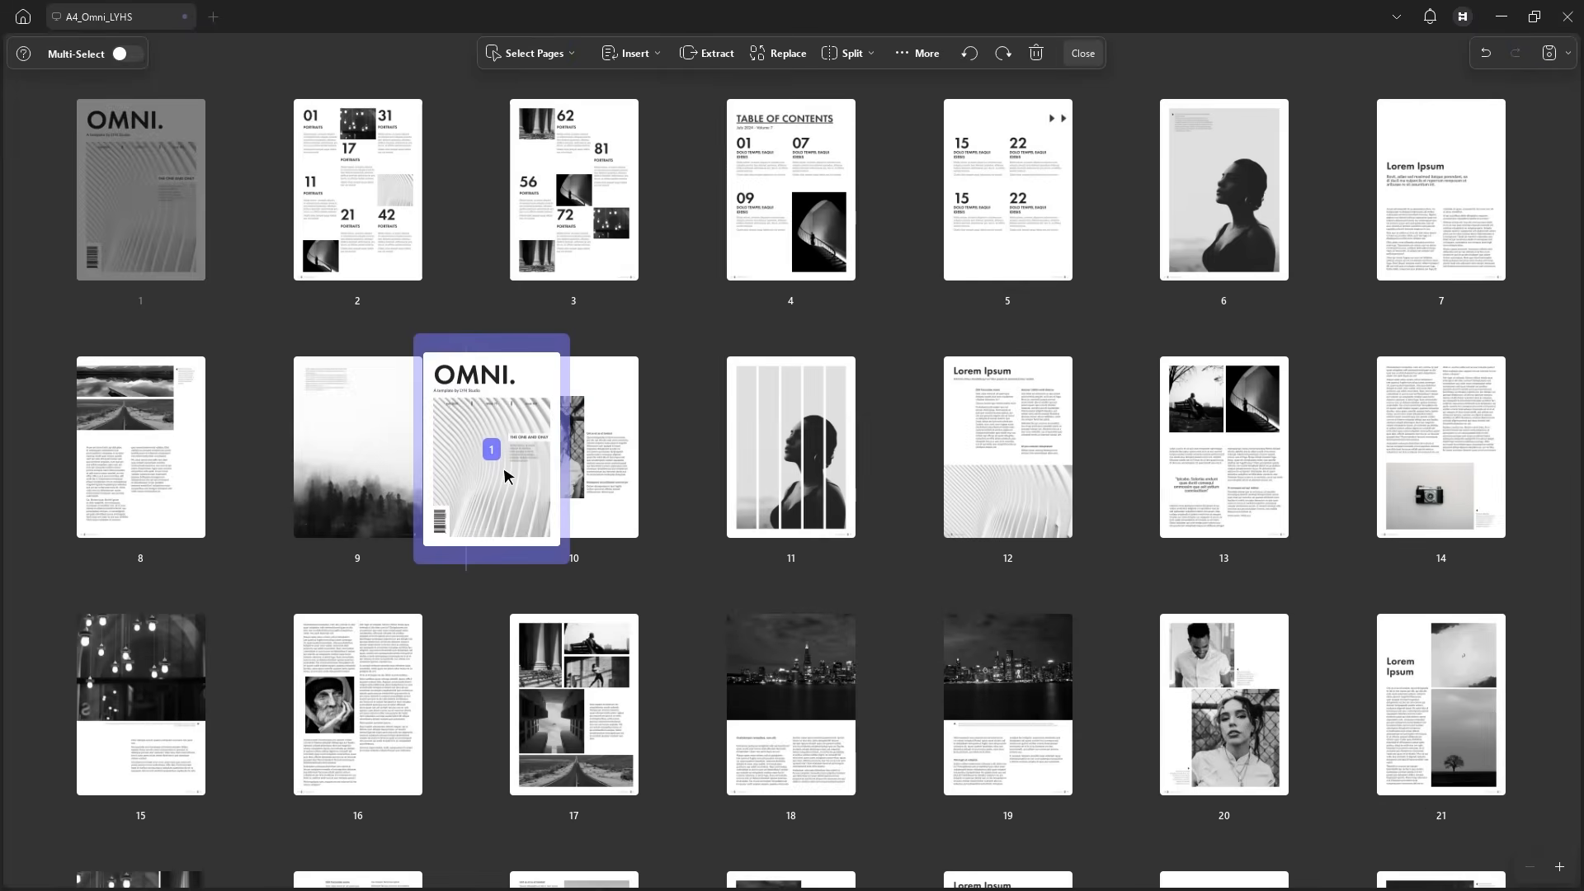
- In Organize Pages, move the cover page thumbnail to sit after page 9
click(708, 53)
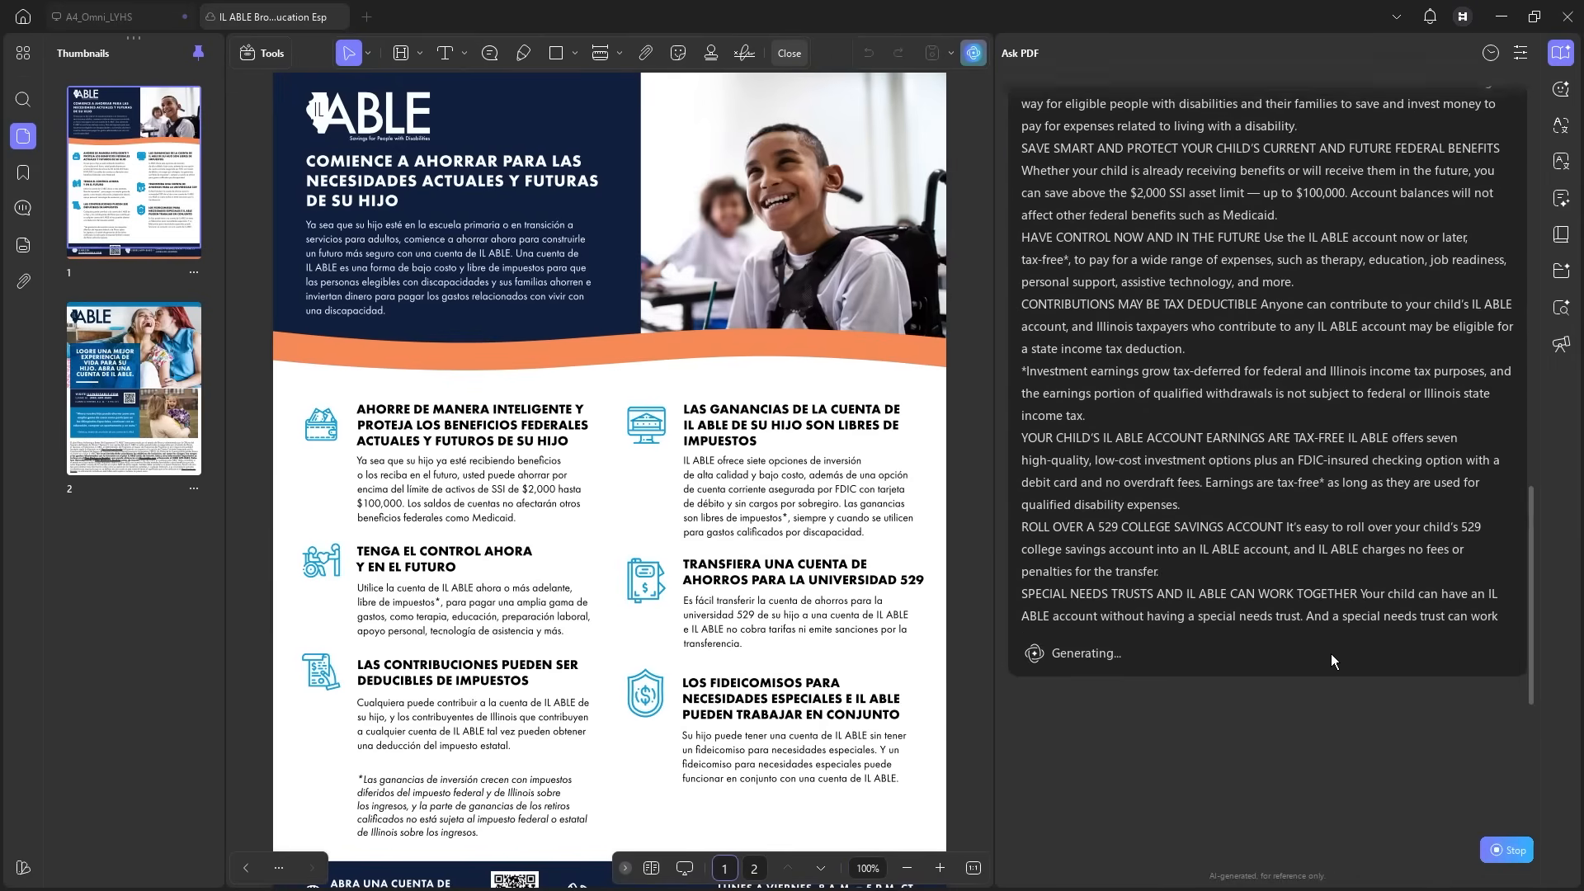
- Start a question to the UPDF AI assistant in the chat box, typing 'How can I b'
click(753, 873)
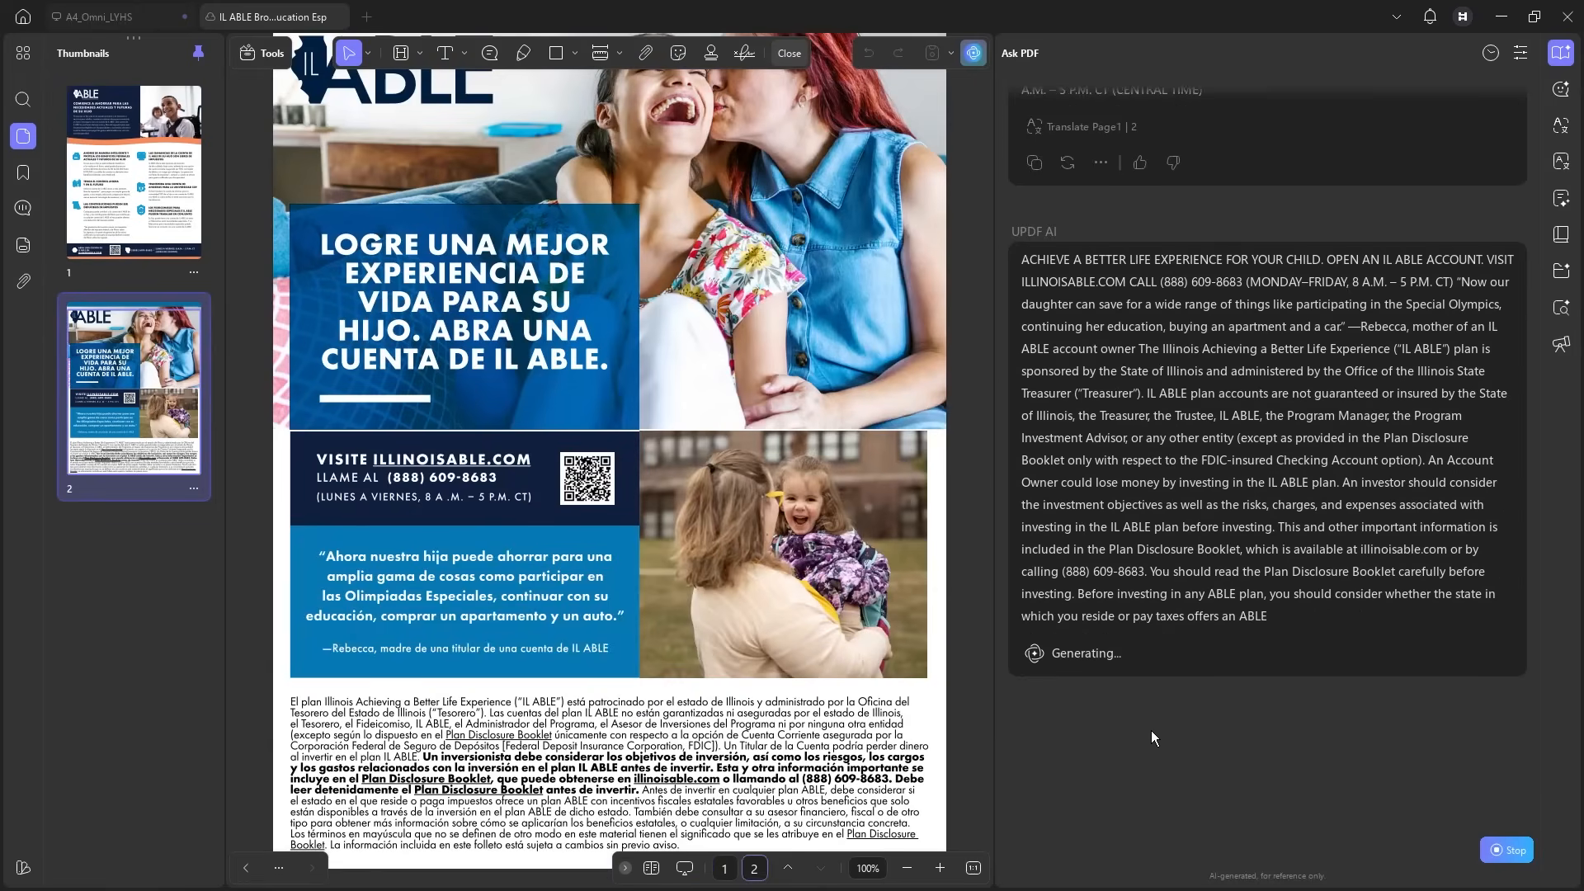
text(How can I b)
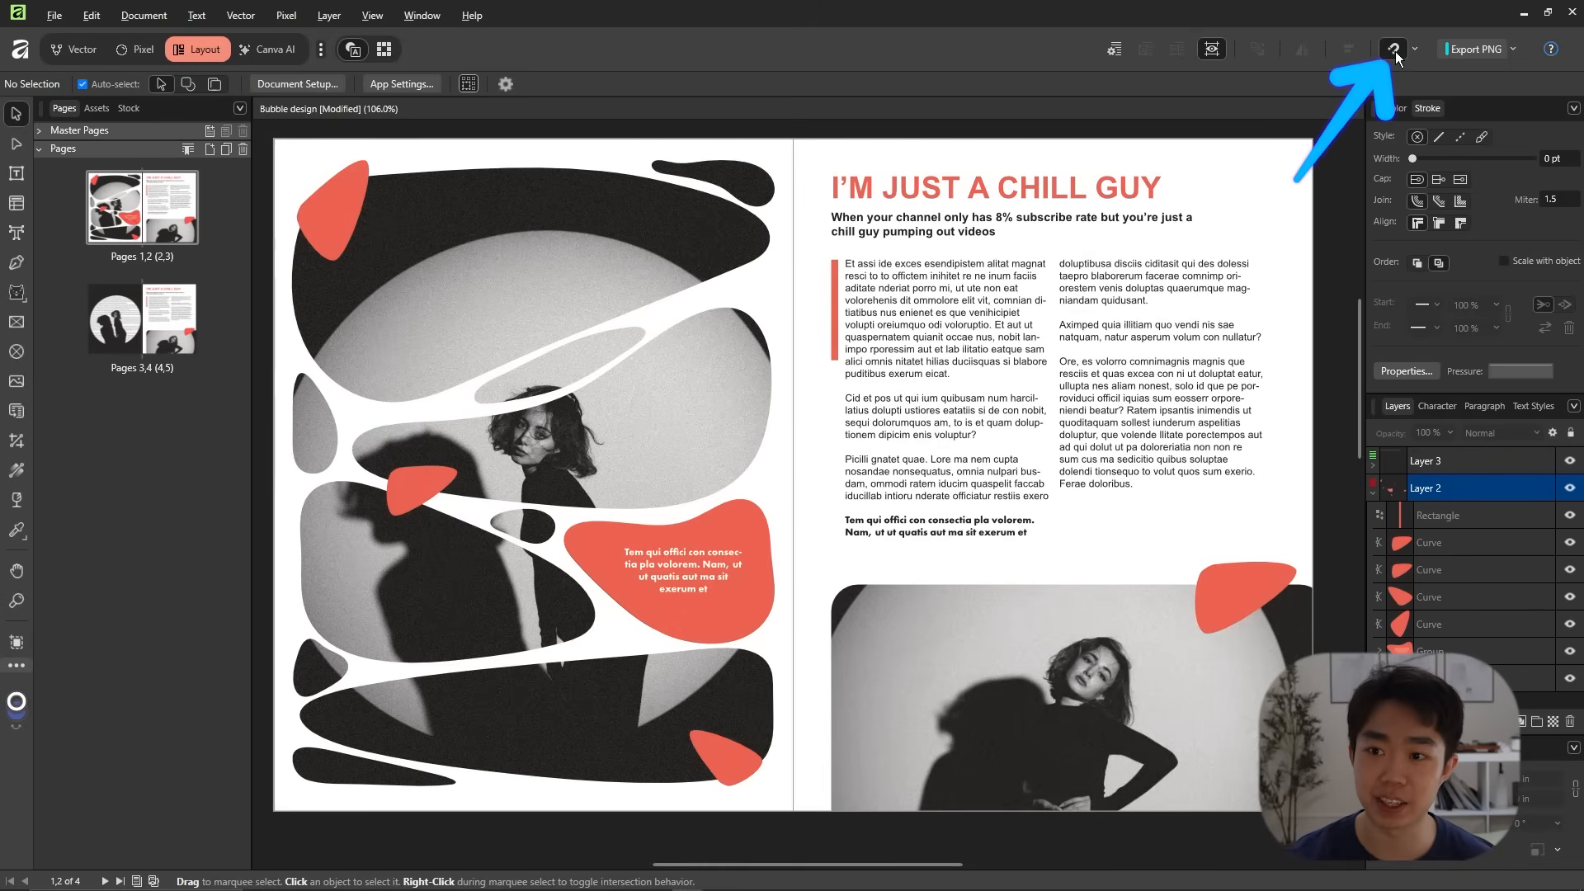
mouse_move(1392, 48)
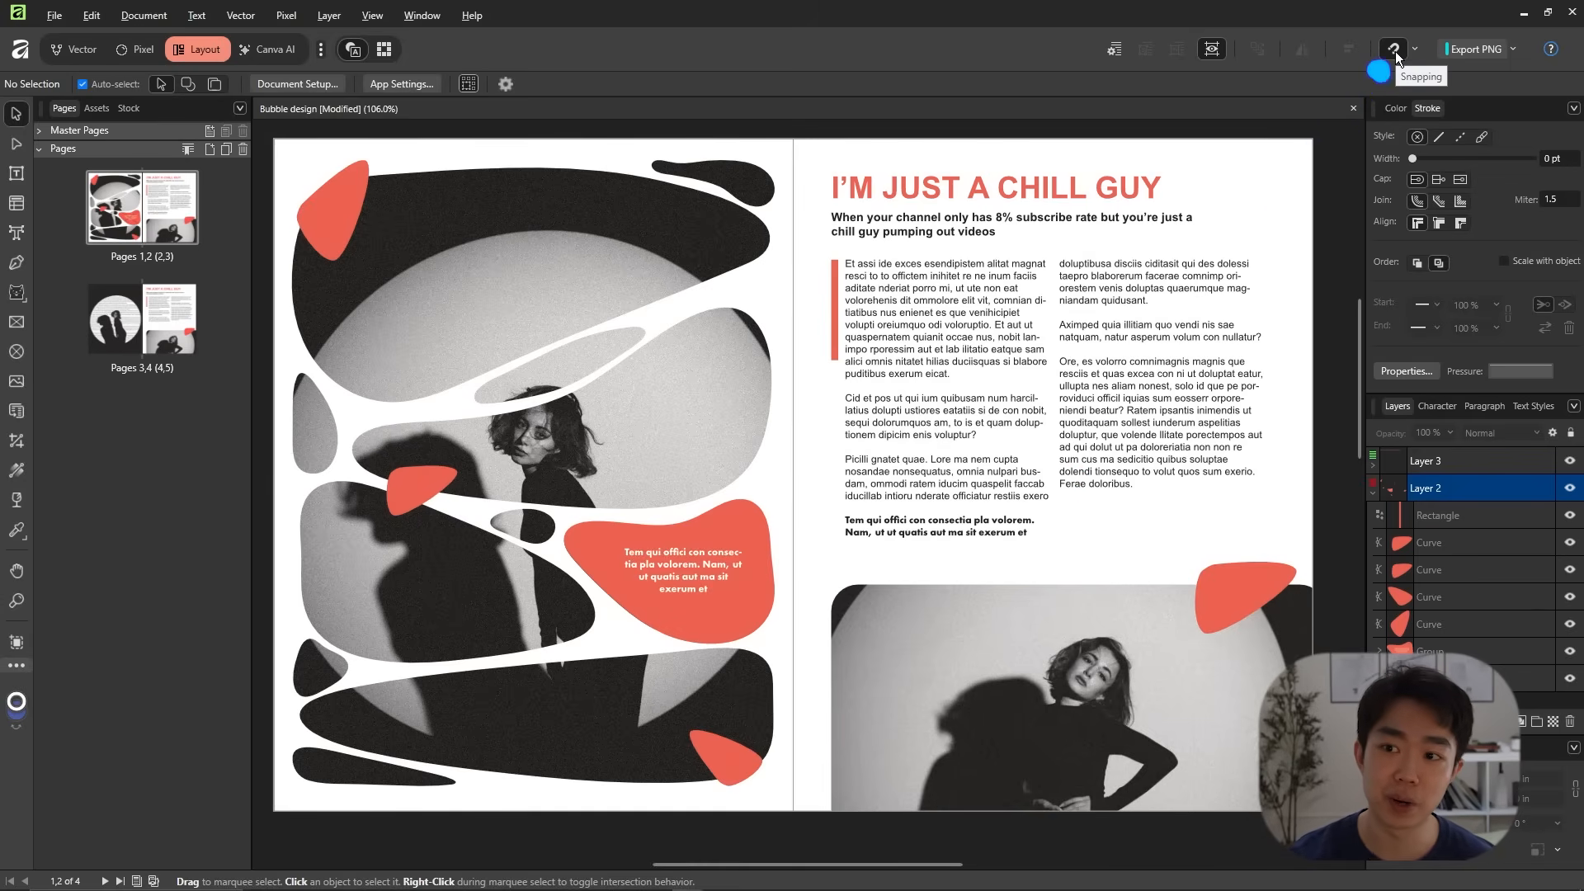
click(1414, 48)
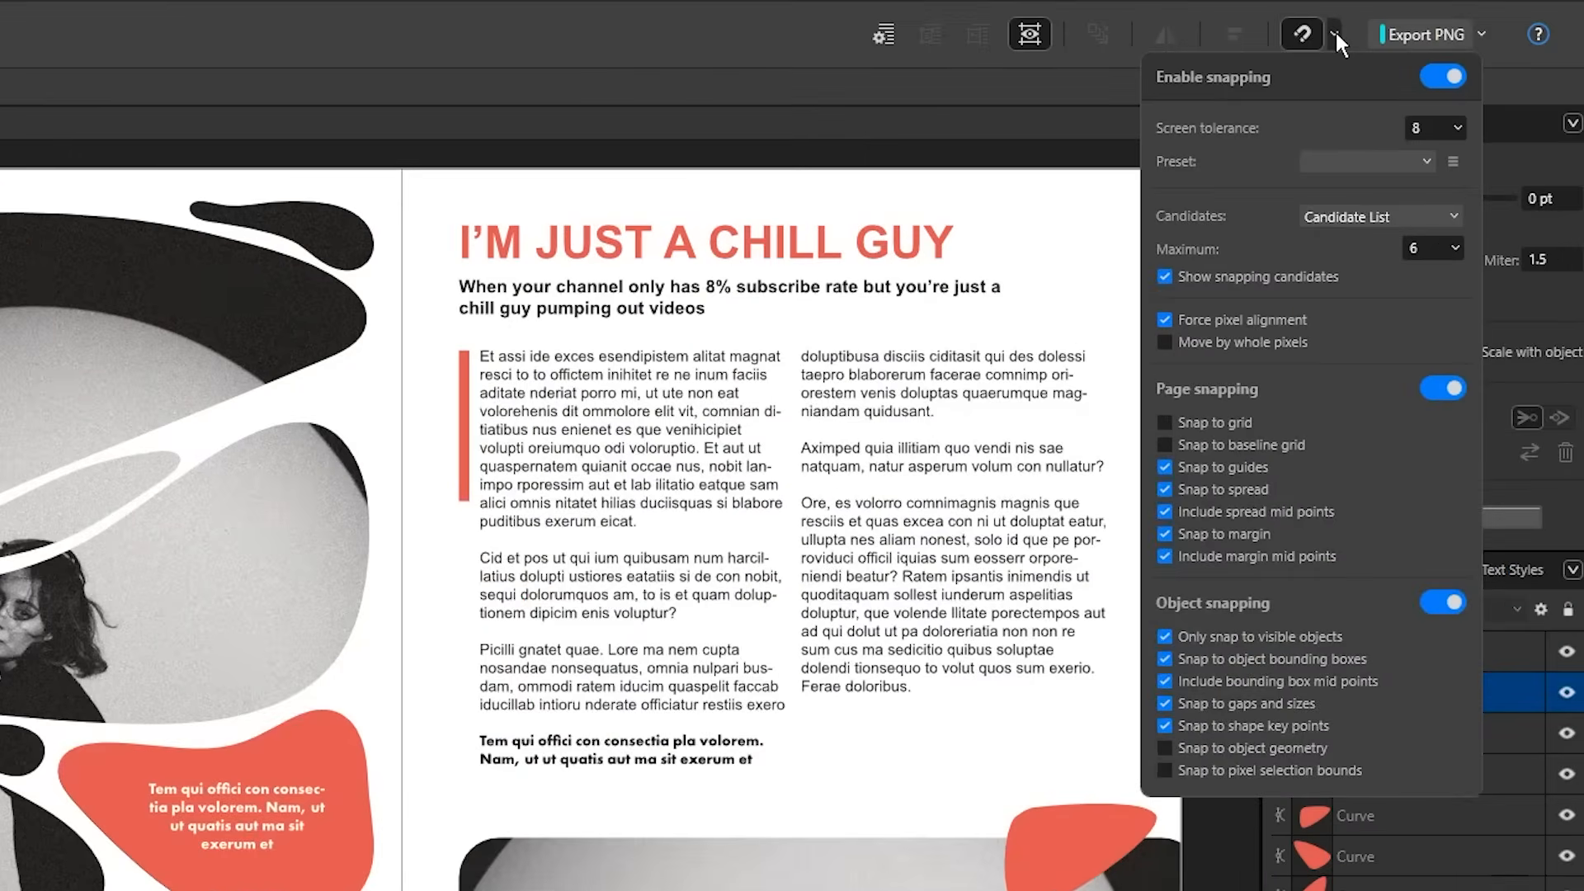
click(1441, 76)
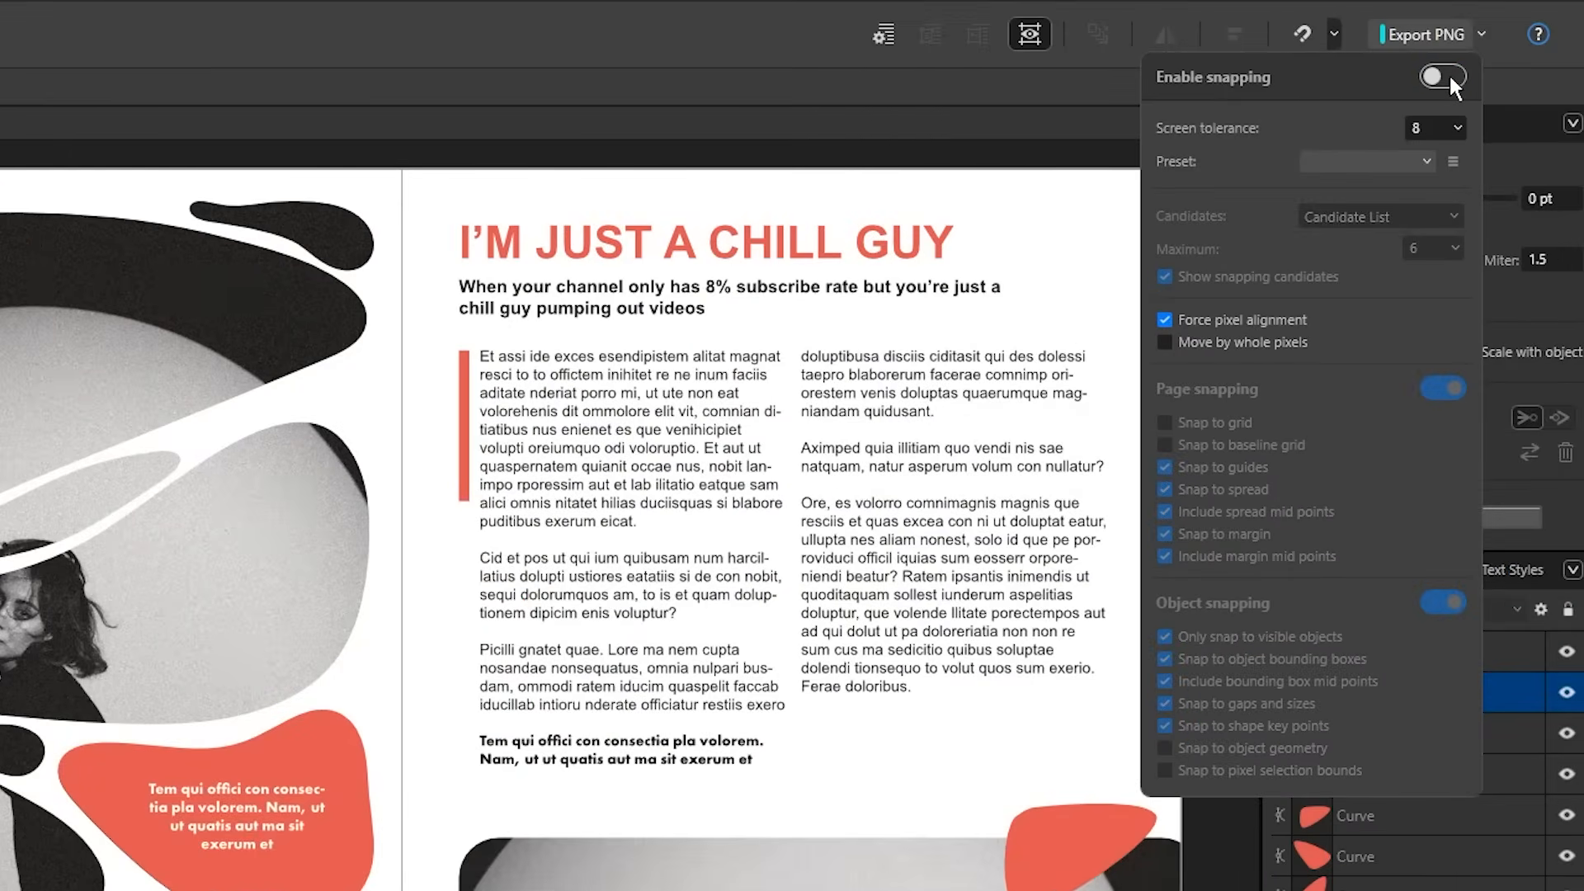
click(1441, 77)
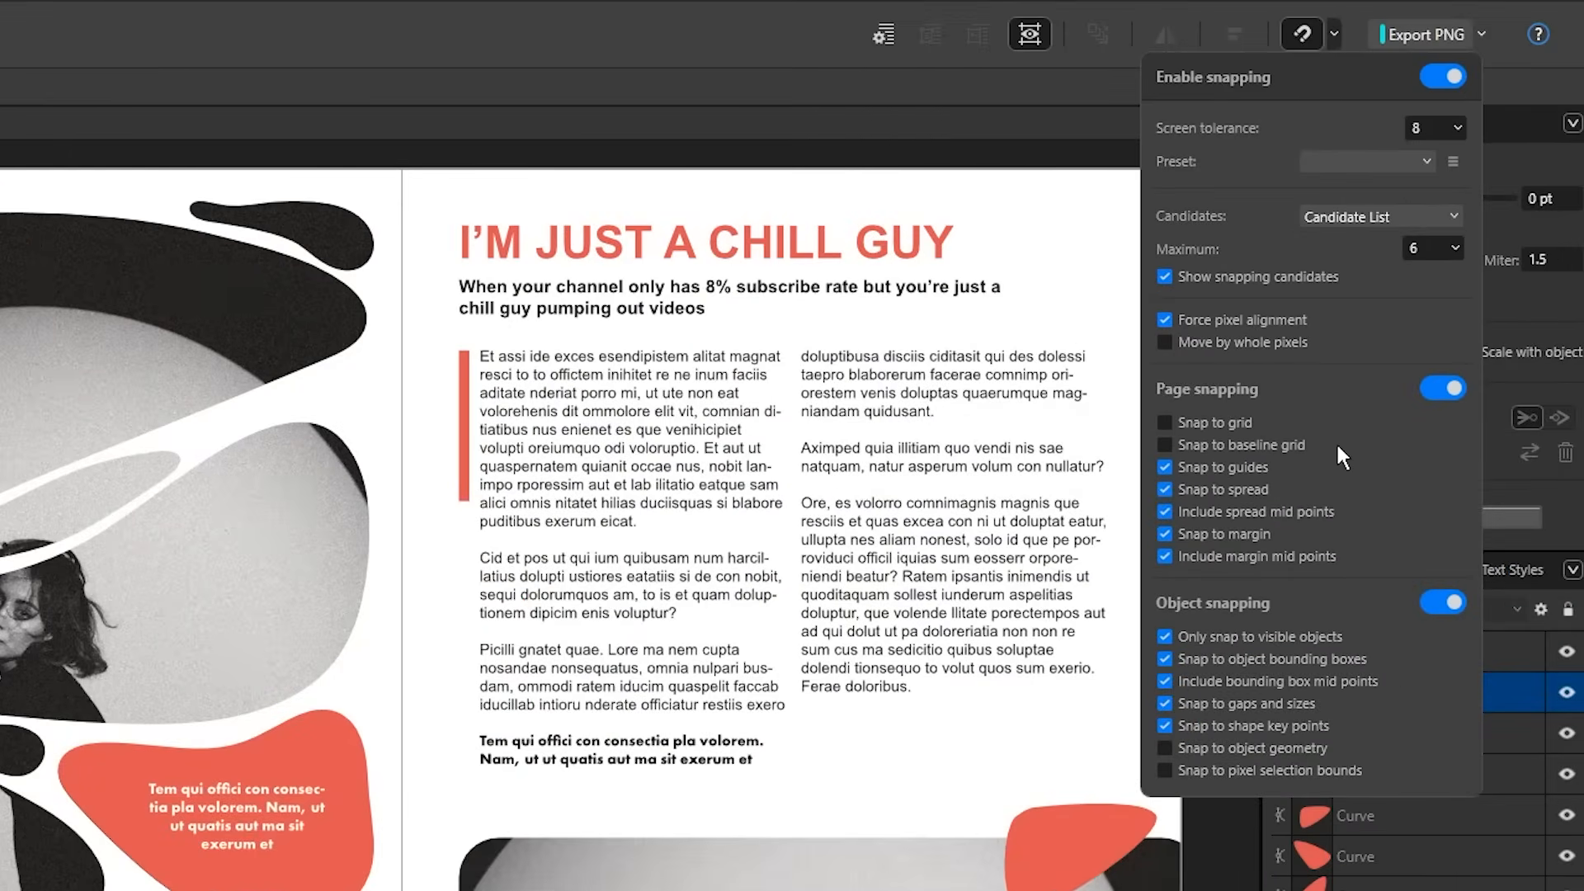
mouse_move(1276, 403)
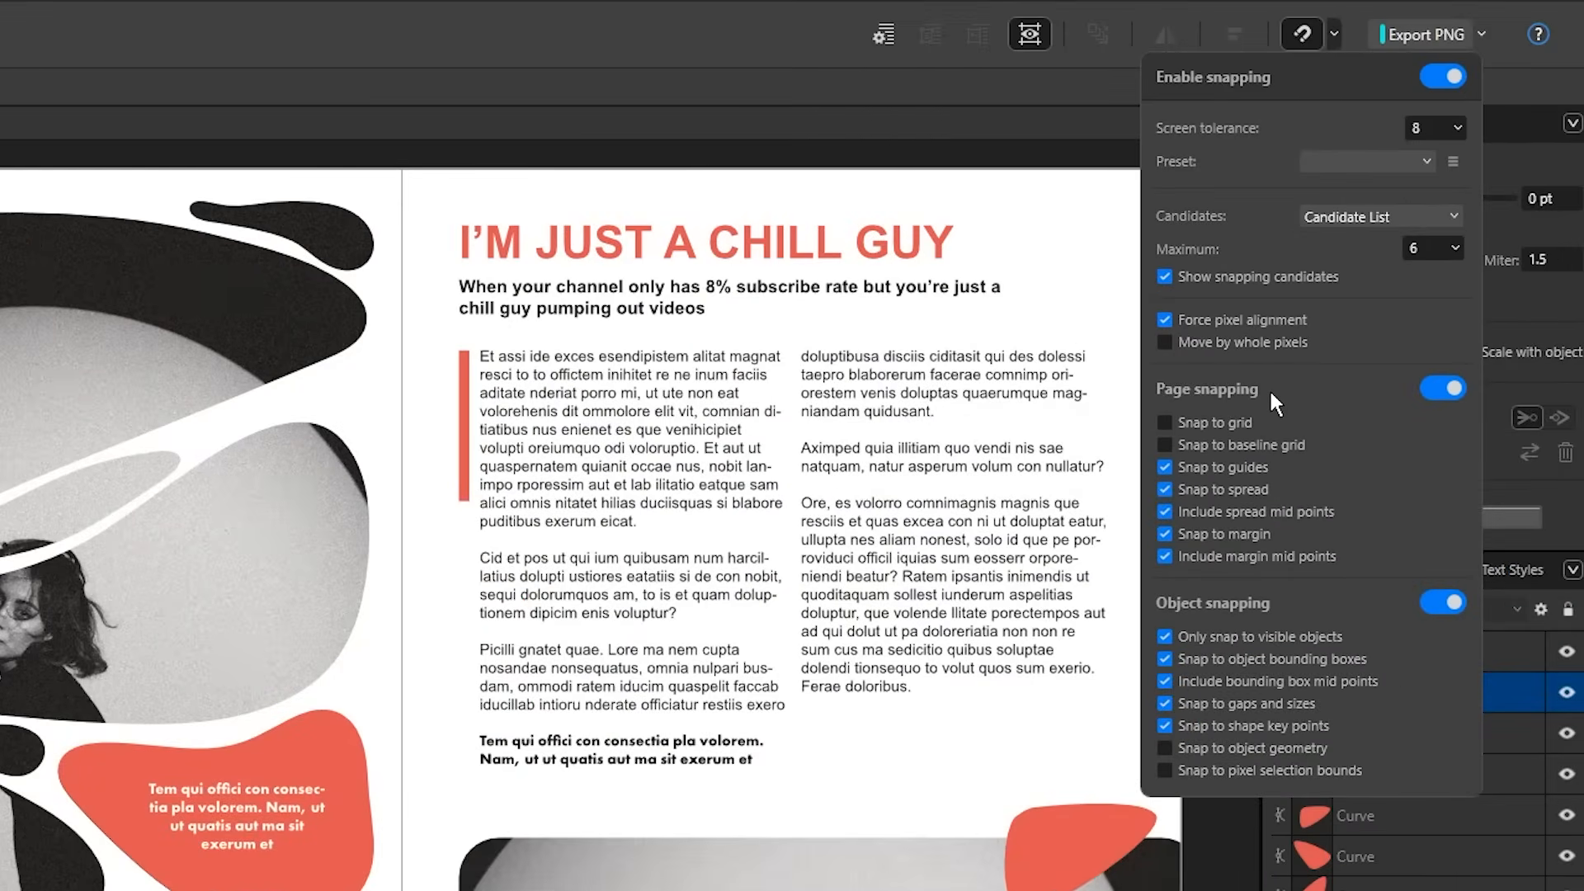
mouse_move(1502, 477)
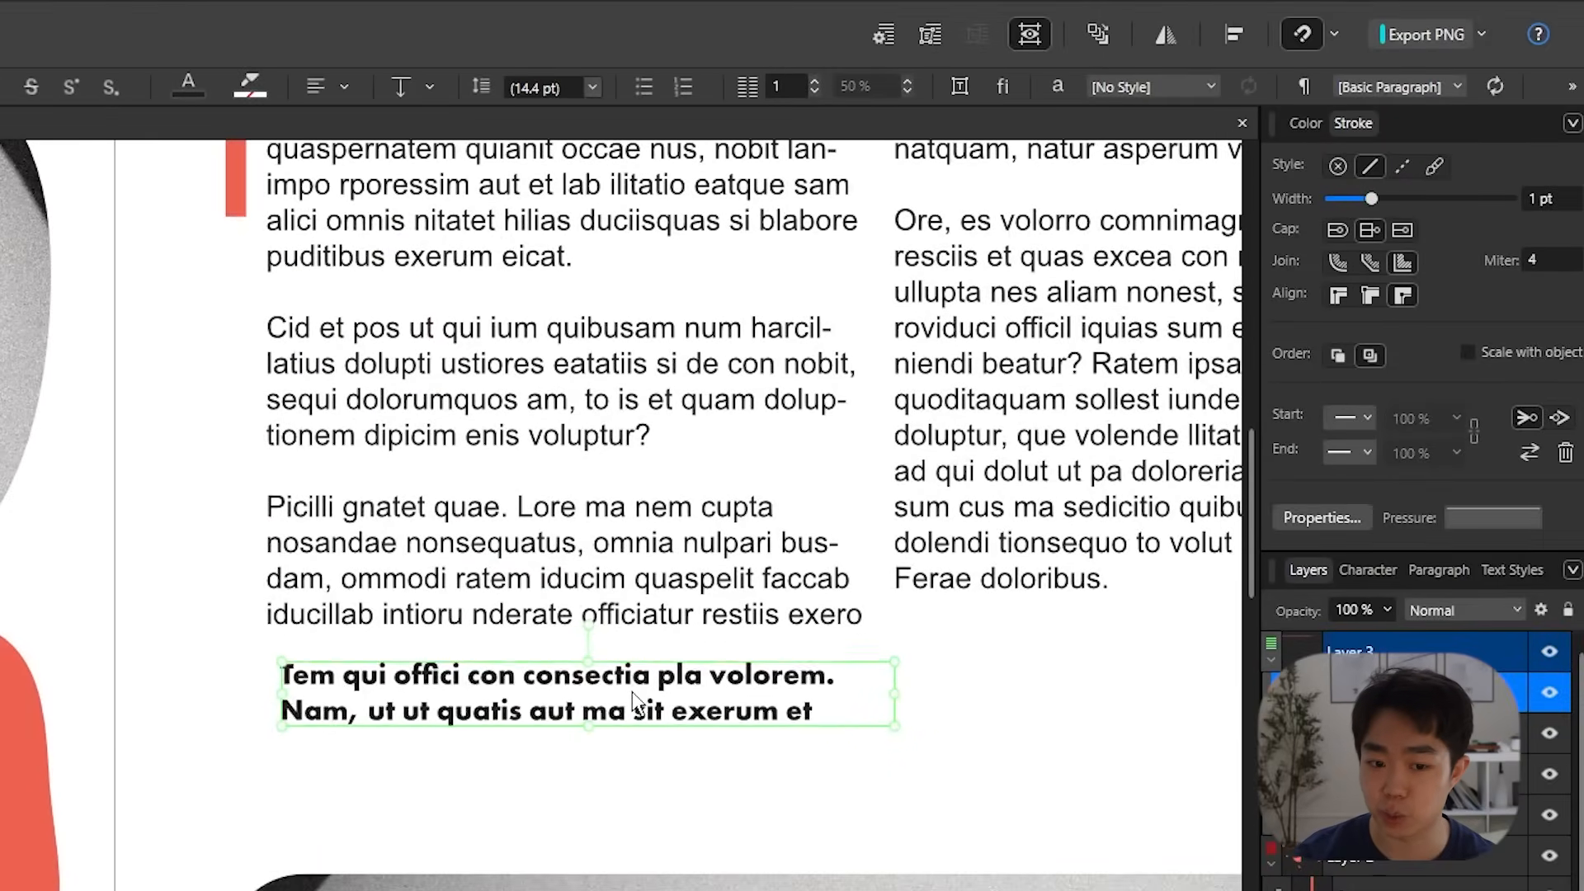
- Move the bold two-line text frame slightly down to a new snapped position
drag(586, 691, 570, 718)
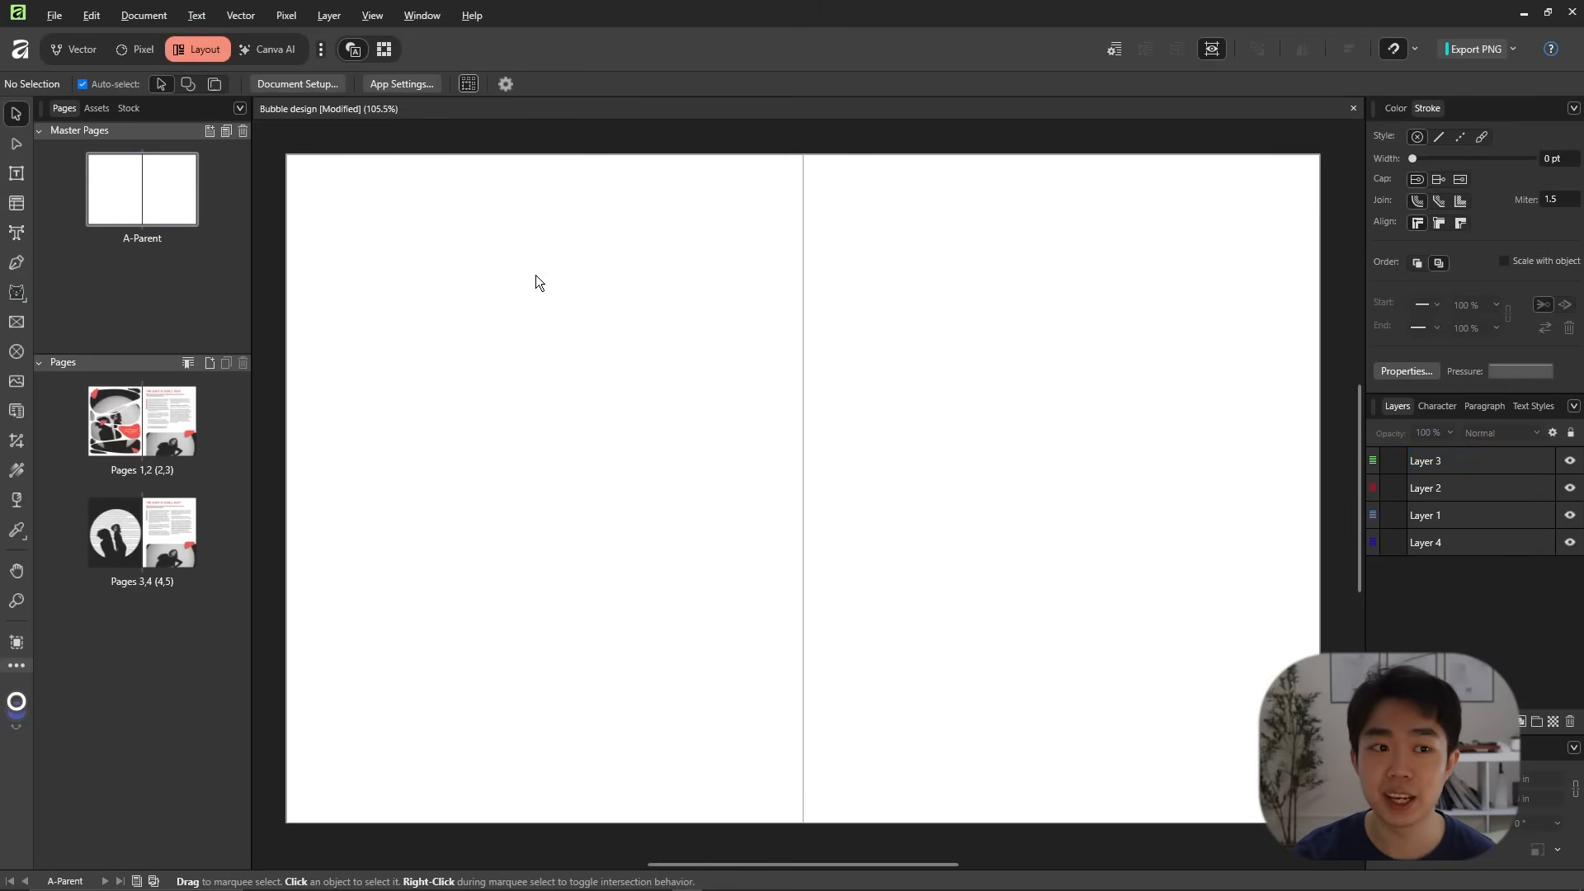
mouse_move(393, 149)
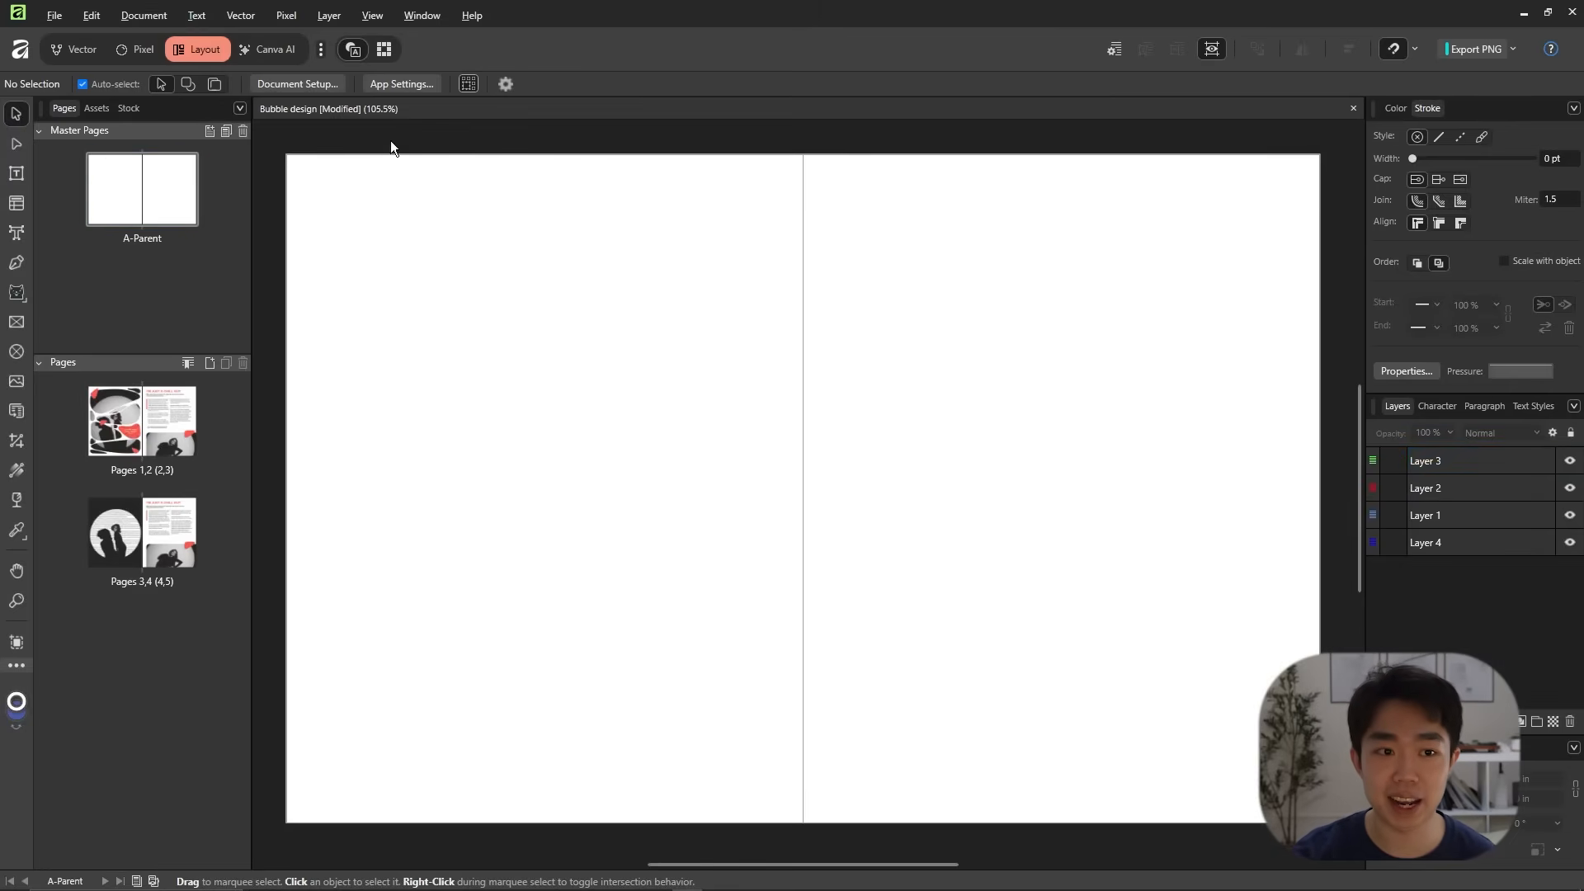
click(371, 15)
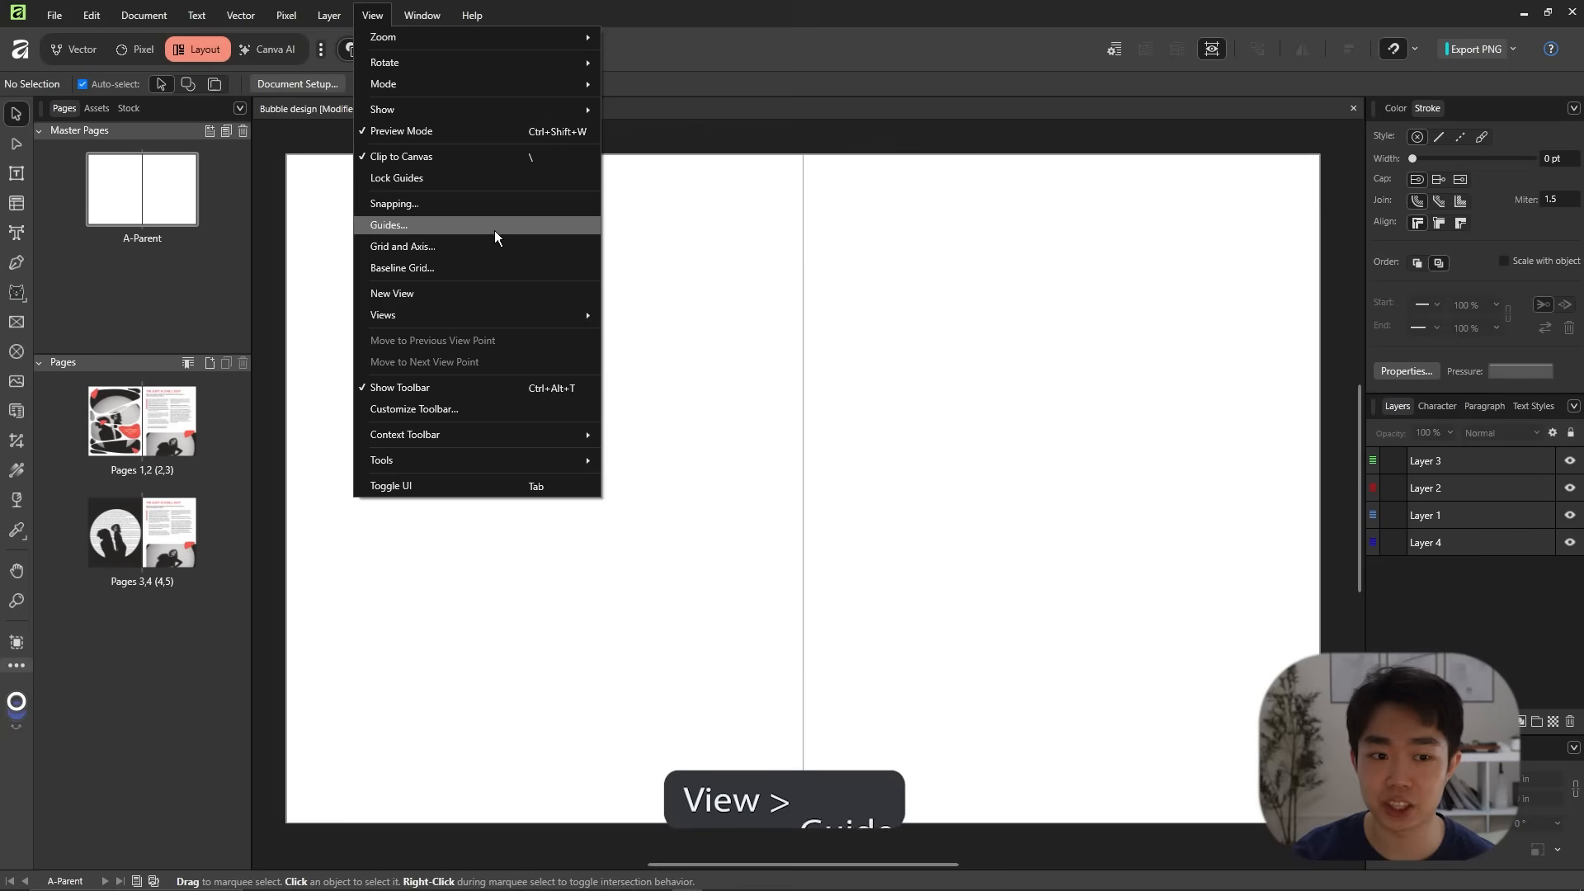
click(389, 225)
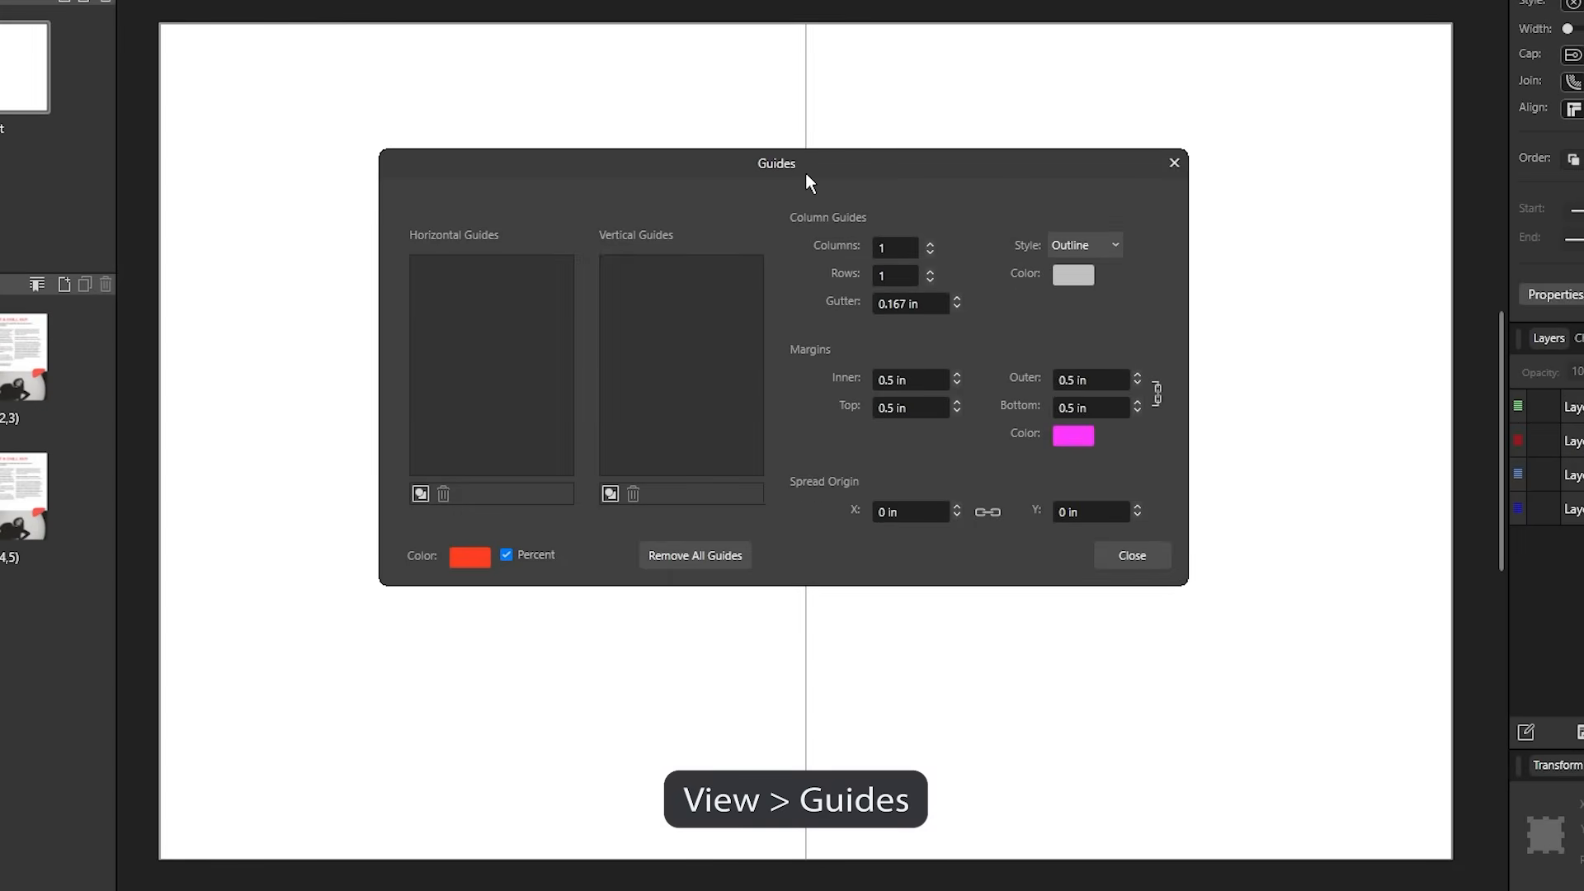
mouse_move(939, 275)
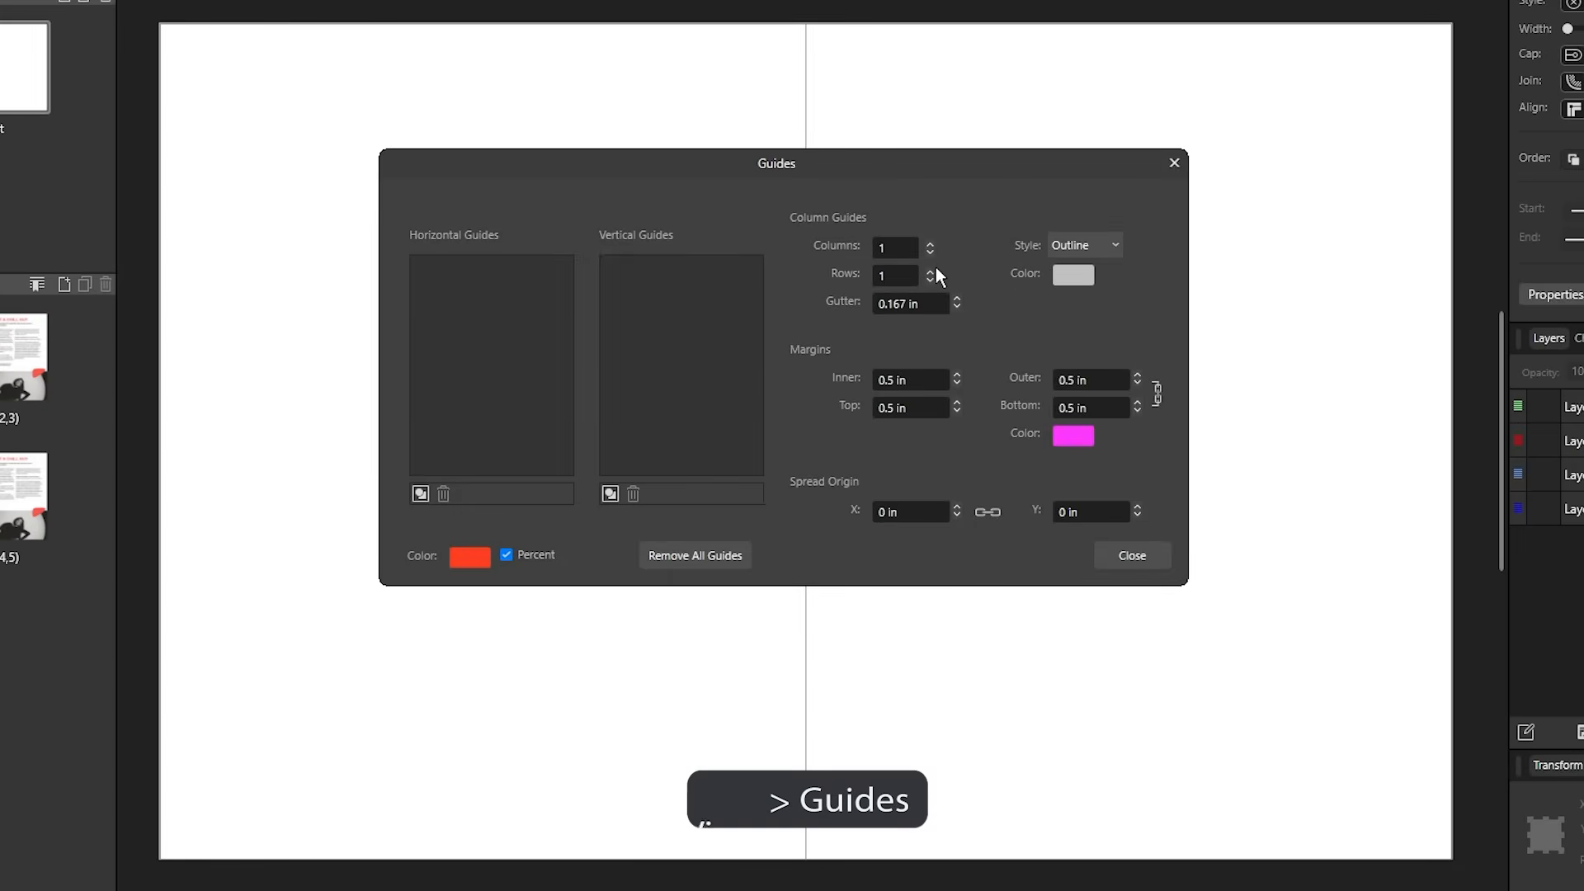
click(930, 241)
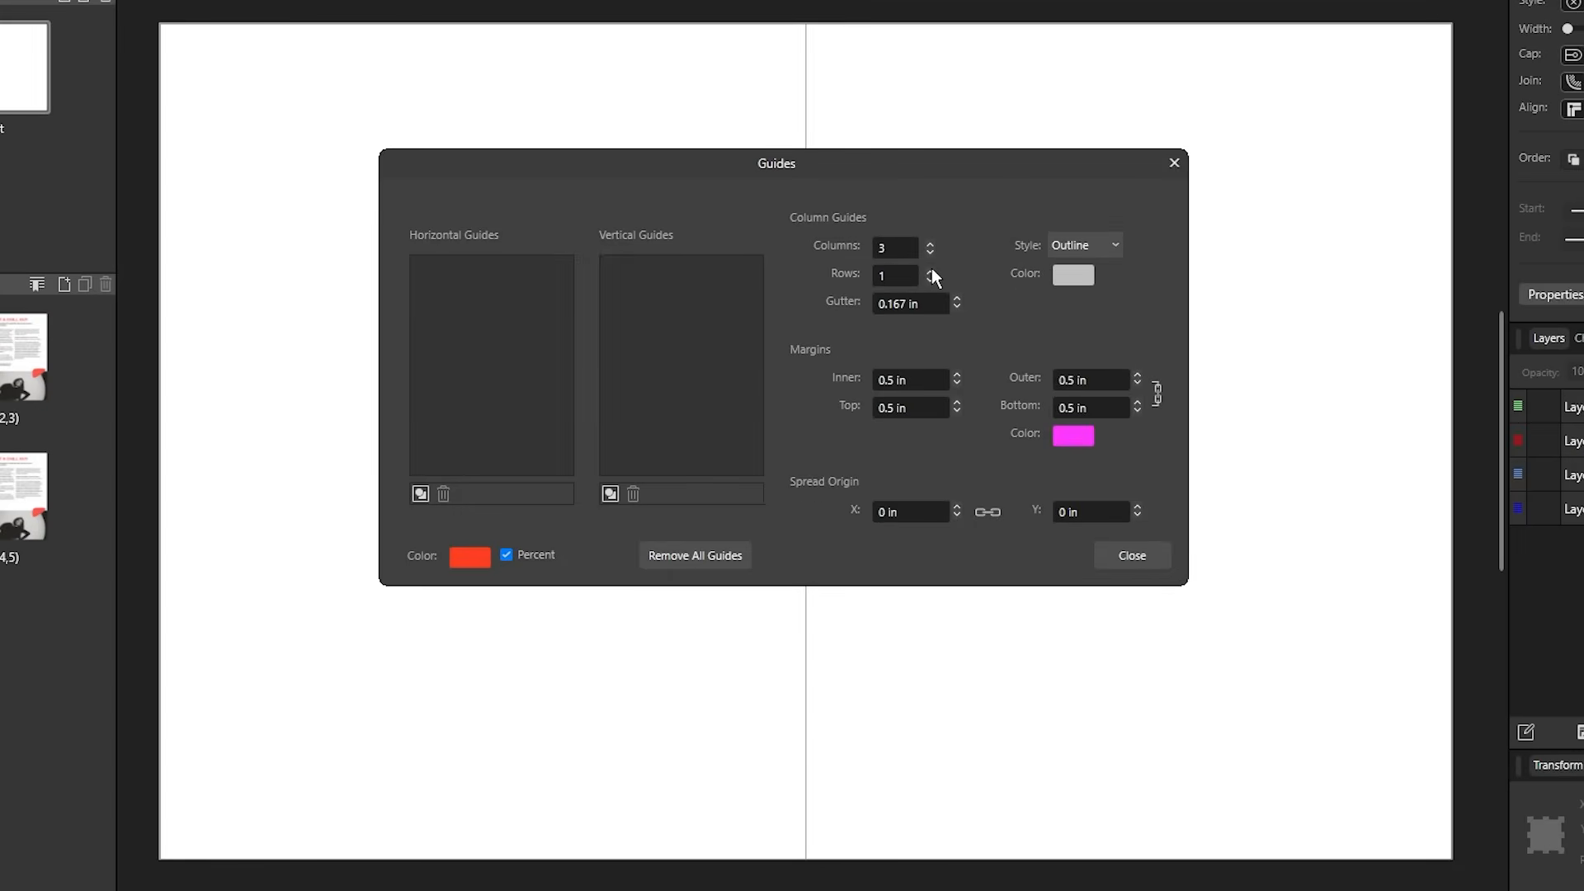
click(929, 269)
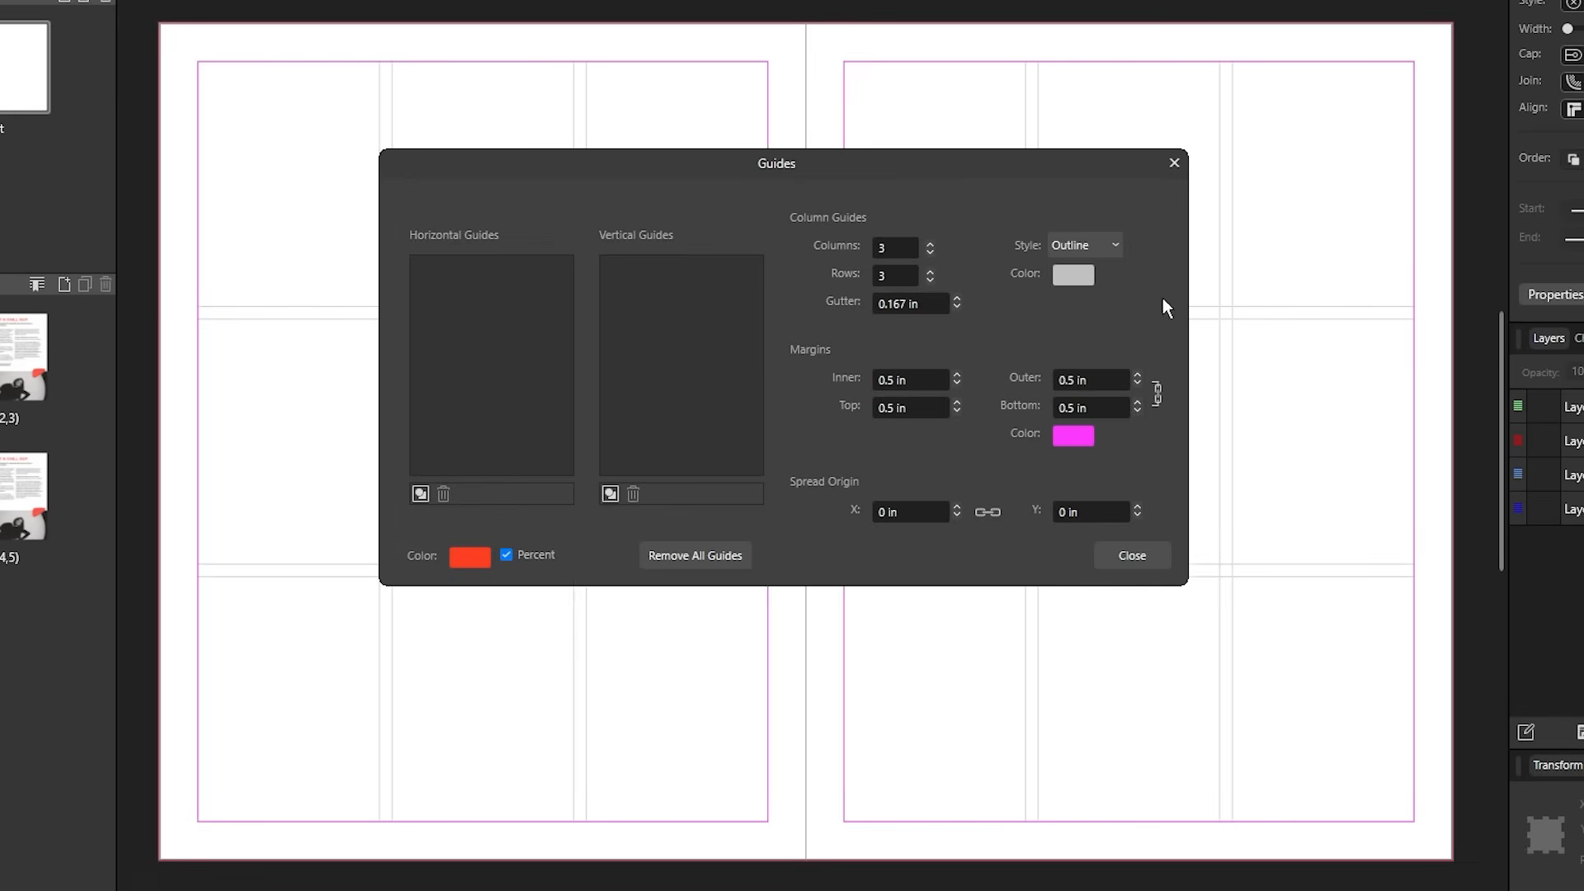
mouse_move(1114, 260)
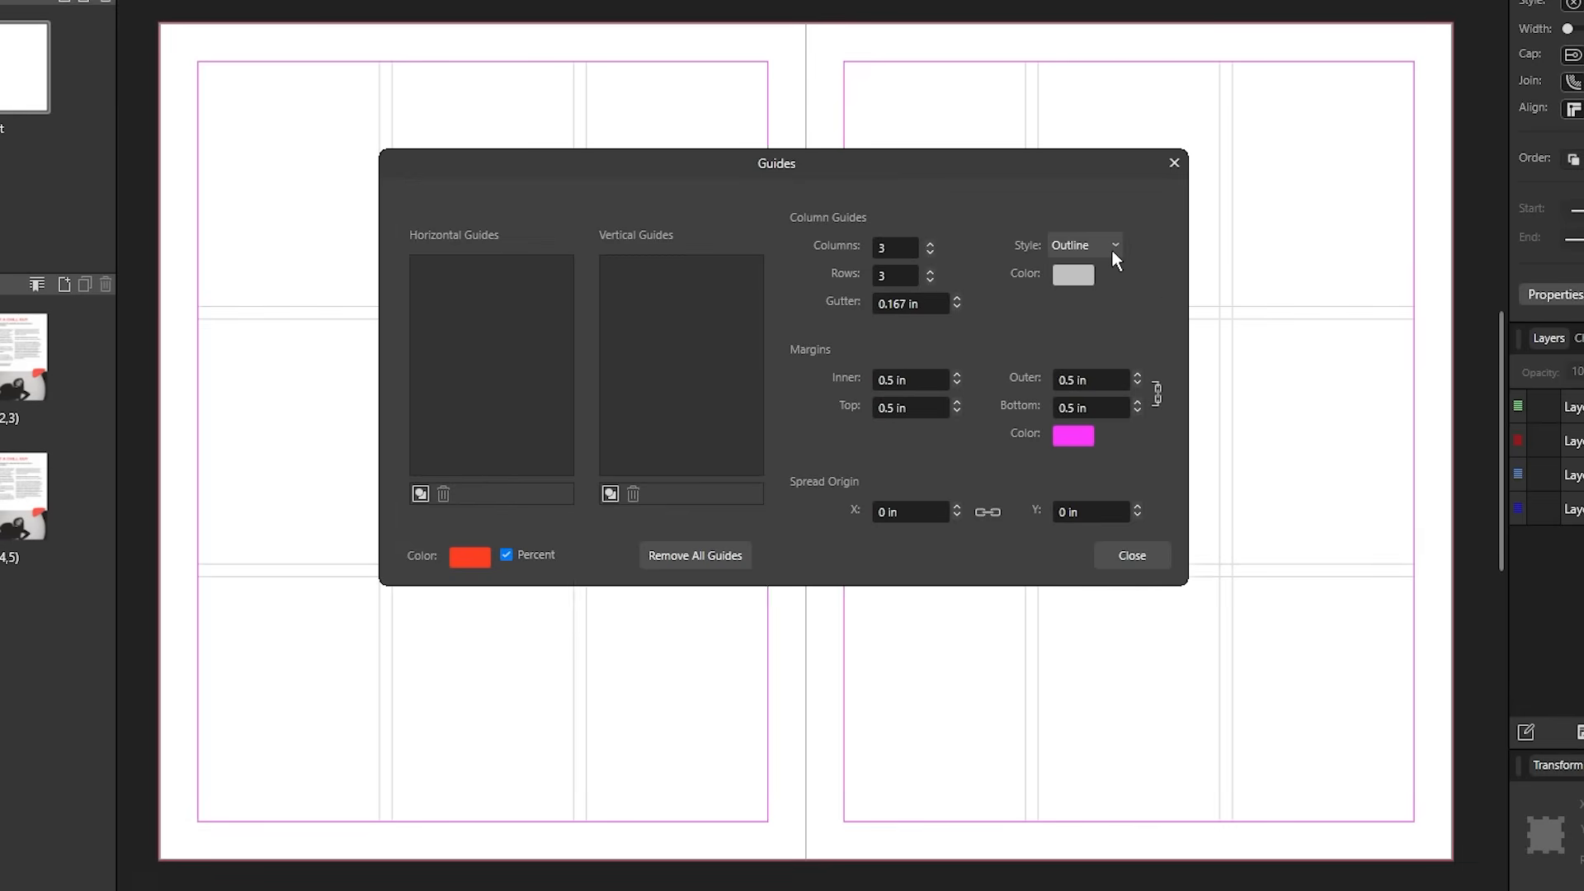
click(1083, 245)
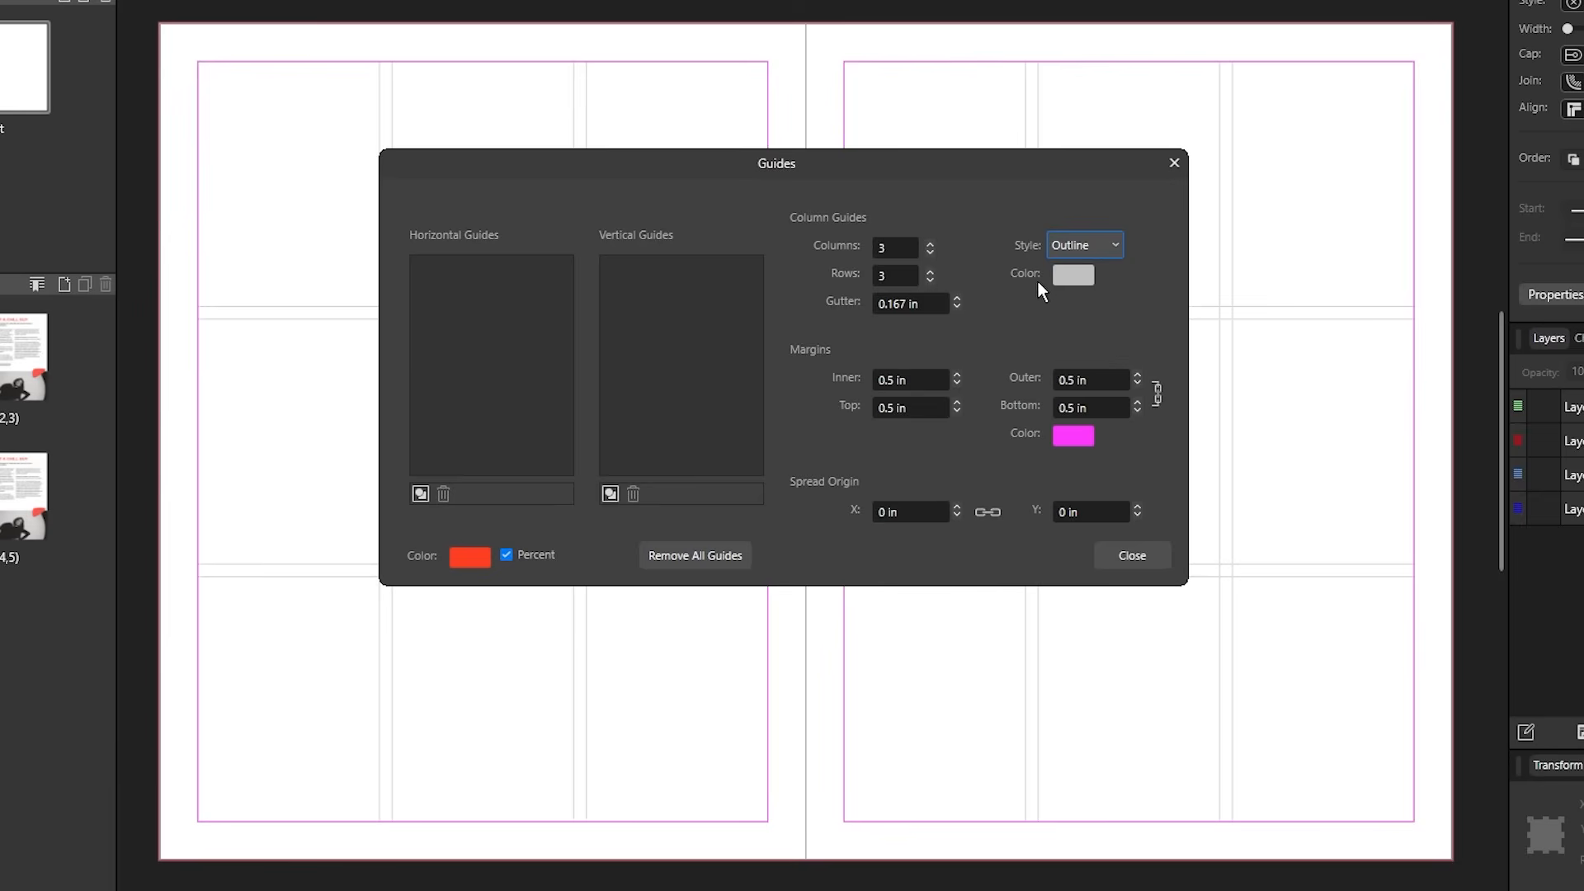
mouse_move(1054, 314)
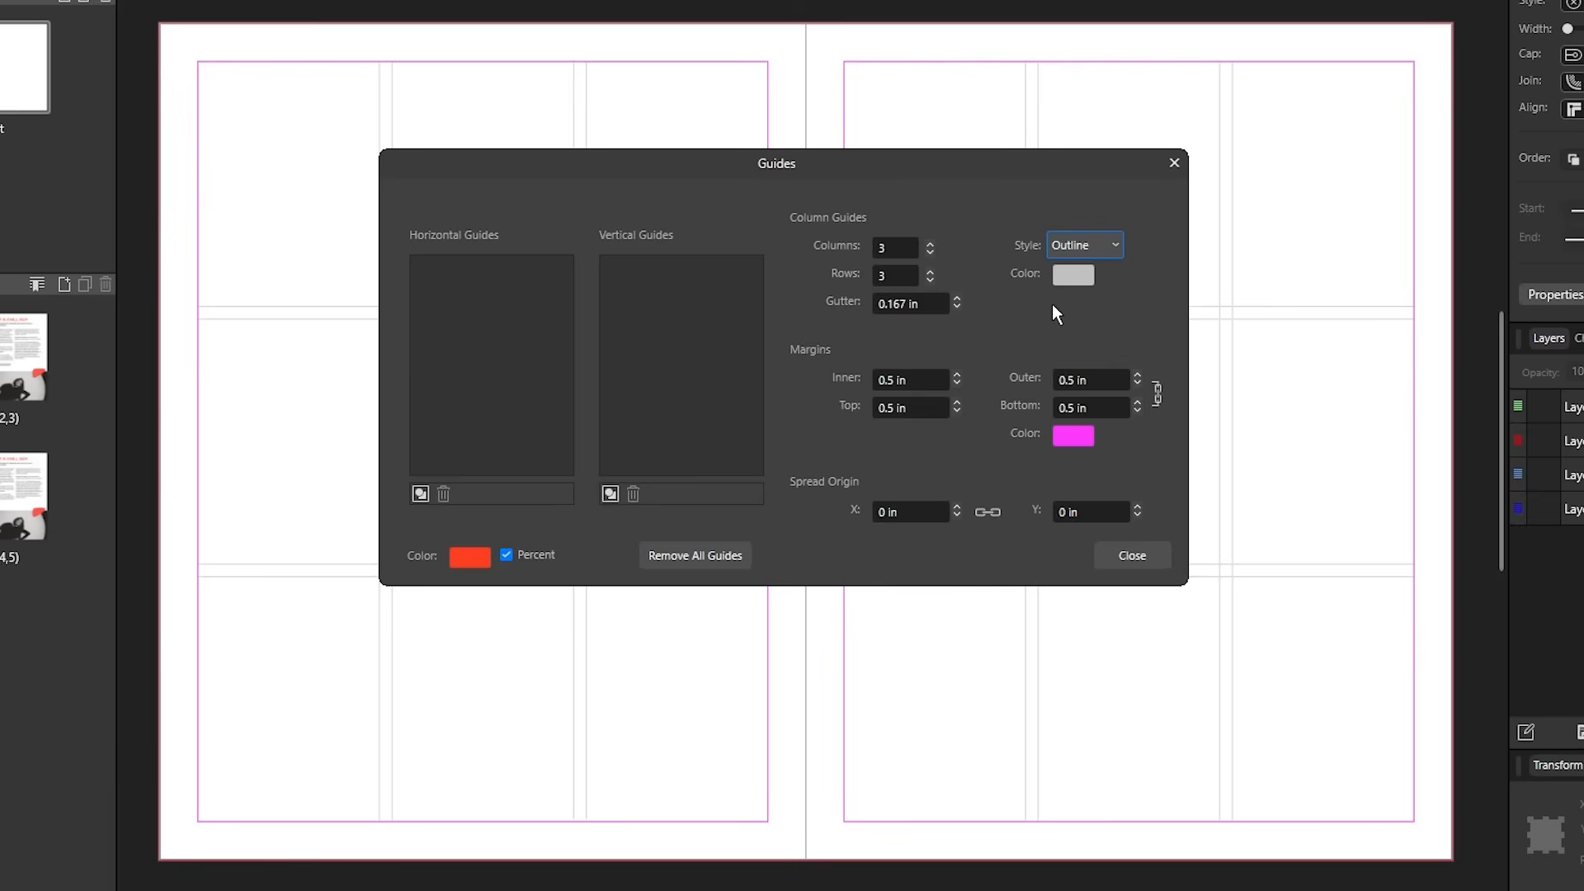
mouse_move(948, 381)
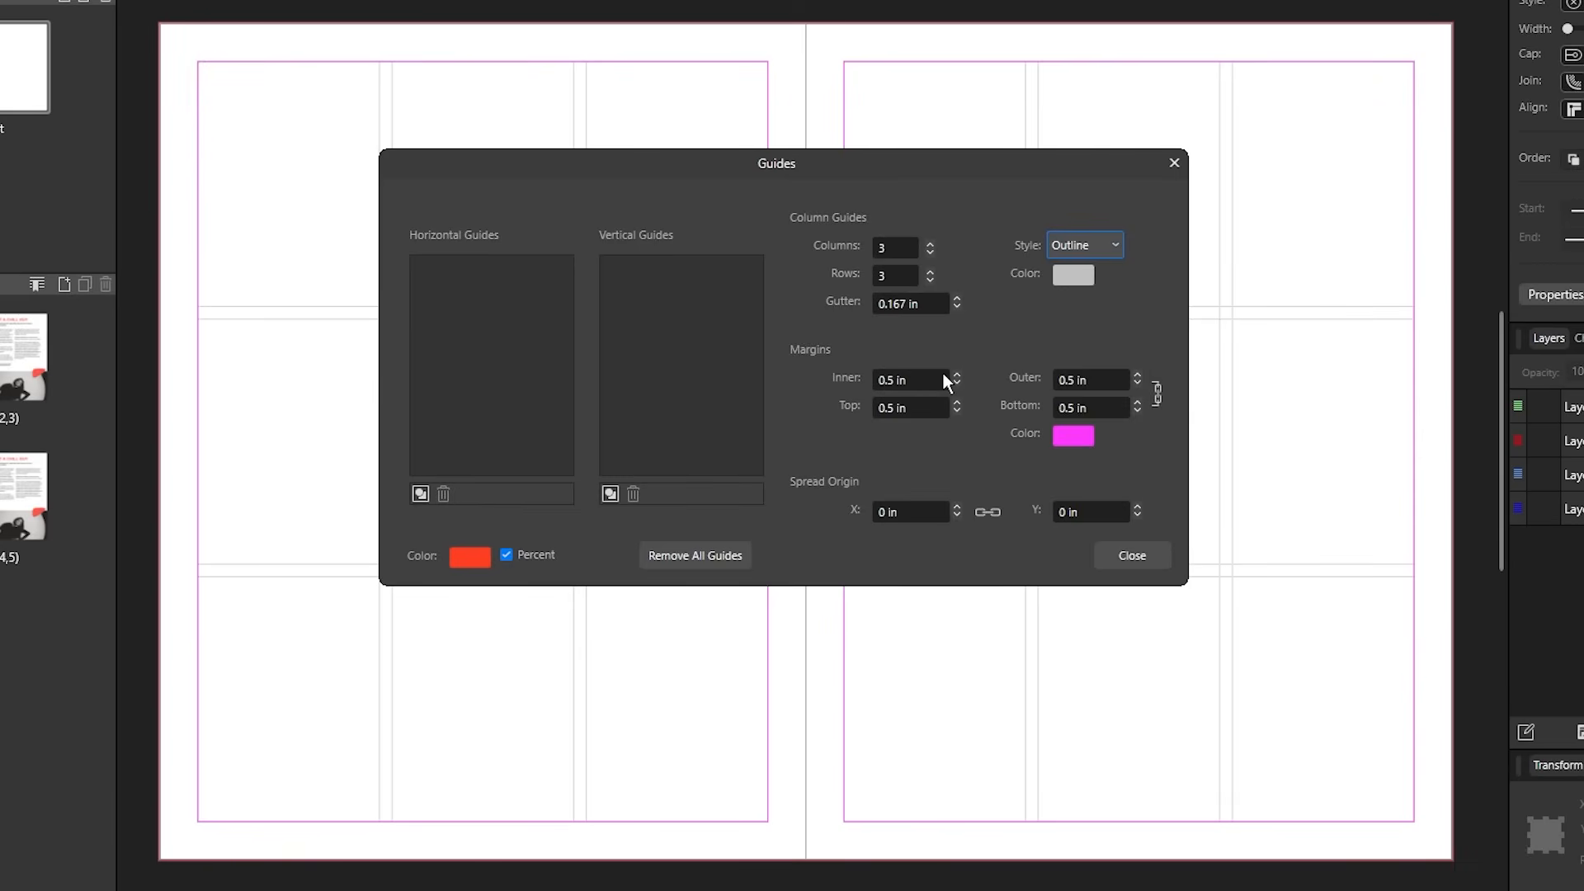
click(908, 380)
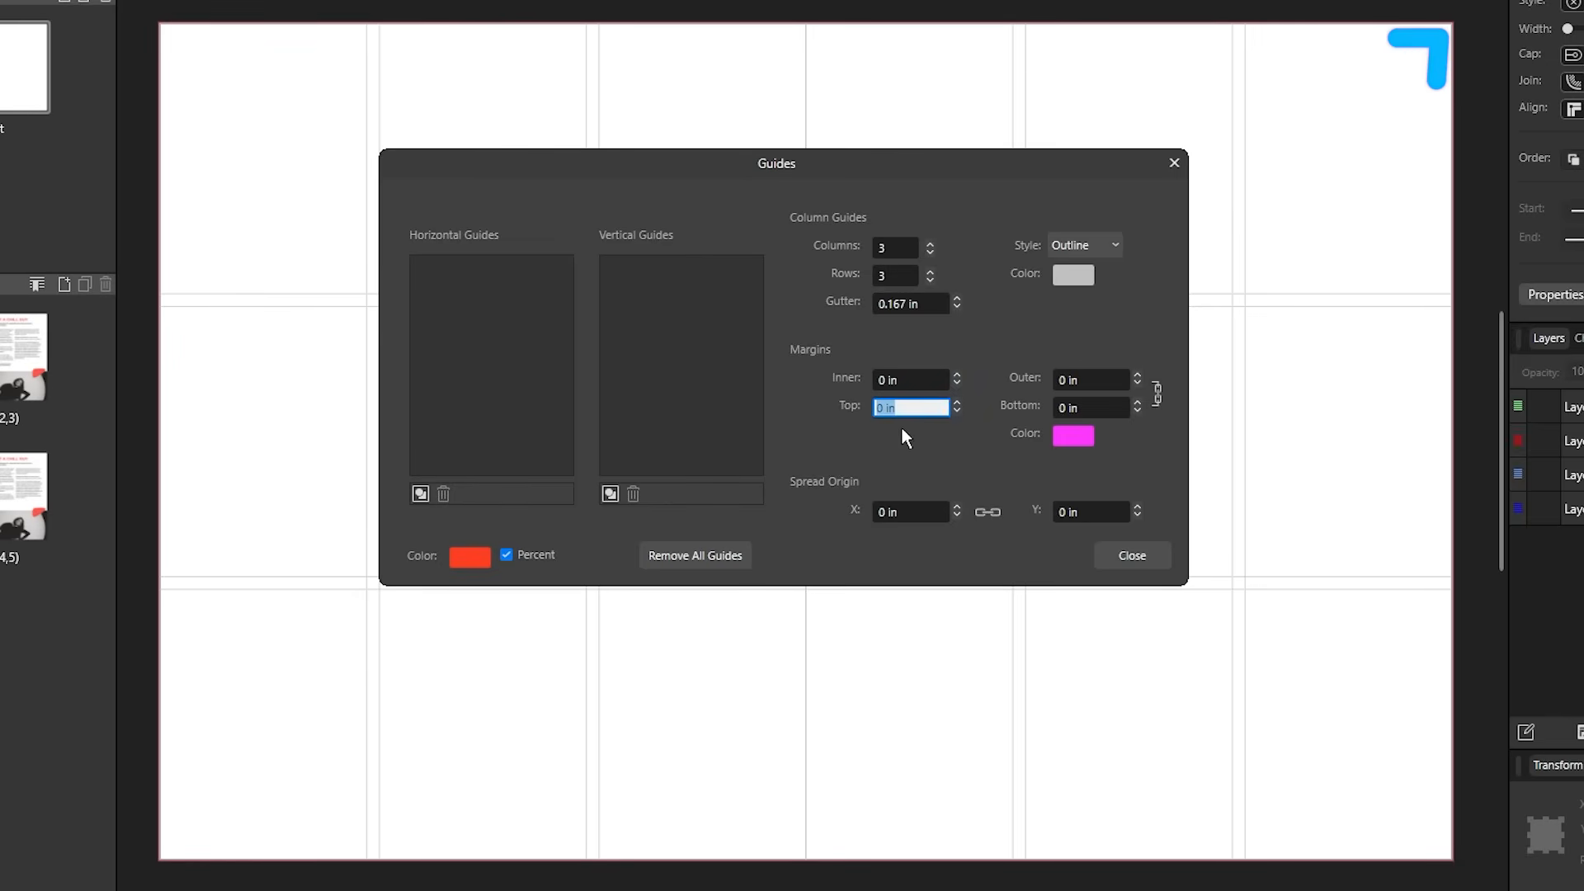
text(0.5 in)
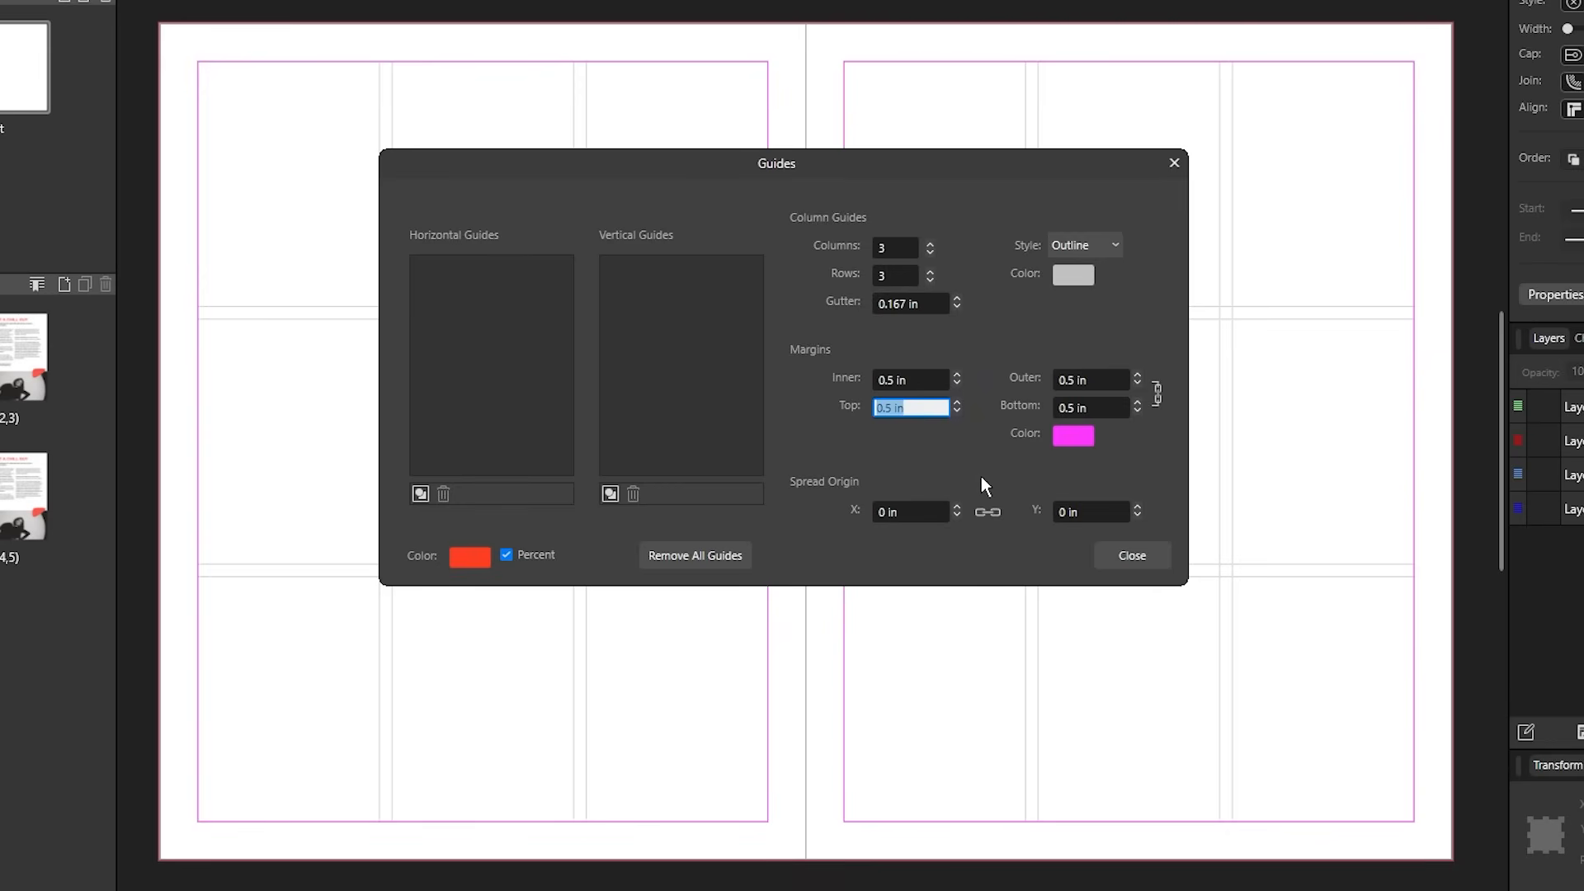
mouse_move(525, 350)
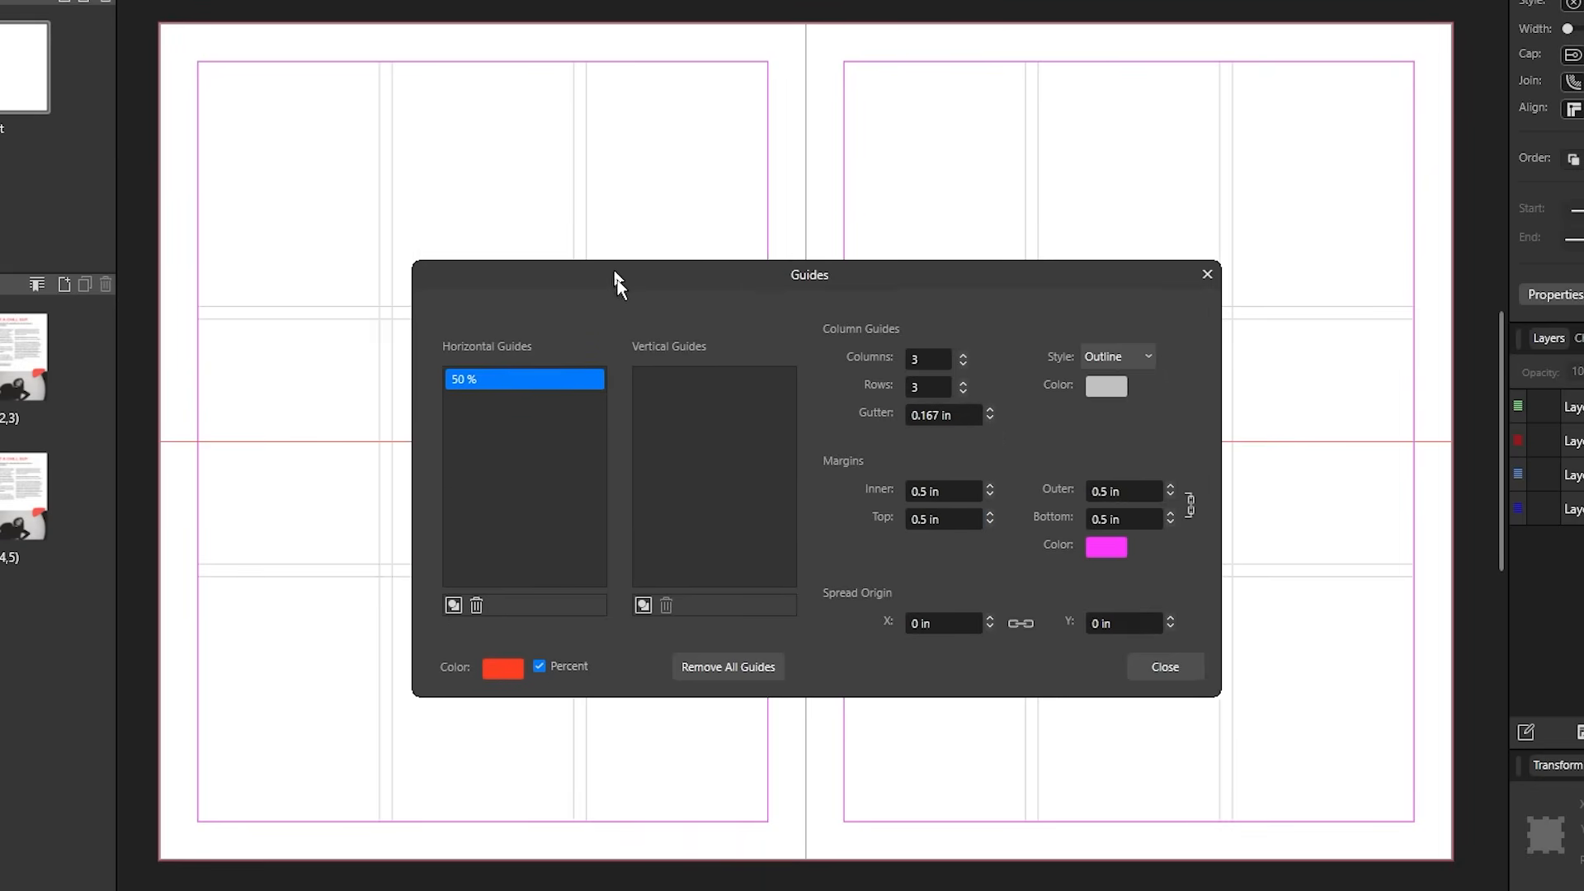
- Add horizontal percent guides at 25%, 50% and 75% in the Guides dialog
drag(809, 274, 1165, 523)
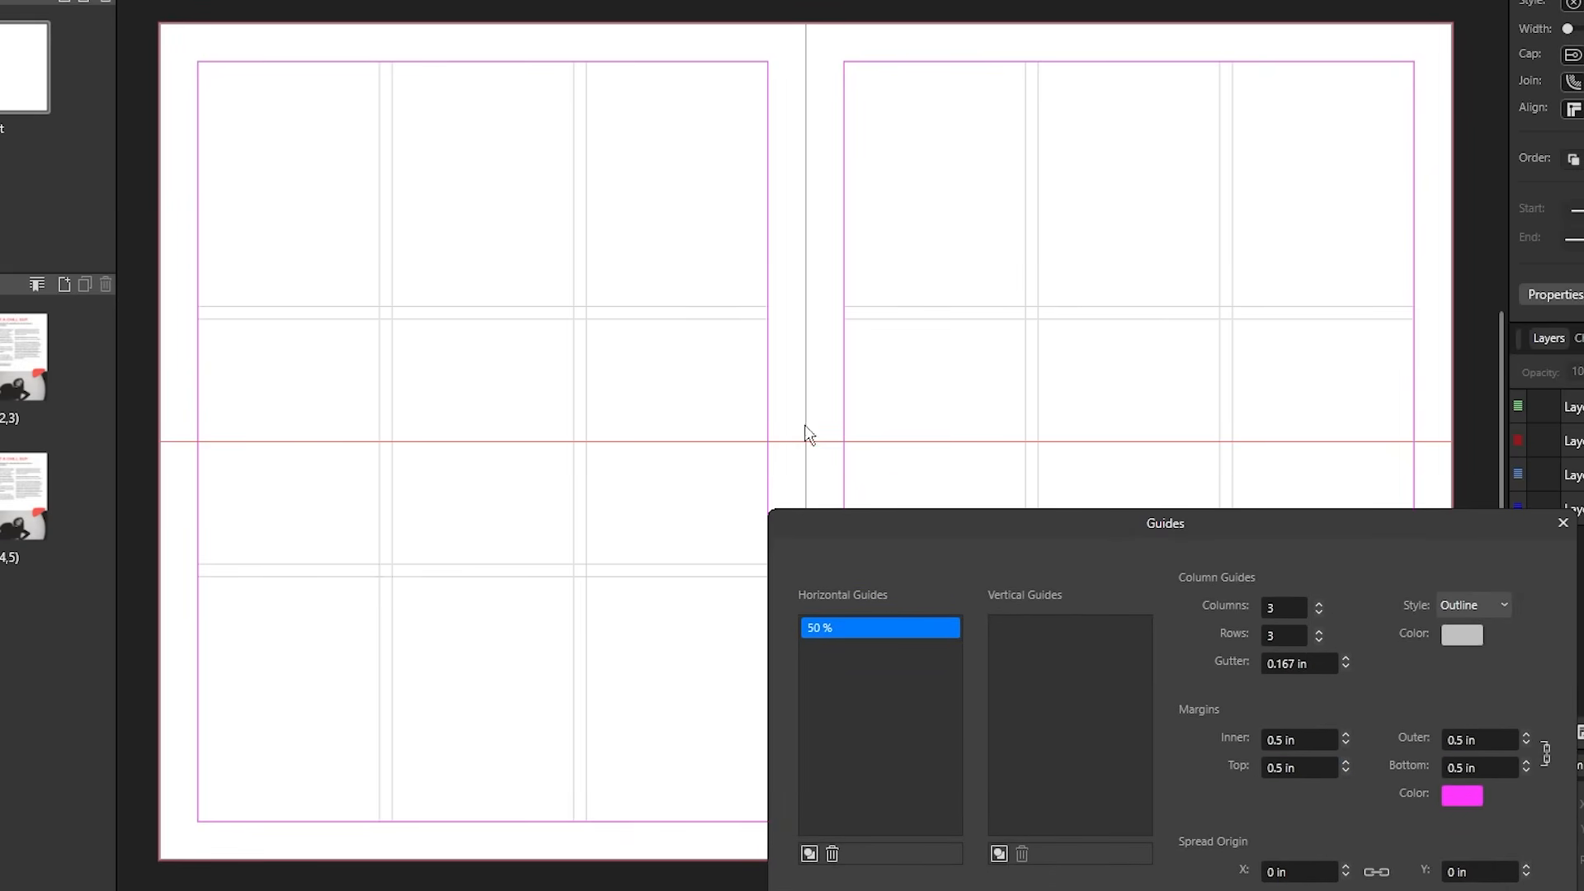
drag(1165, 523, 938, 190)
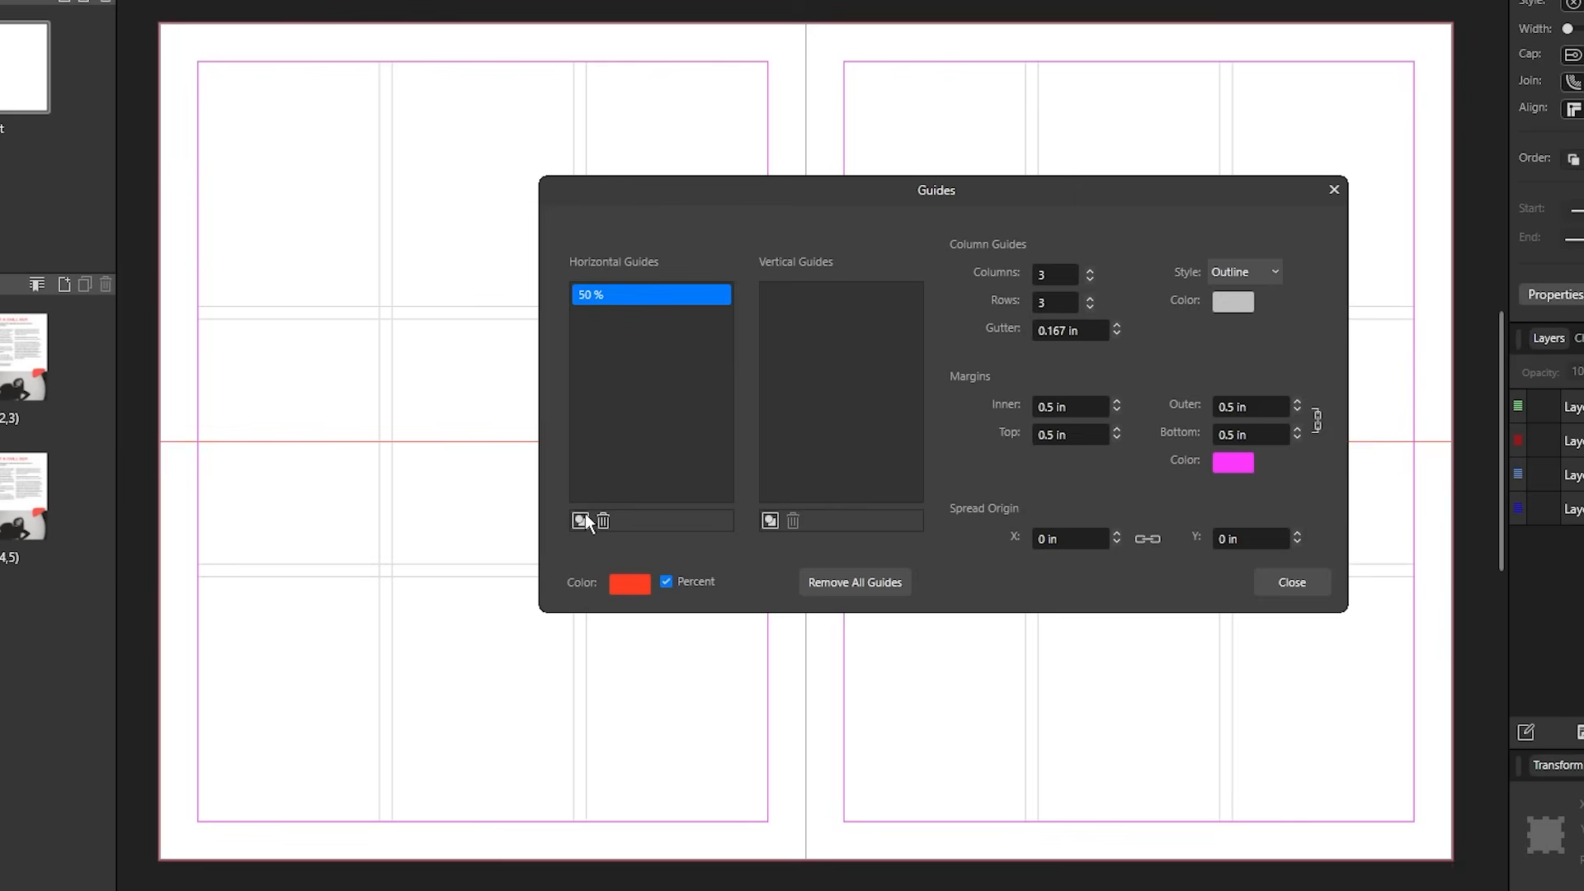
click(581, 521)
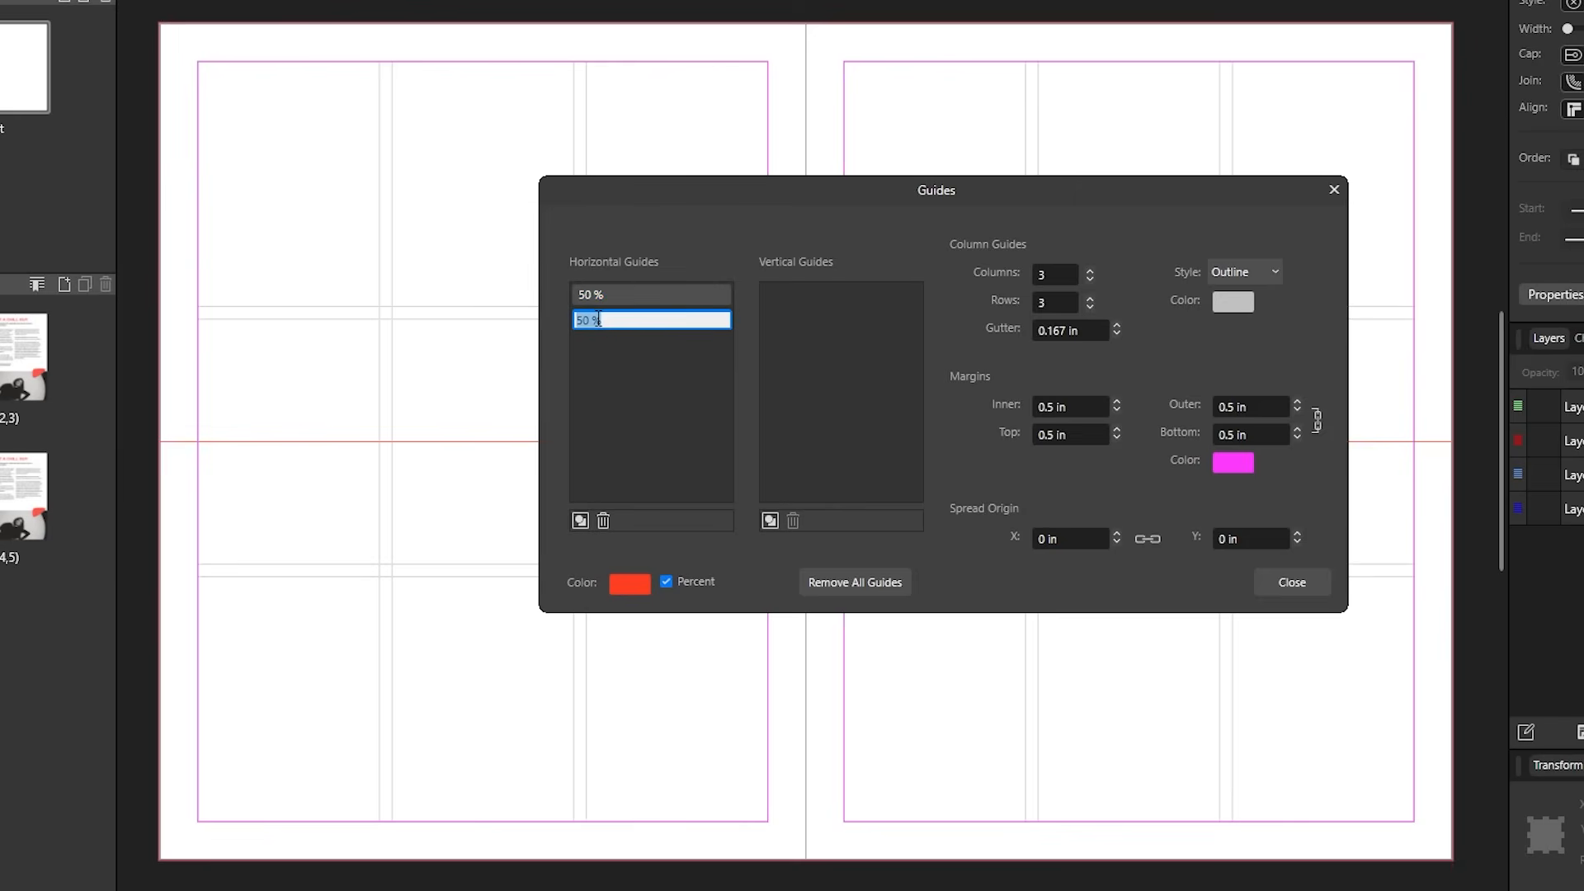
click(579, 519)
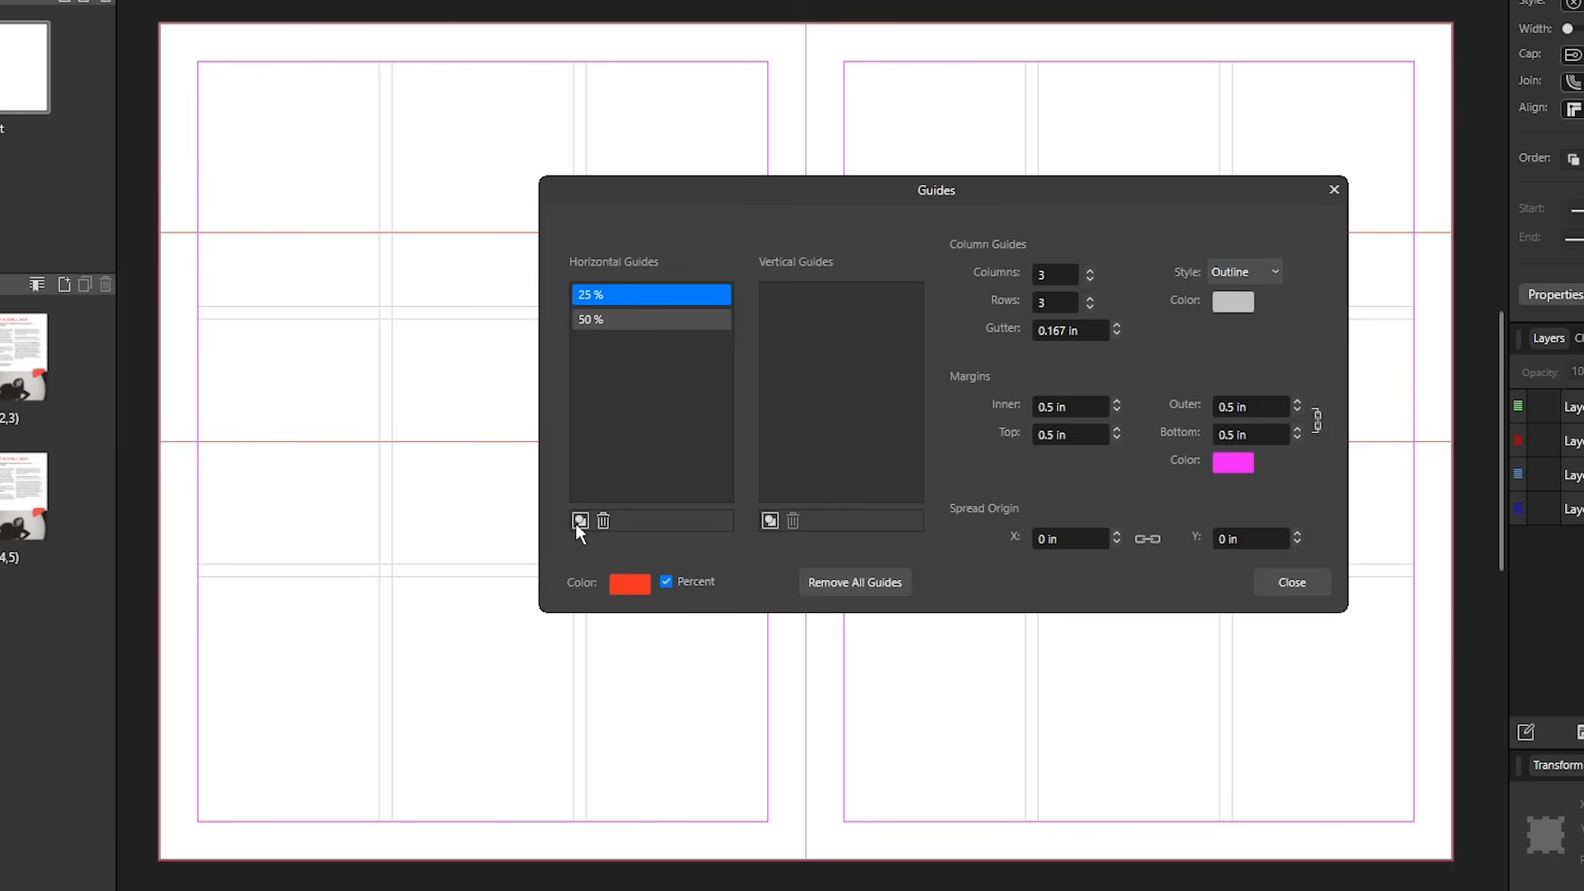
click(579, 520)
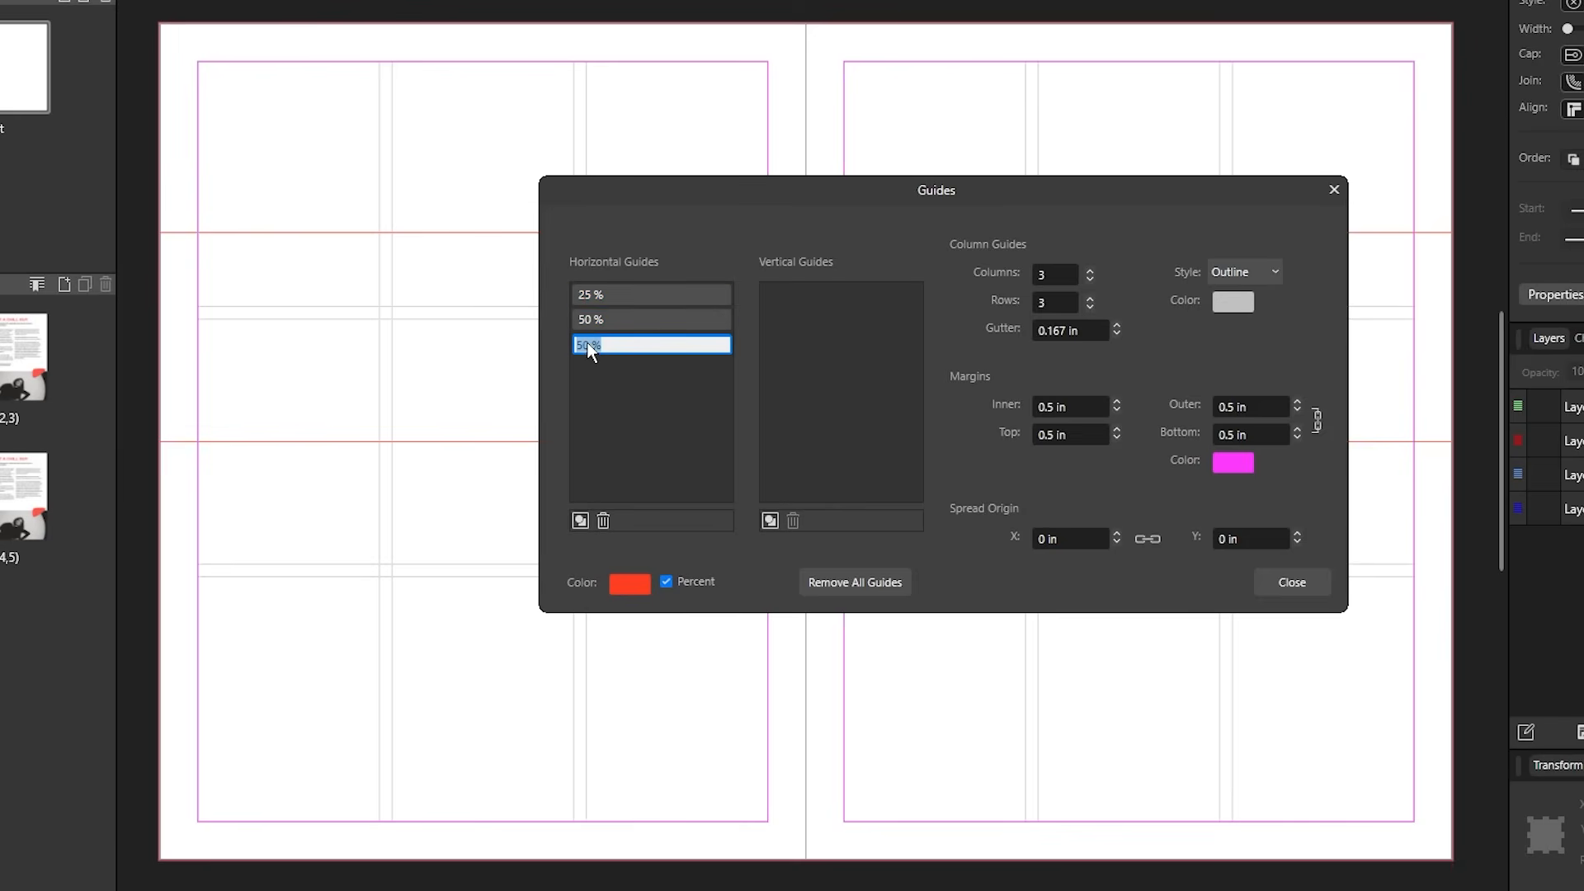
text(75)
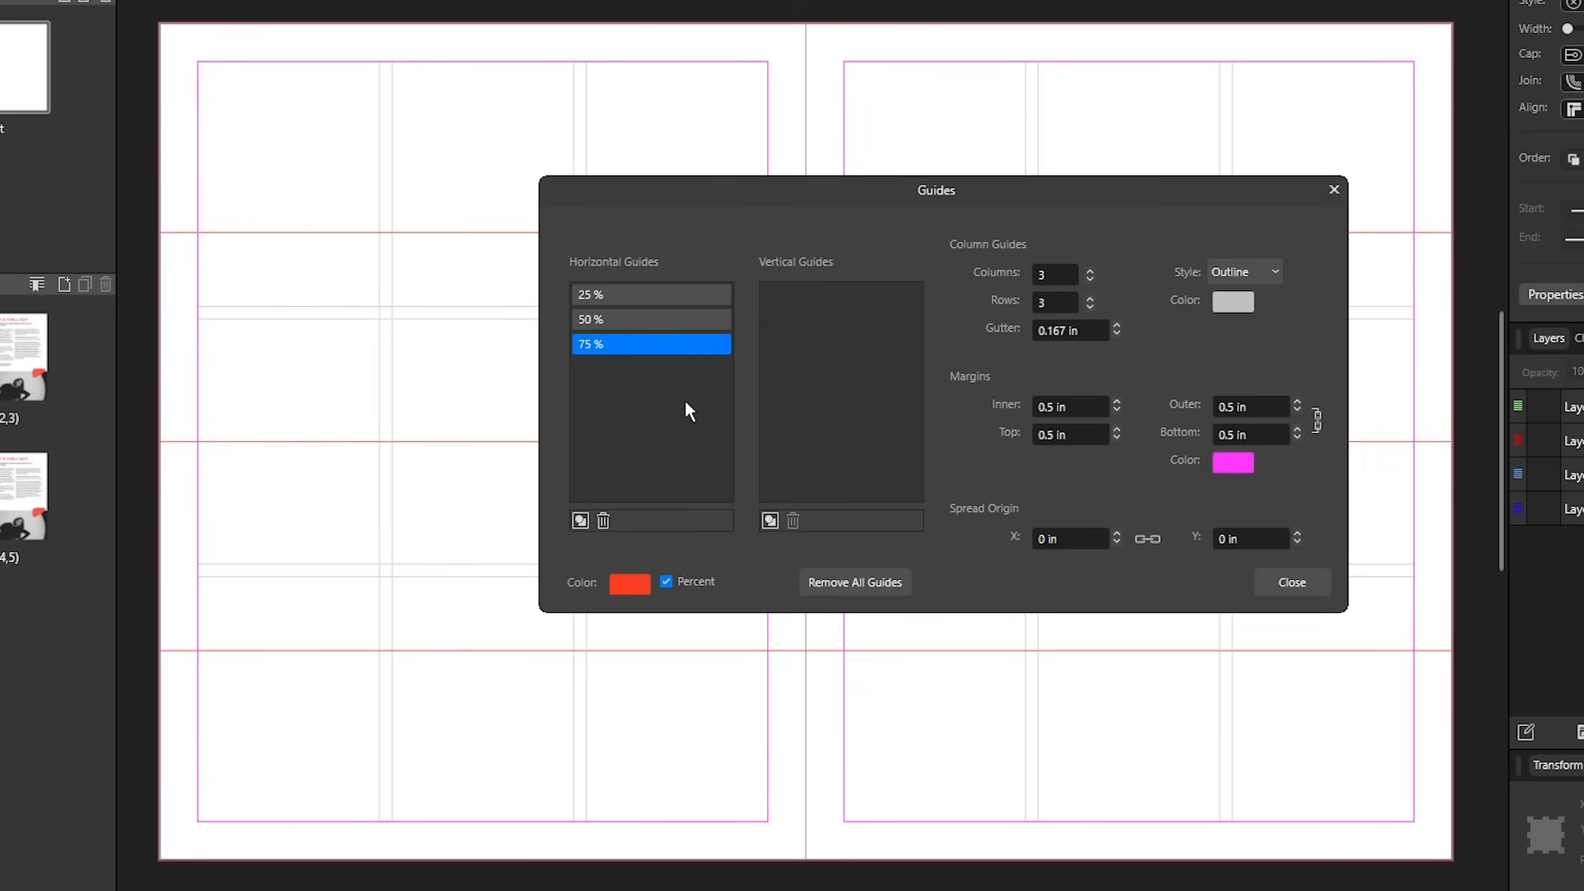
mouse_move(632, 411)
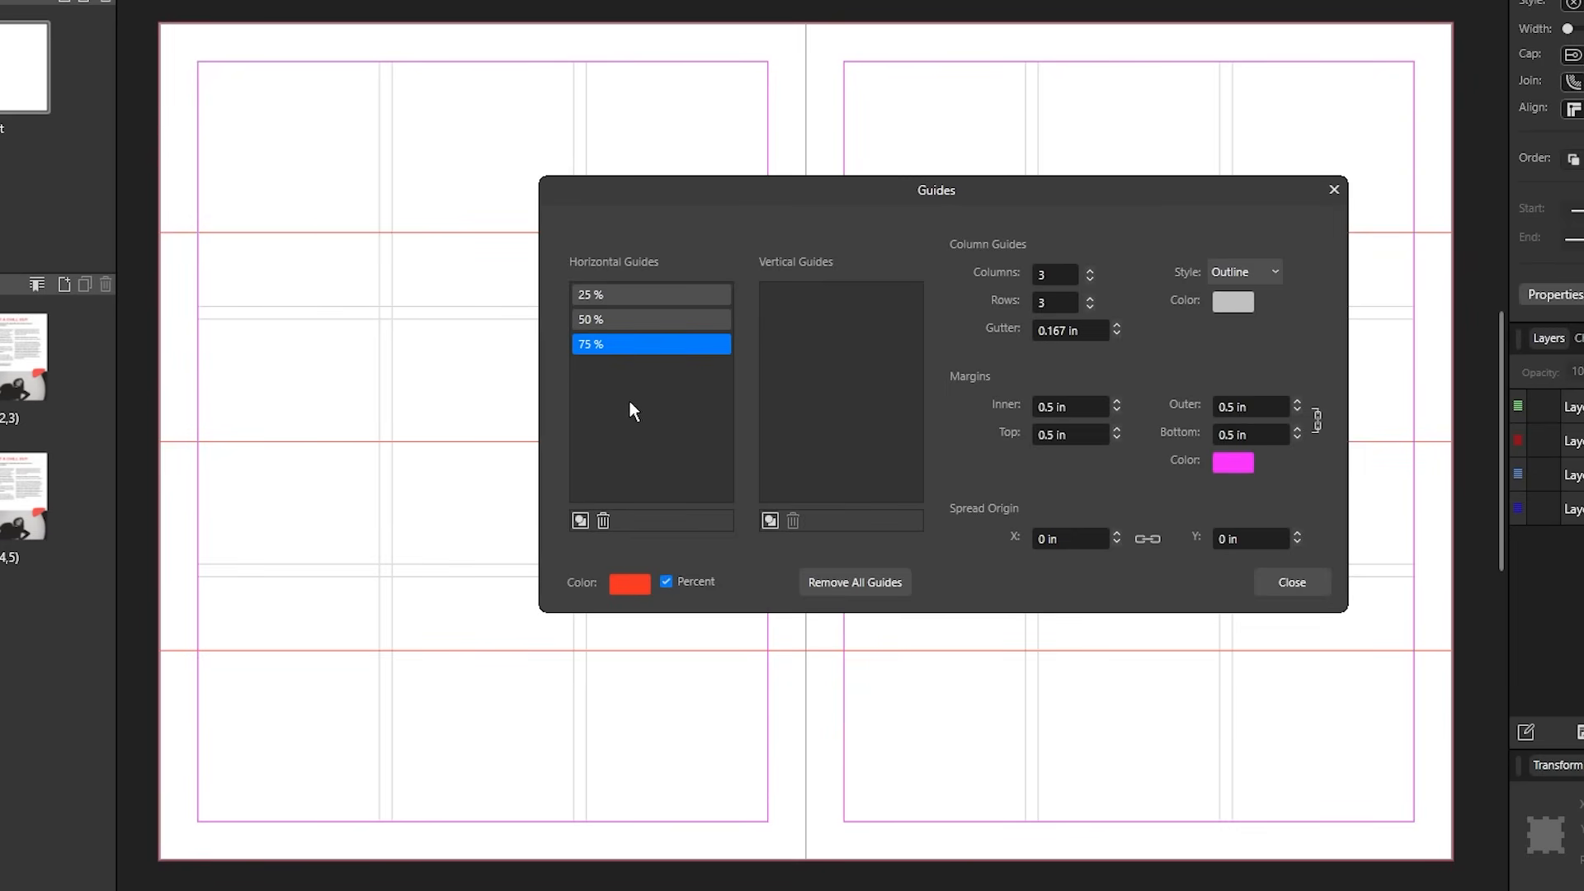
- Set the guide colour to blue and close the Guides dialog
click(629, 583)
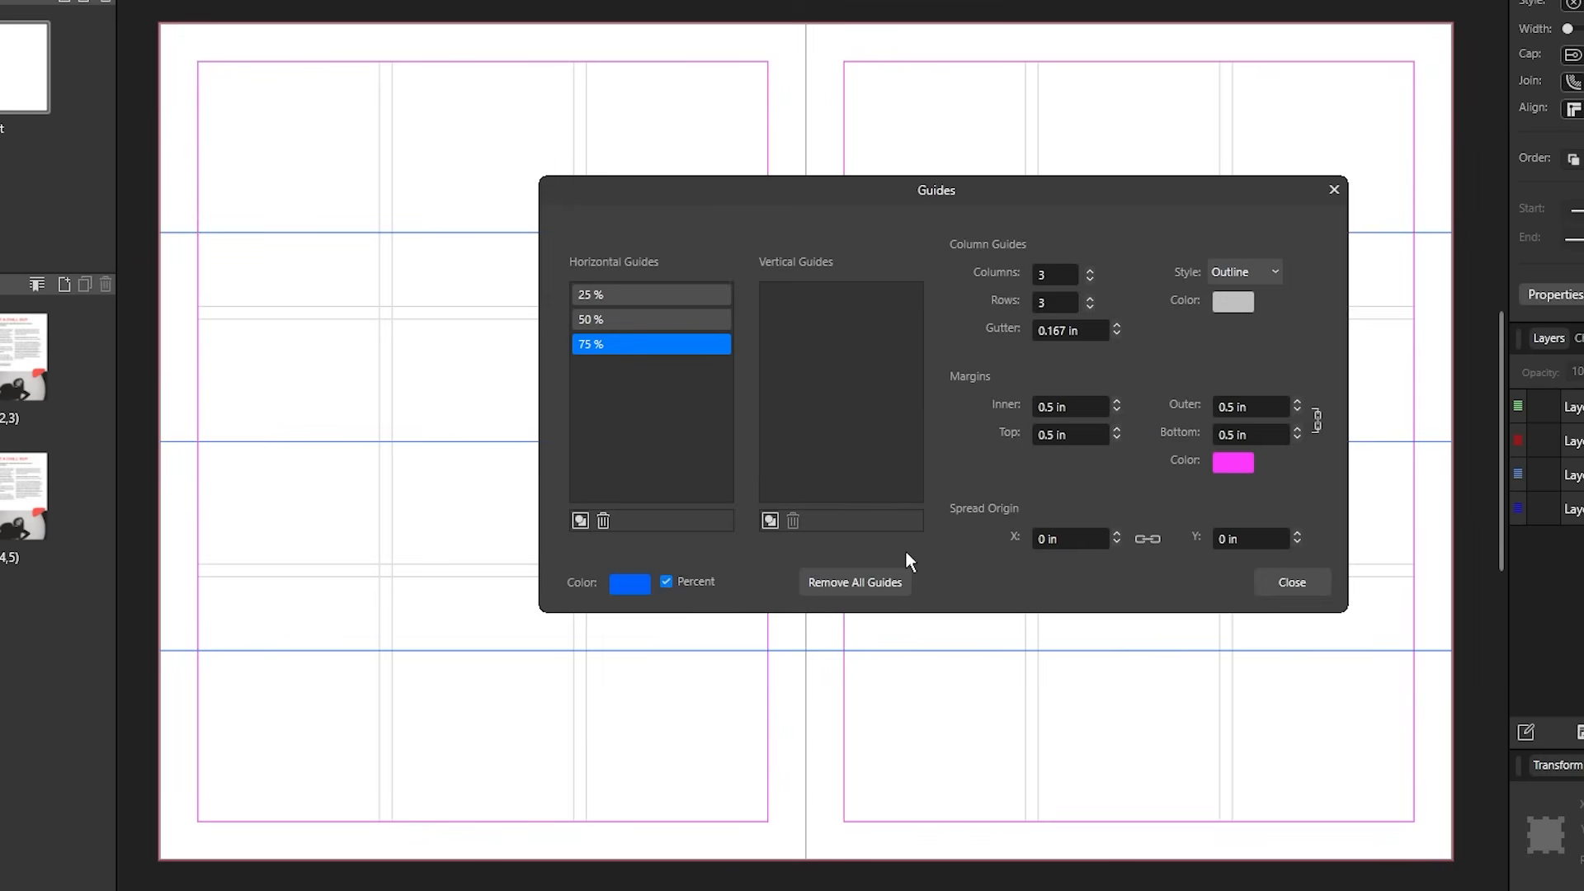
click(1291, 582)
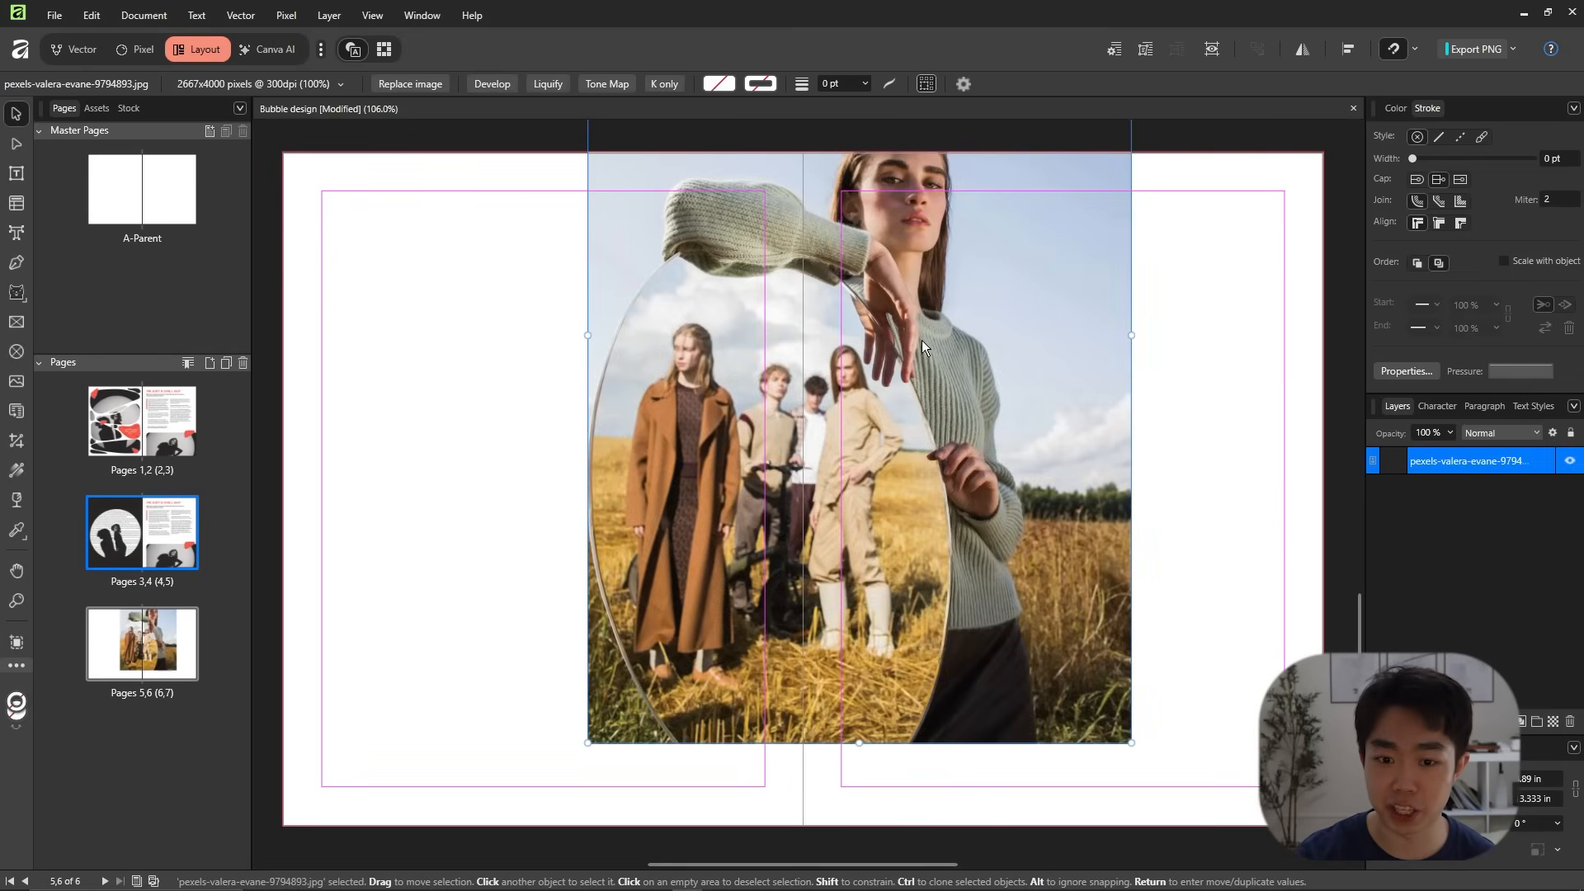
- Scale the field photo down onto the right page and draw a picture frame on the left page
drag(1130, 335, 952, 406)
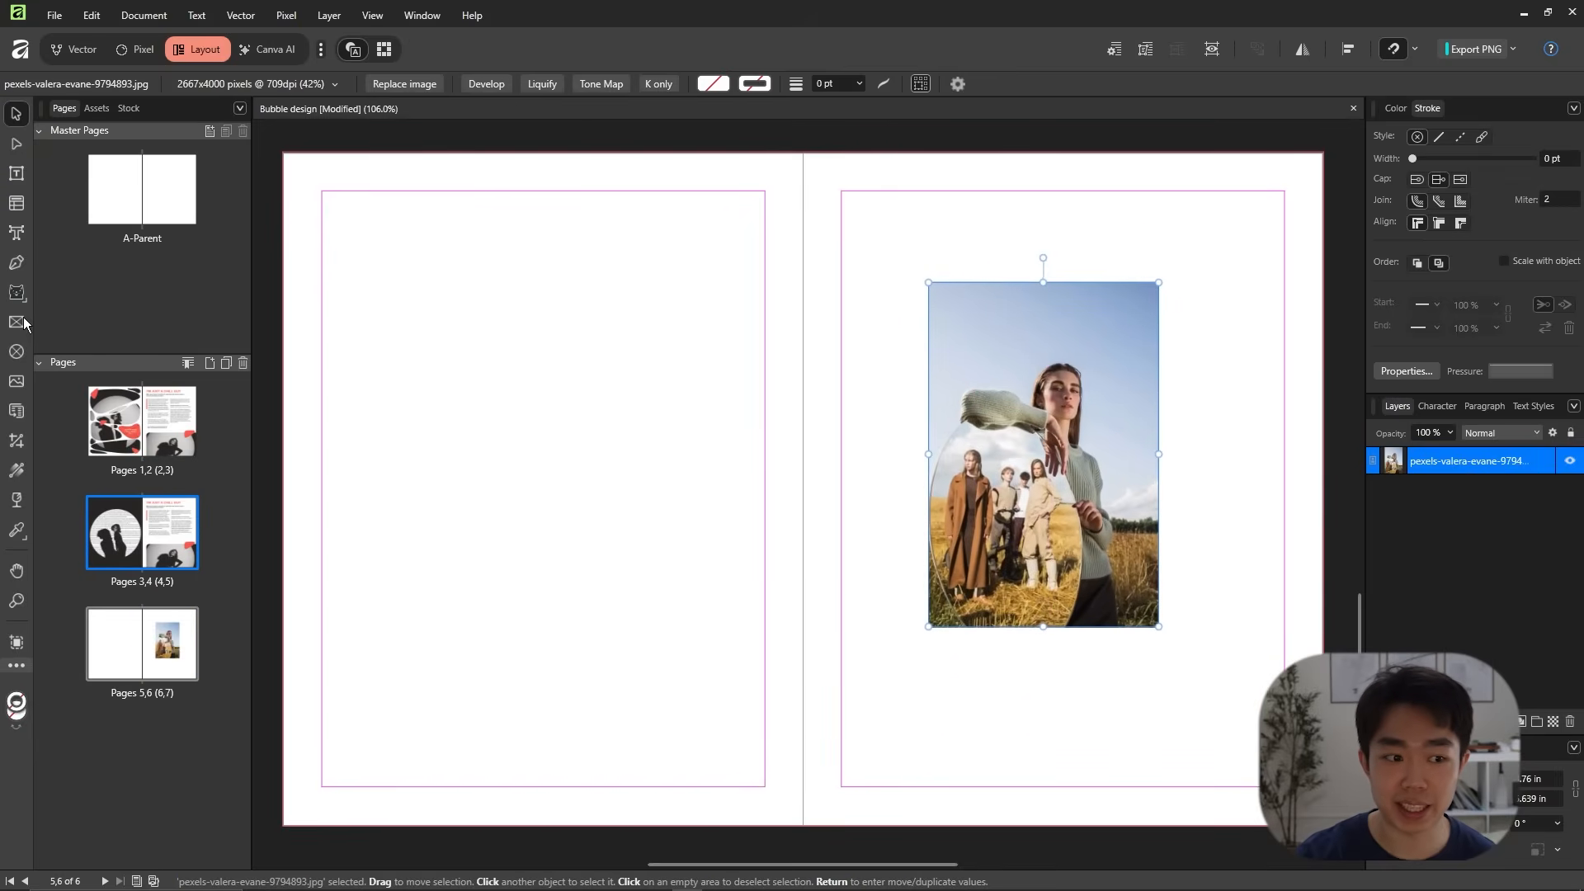
drag(417, 279, 677, 634)
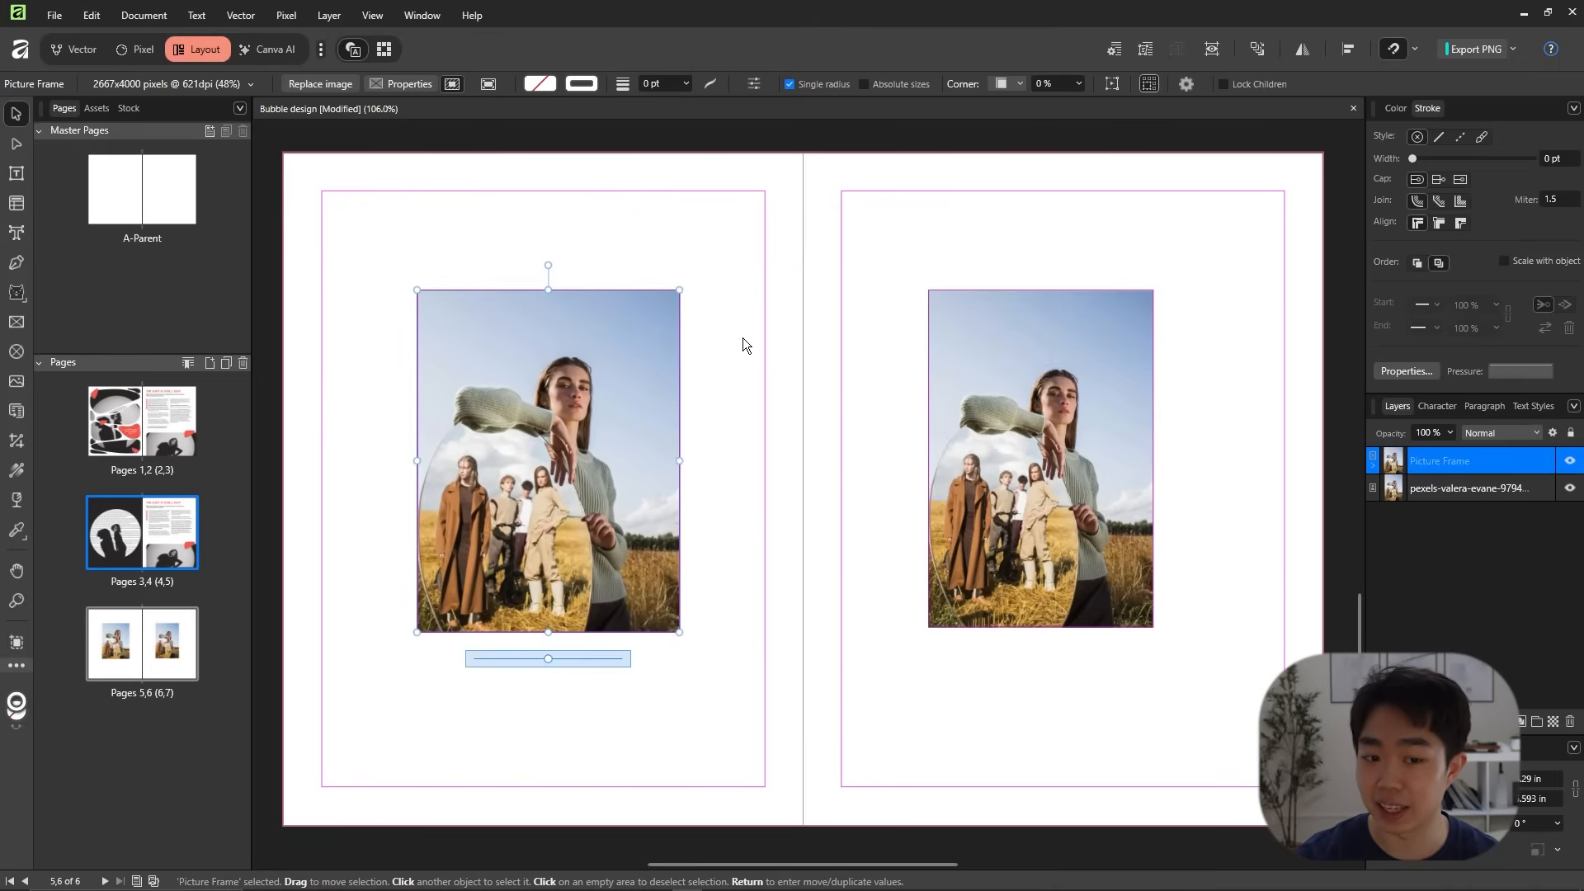
- Narrow the right-page photo and widen the left picture frame up to the spine
click(1038, 458)
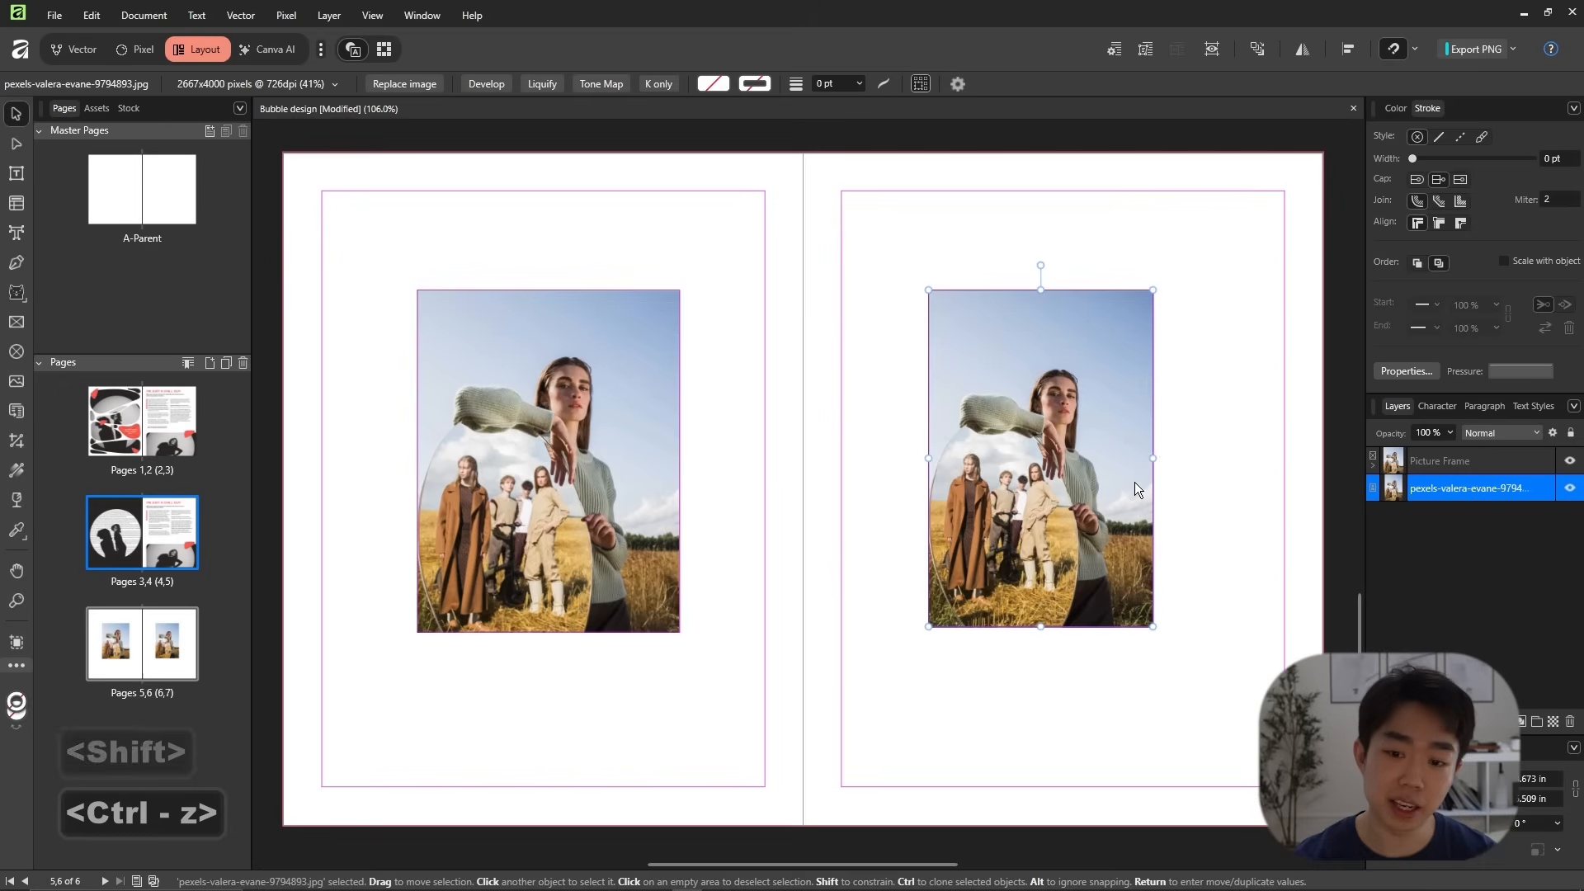
drag(1152, 458, 1015, 457)
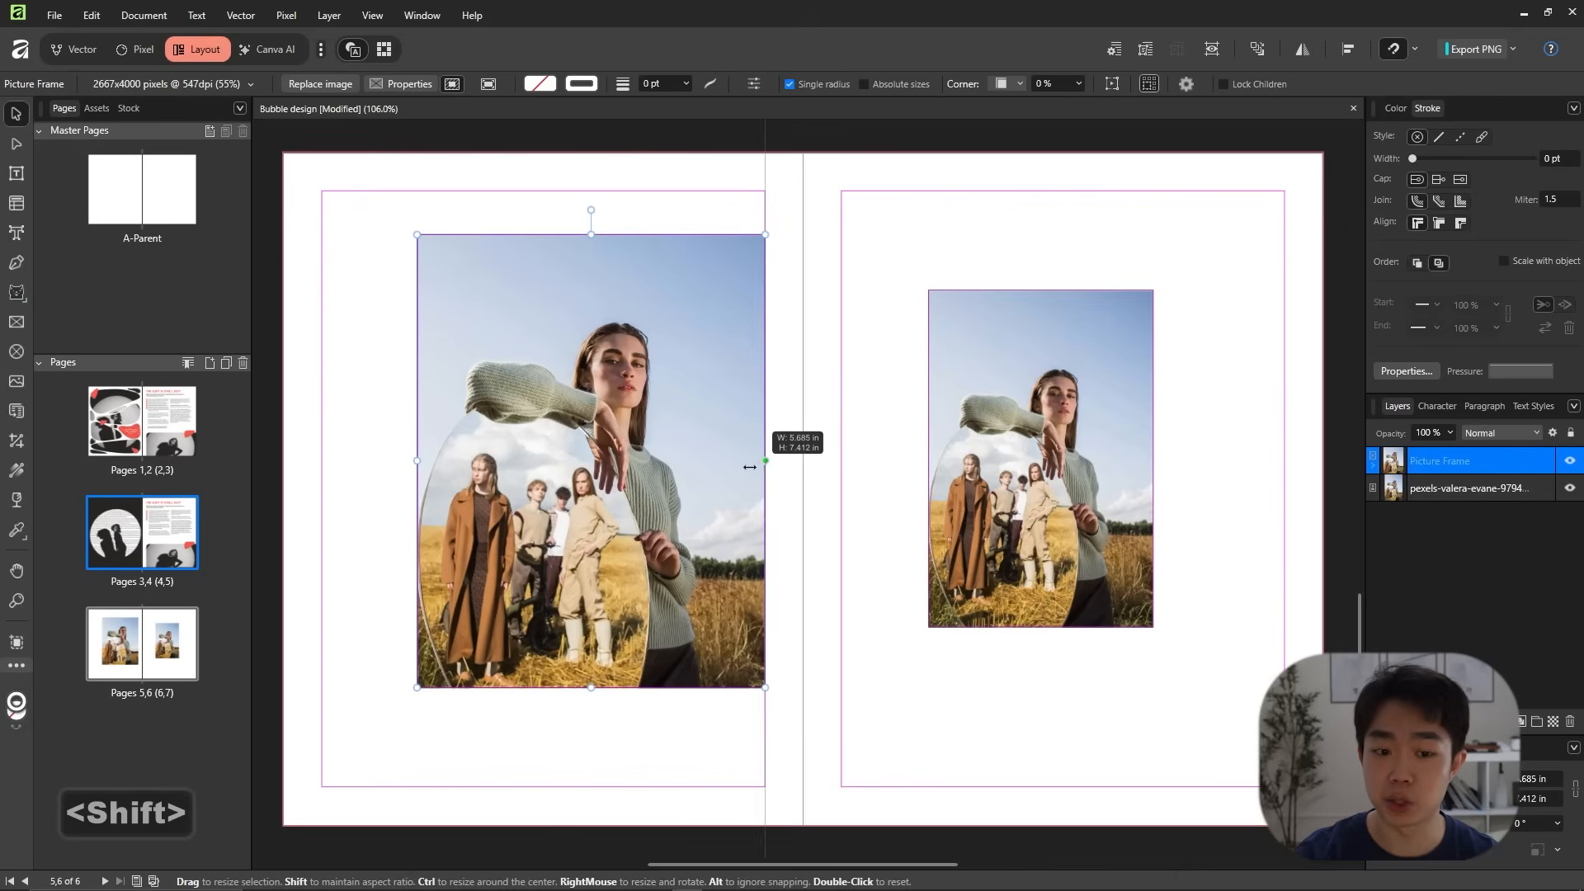
drag(765, 460, 683, 462)
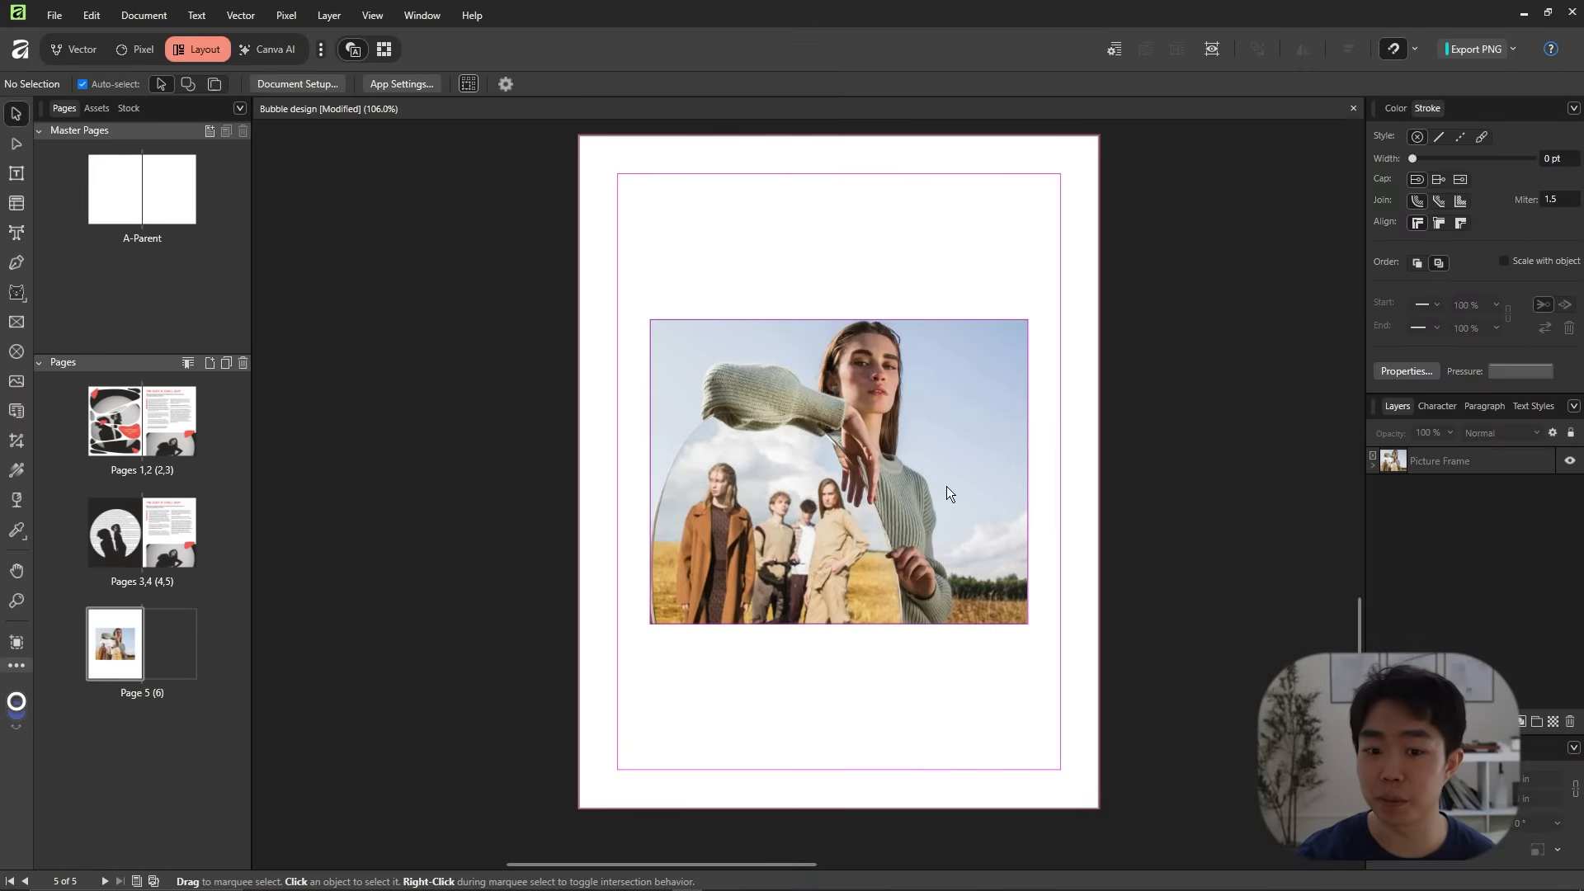
- Set the framed photo to fill its frame, then resize the picture frame to about 2.3 by 3.6 inches
right_click(839, 471)
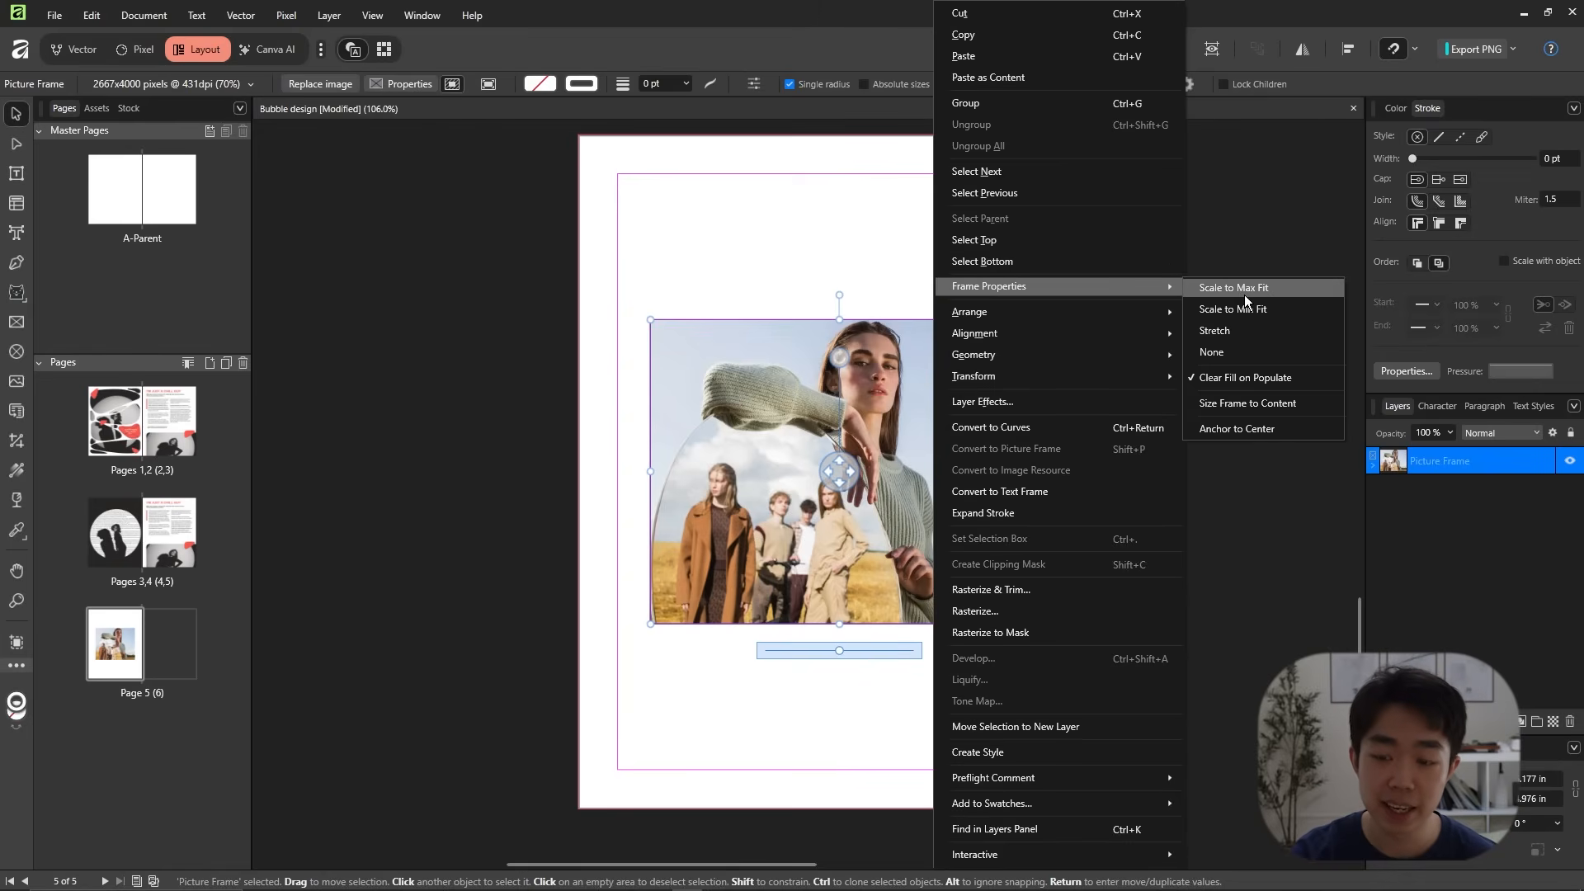
mouse_move(1286, 327)
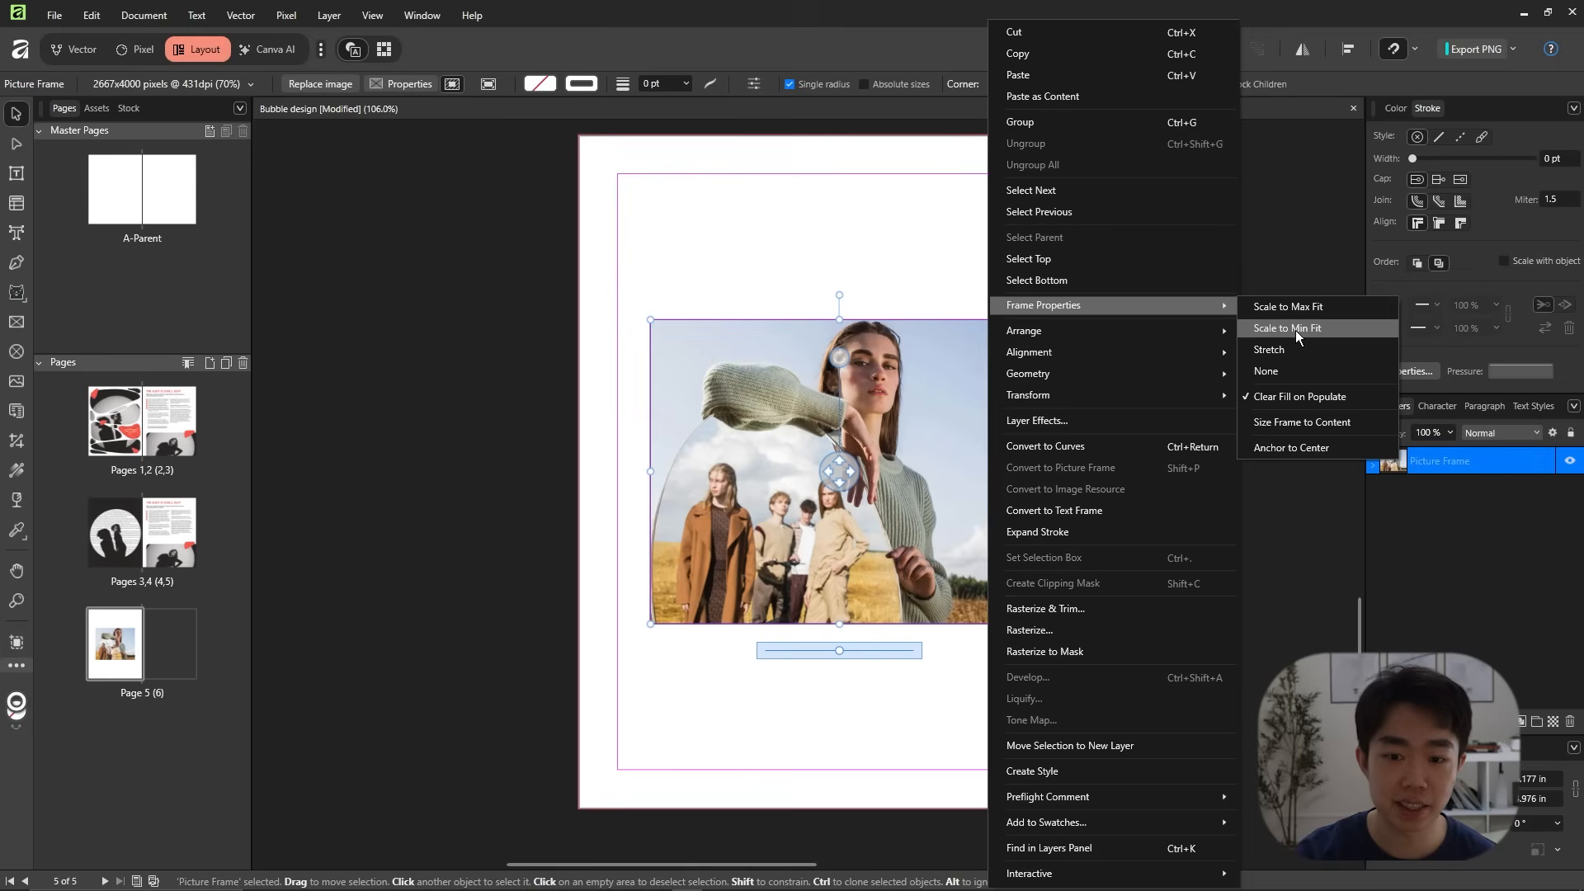
click(1284, 327)
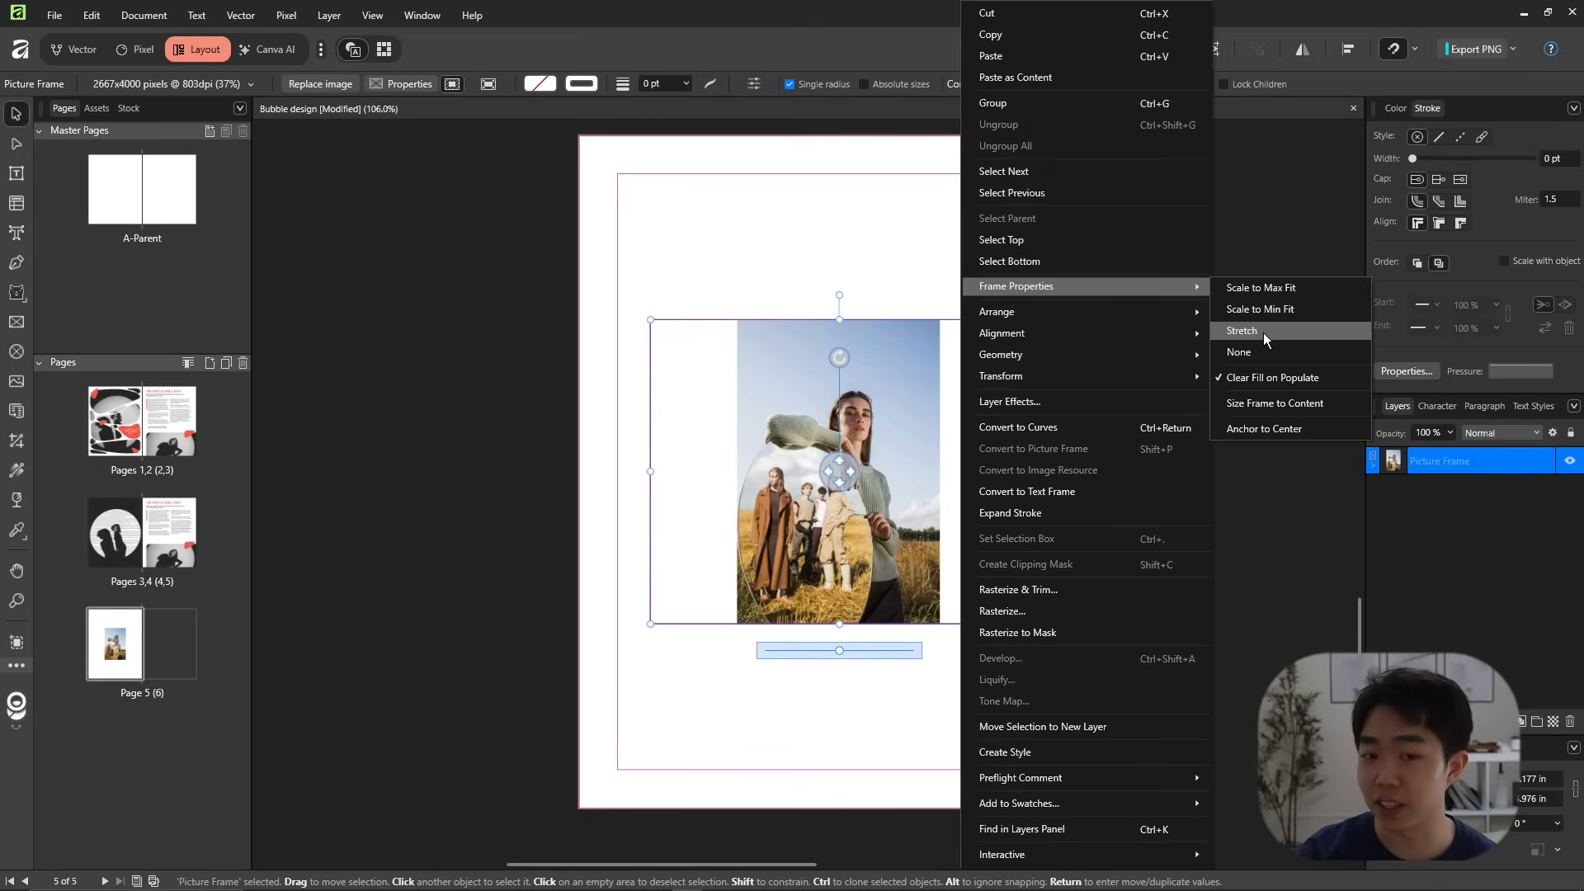
click(1243, 330)
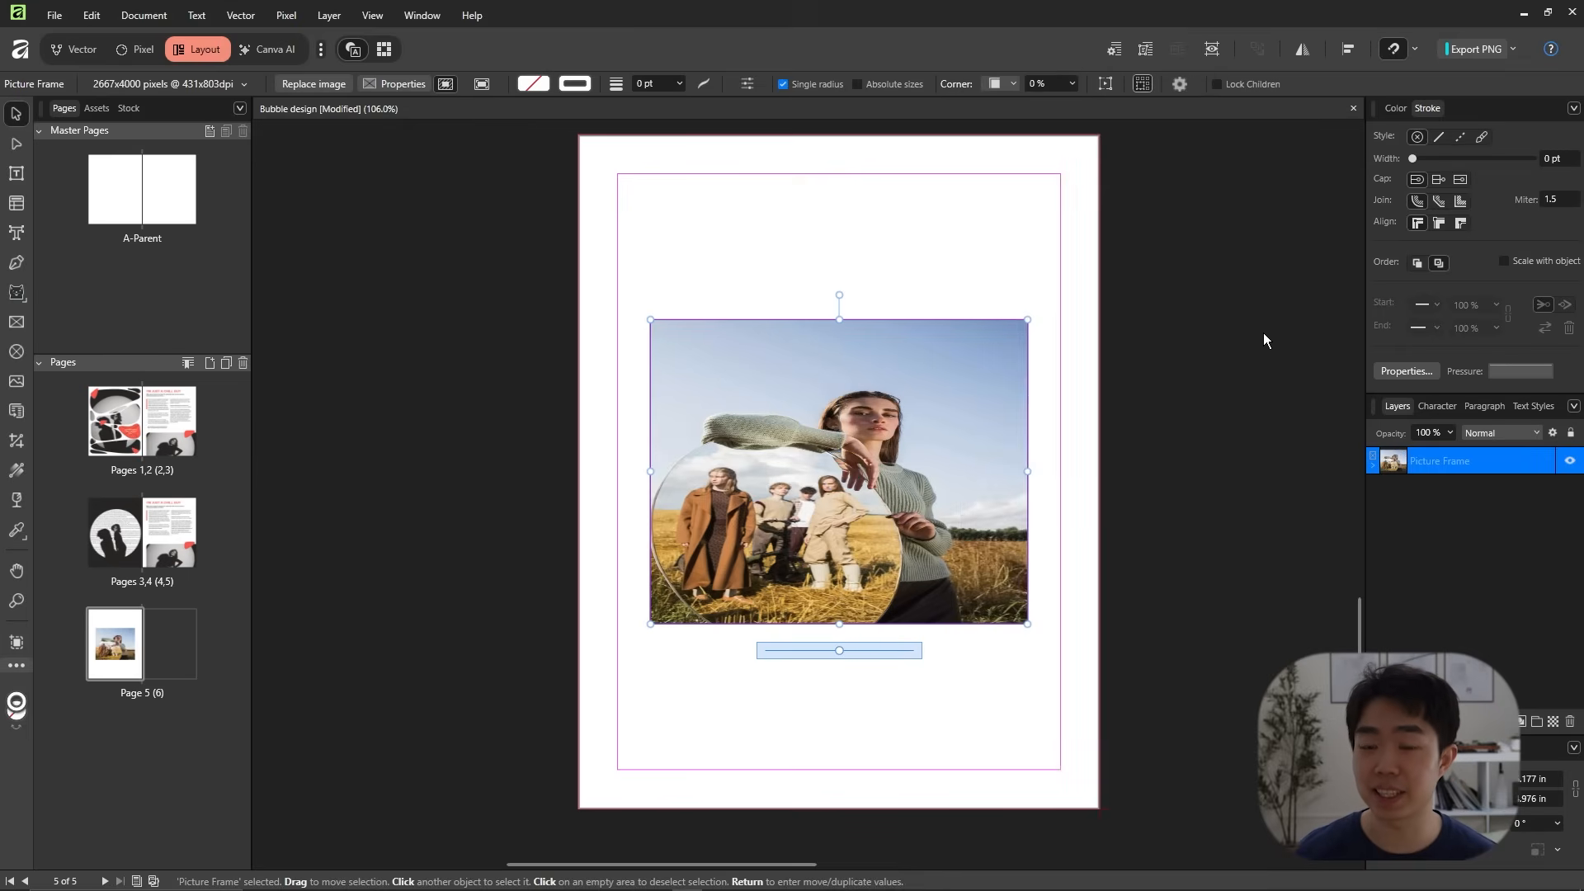
right_click(839, 471)
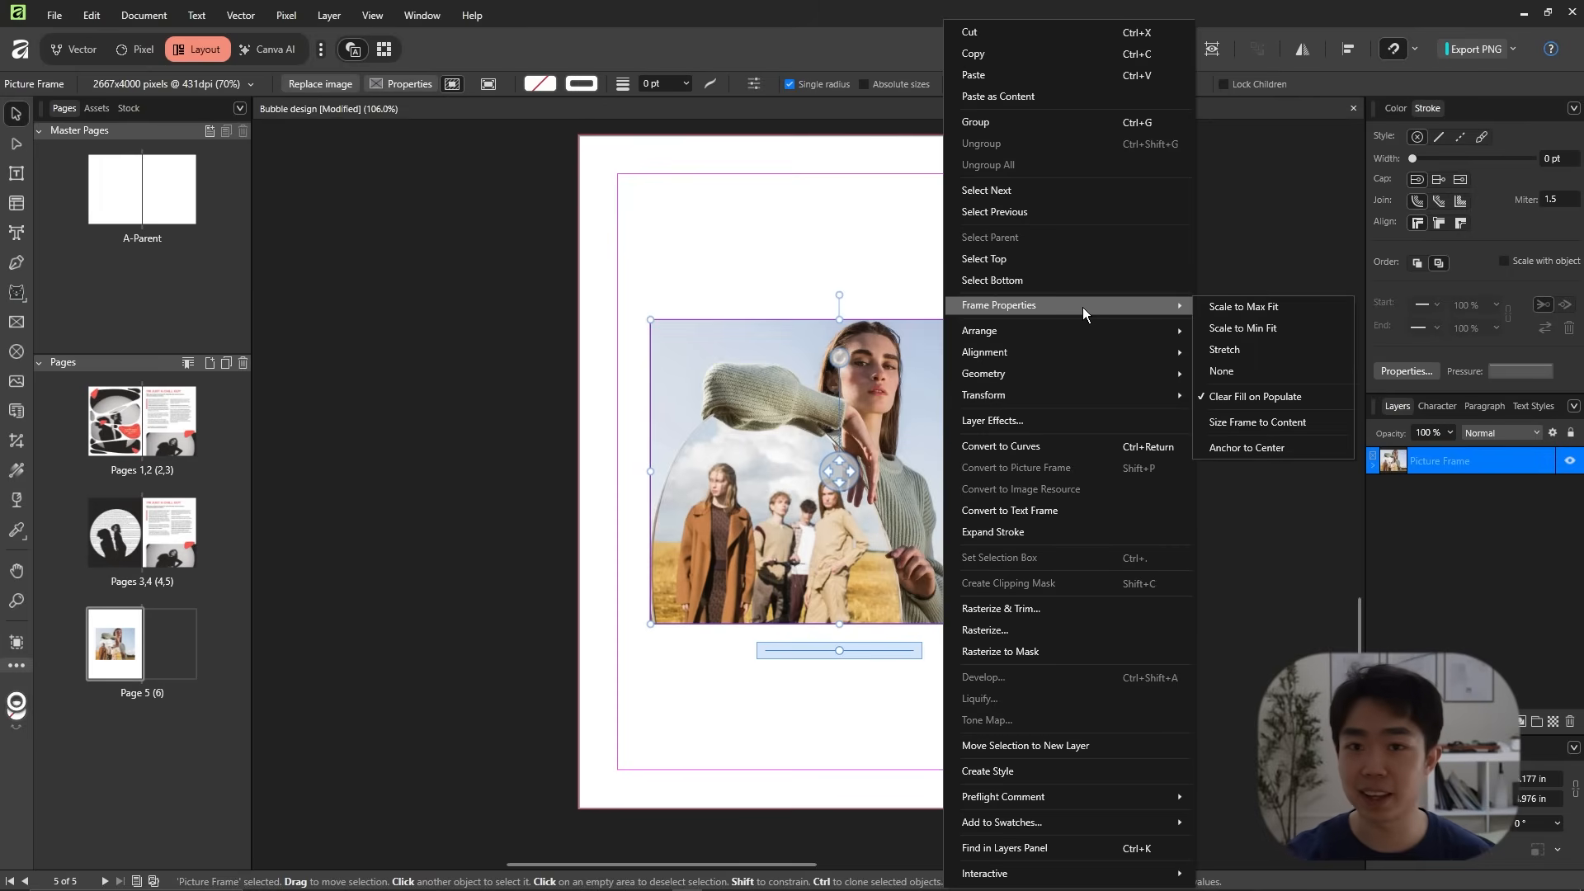
mouse_move(1247, 447)
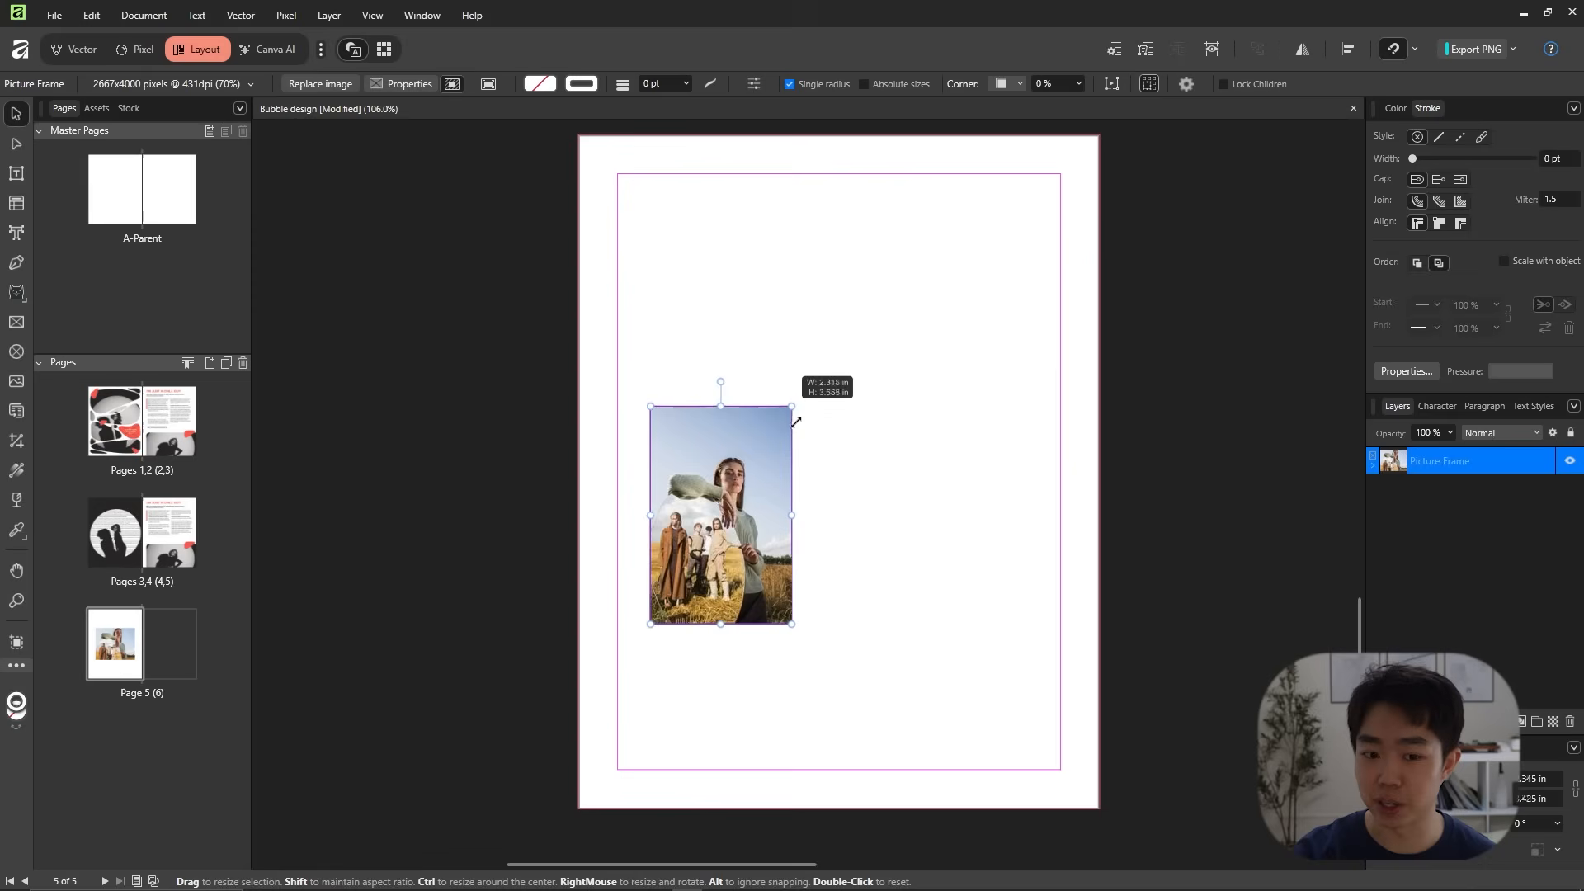
drag(791, 406, 1036, 310)
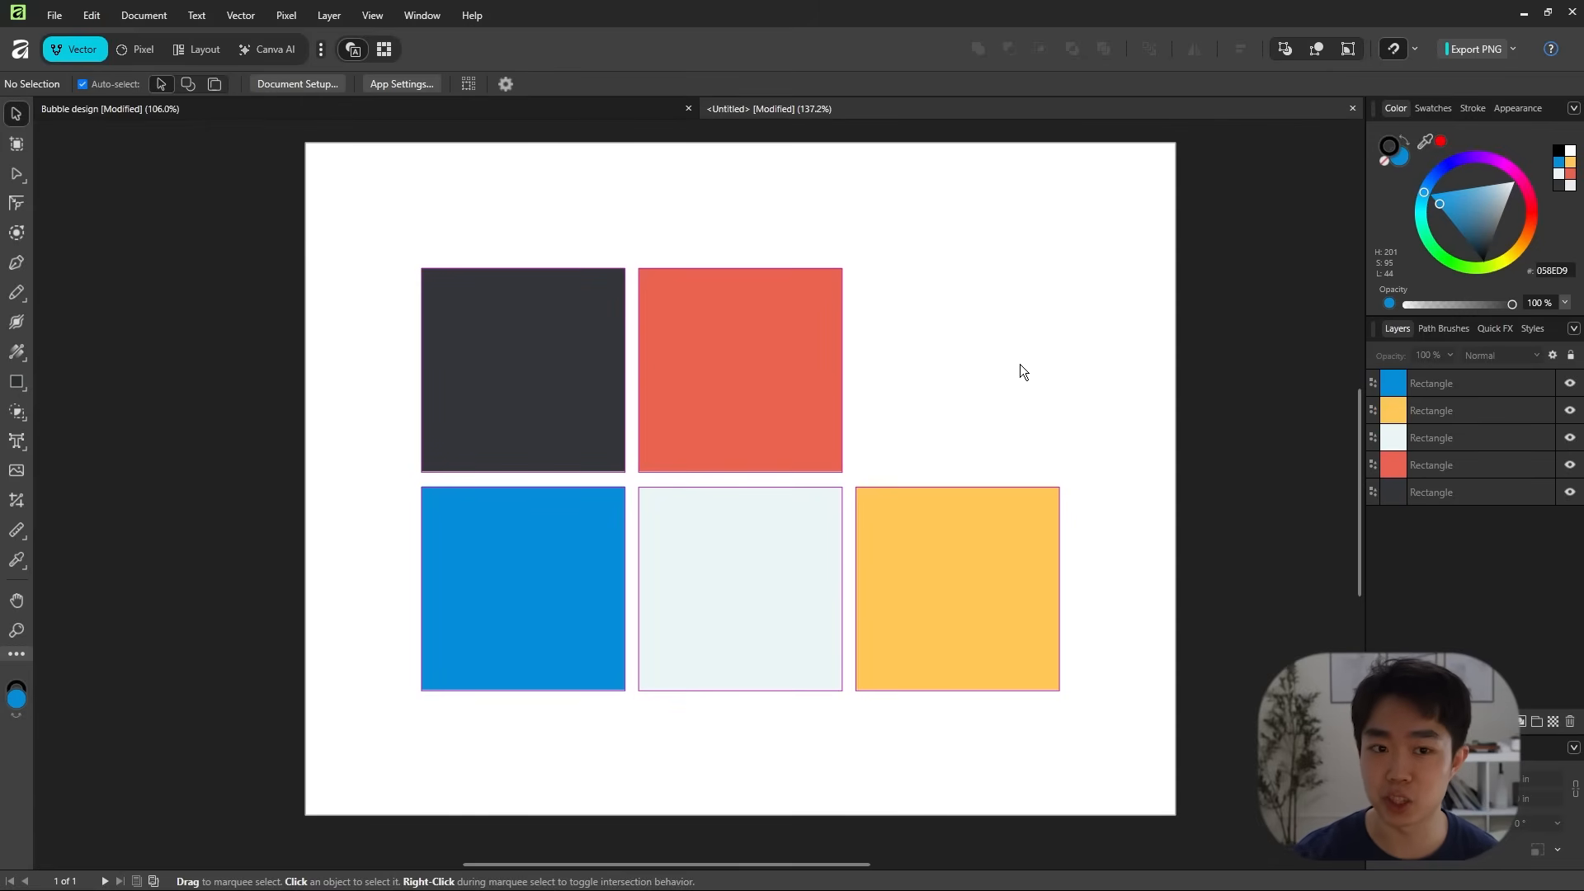
- Show the floating Swatches panel via Window > General and switch it to the Hatches palette
click(421, 15)
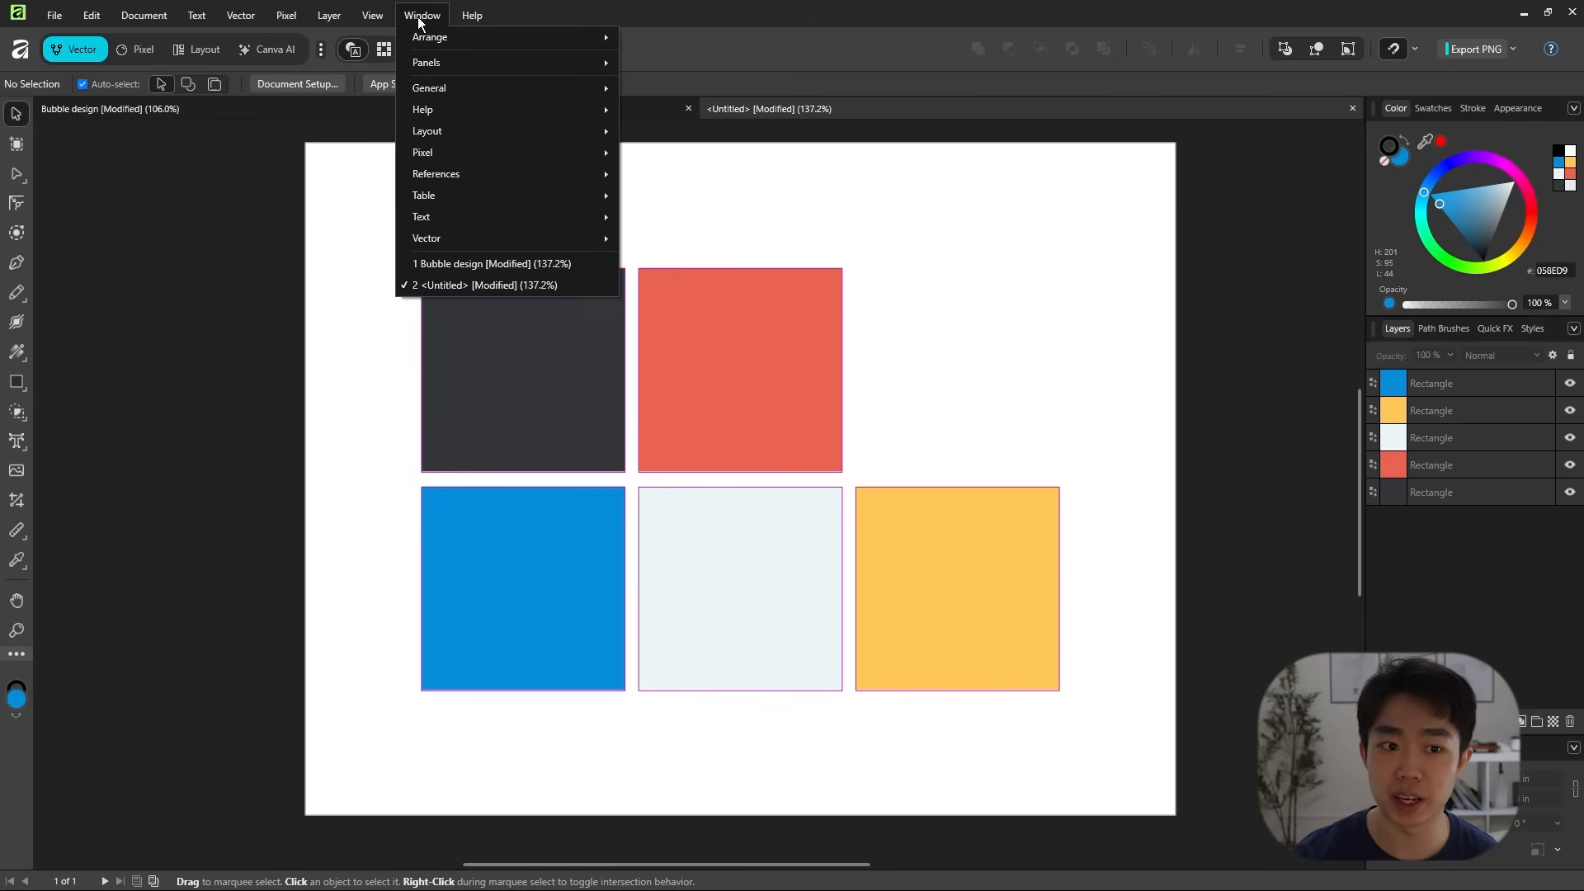
mouse_move(430, 88)
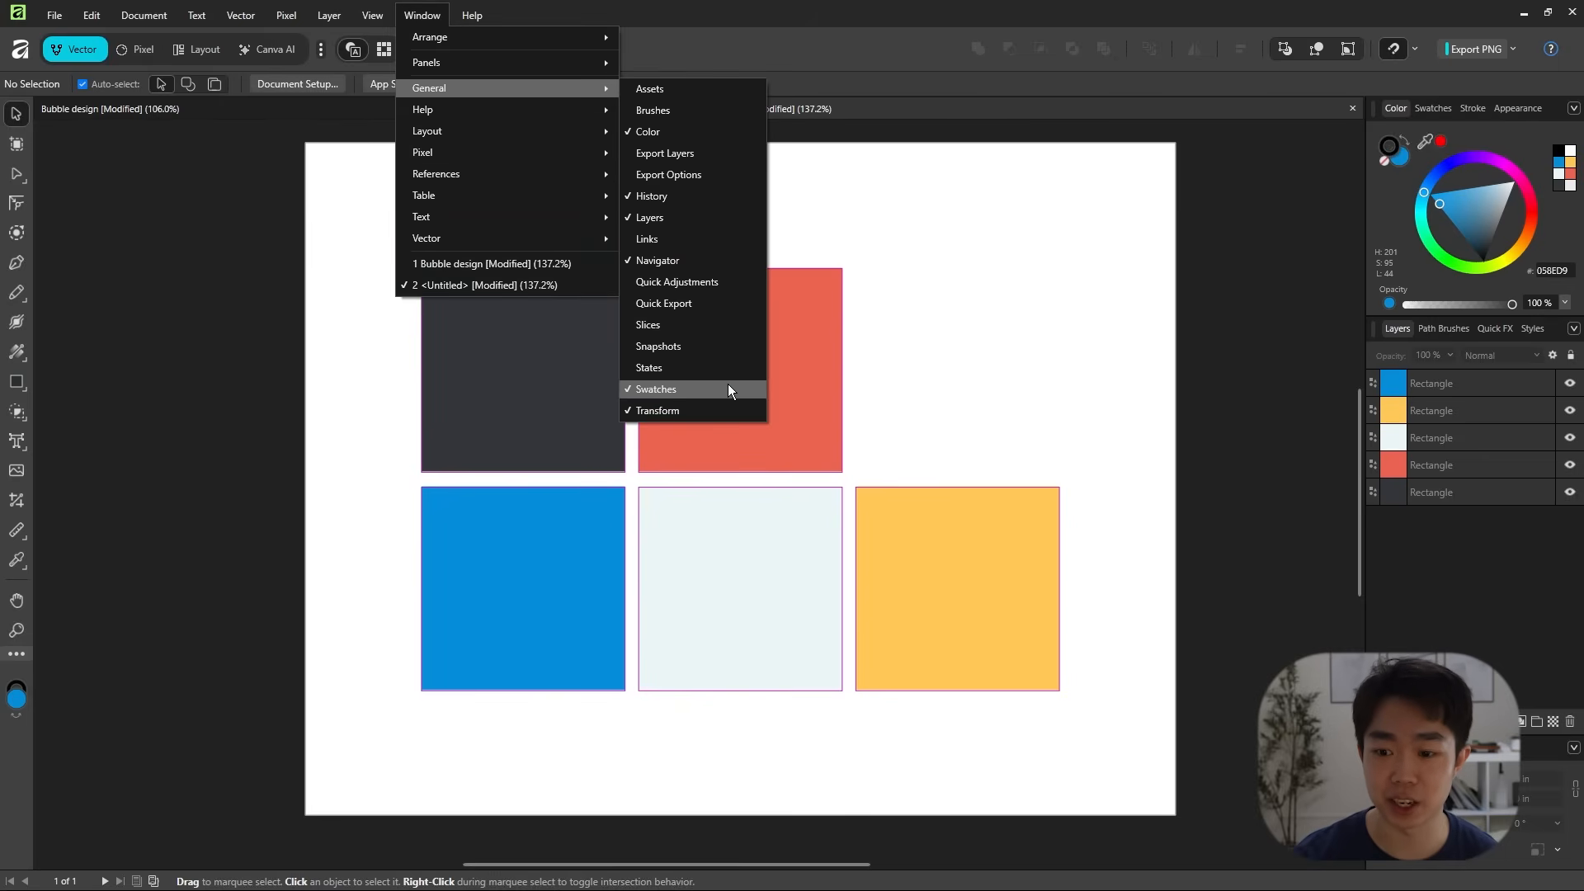
click(657, 390)
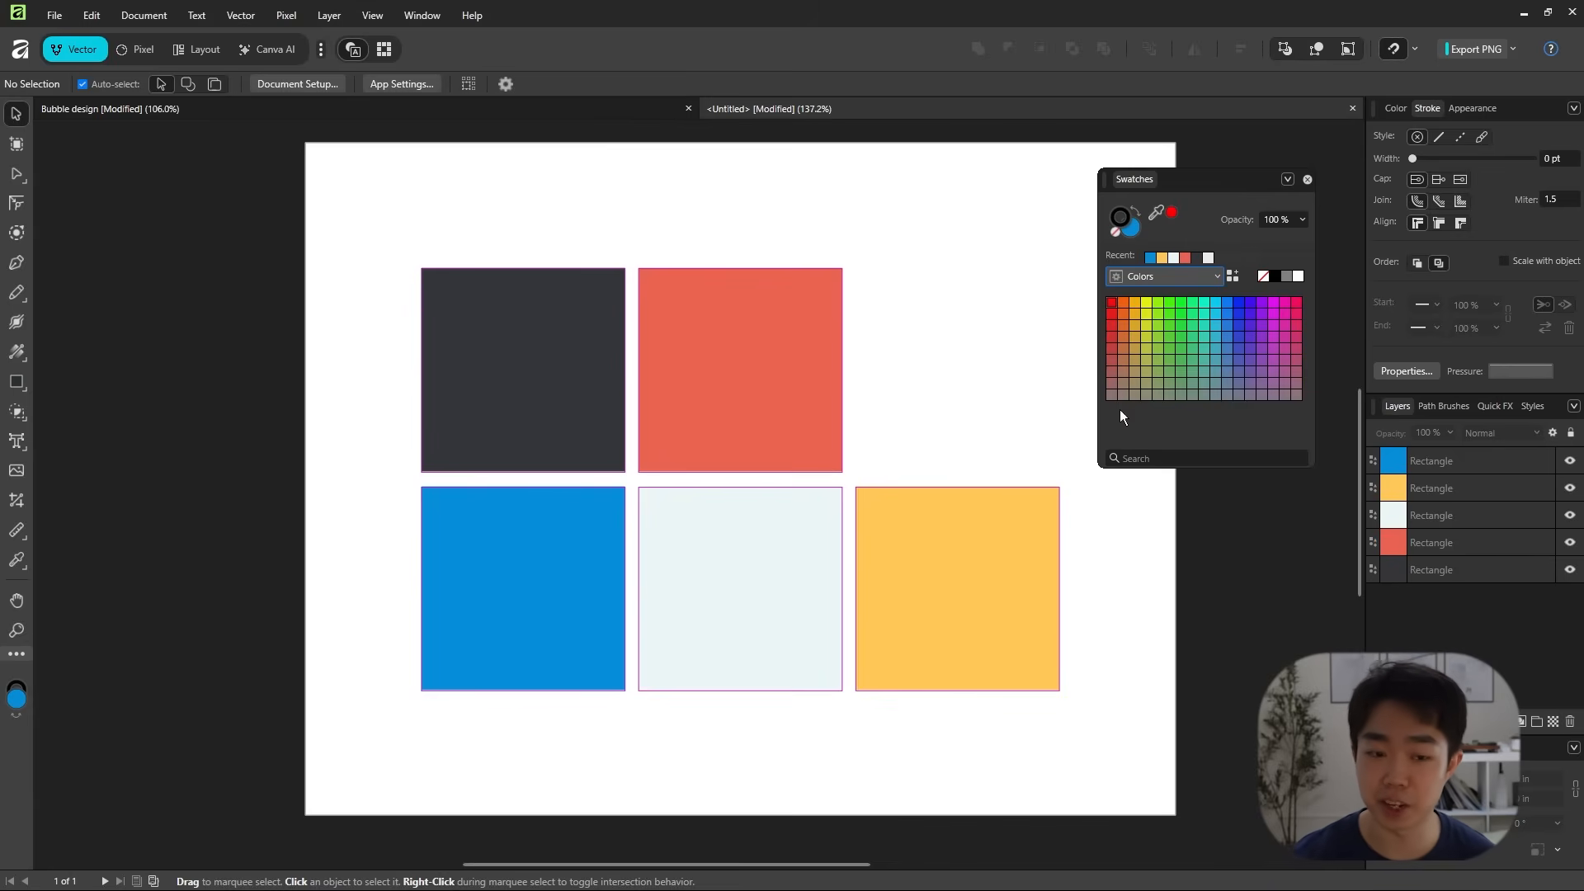
mouse_move(994, 436)
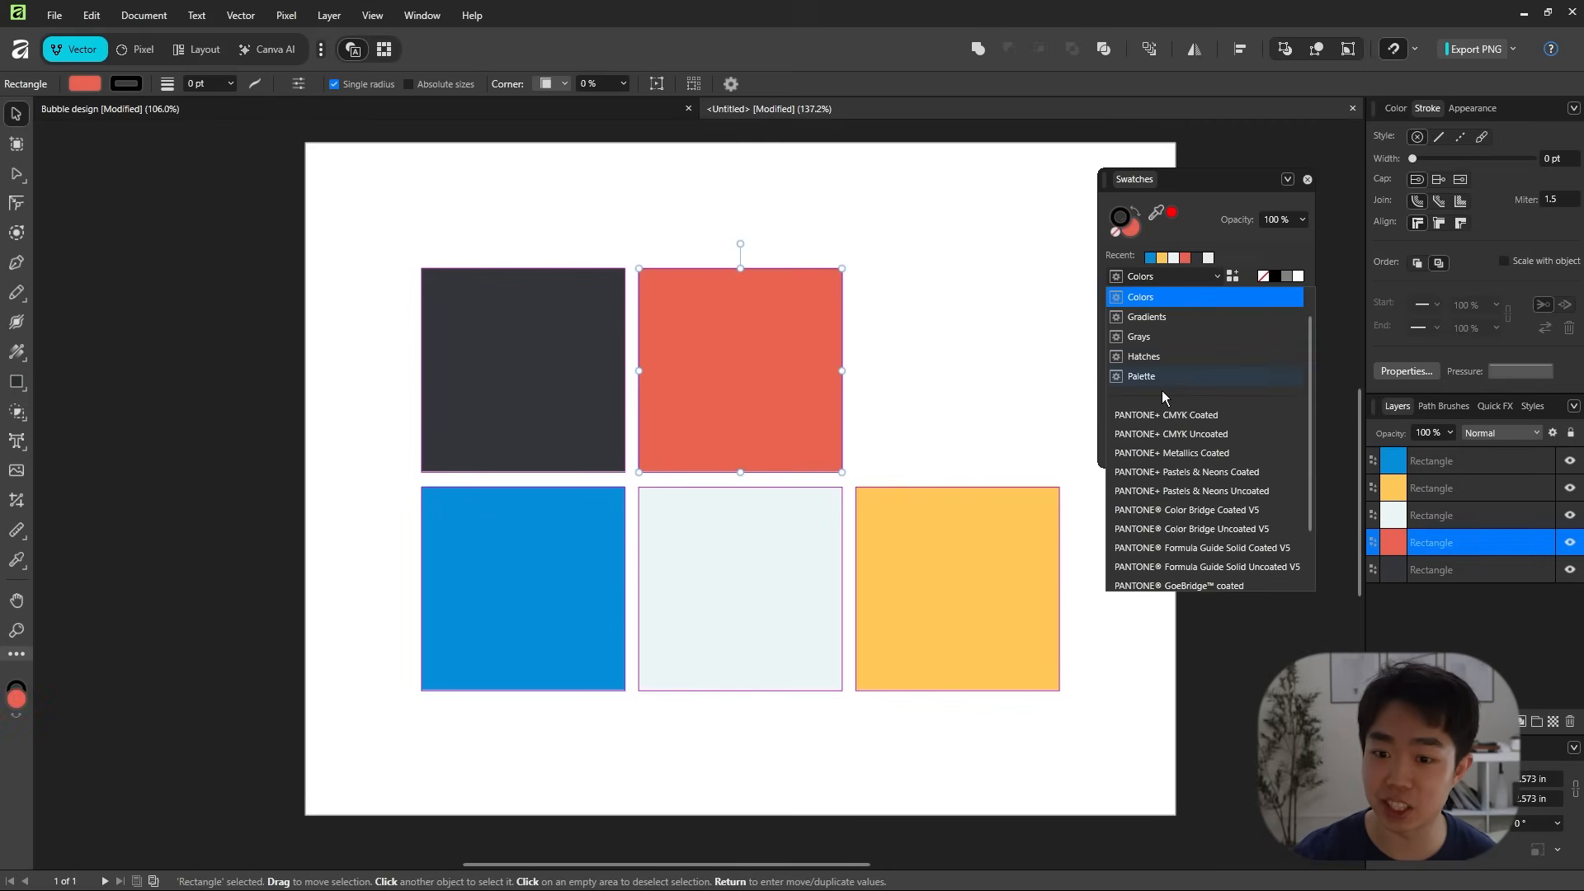
click(1142, 356)
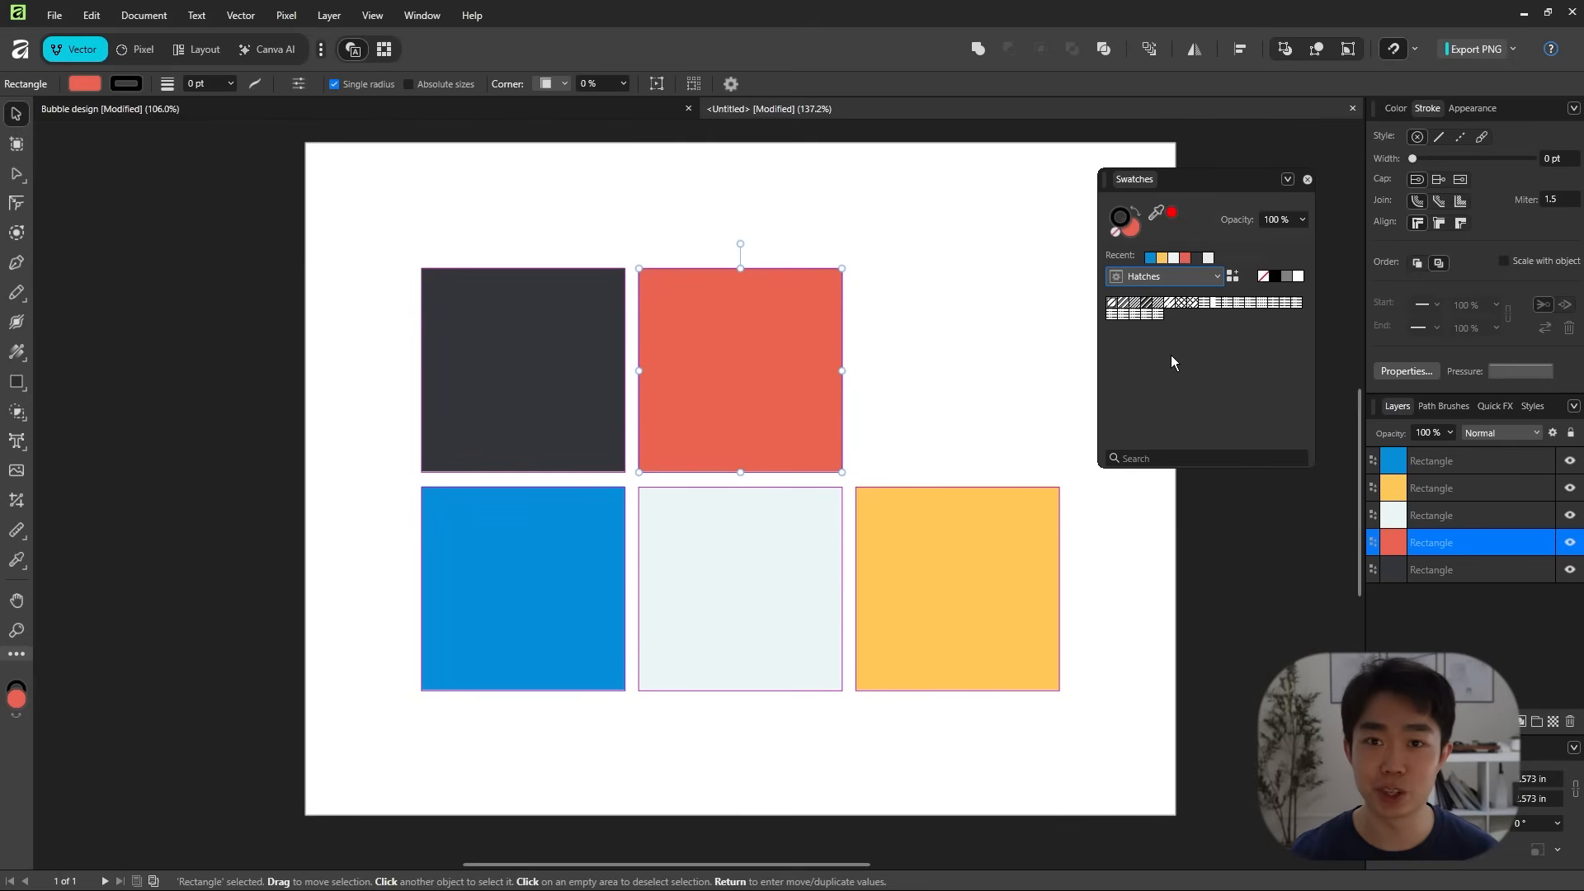
click(1176, 302)
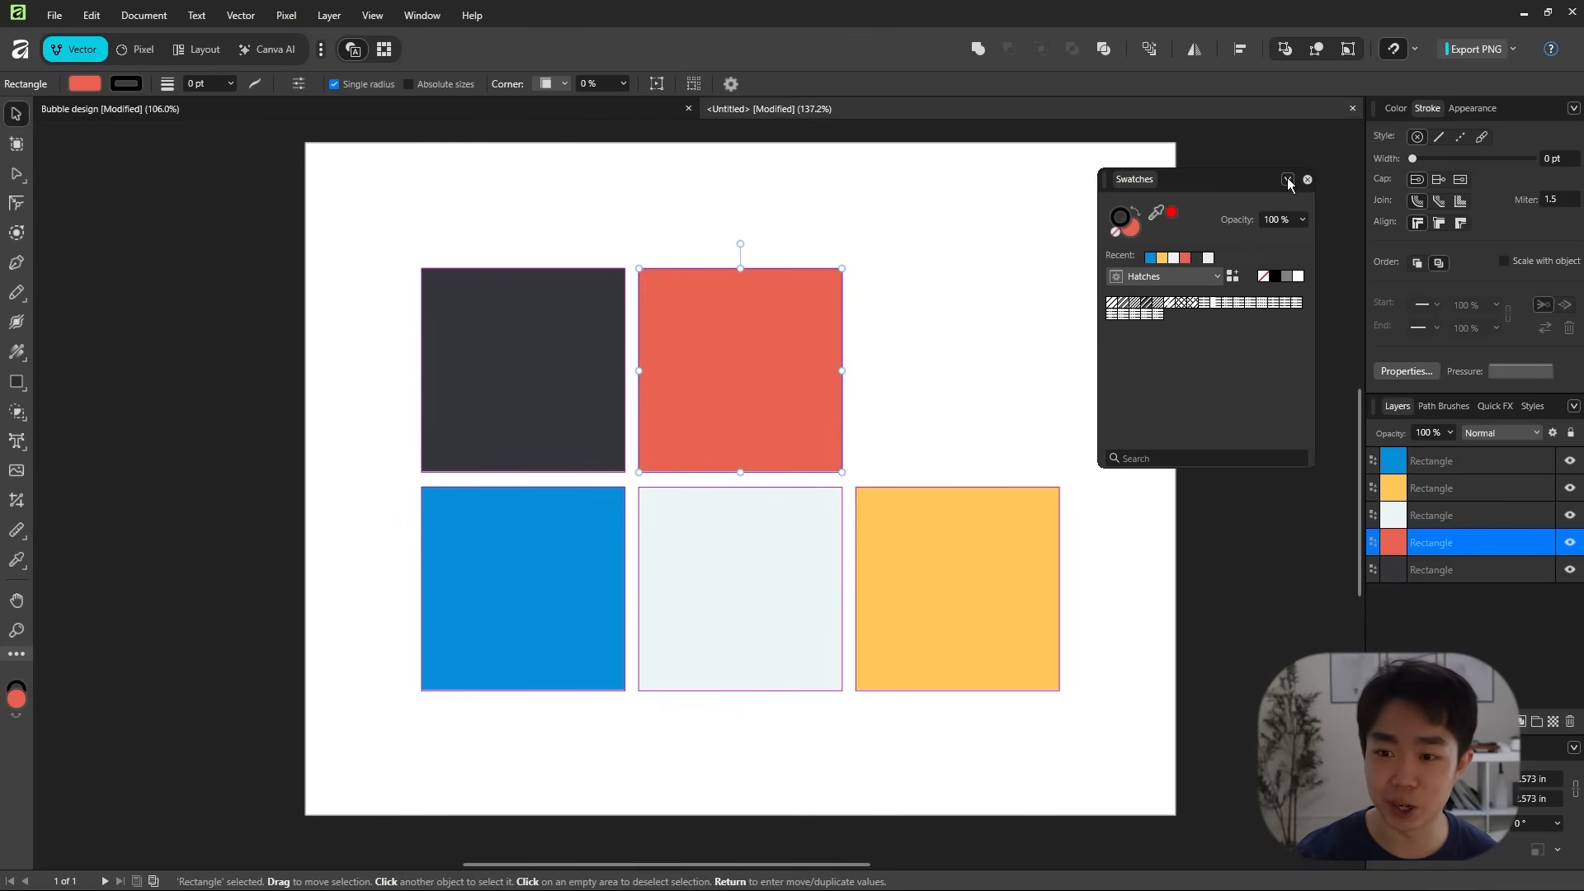
- Create an application palette (Palette 2) from the document's square colours via the Swatches menu
click(1287, 178)
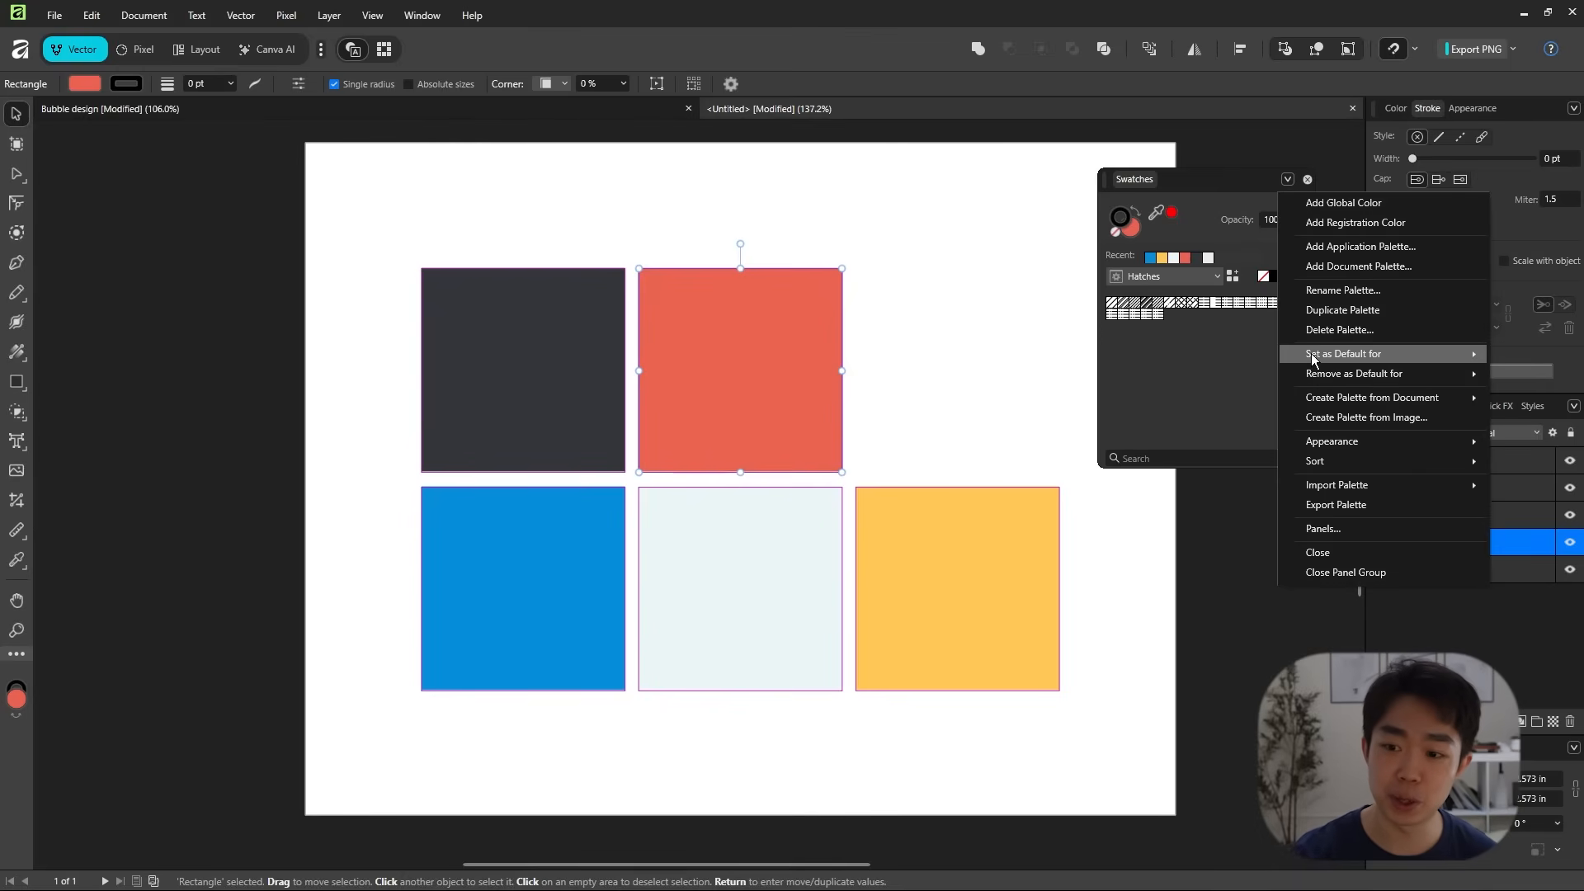
mouse_move(1403, 411)
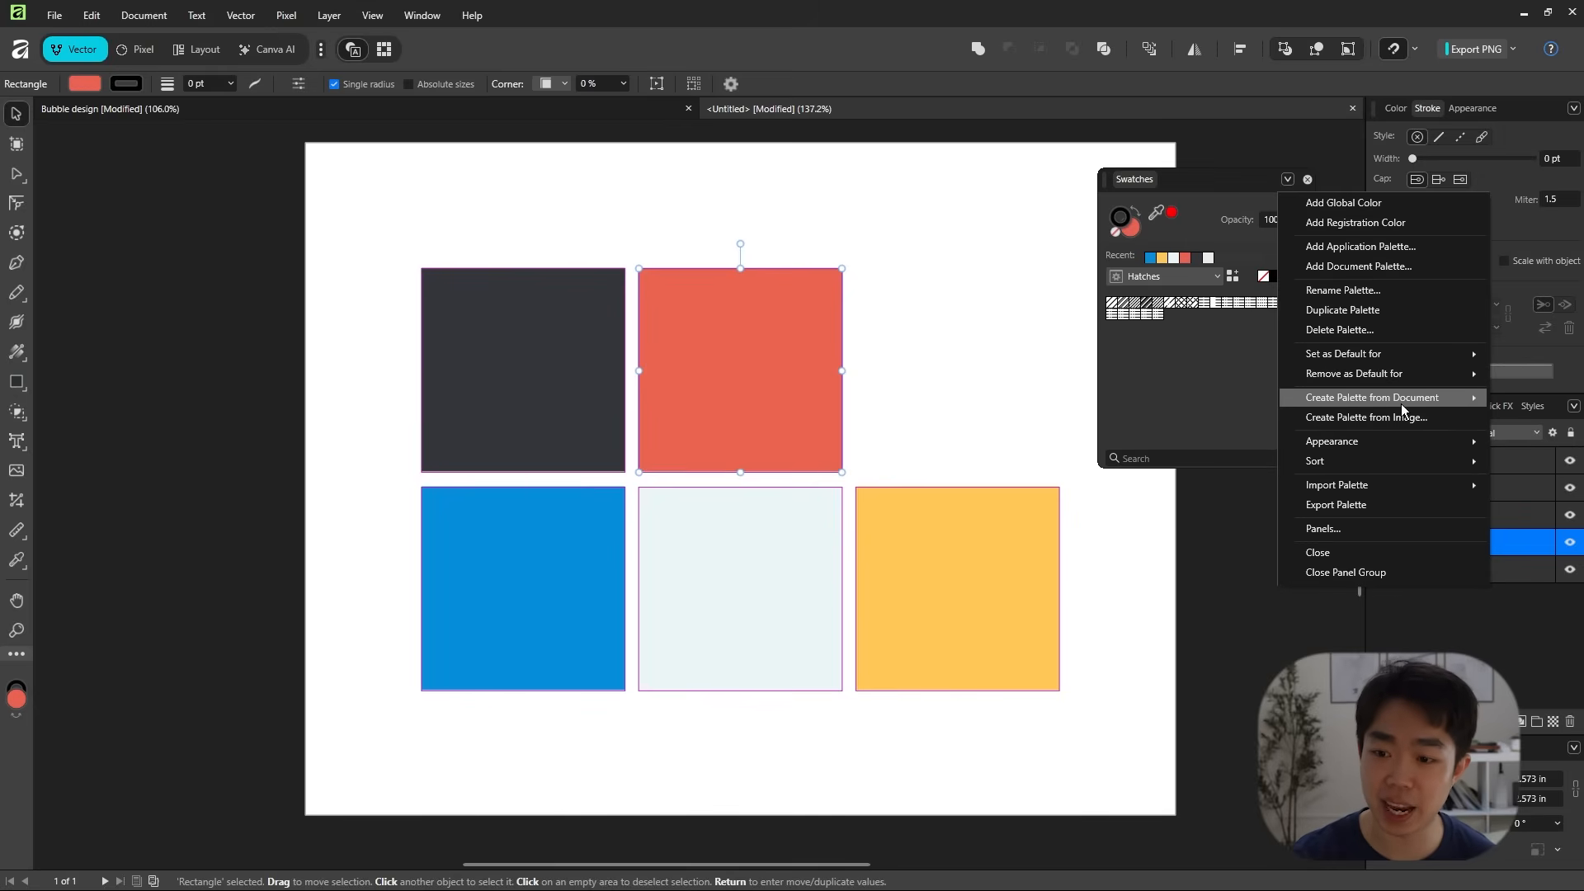
mouse_move(1371, 398)
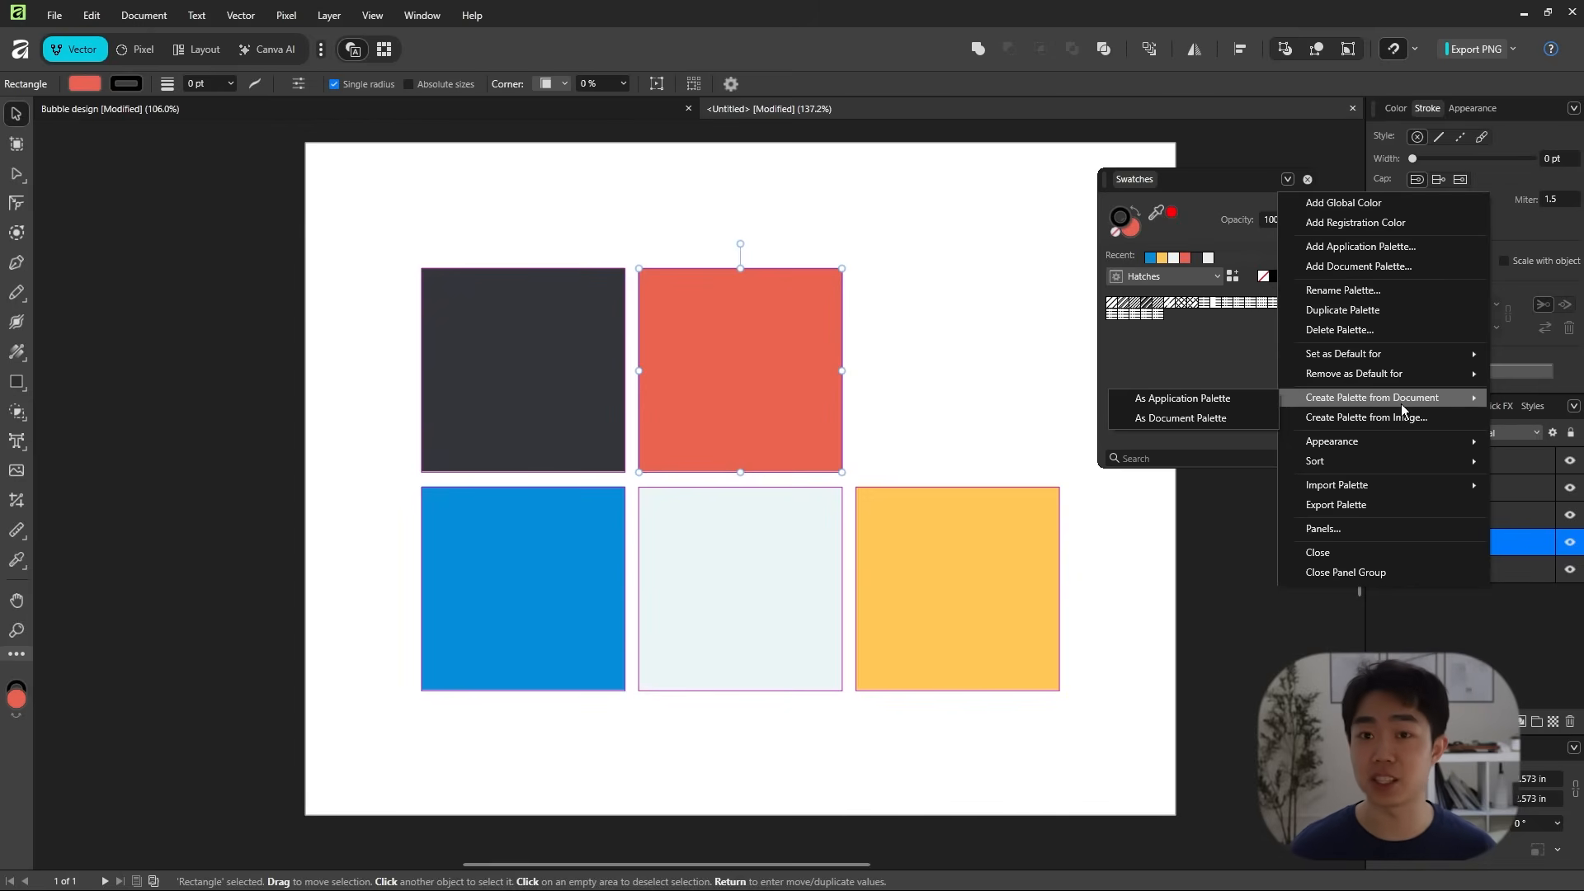
mouse_move(1181, 398)
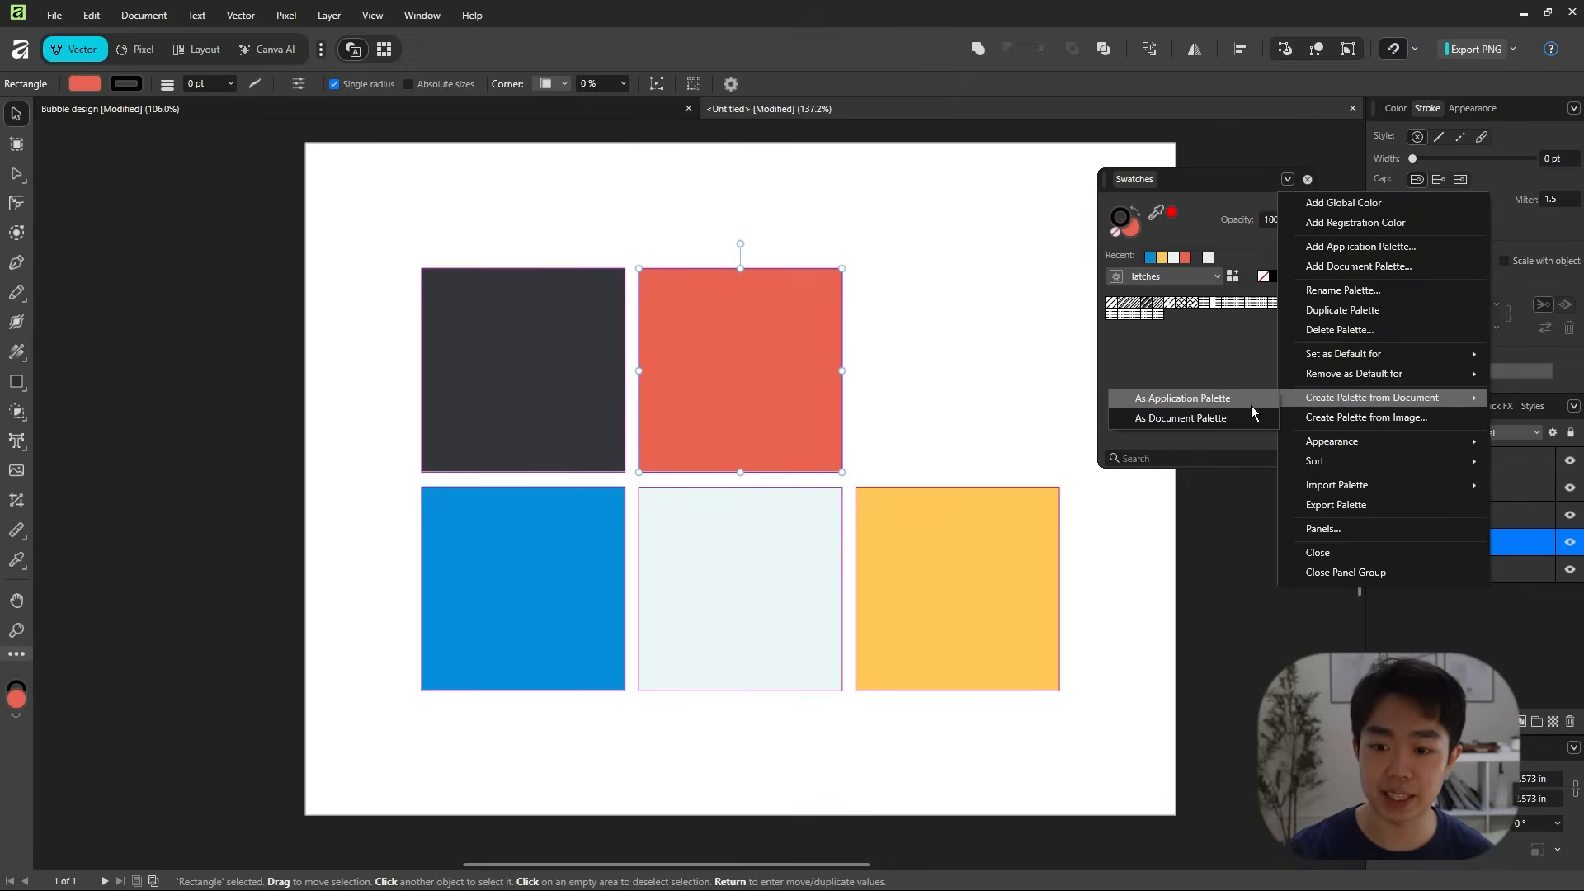
click(1181, 417)
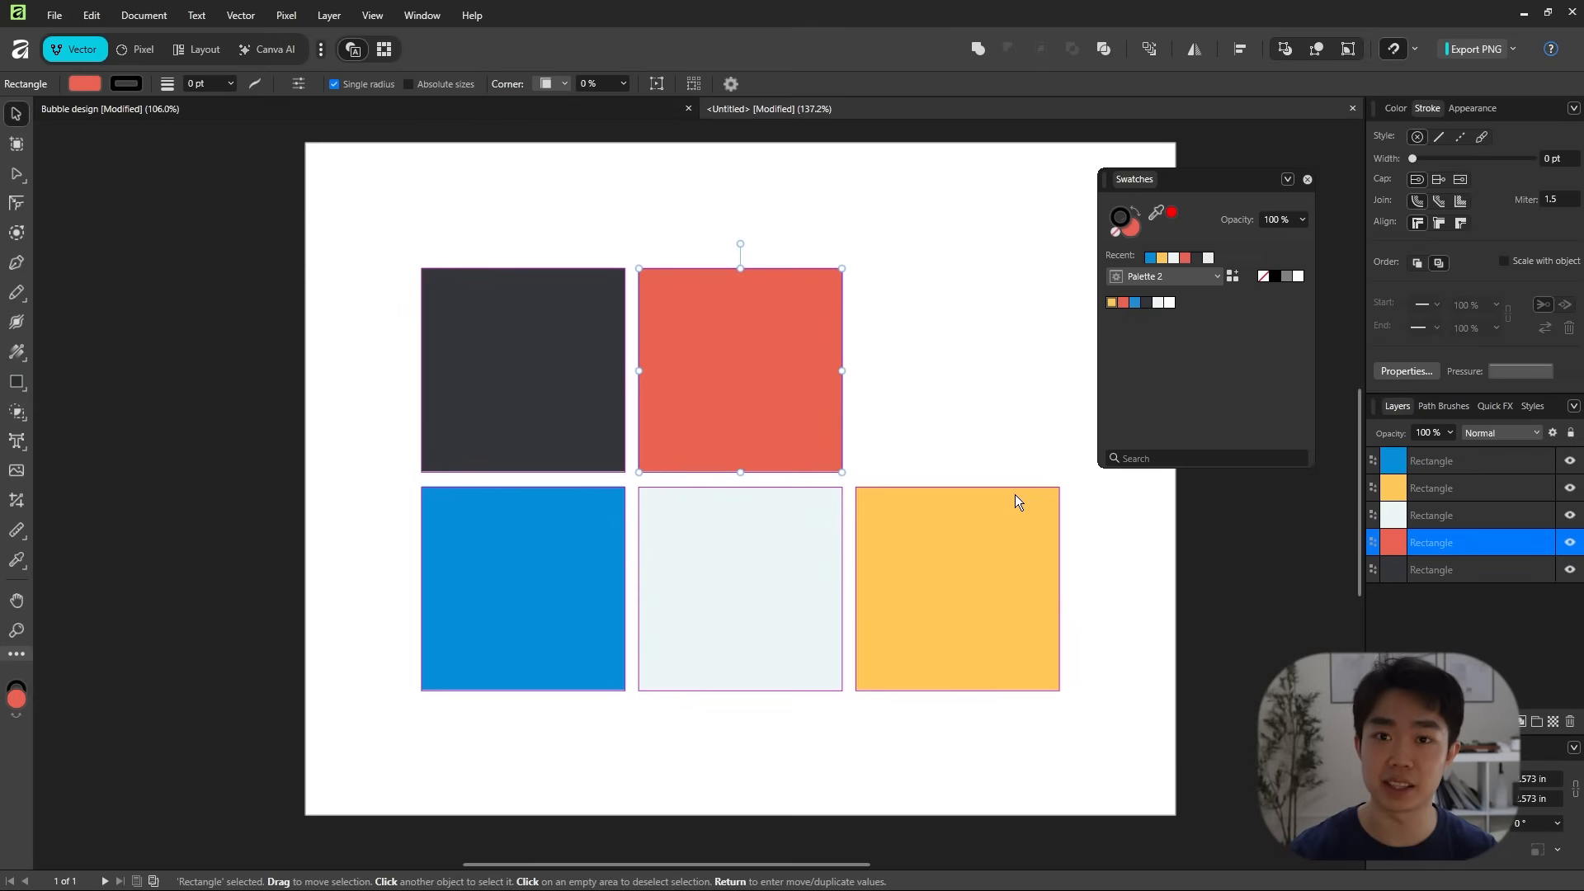
mouse_move(594, 219)
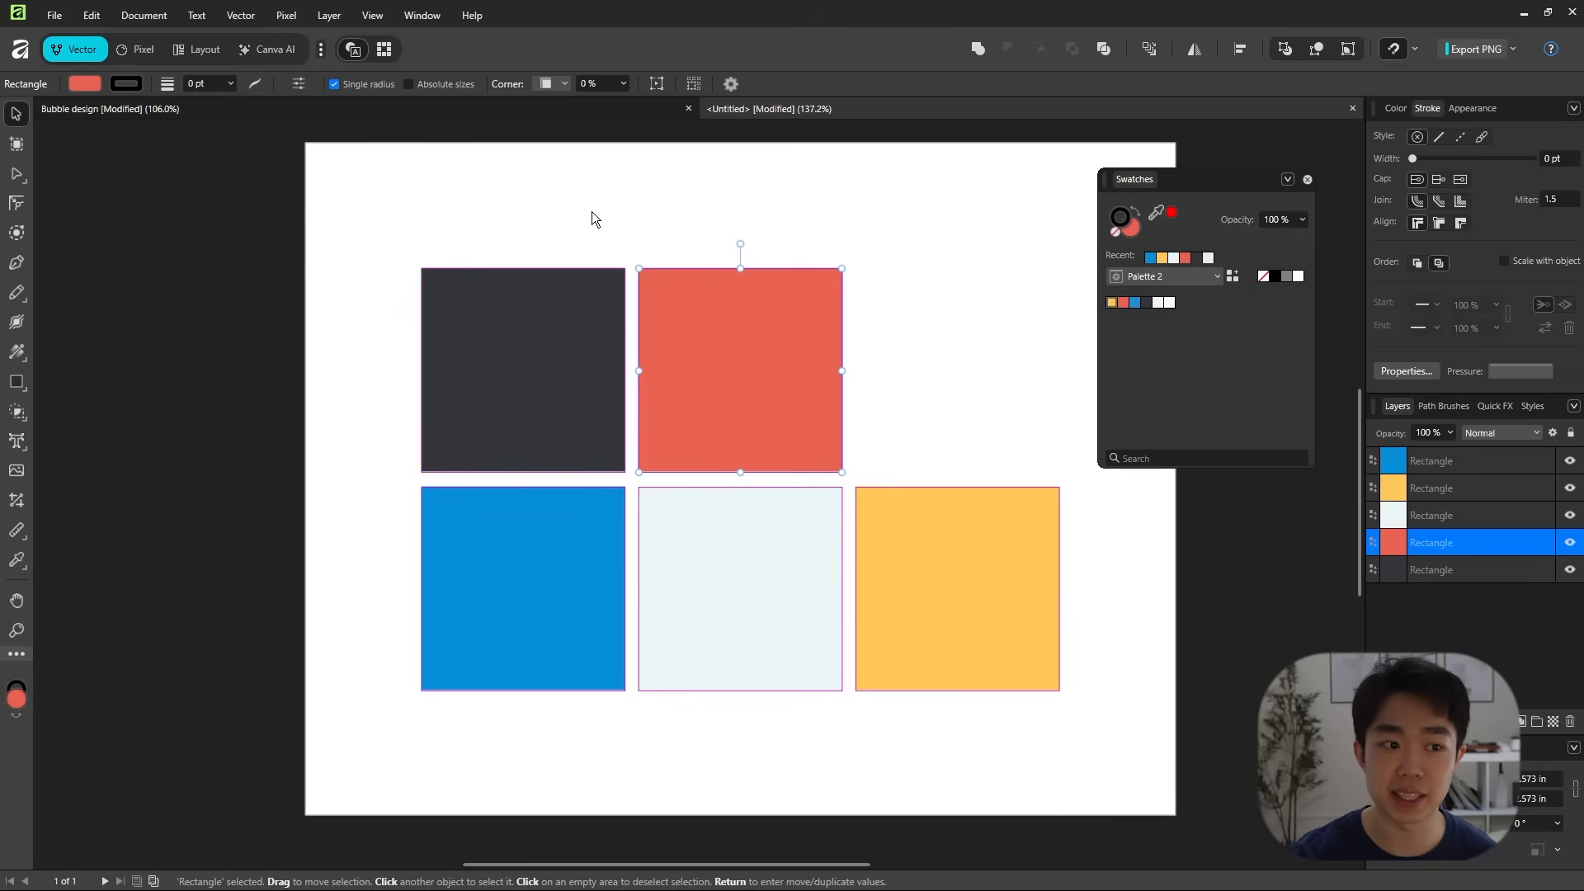
- In the Bubble design document, select Palette 2 and apply one of its colours to the thin bar
click(198, 48)
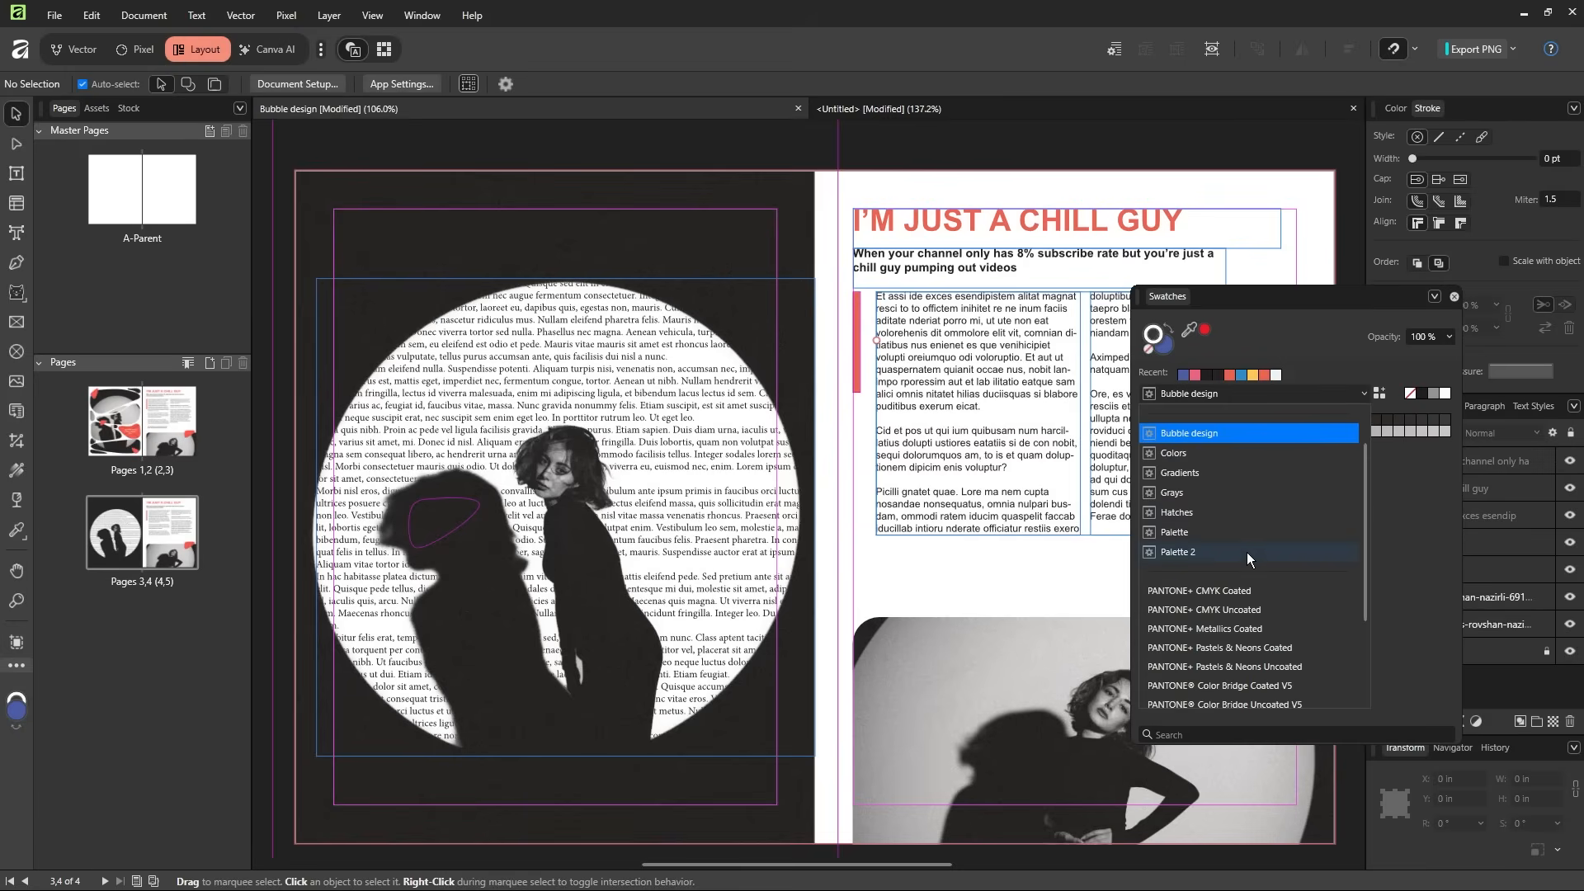
click(1178, 553)
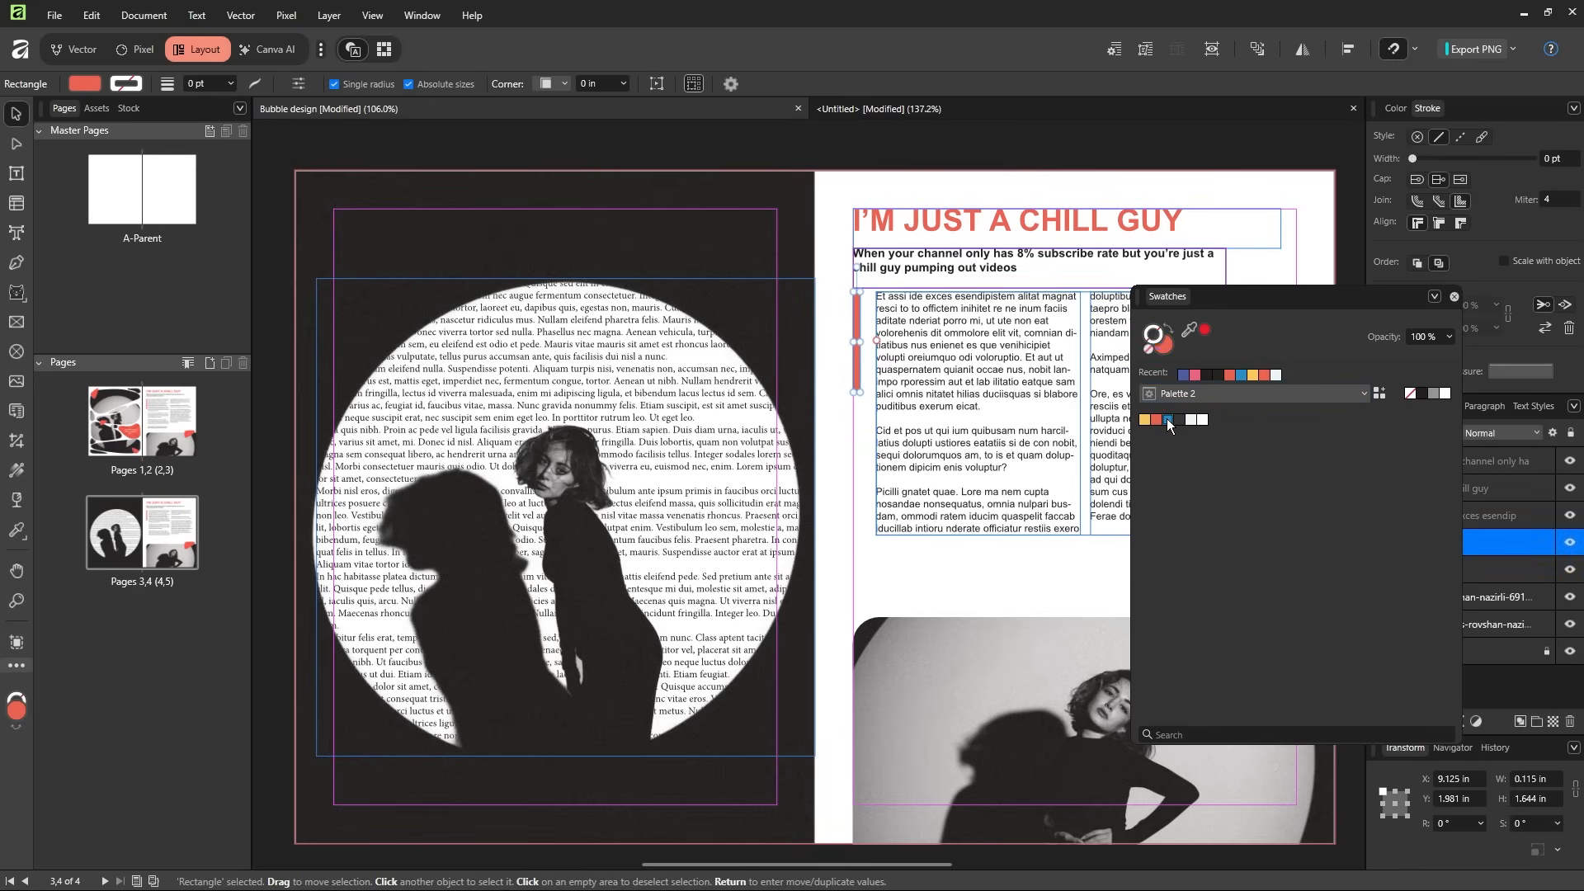
click(844, 409)
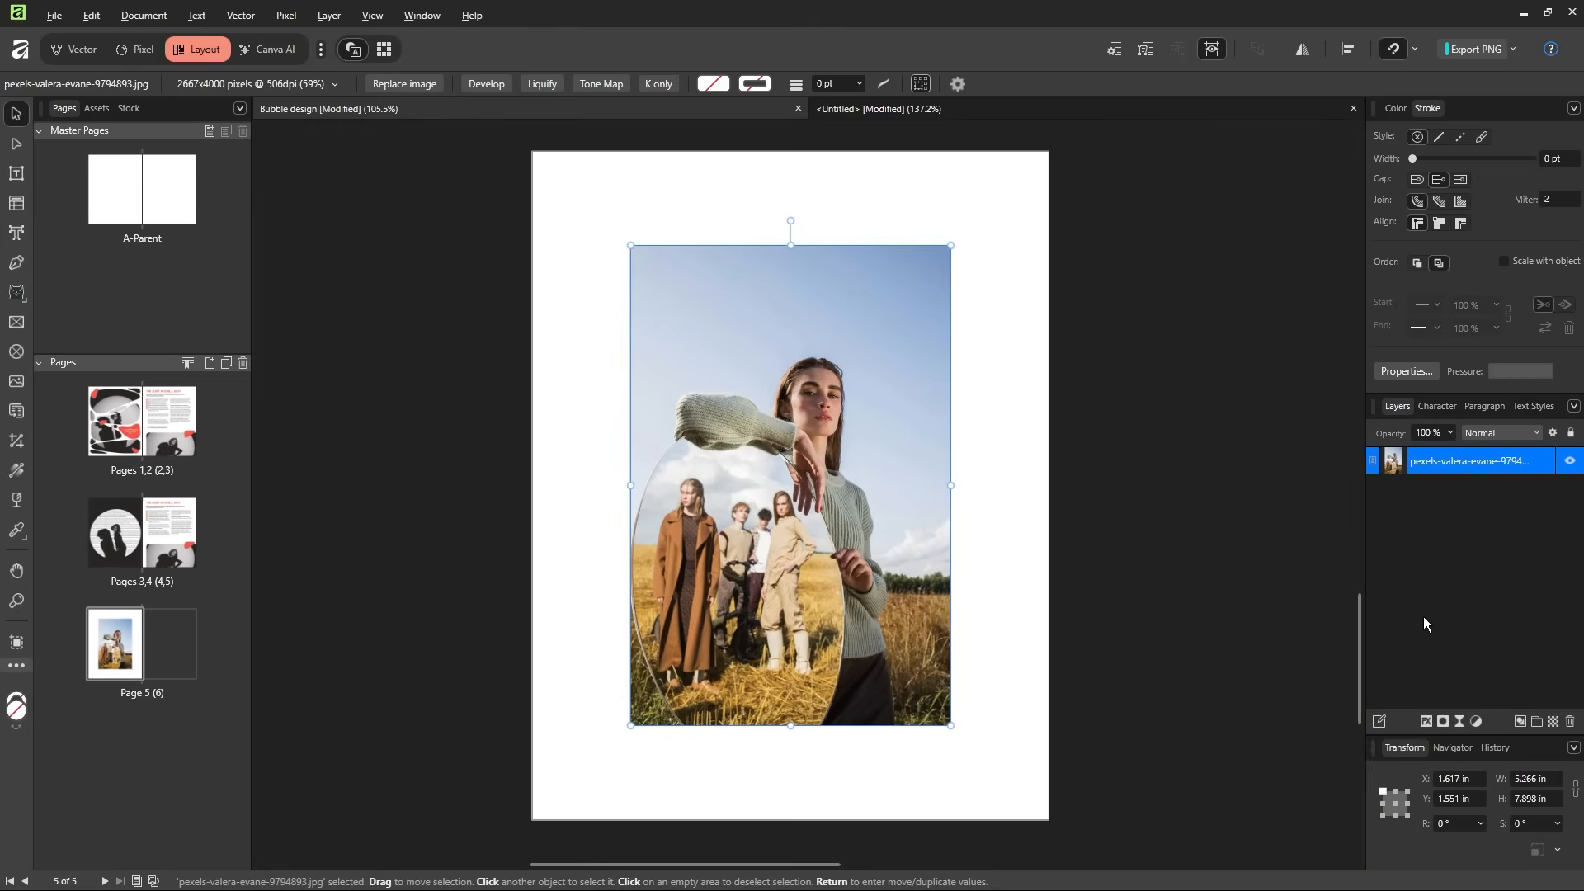
mouse_move(1470, 662)
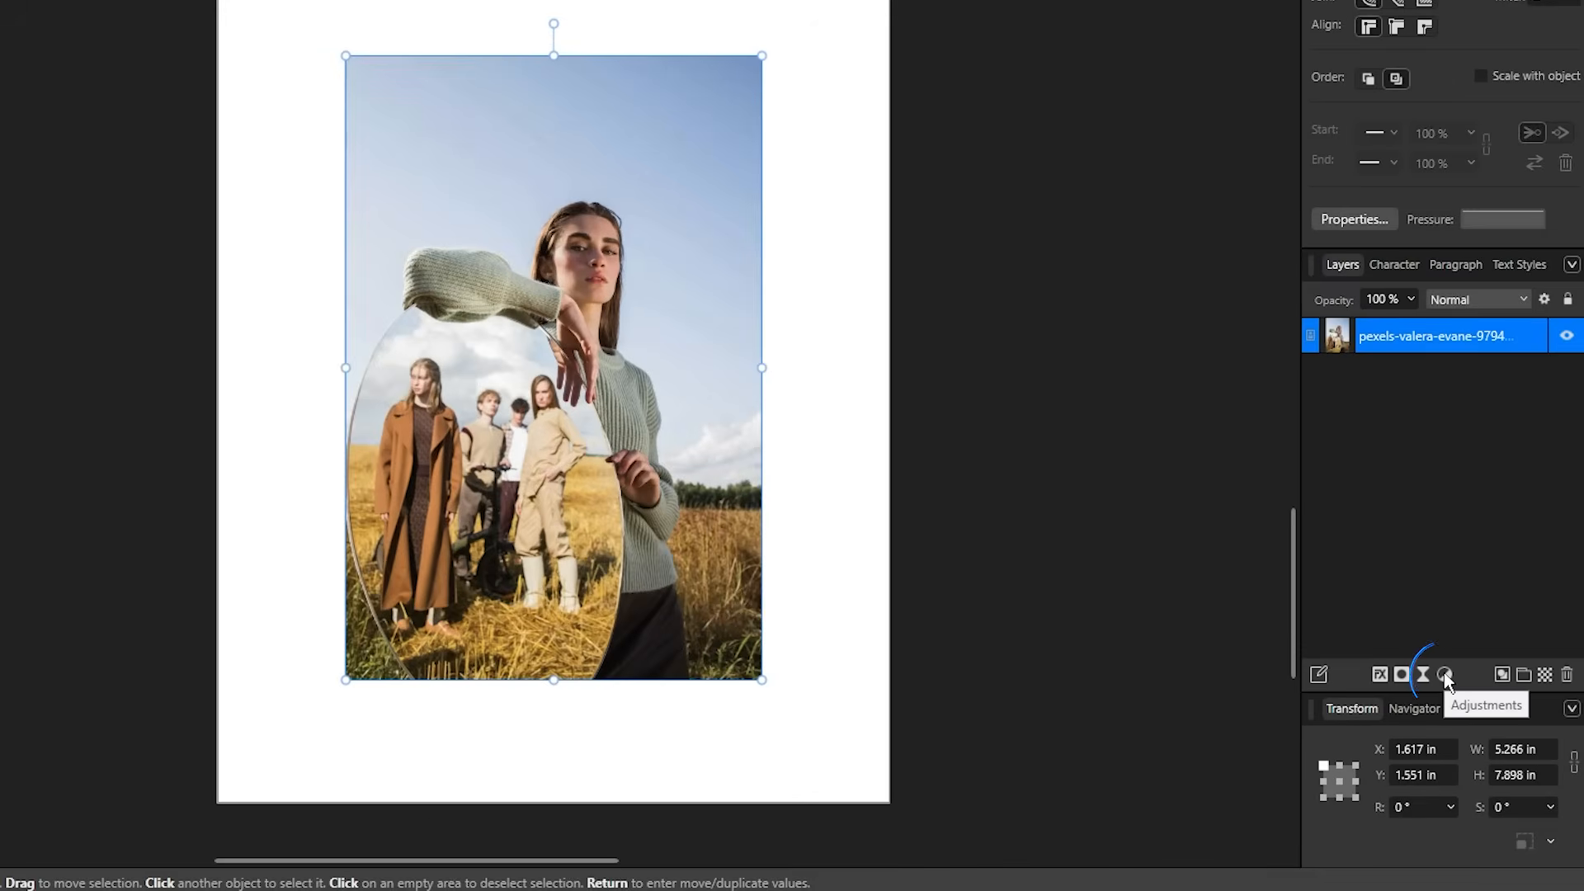
- Add a nested Black & White adjustment to the page 5 photo with the red channel lowered to 0%
click(1444, 673)
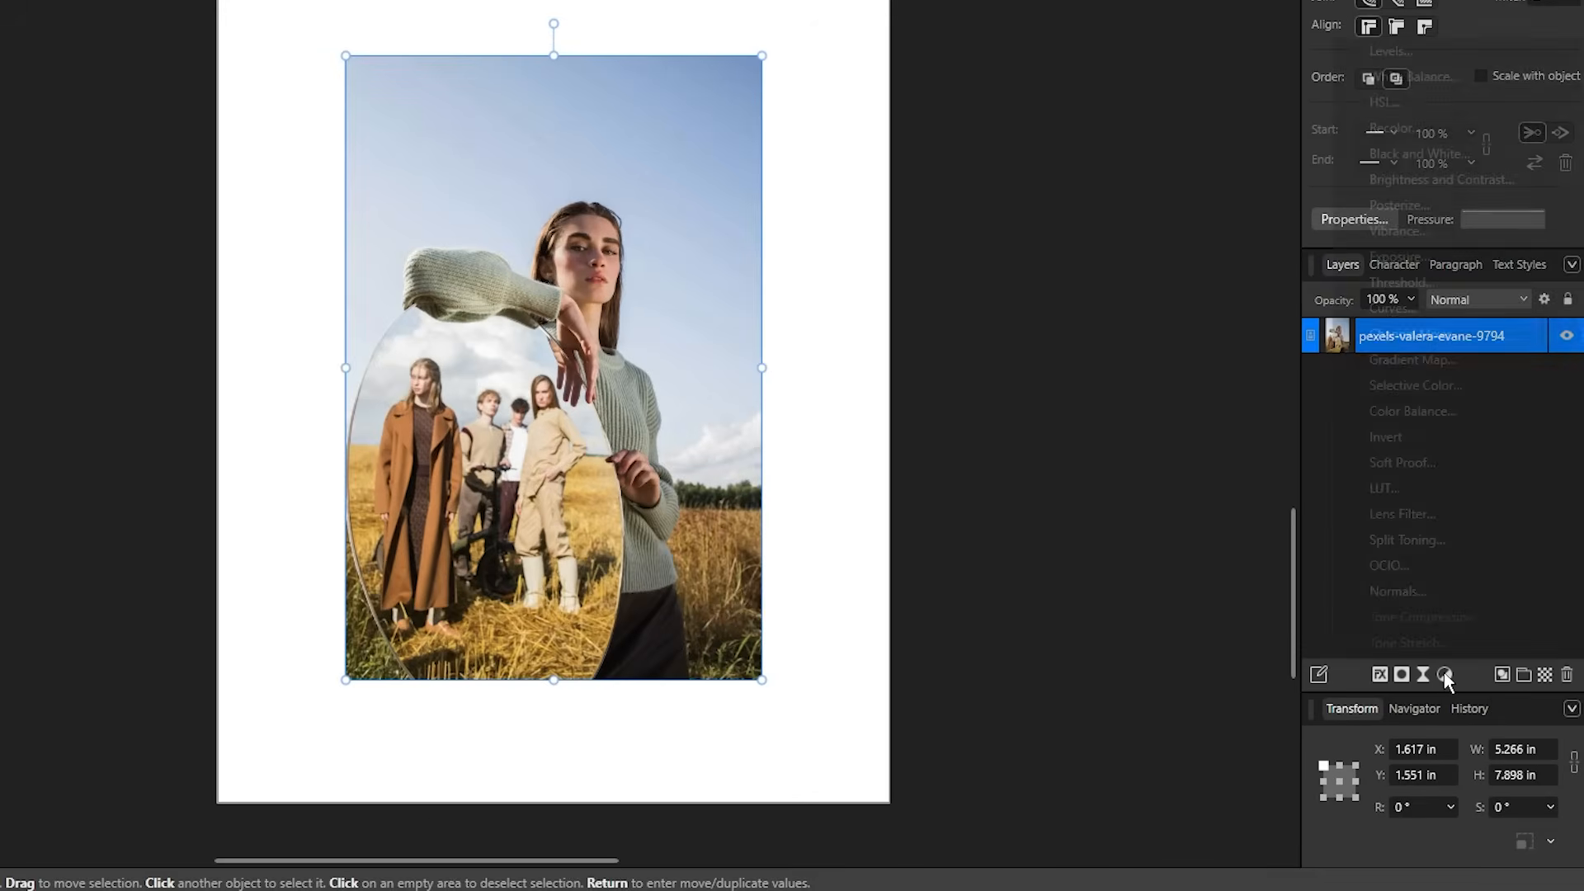
click(1446, 675)
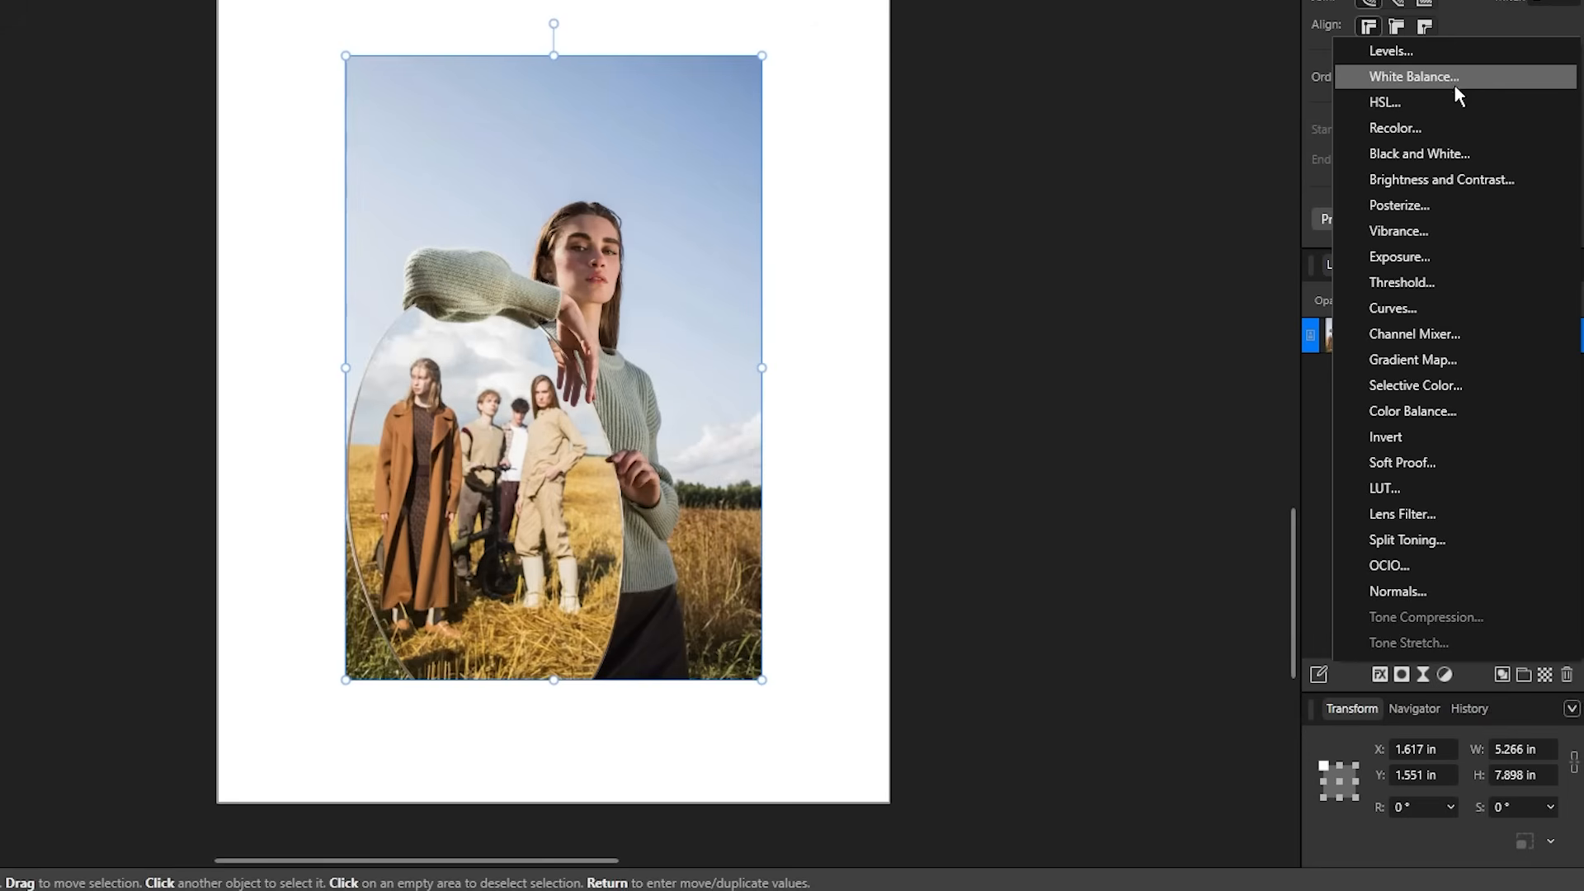
mouse_move(1452, 360)
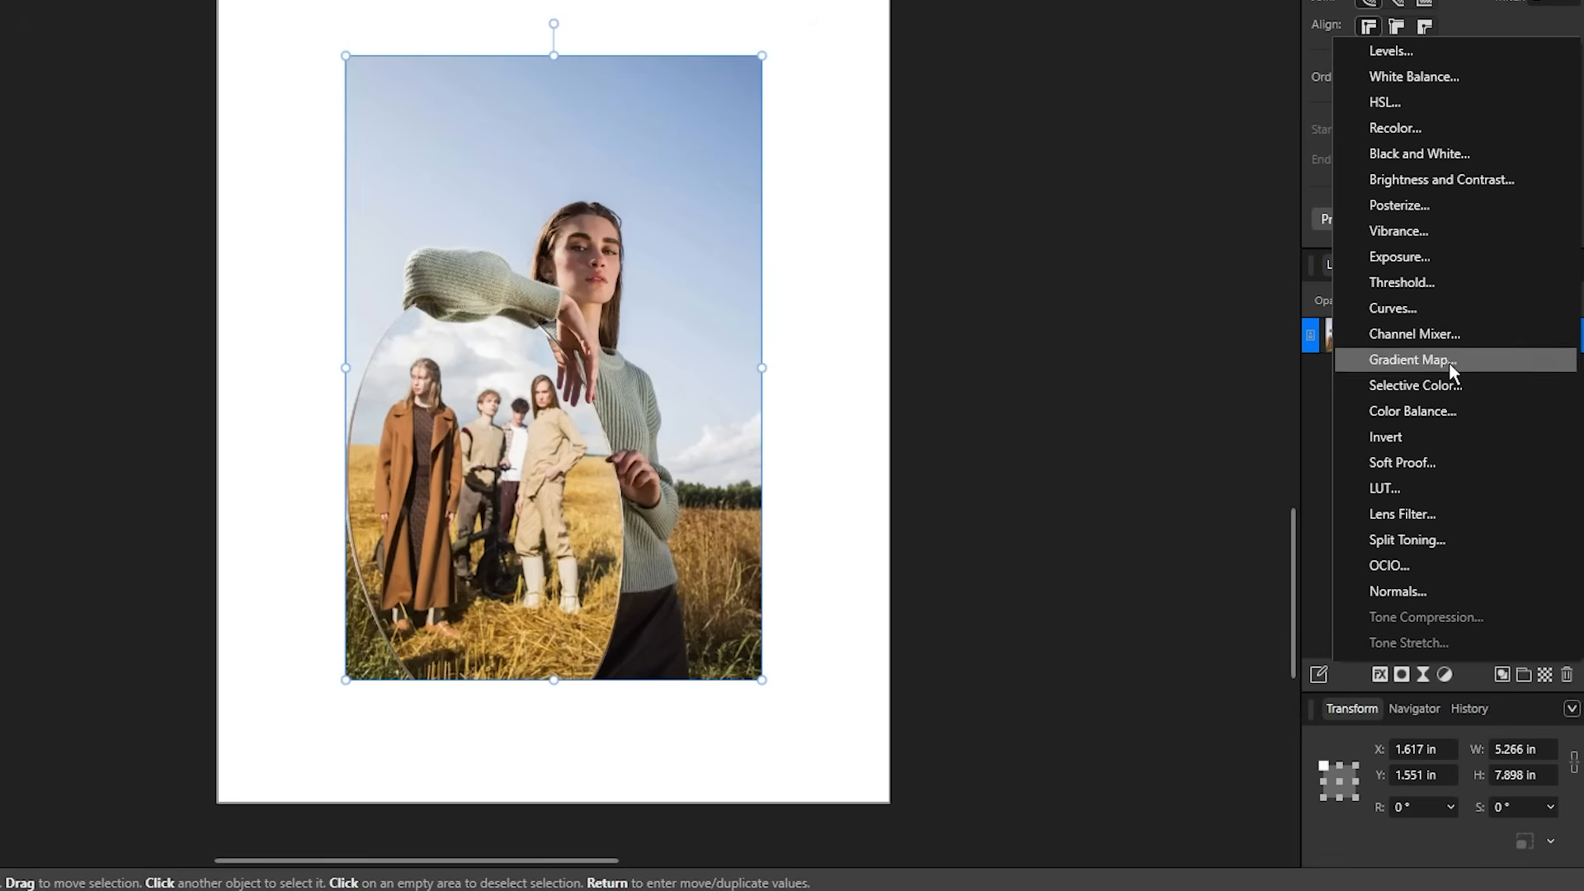
click(1419, 153)
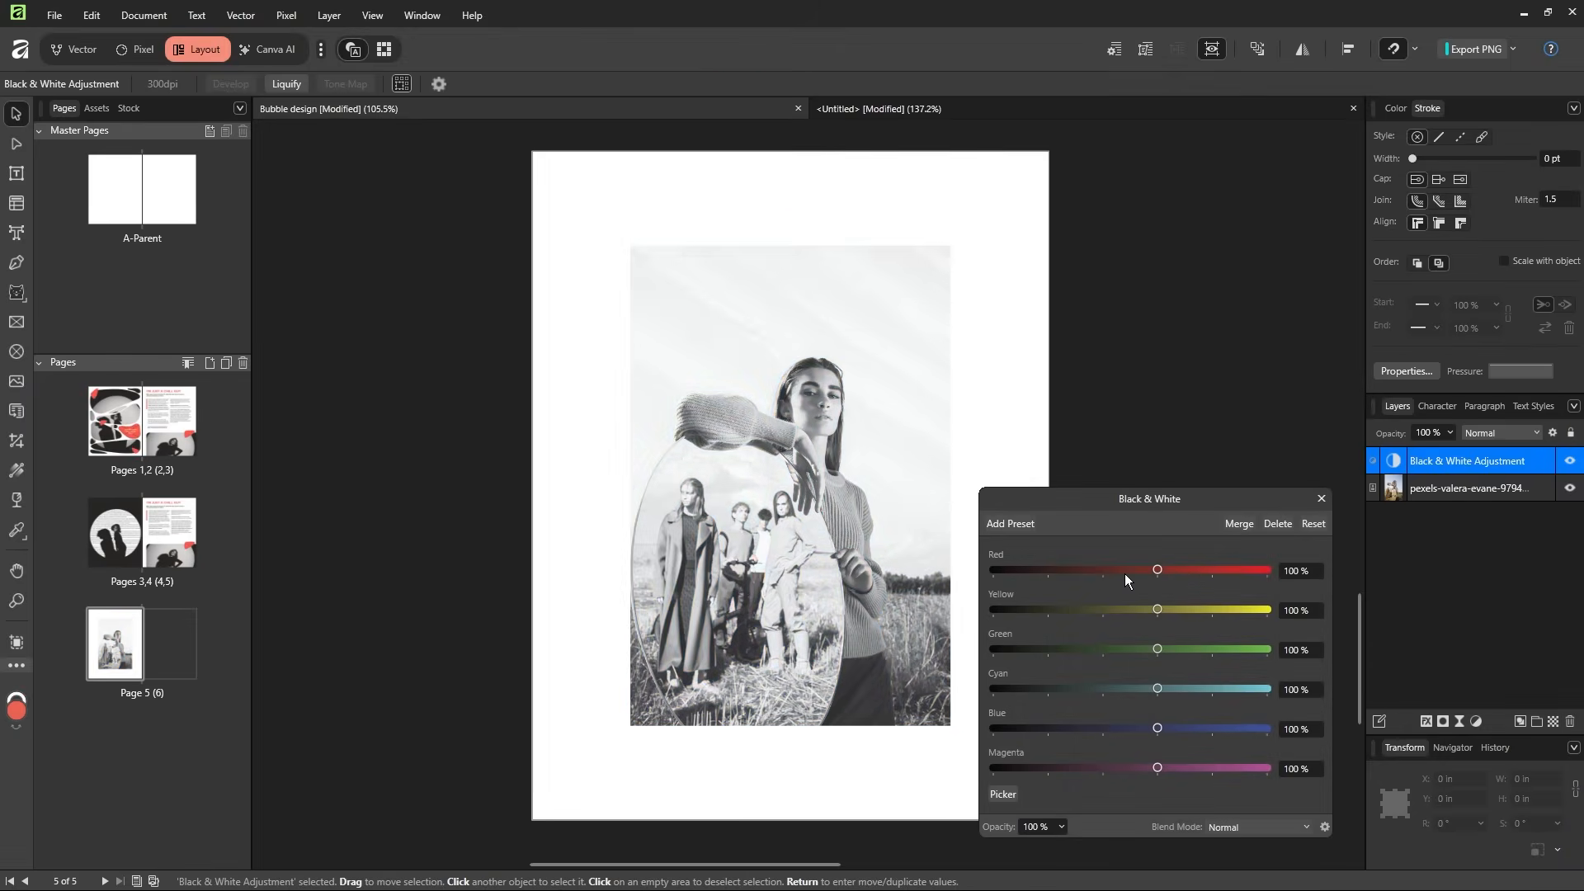
drag(1157, 569, 1124, 470)
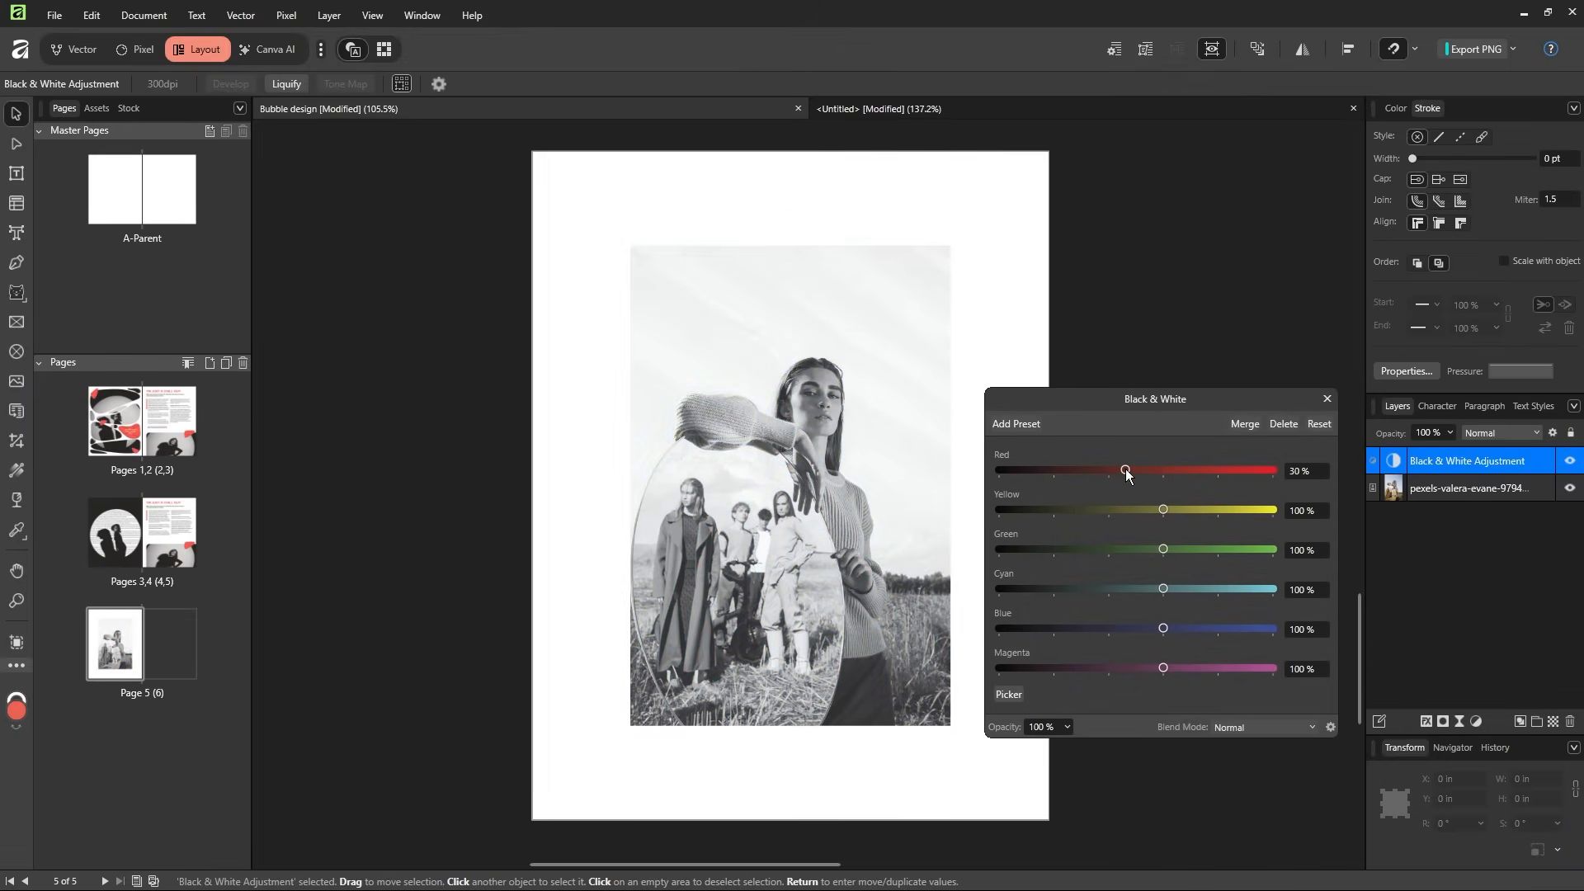
drag(1124, 470, 1108, 471)
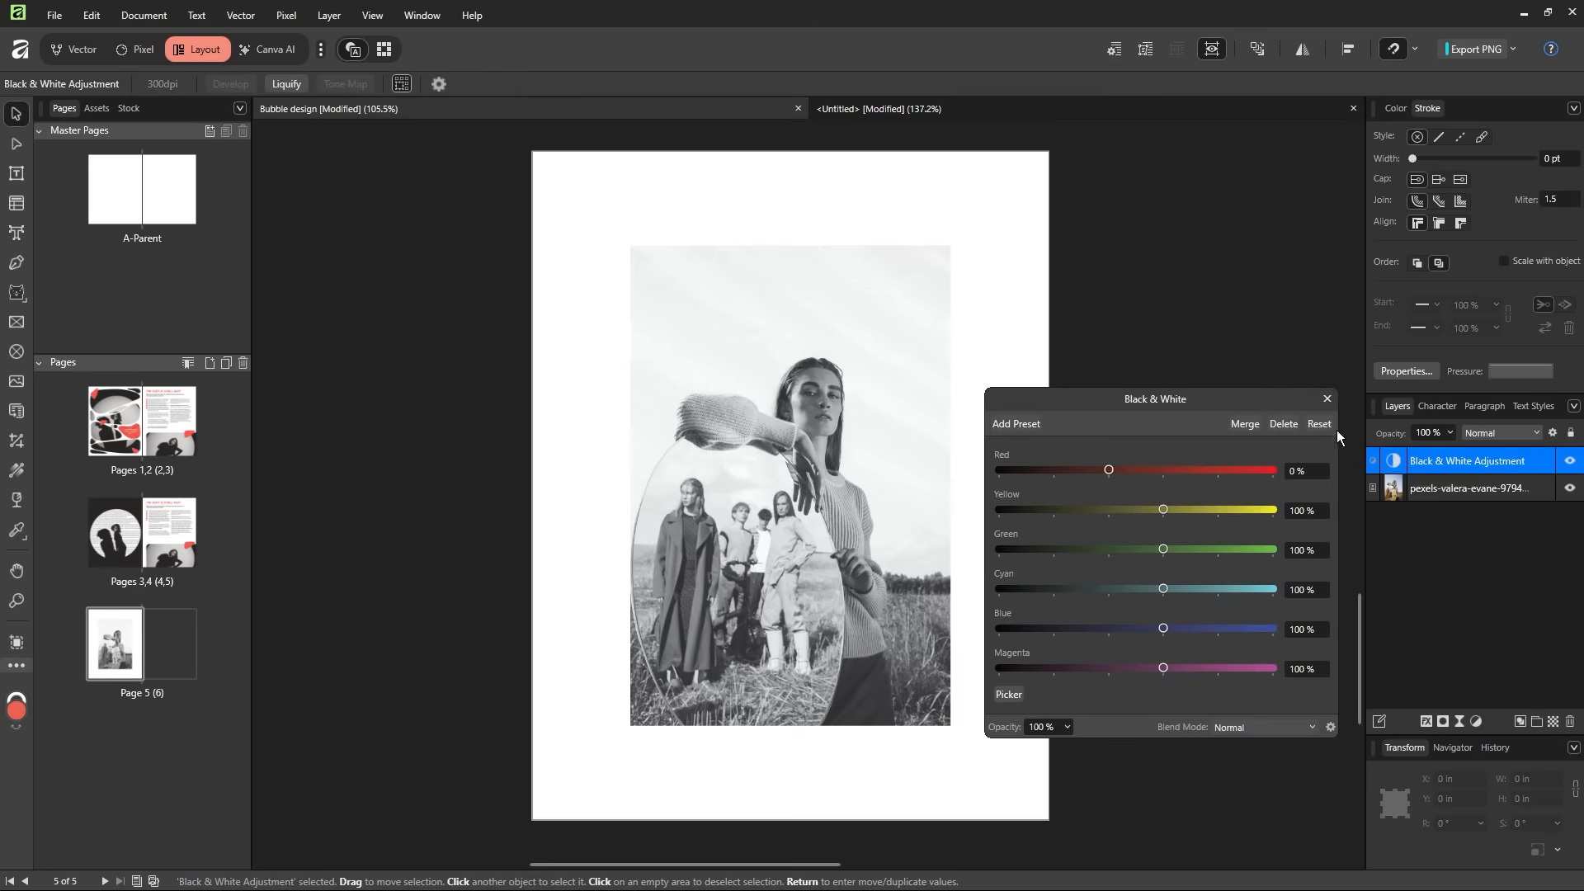
click(1327, 398)
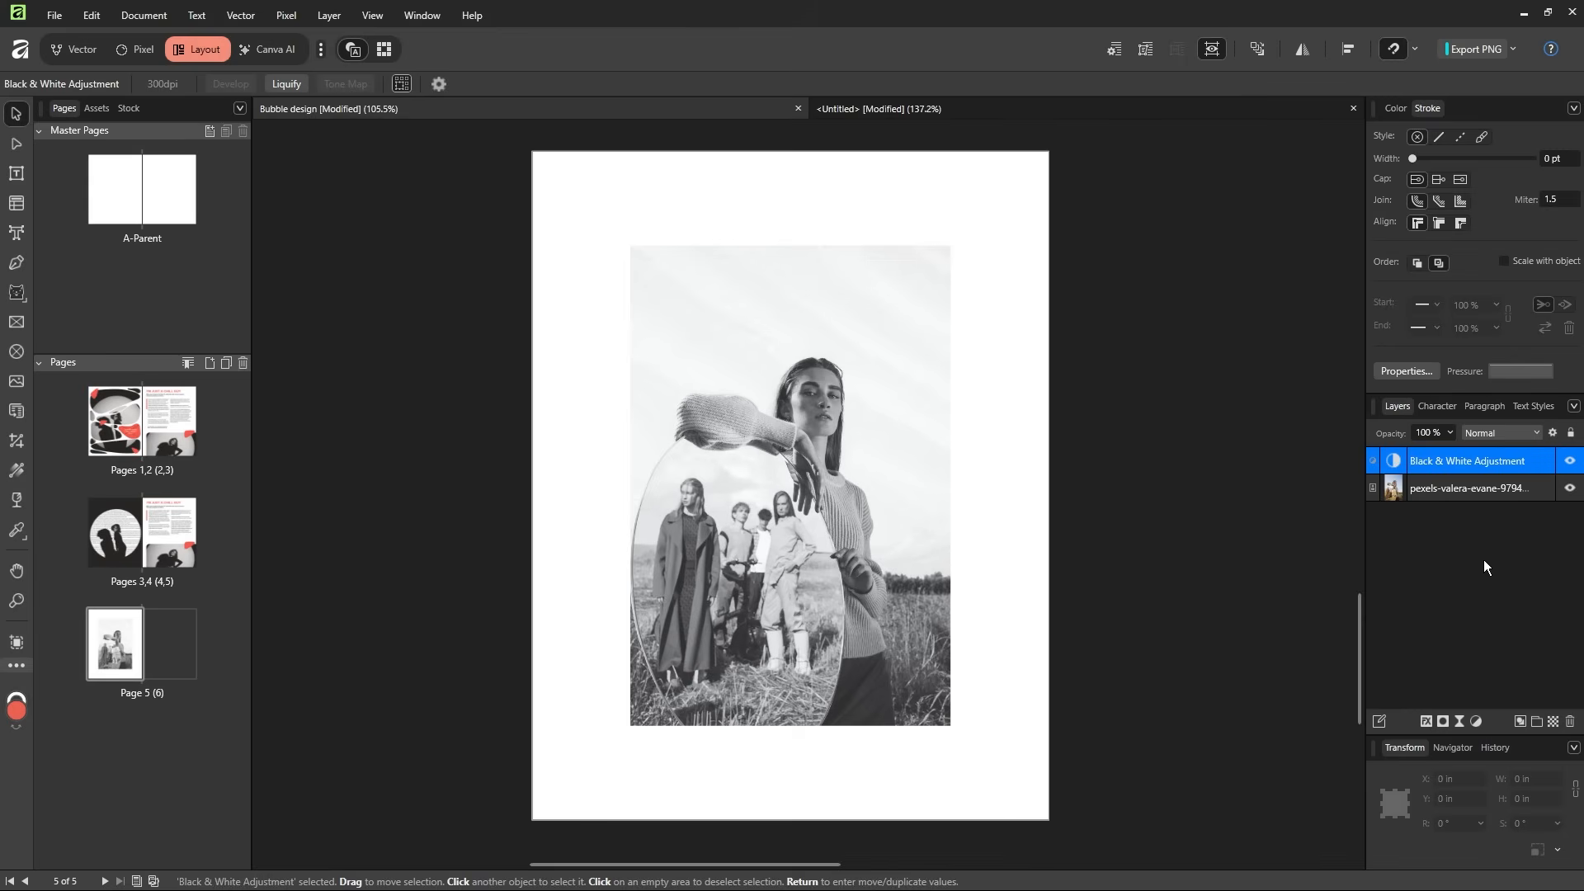
mouse_move(1099, 499)
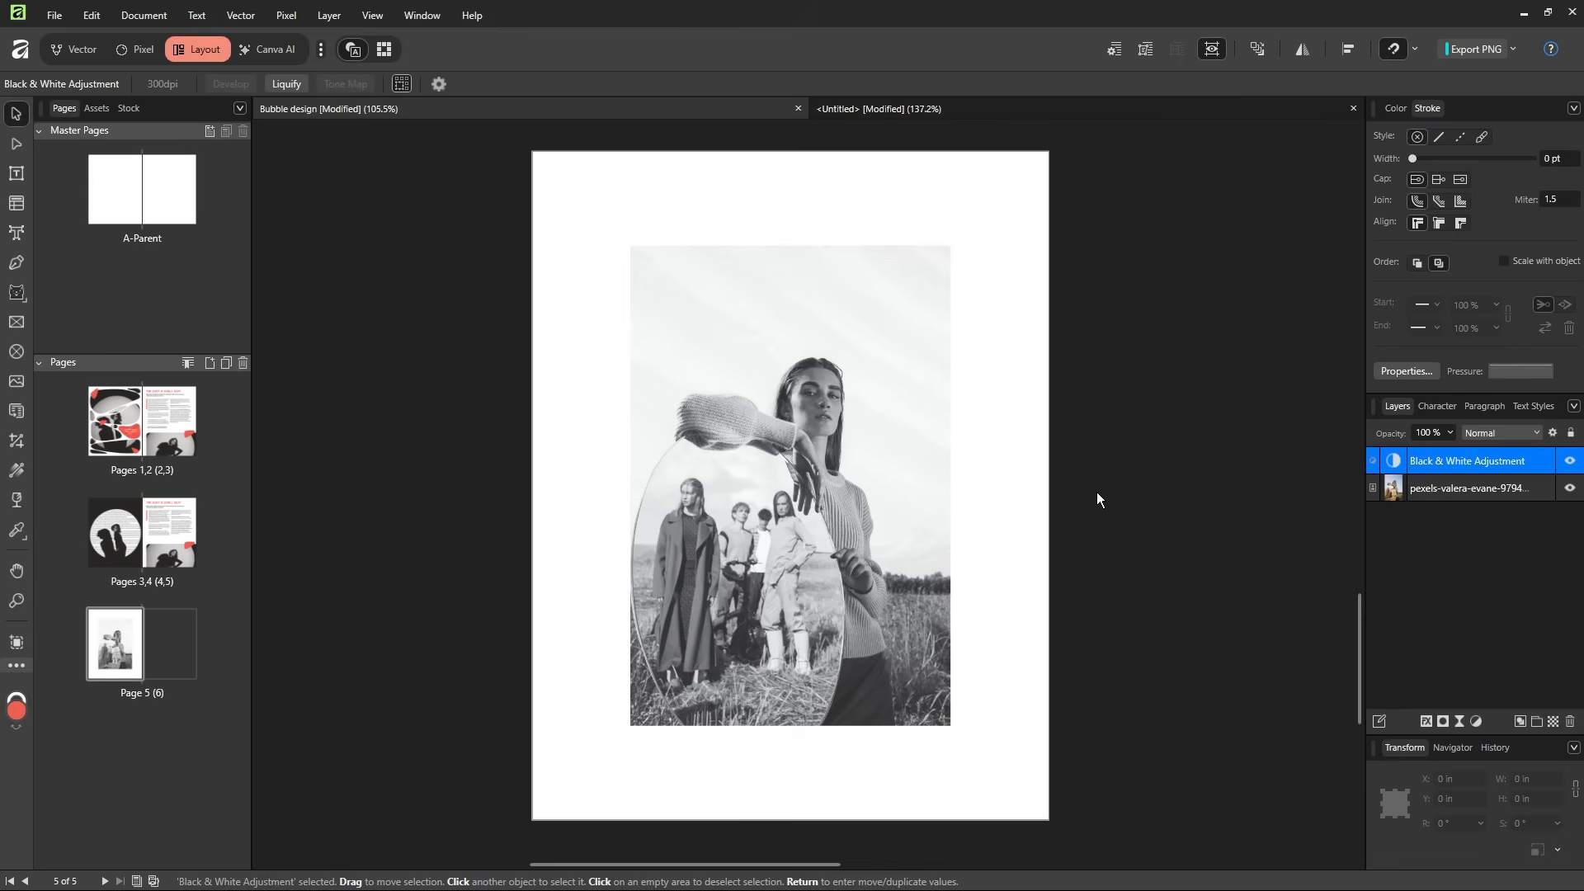
- Undo the last change and select the Black & White Adjustment layer
key(ctrl+z)
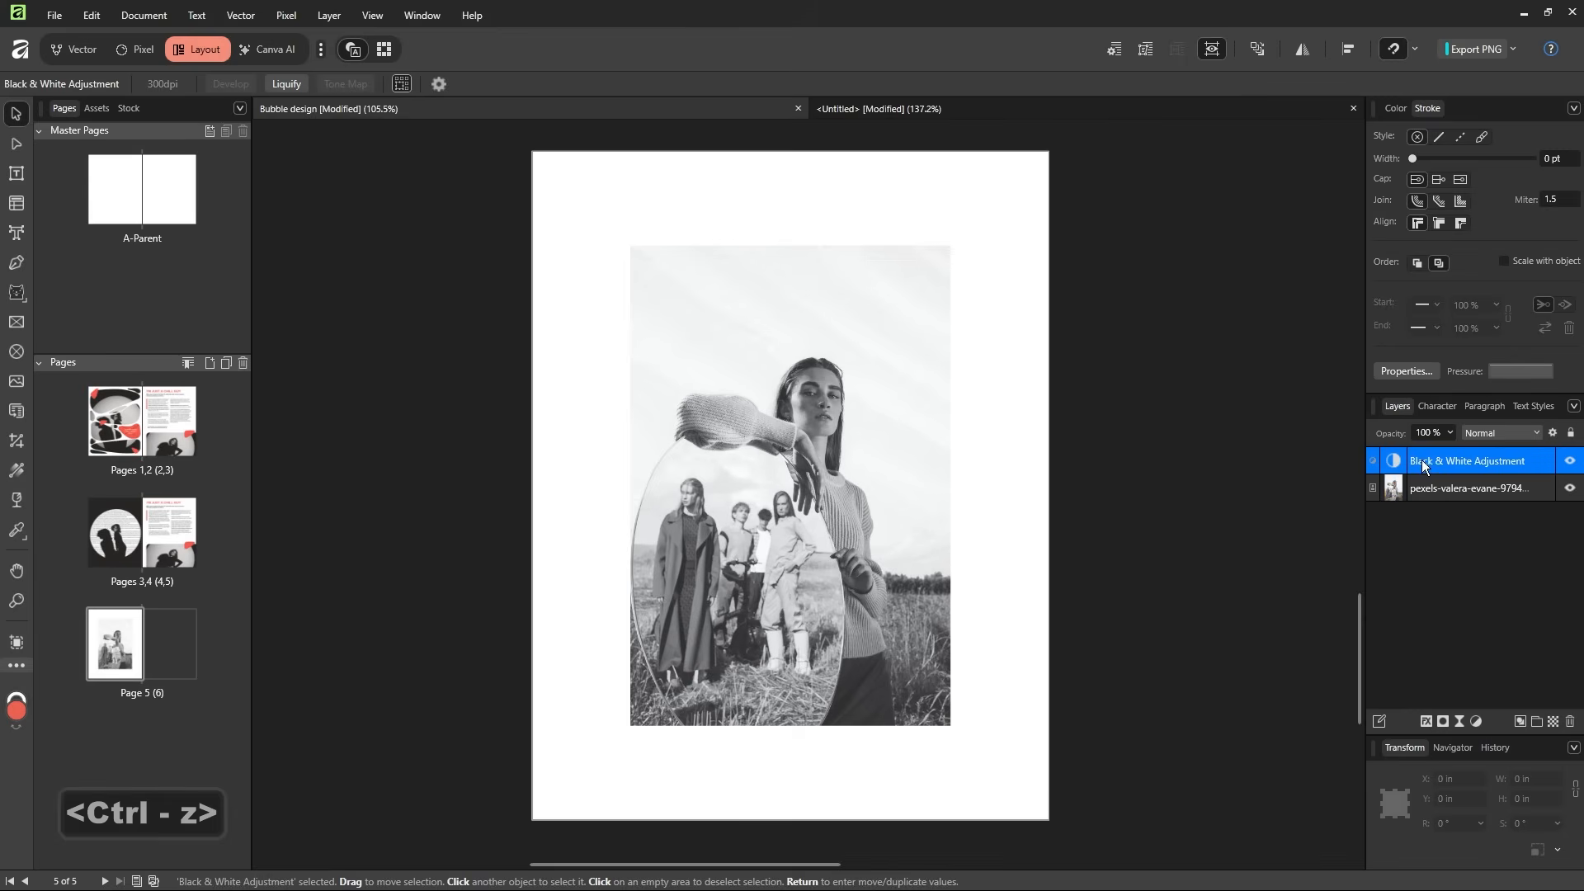
click(1468, 489)
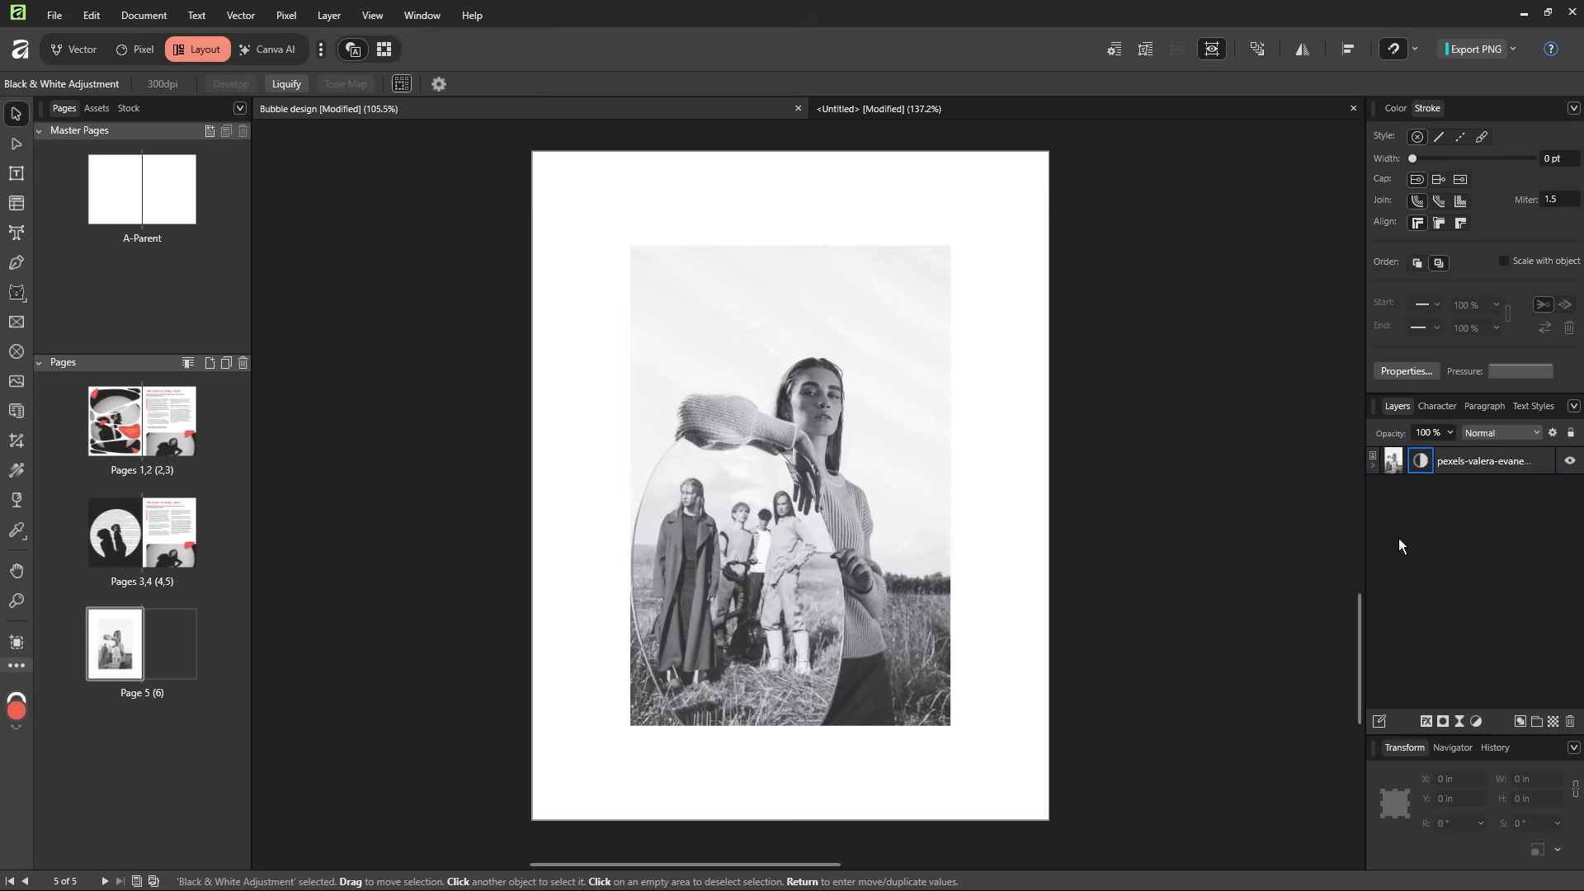
- Give the page 5 photo a Pillow bevel/emboss and outer shadow through the full layer effects dialog
click(790, 485)
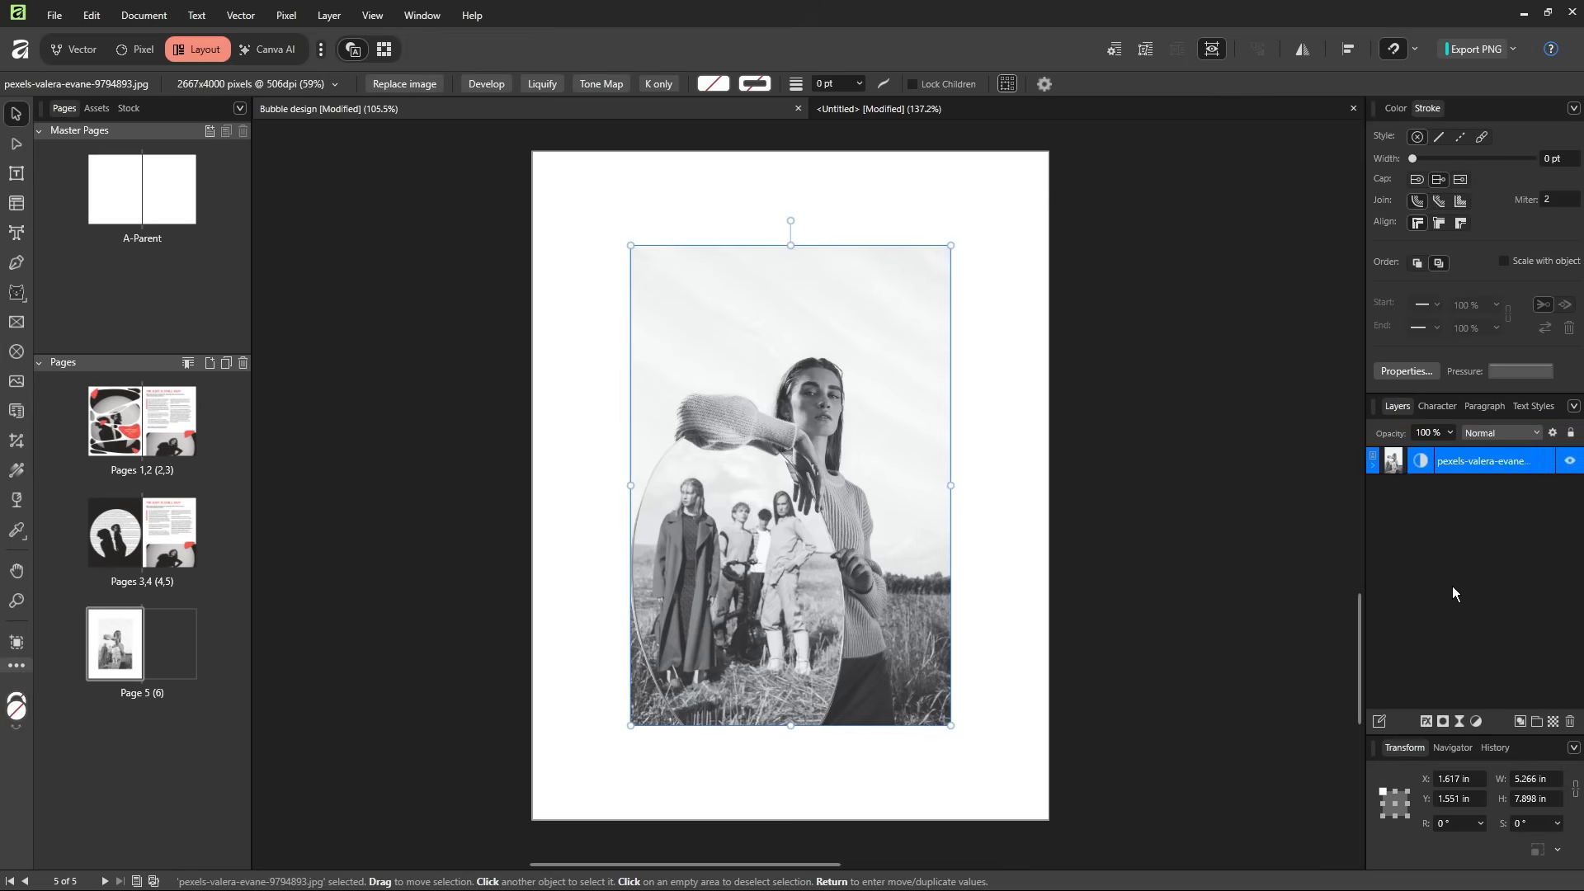
mouse_move(1426, 721)
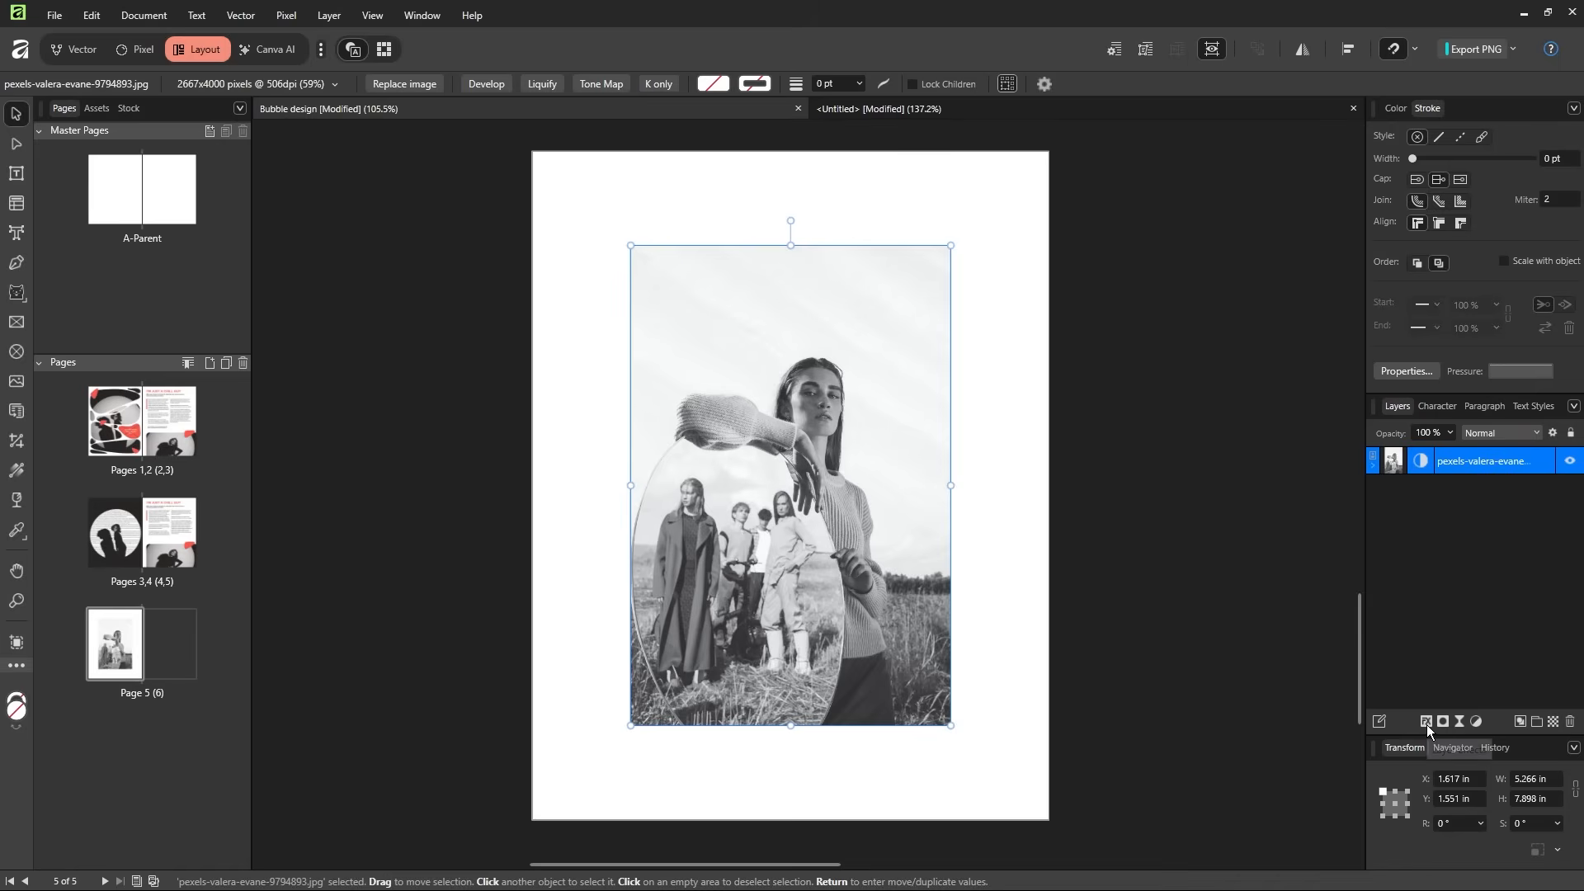
key(ctrl)
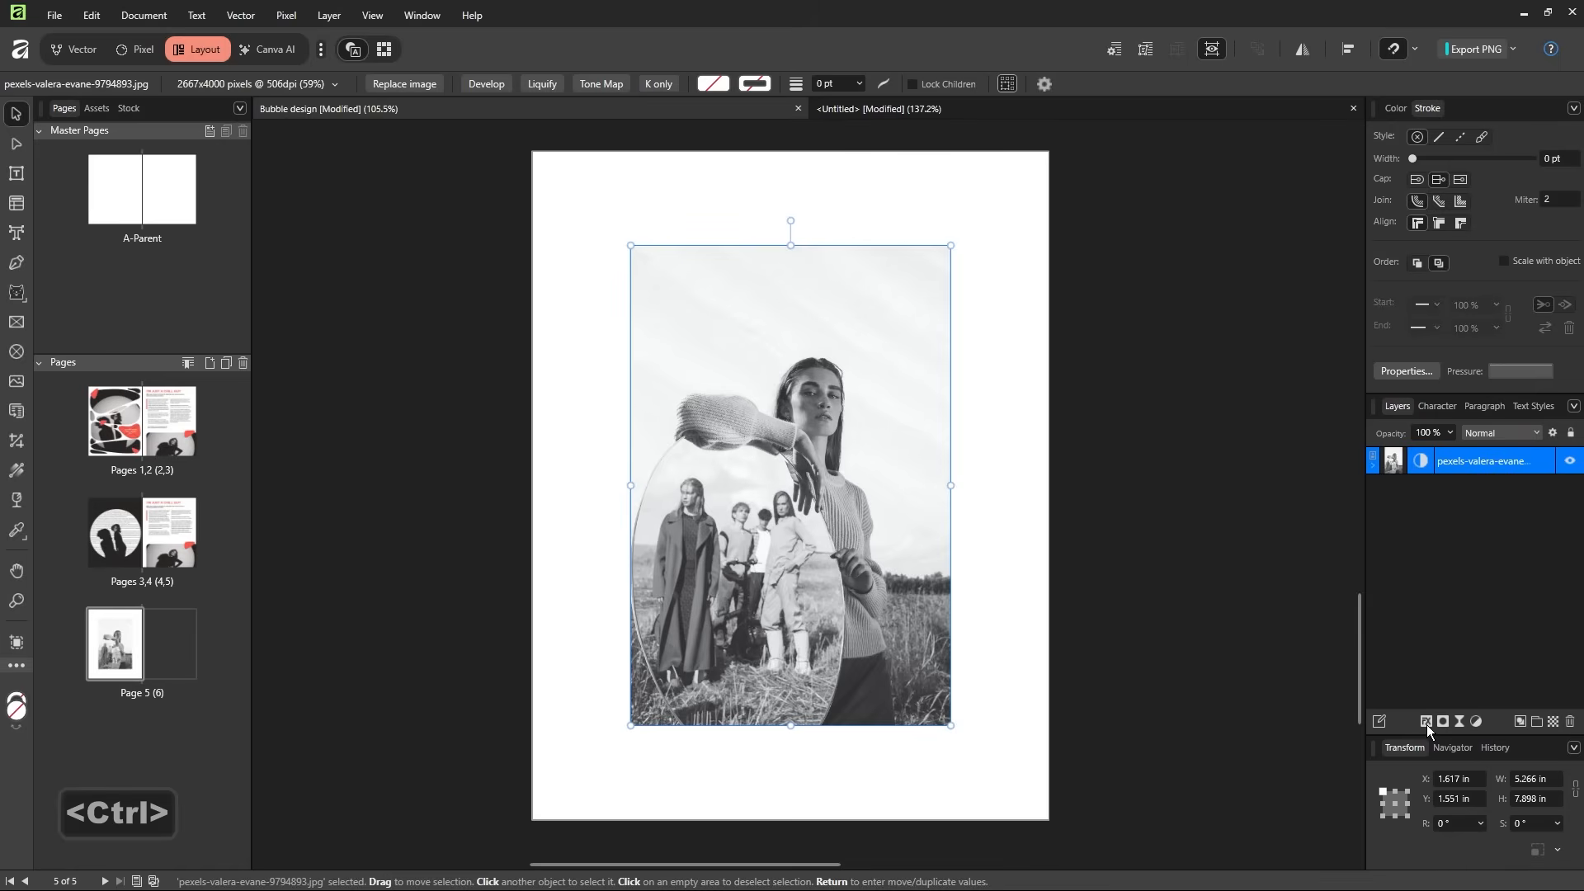
click(1426, 722)
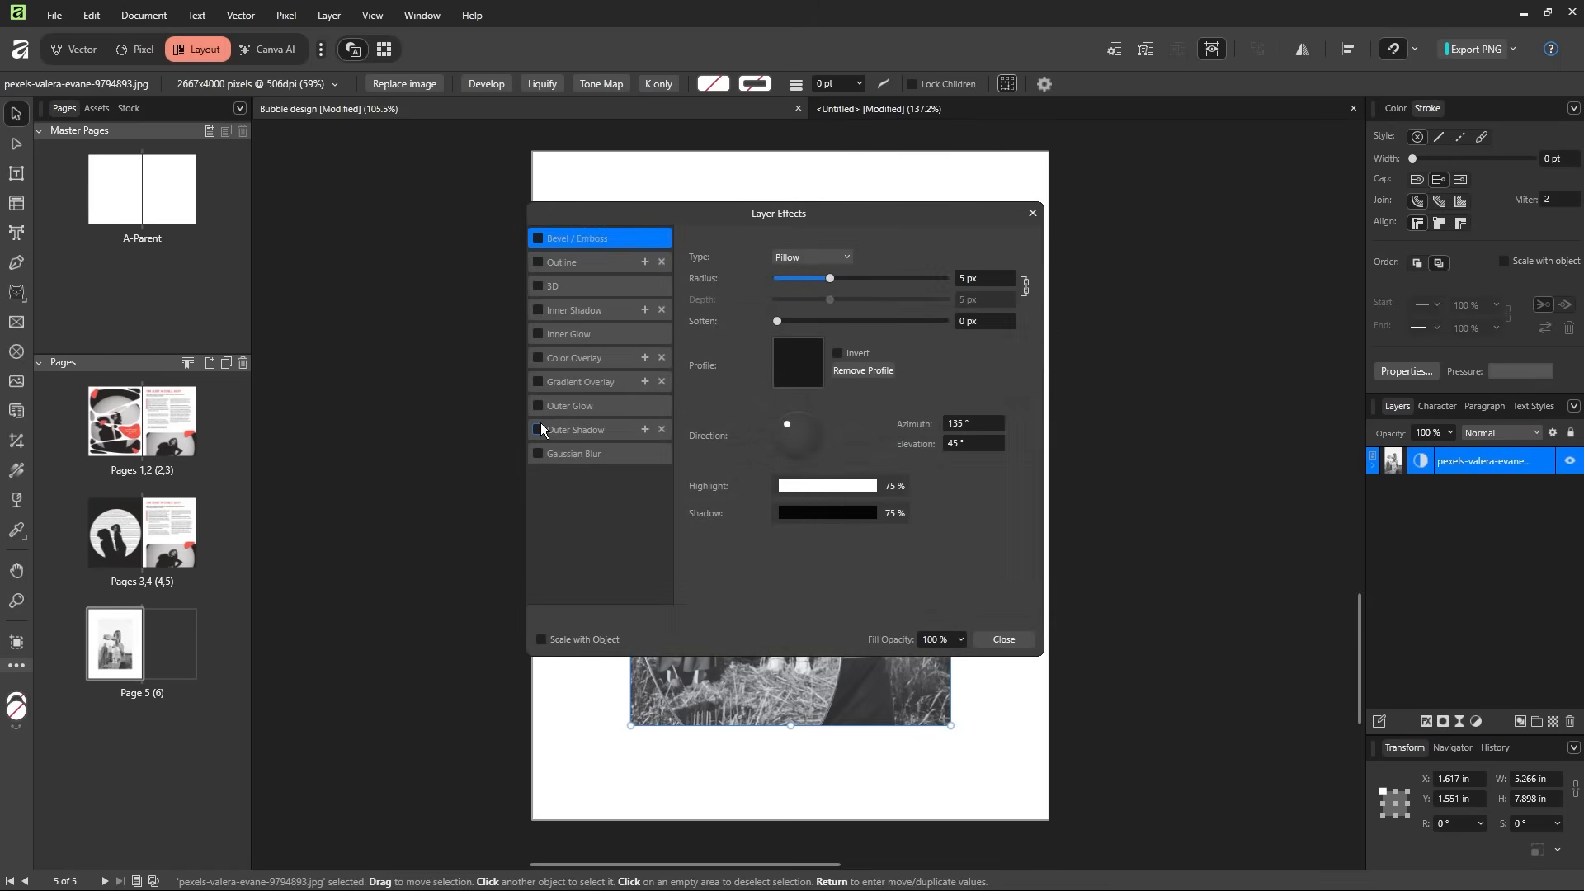
click(538, 431)
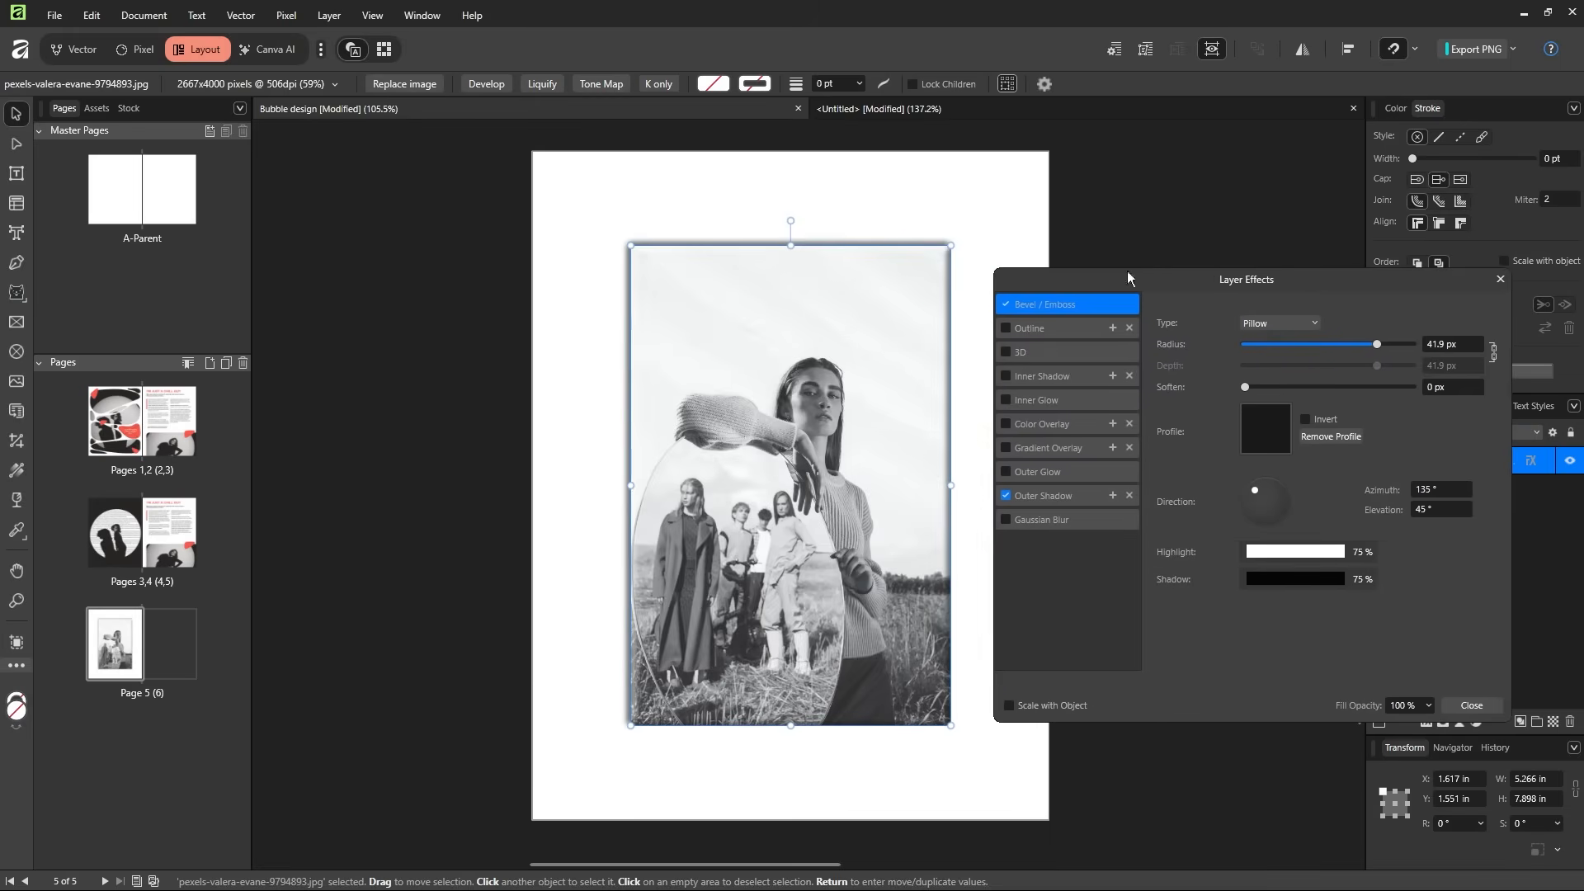
mouse_move(1463, 718)
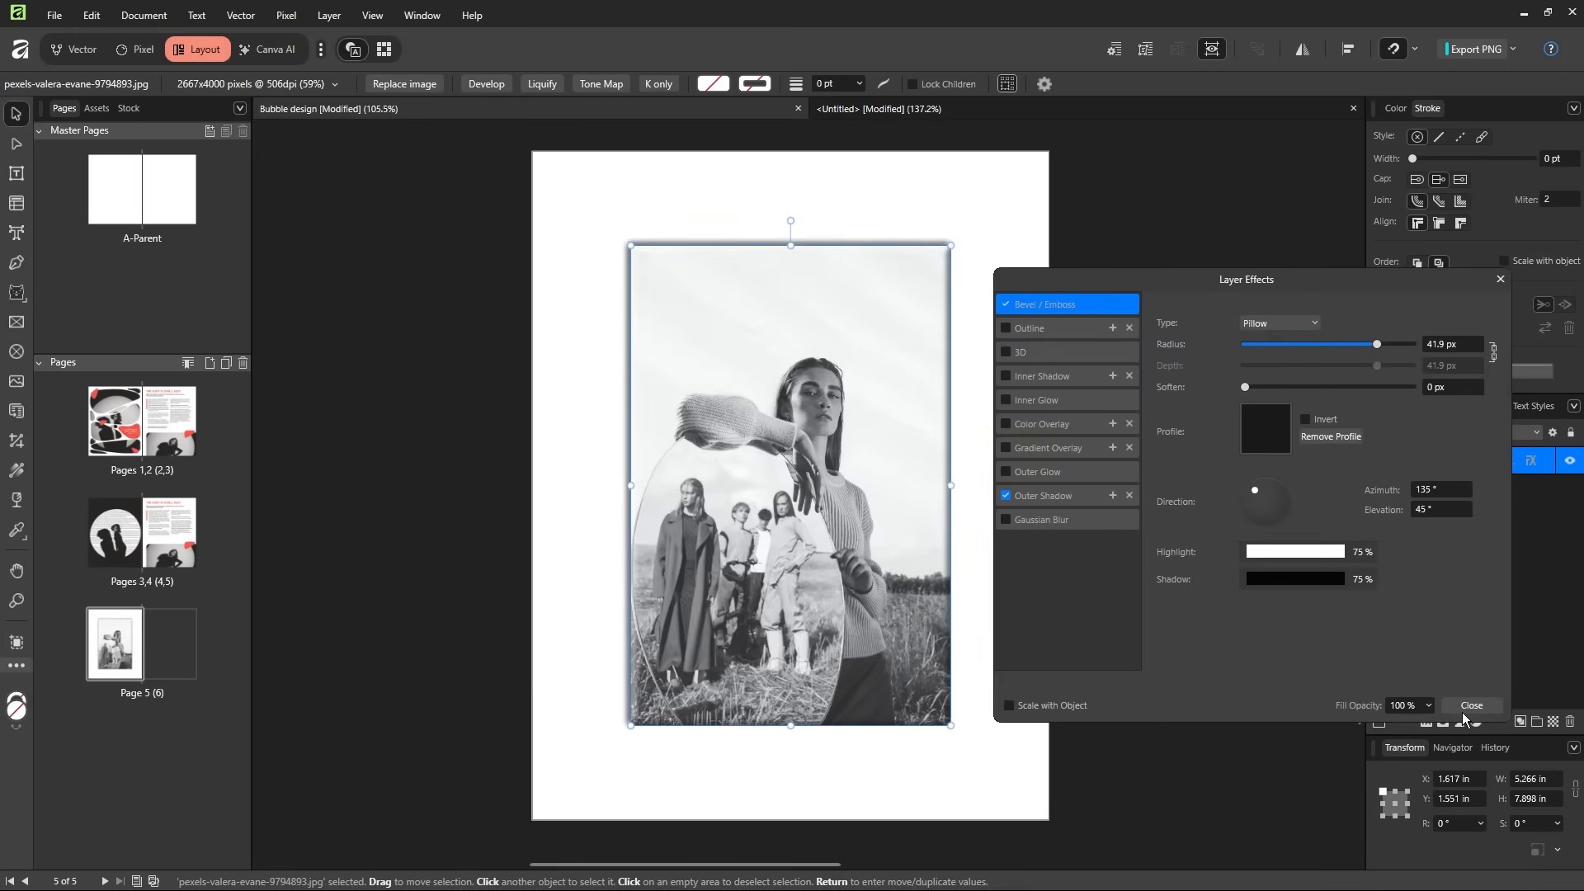
click(1470, 705)
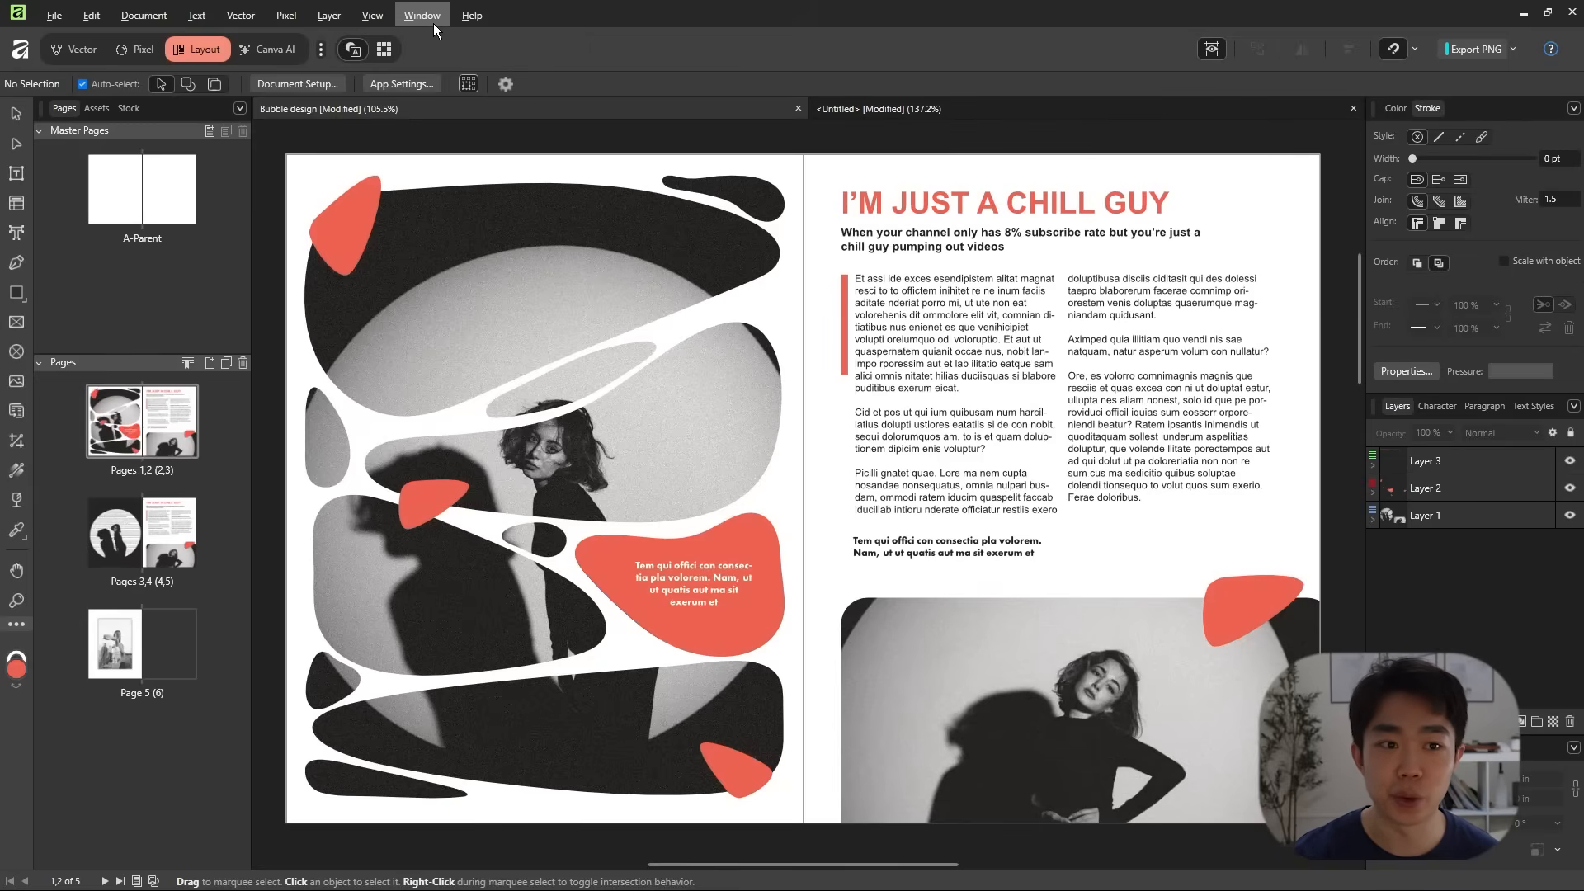
- Add the Wrapping commands to the toolbar via View > Customize Toolbar, searching 'wrap', then close the dialog
click(371, 15)
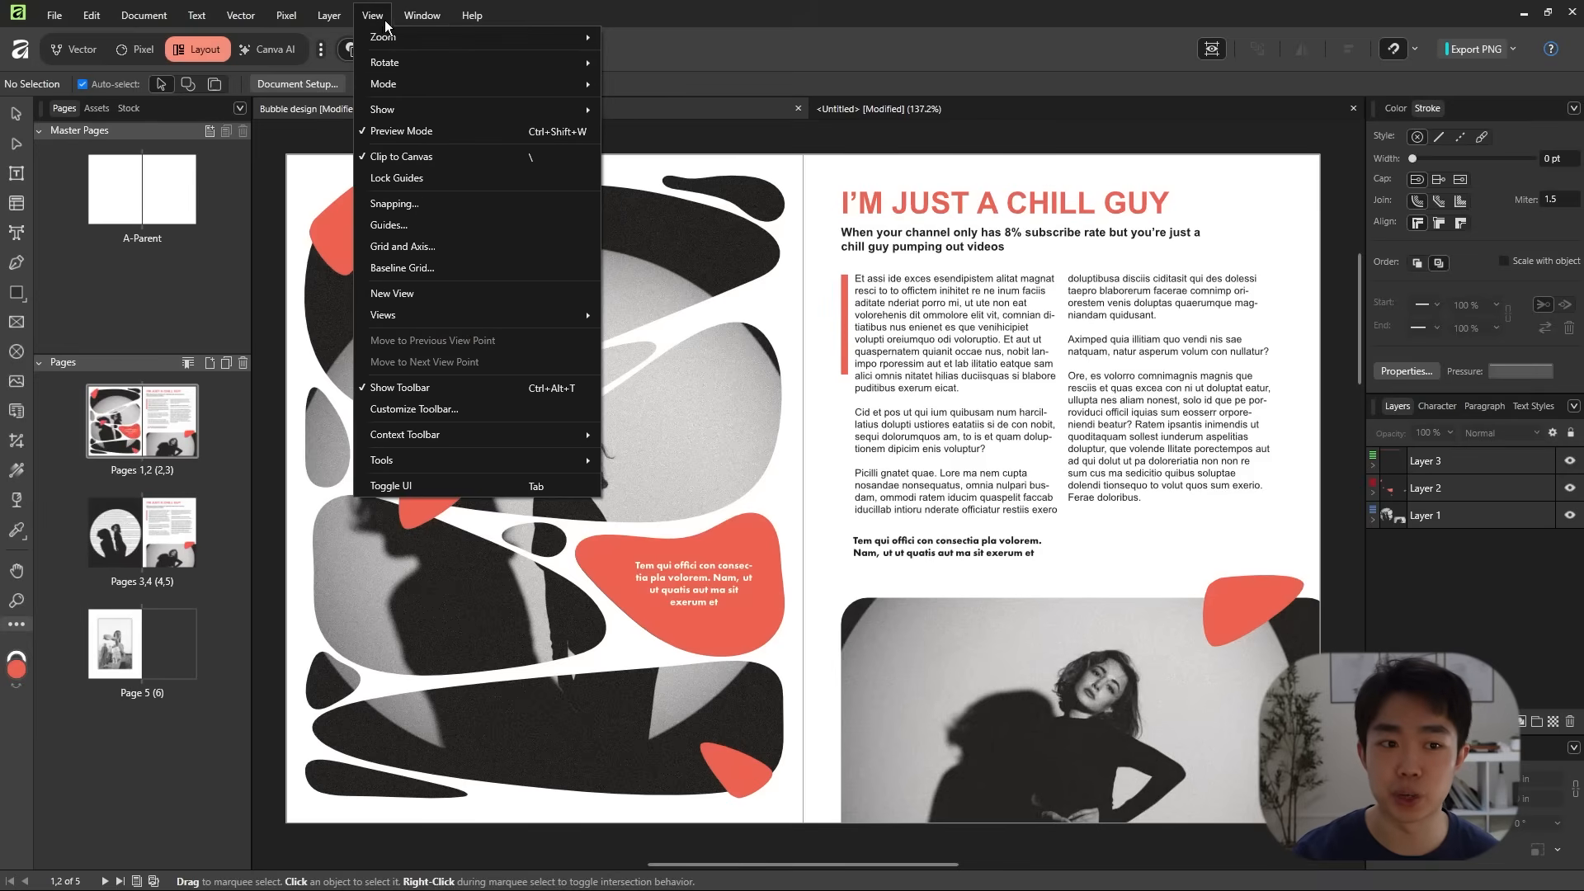
mouse_move(483, 414)
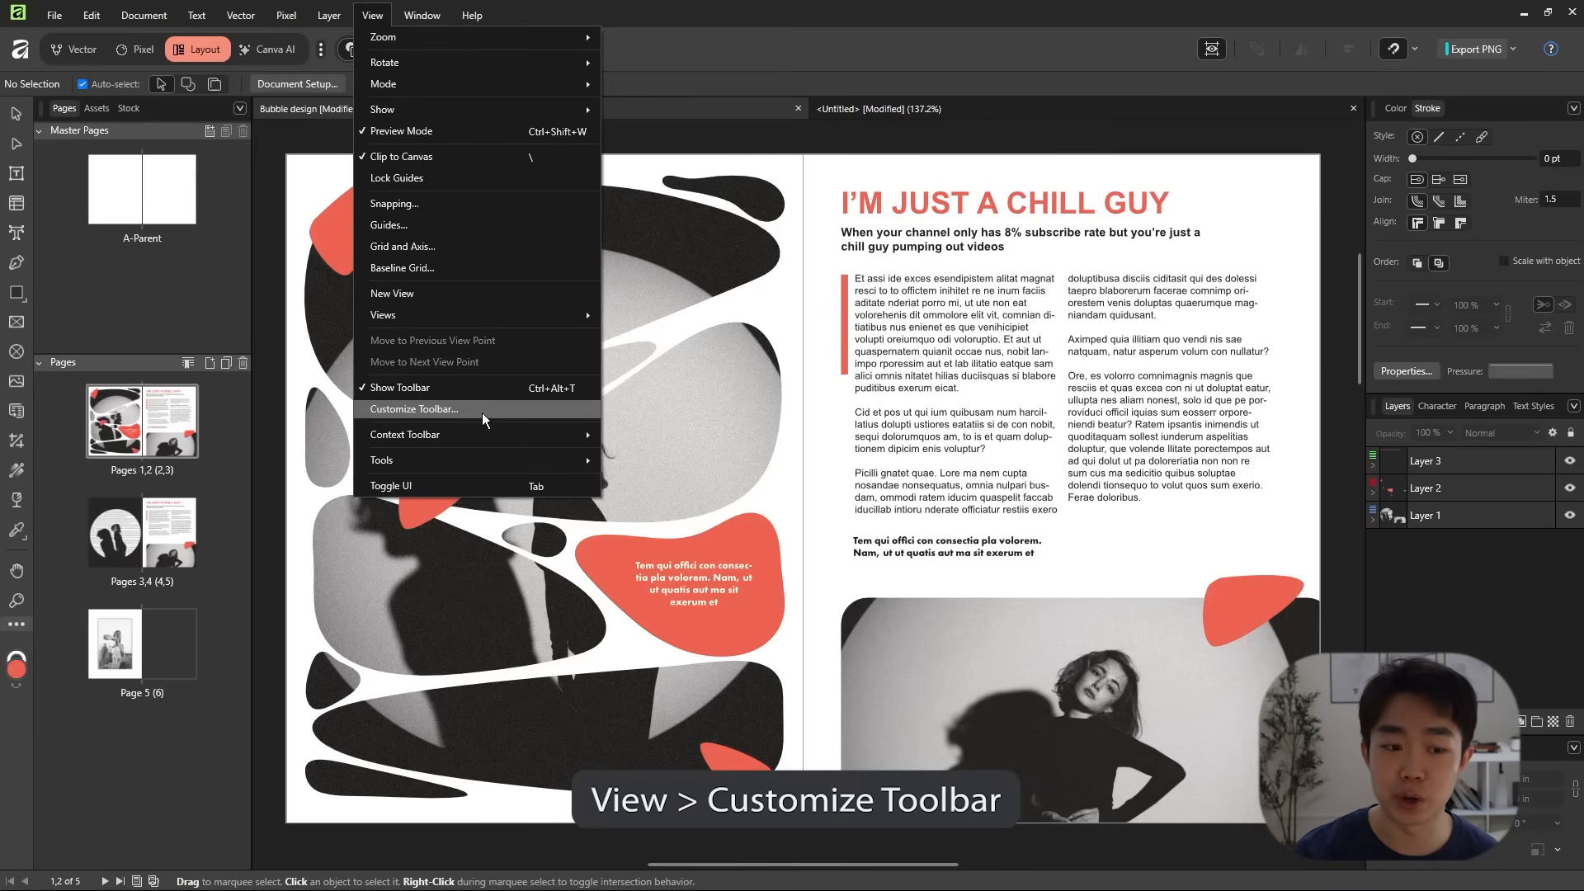
click(413, 409)
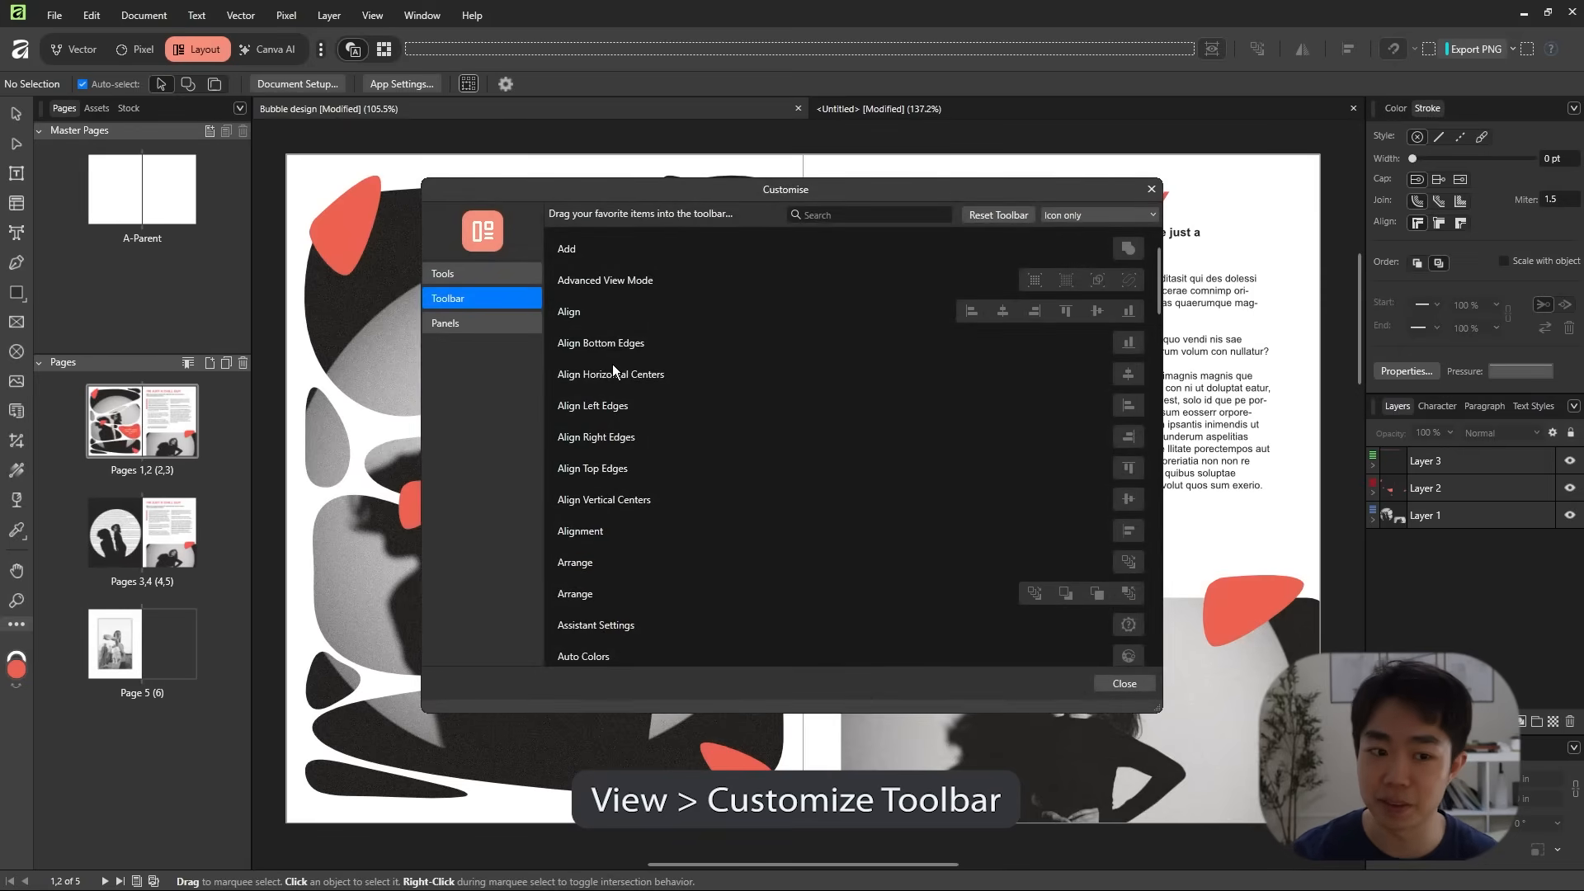
click(444, 272)
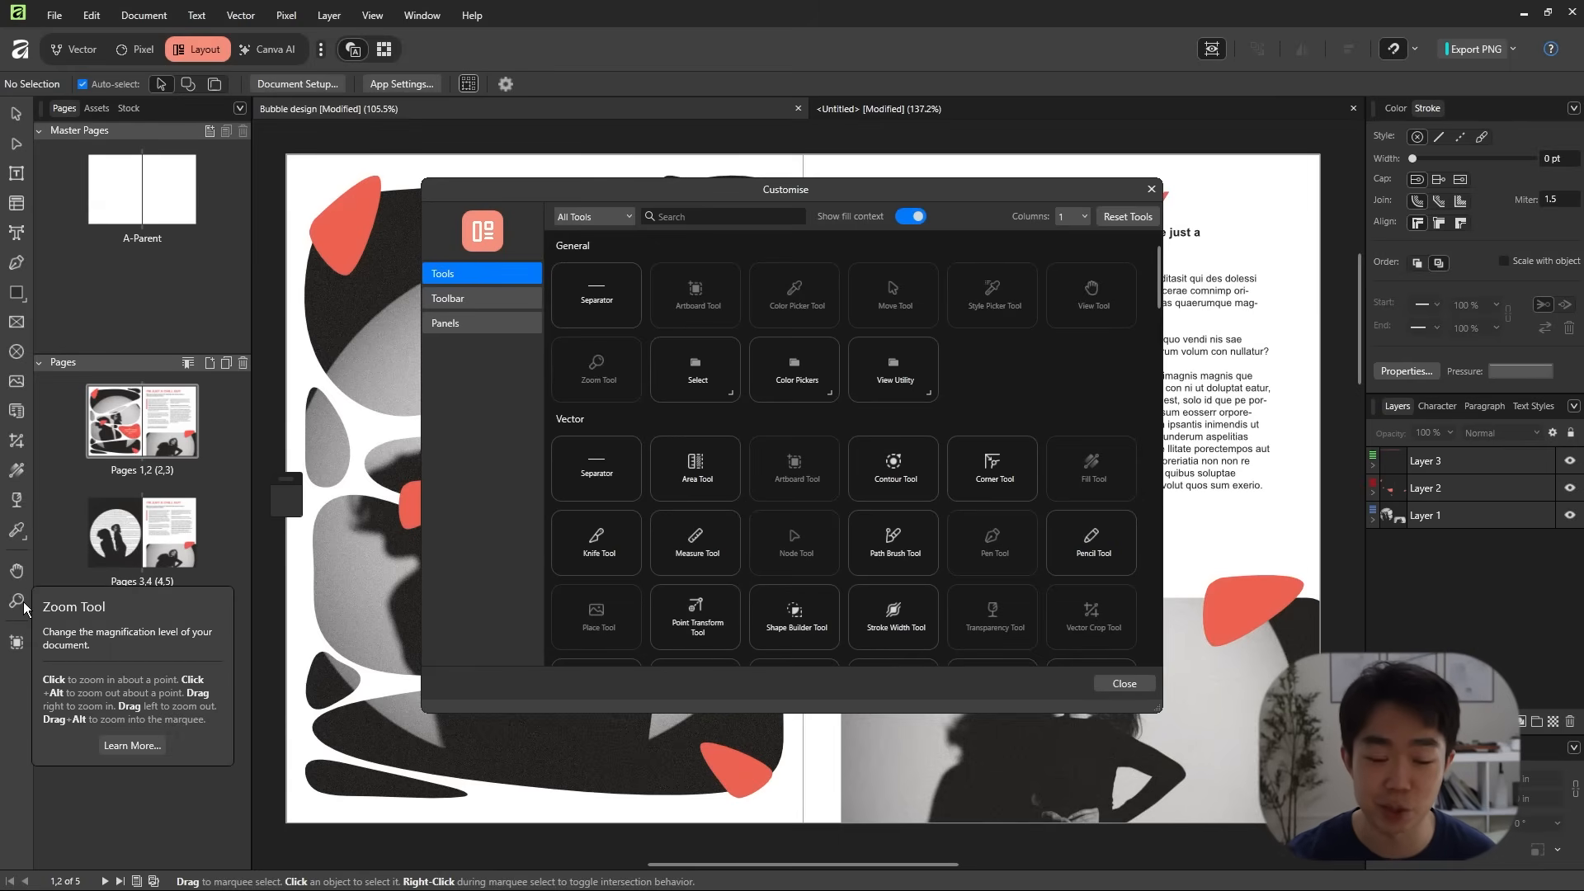
click(447, 297)
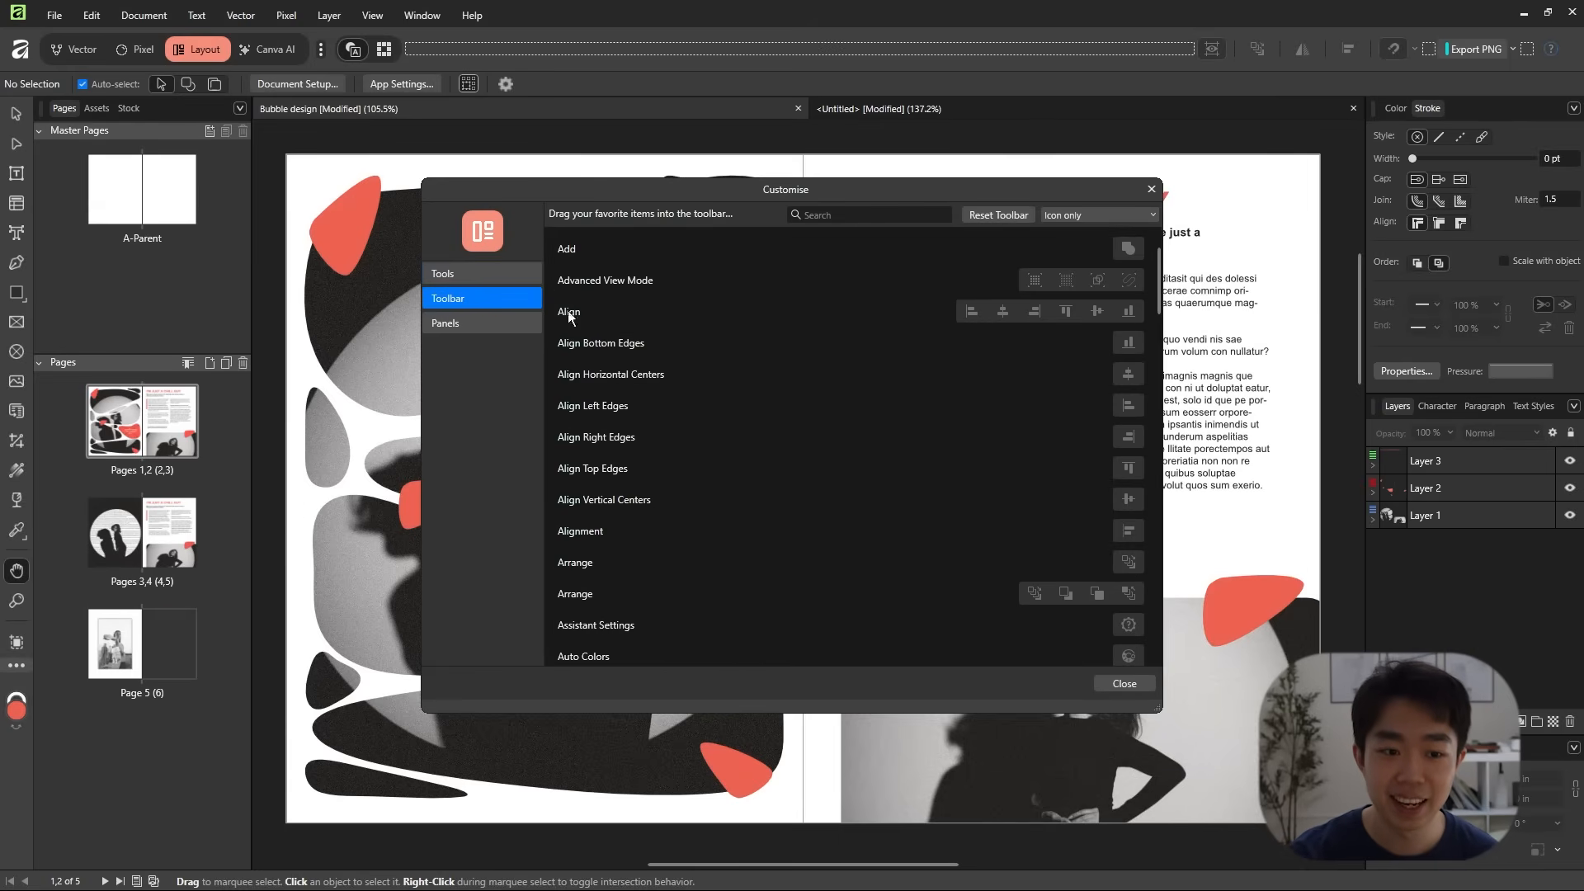
mouse_move(780, 336)
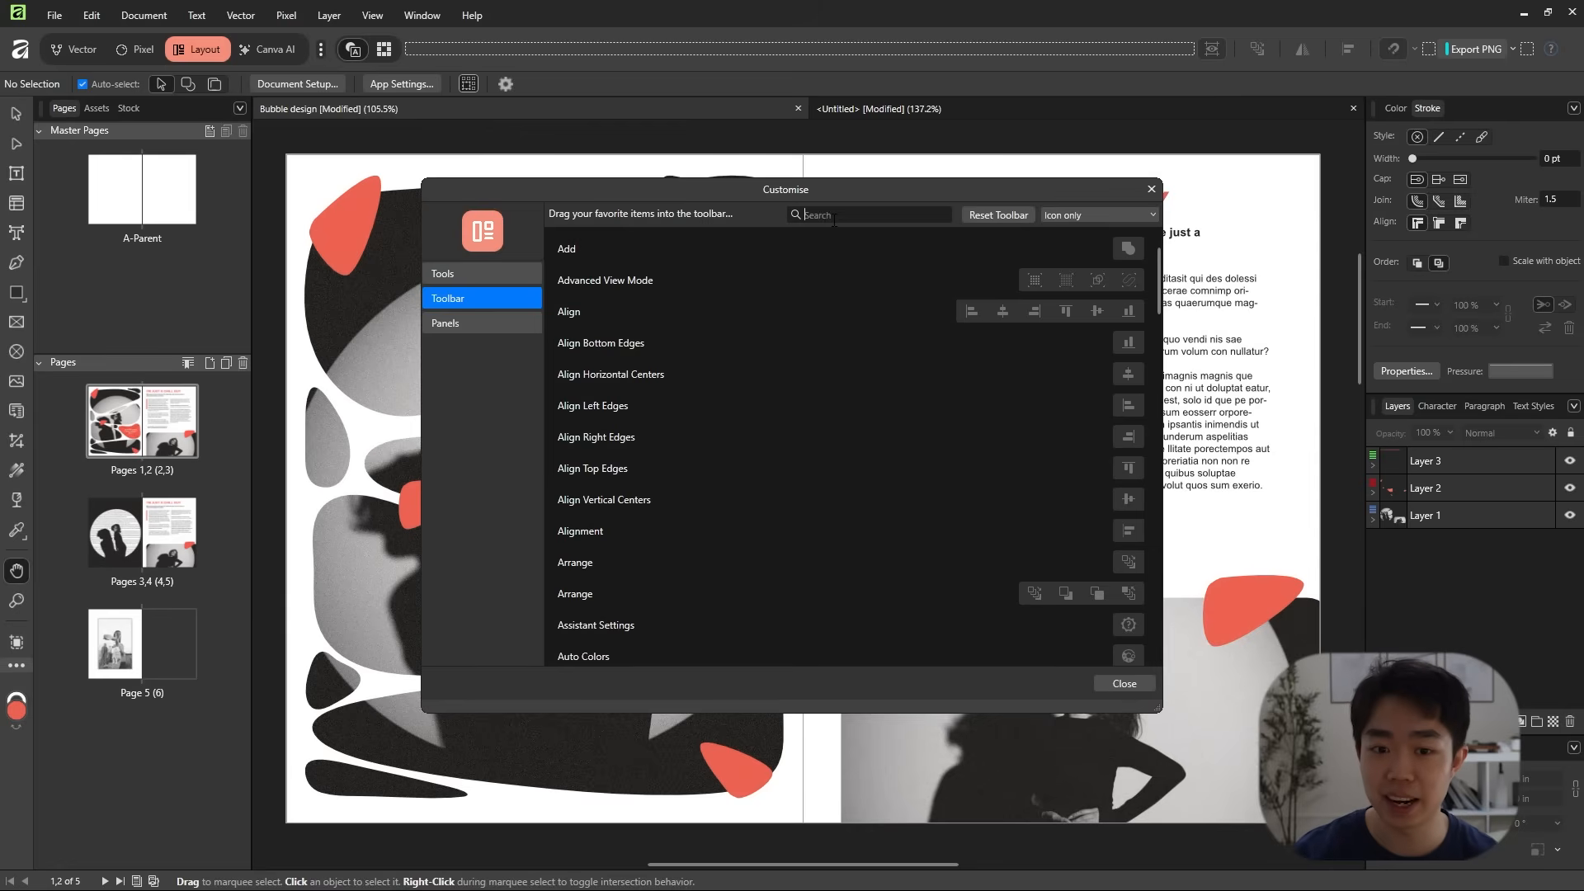
text(wrap)
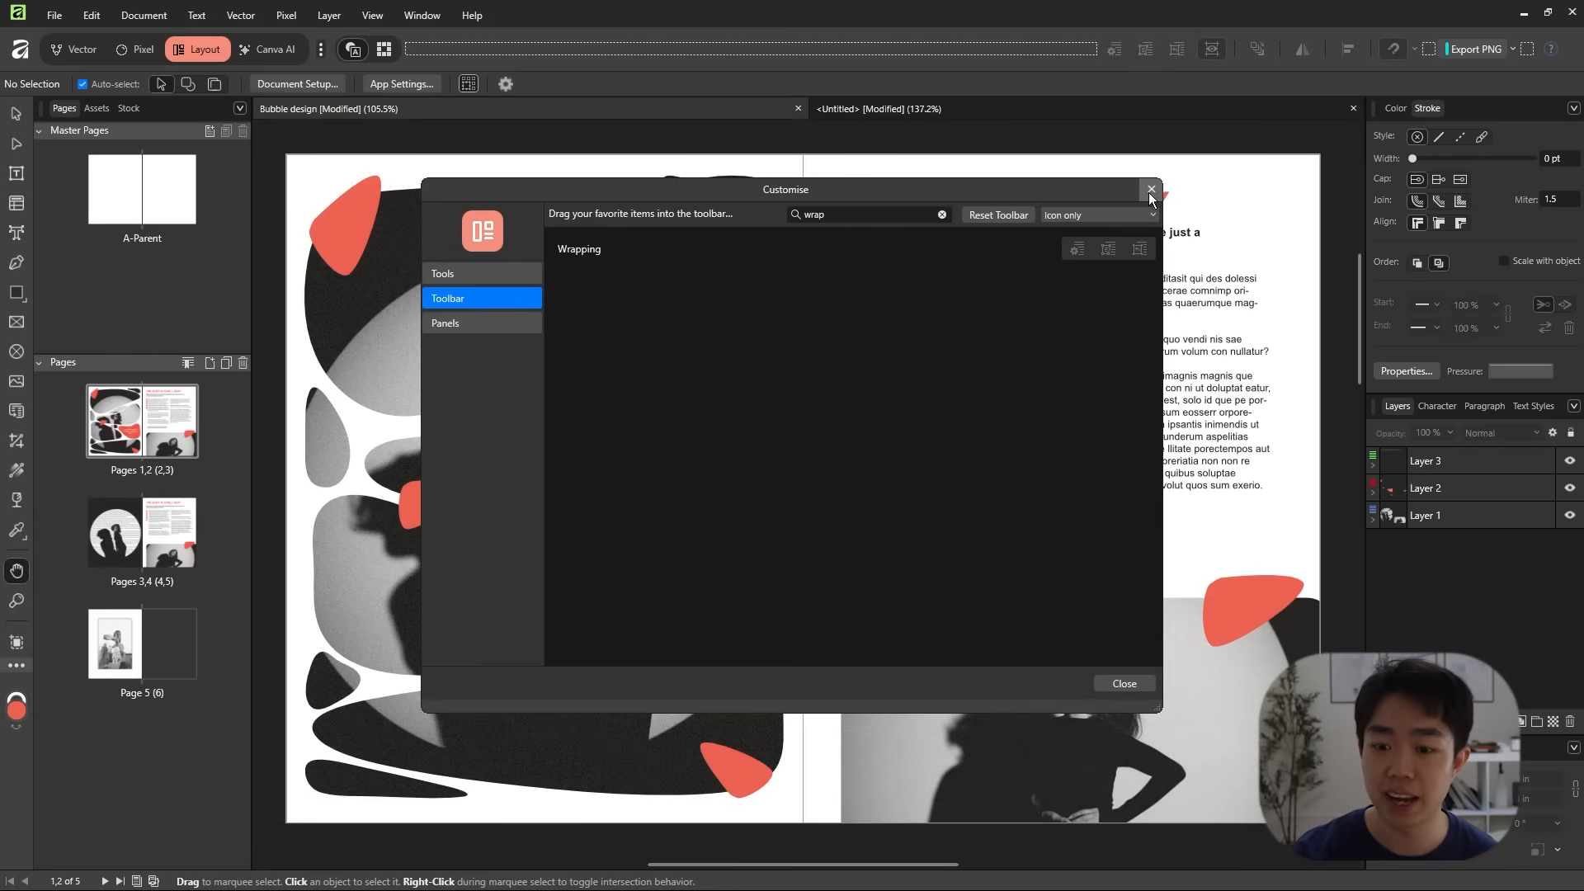
click(1148, 190)
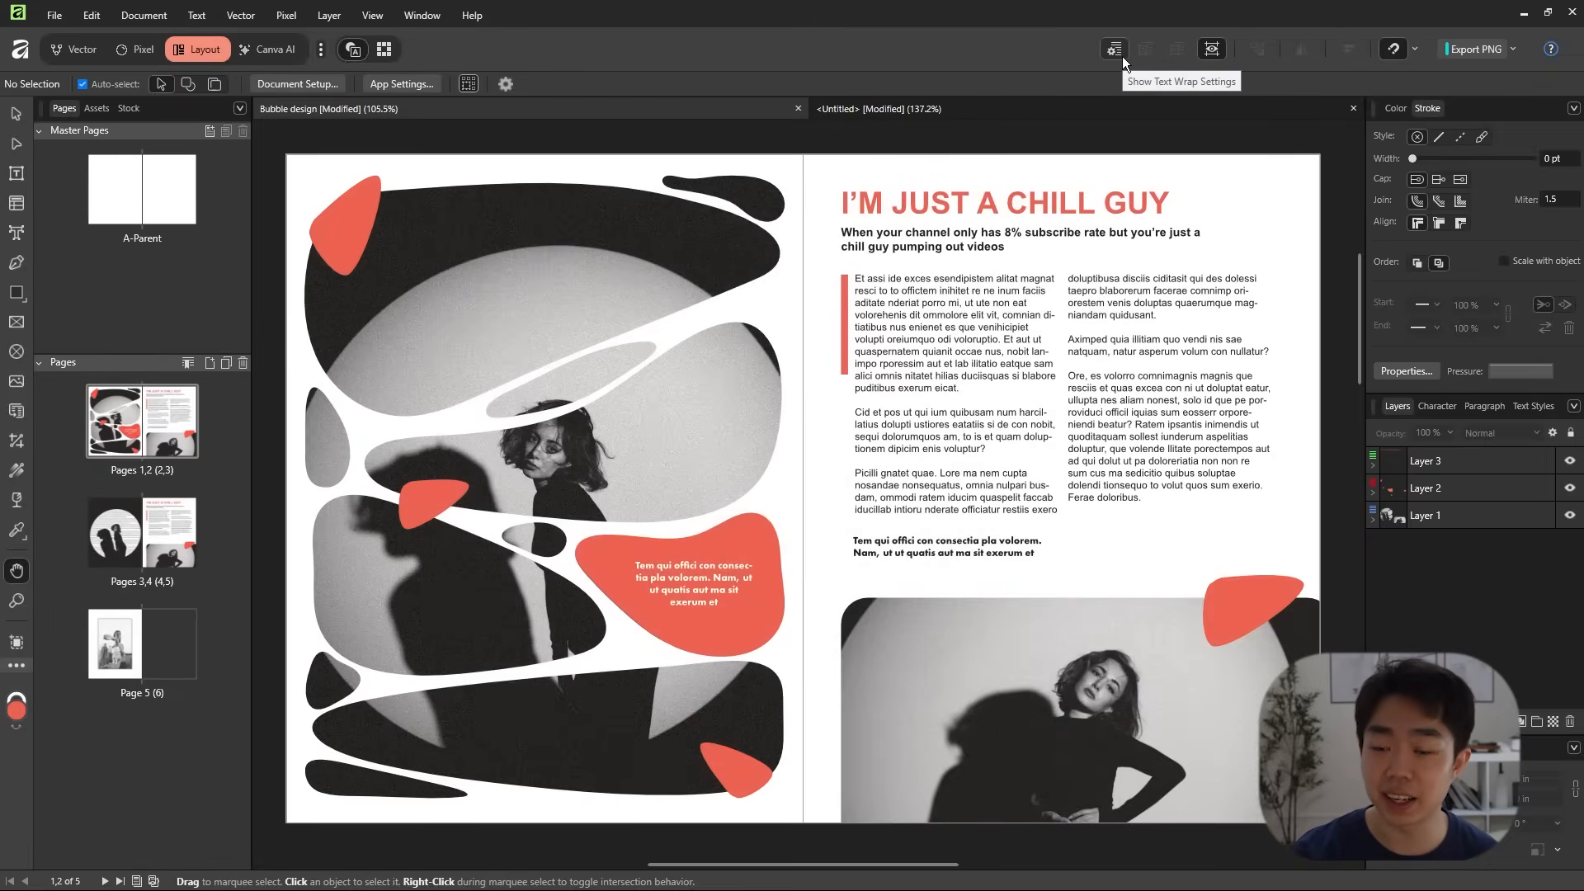
click(1114, 48)
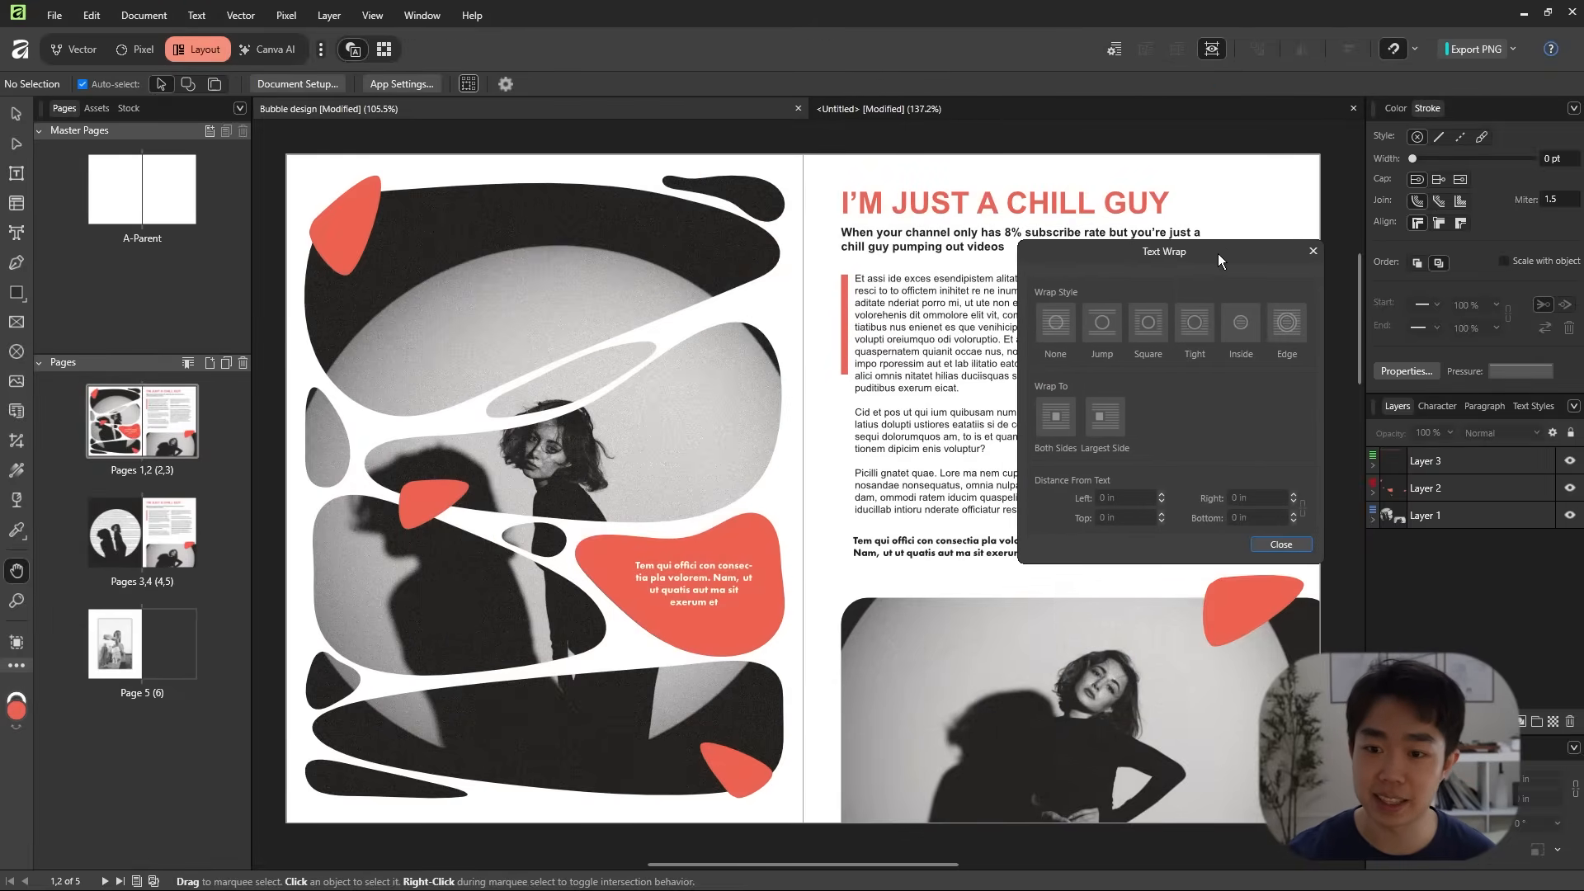
click(1281, 543)
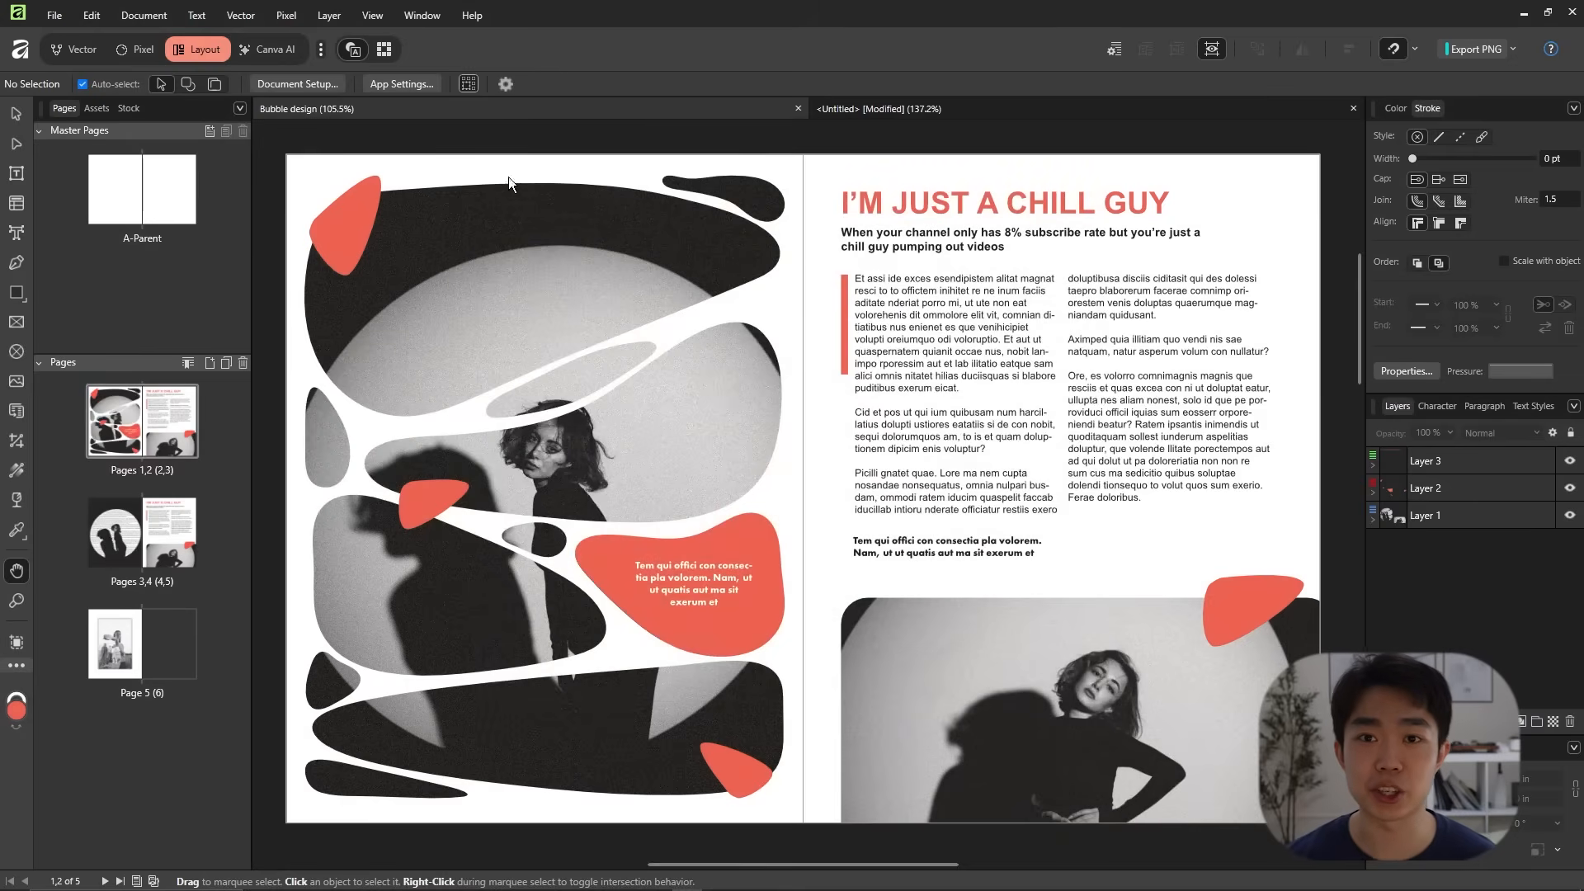
- Set the File Recovery Interval to 180 seconds in Settings > Performance and close the settings
click(91, 15)
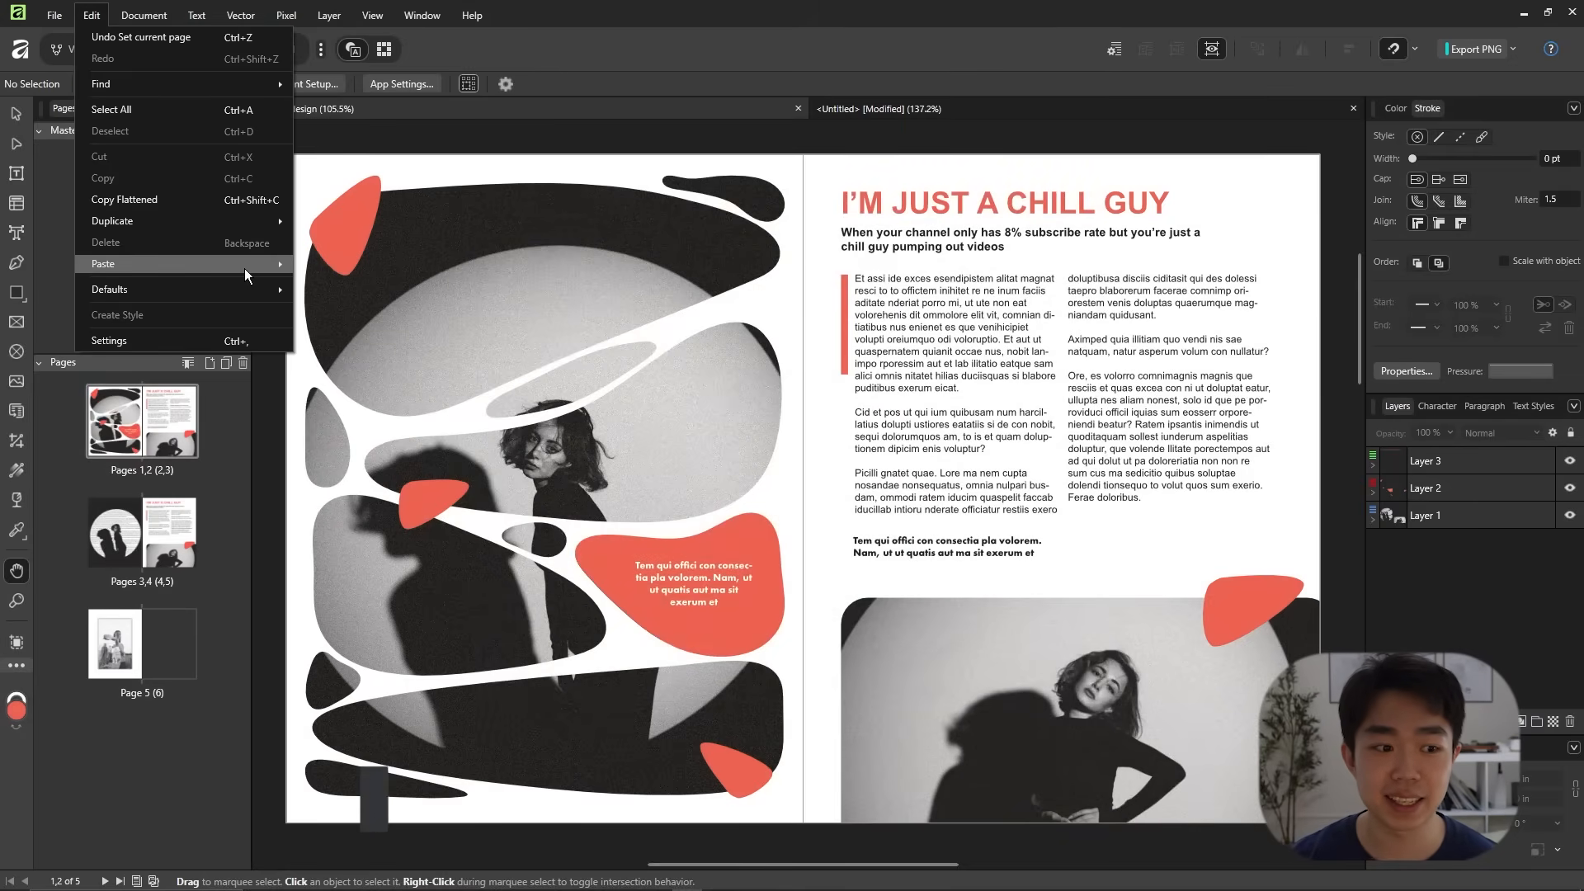
click(109, 340)
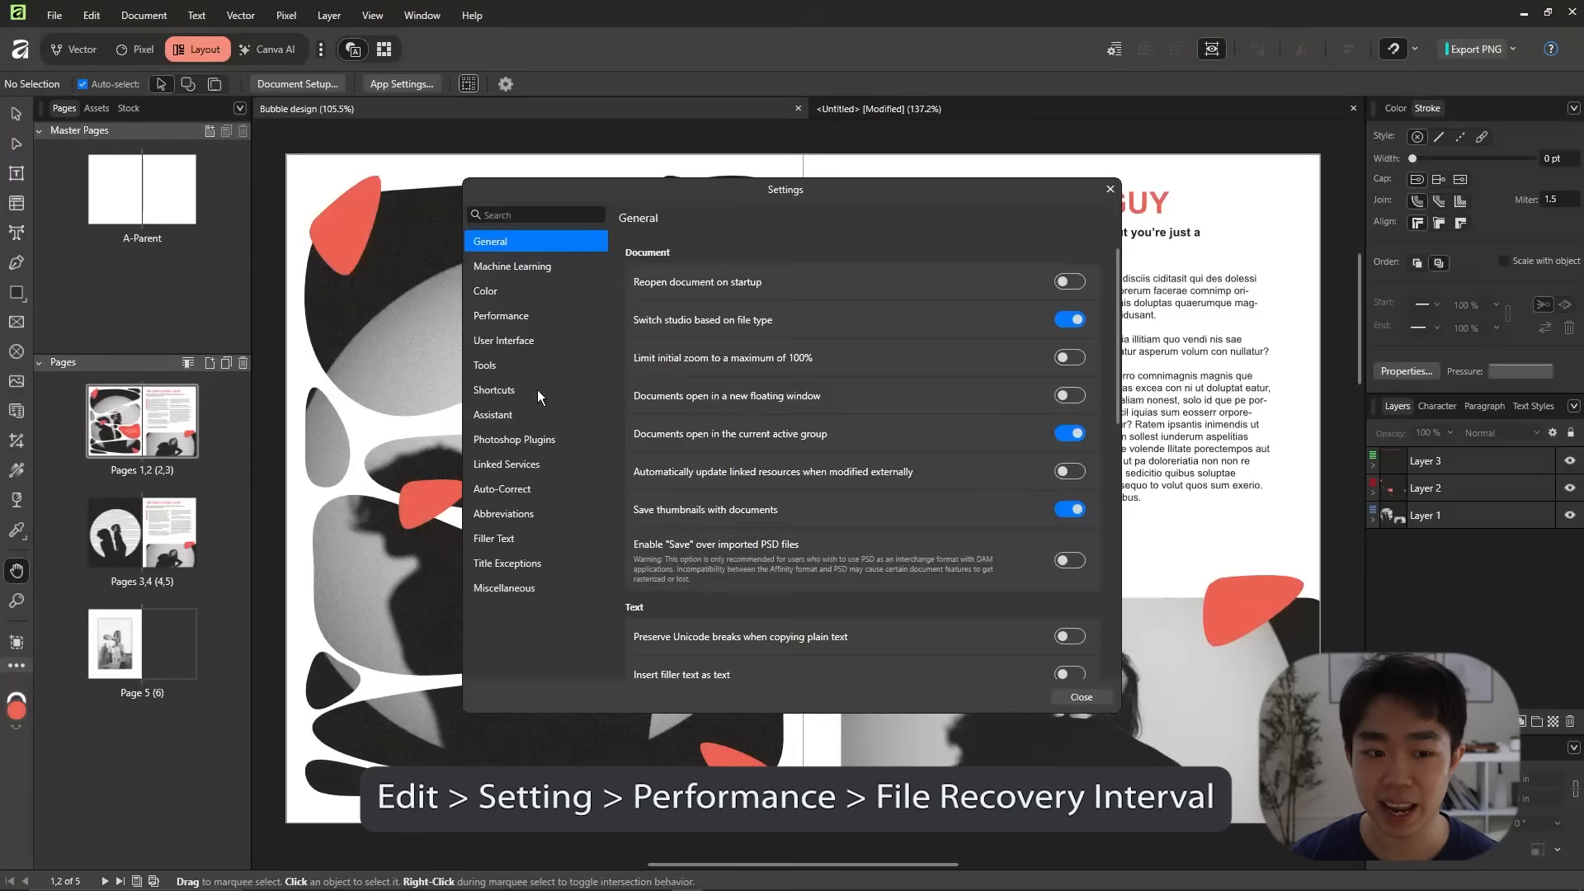
click(501, 316)
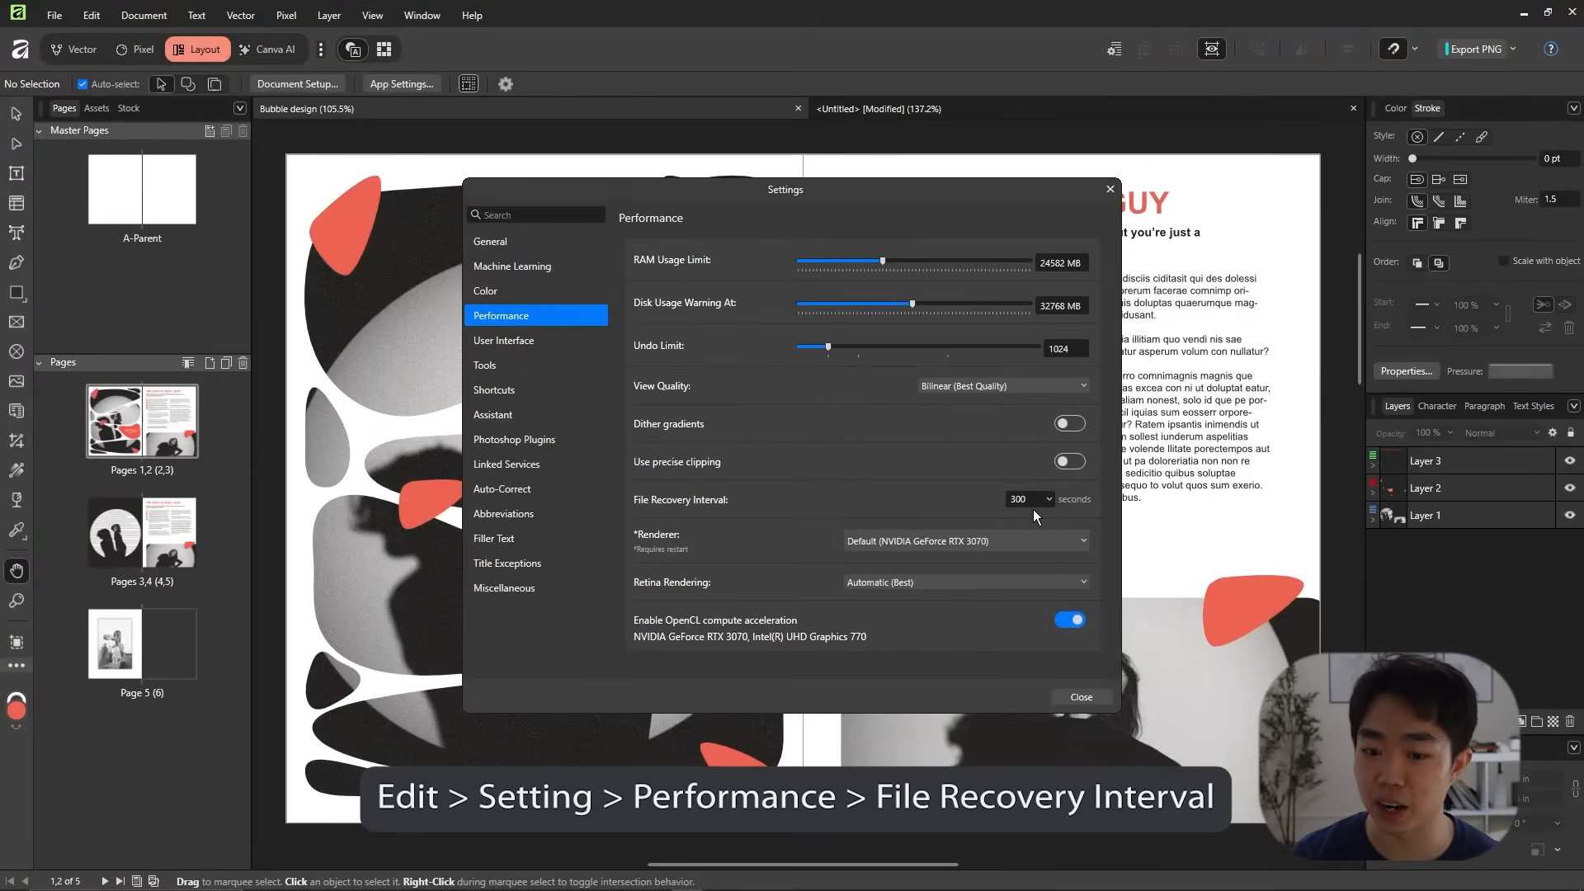
text(18)
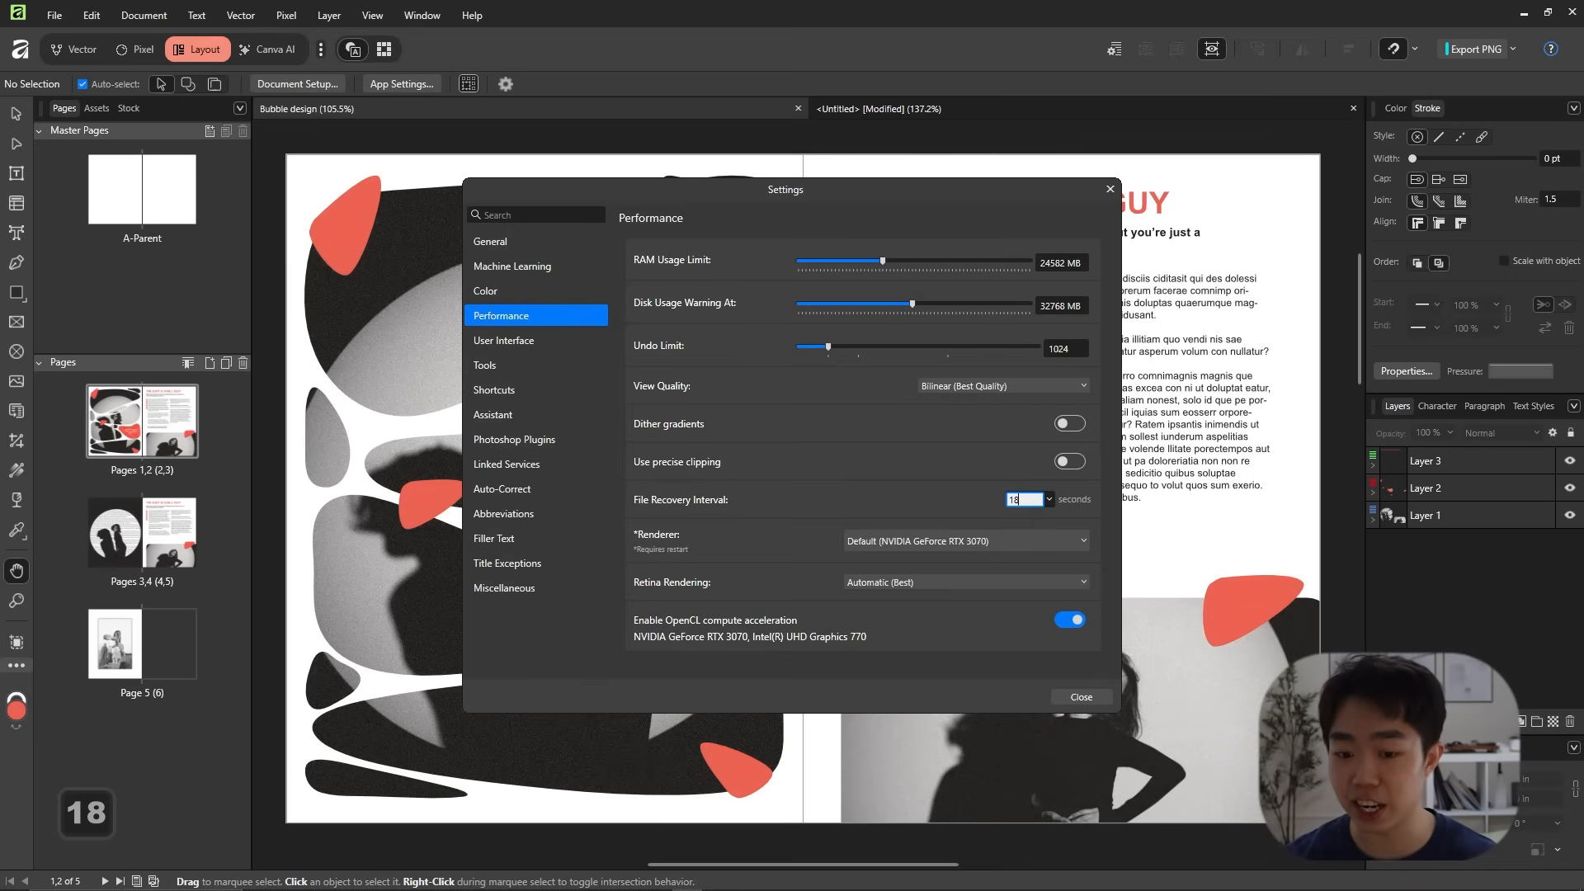
text(180)
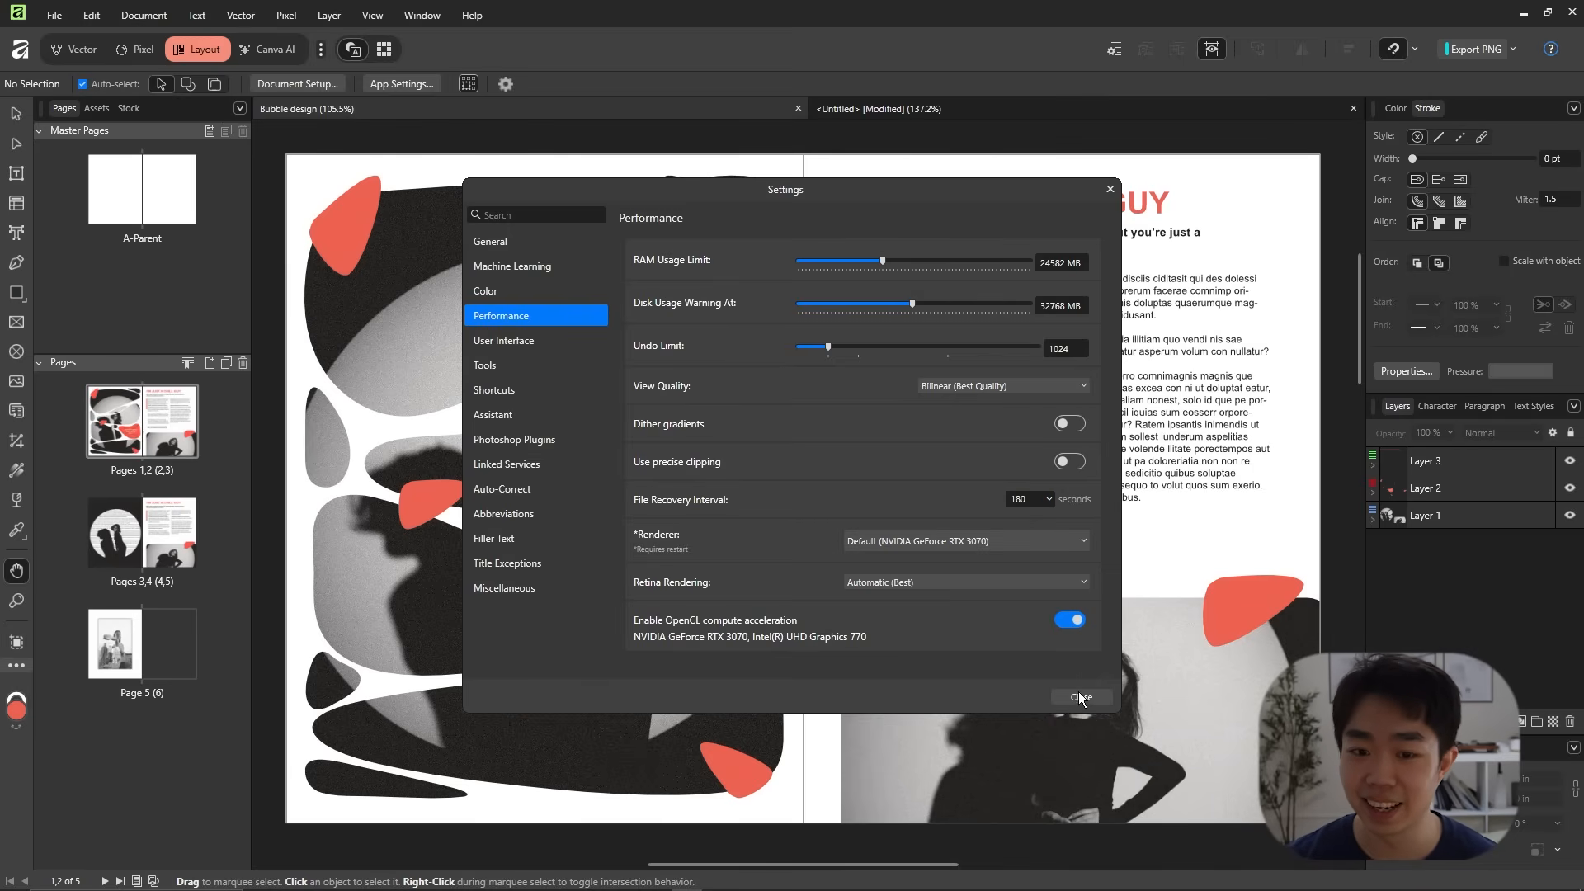
click(1081, 696)
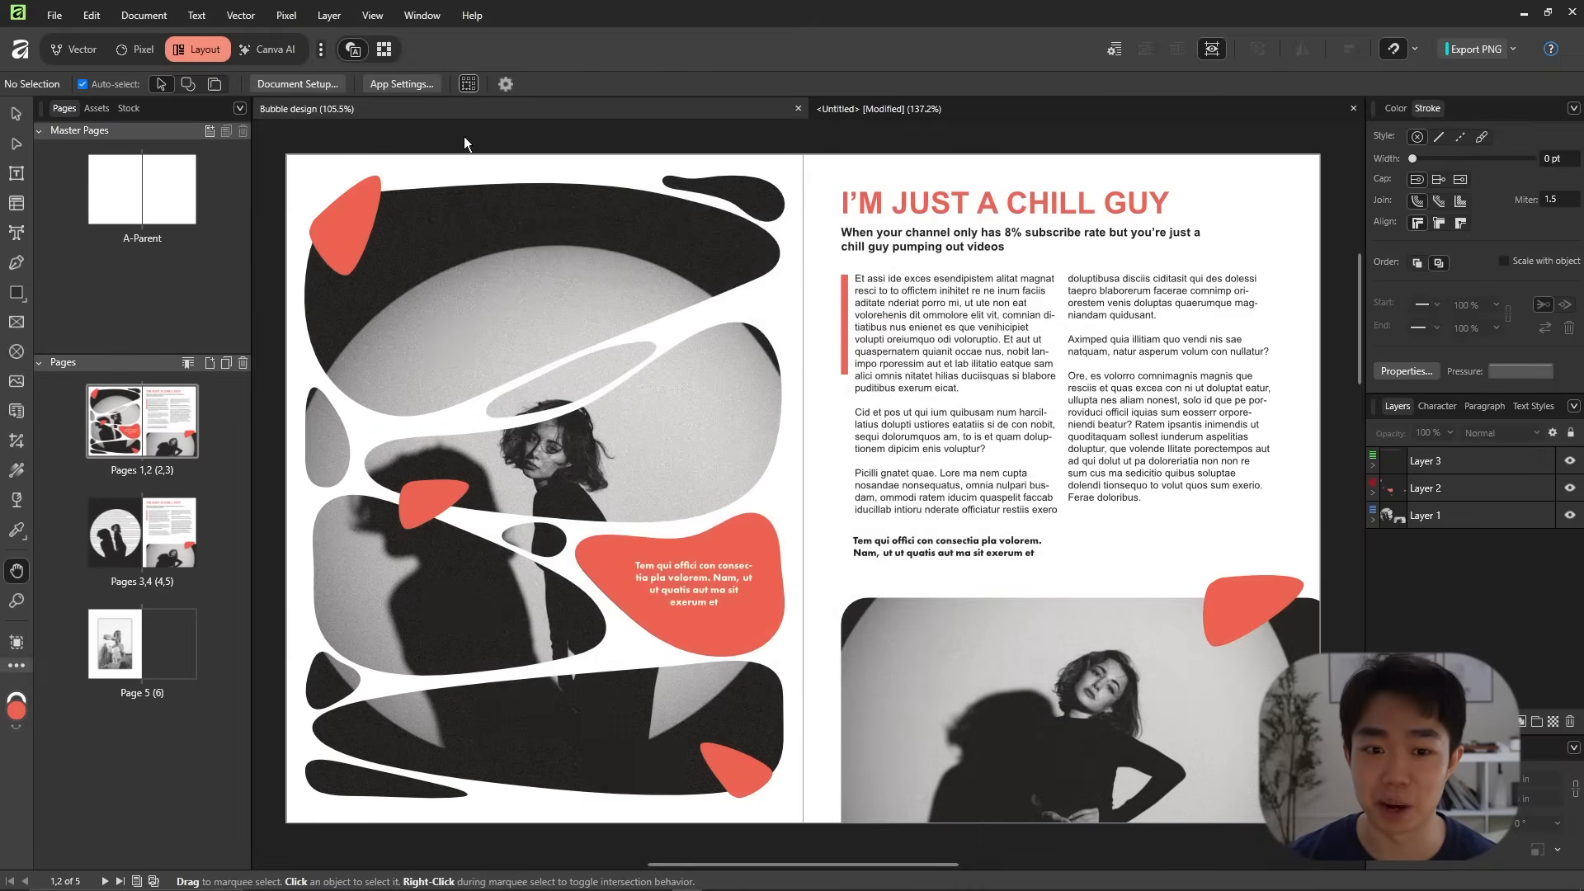